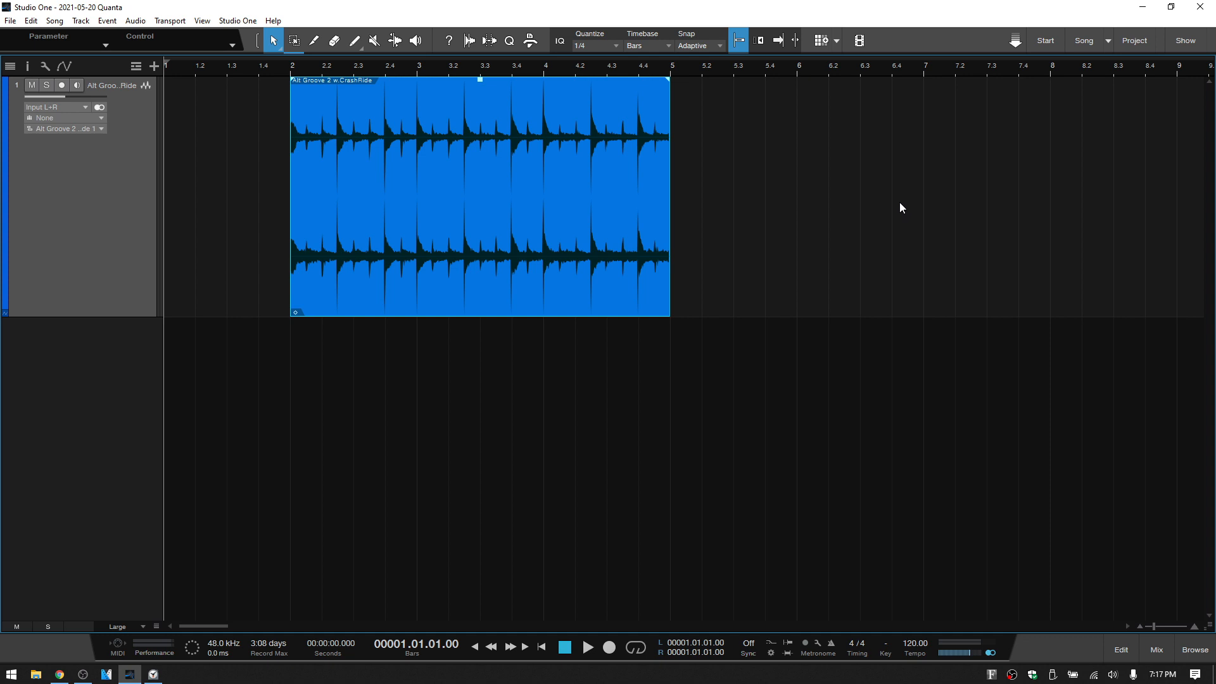
mouse_move(904, 221)
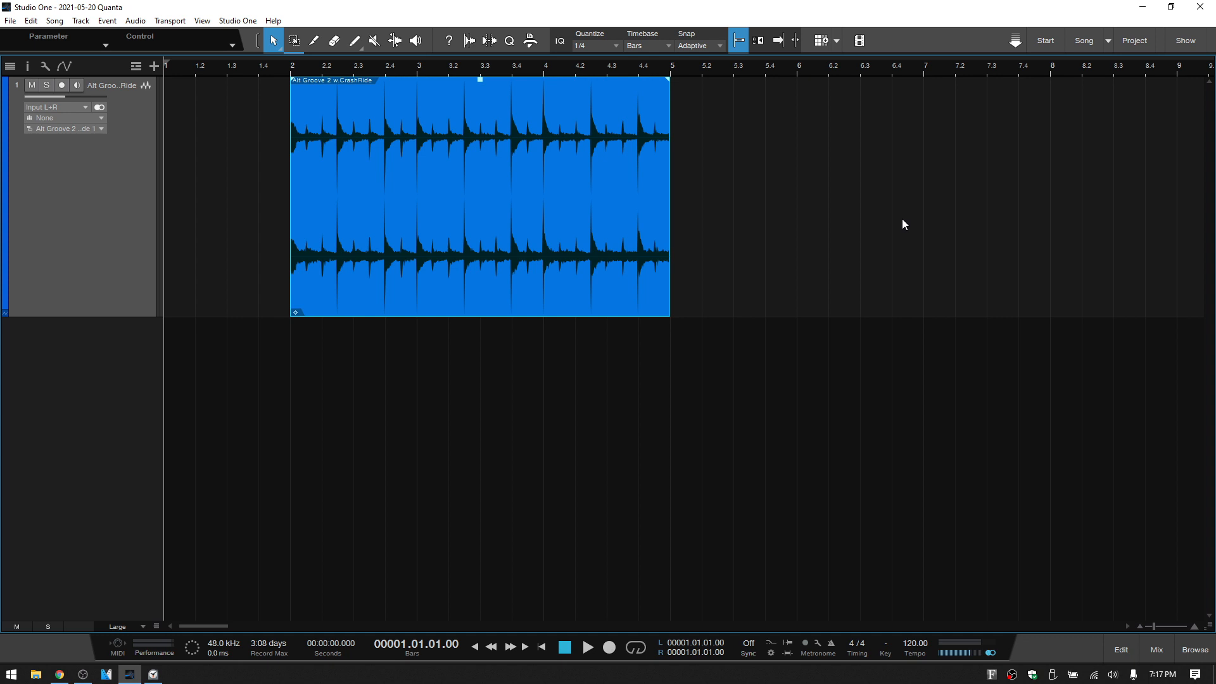
mouse_move(916, 247)
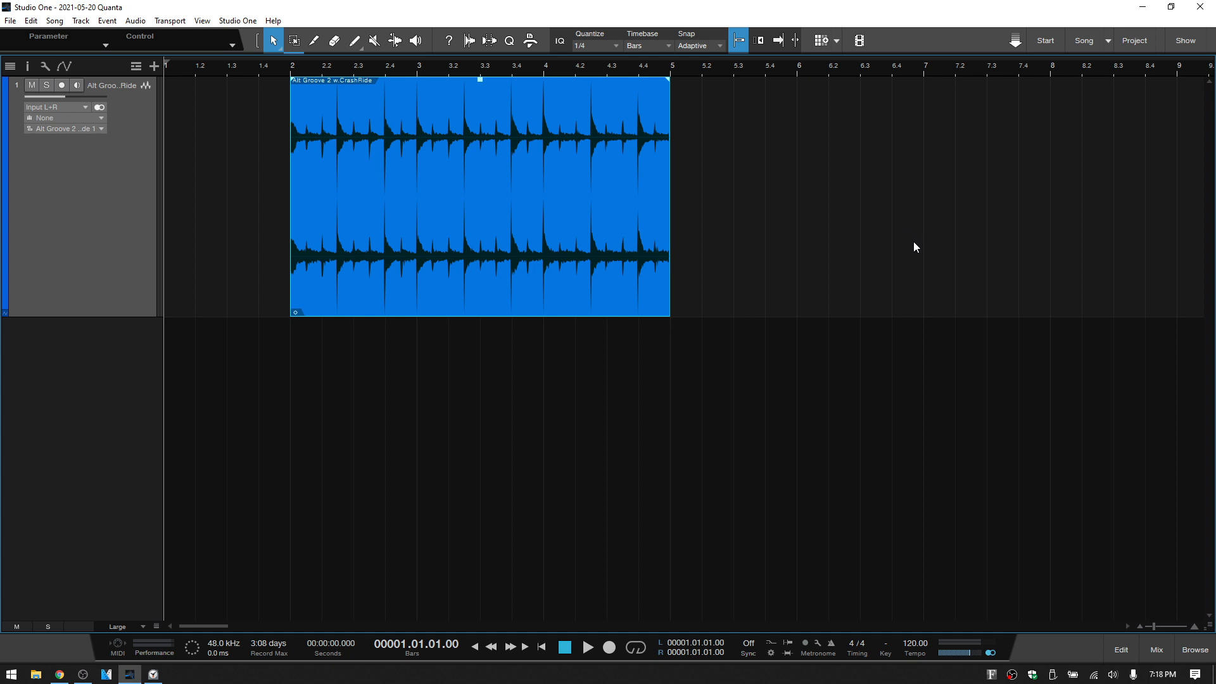
mouse_move(918, 252)
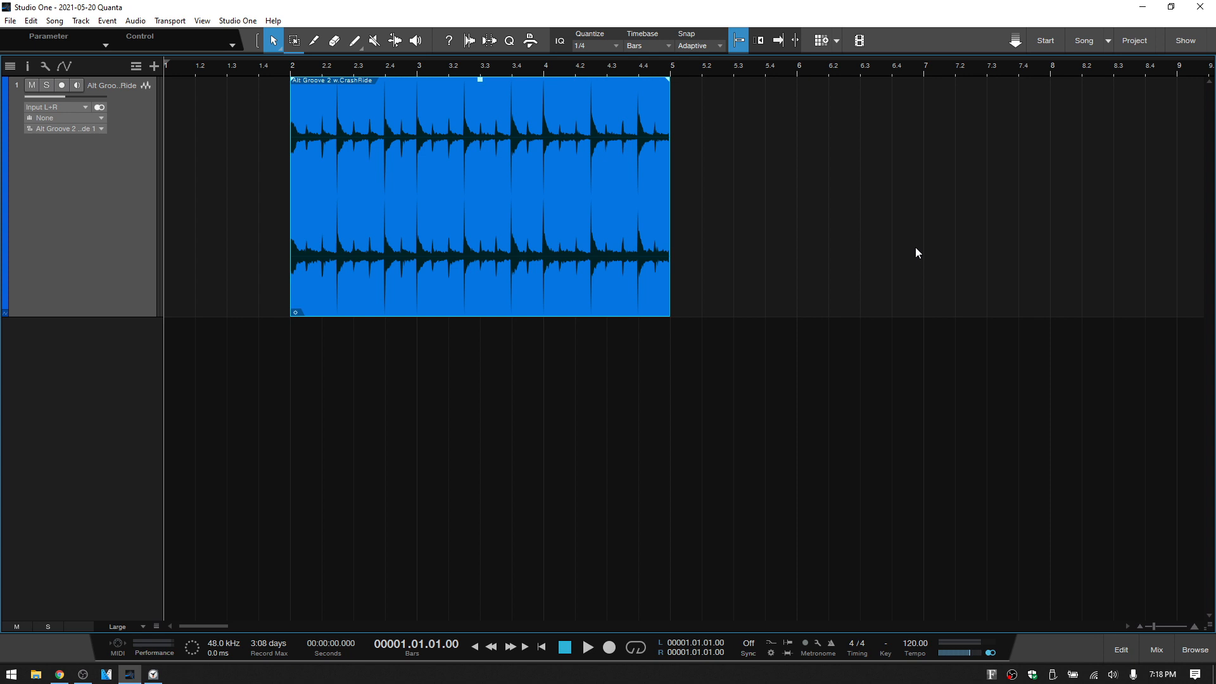
- Set the grid quantize value to 1/2 notes
left_click(313, 39)
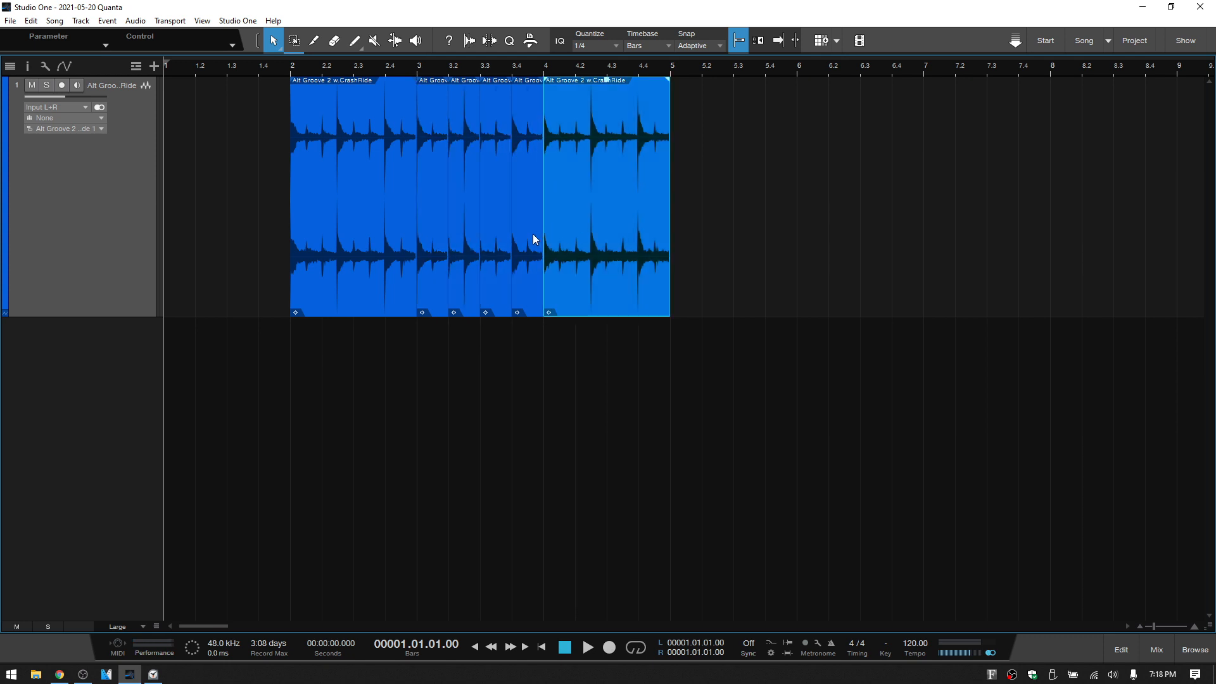
left_click(529, 190)
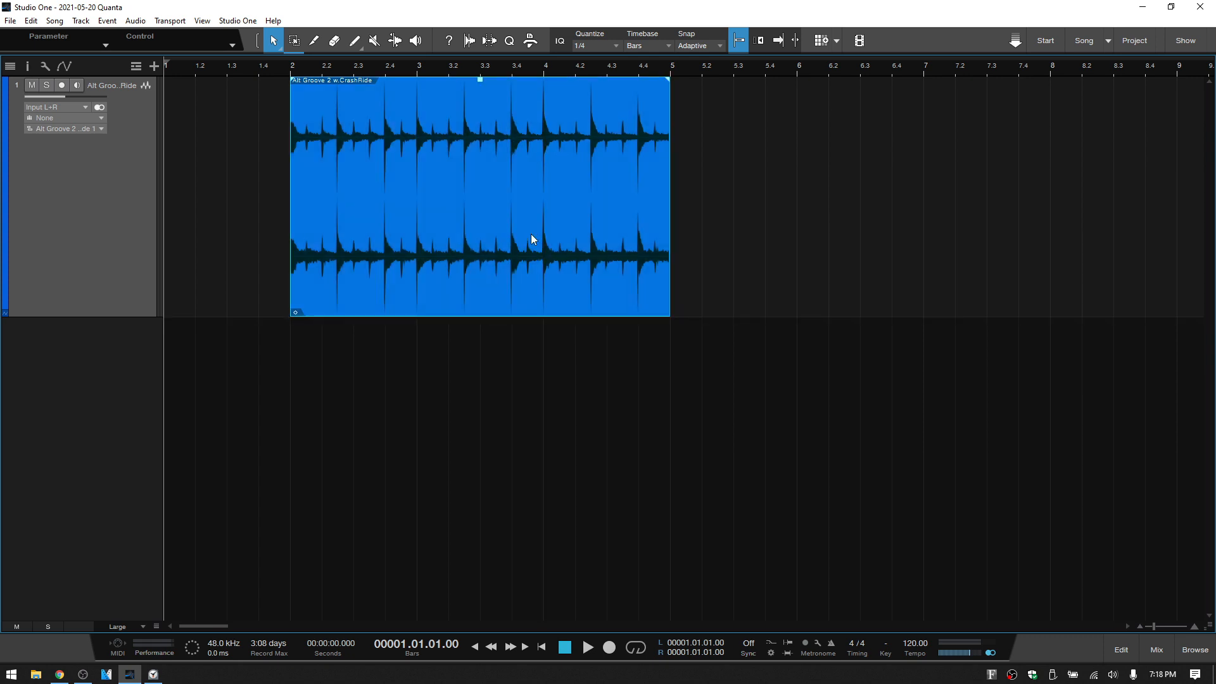
mouse_move(617, 114)
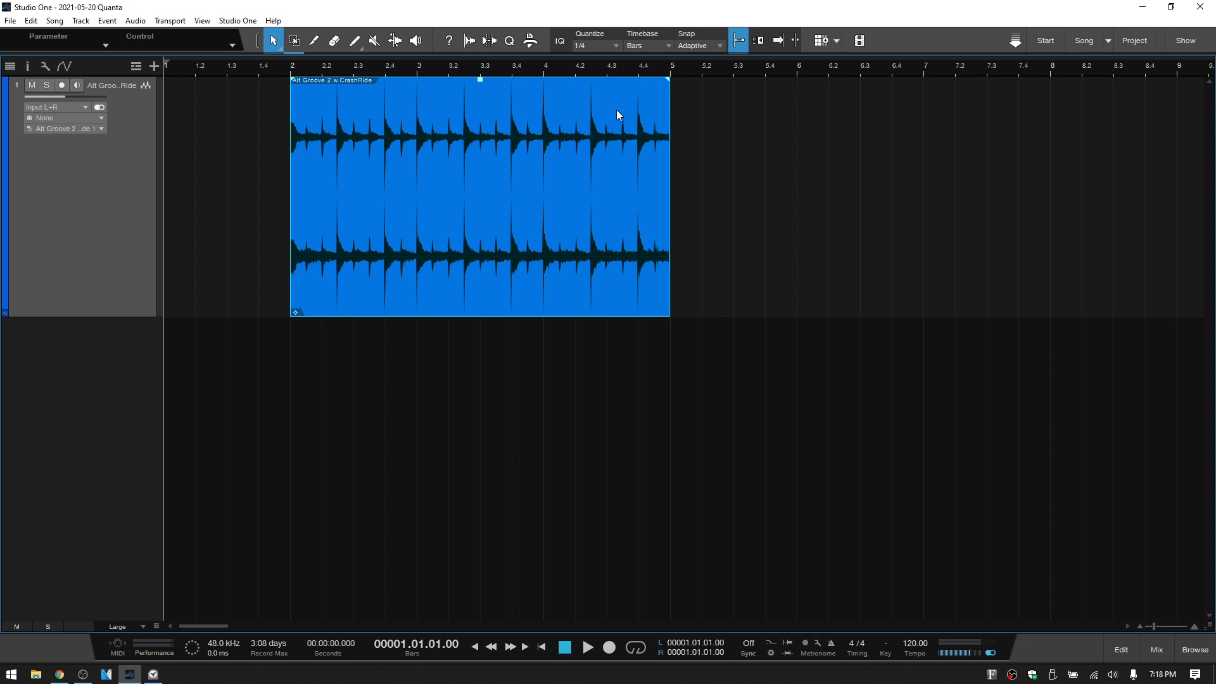
left_click(616, 45)
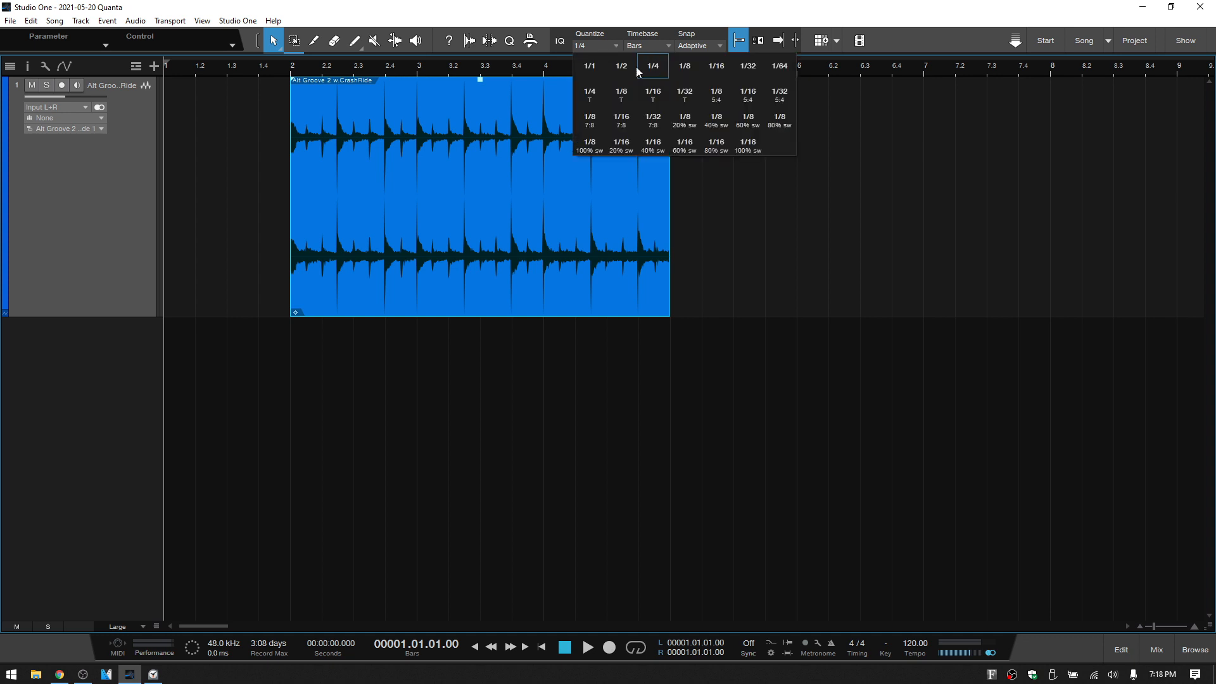
left_click(620, 66)
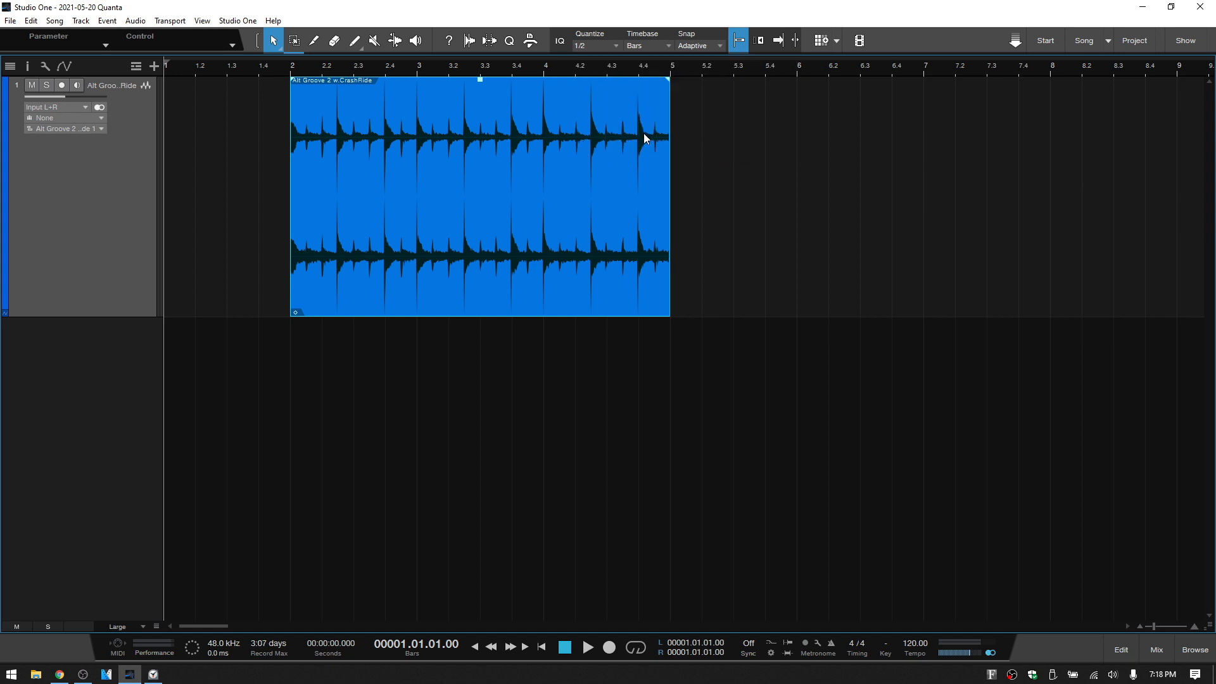
- Choose the Split tool and set the grid quantize back to 1/4 notes
left_click(314, 39)
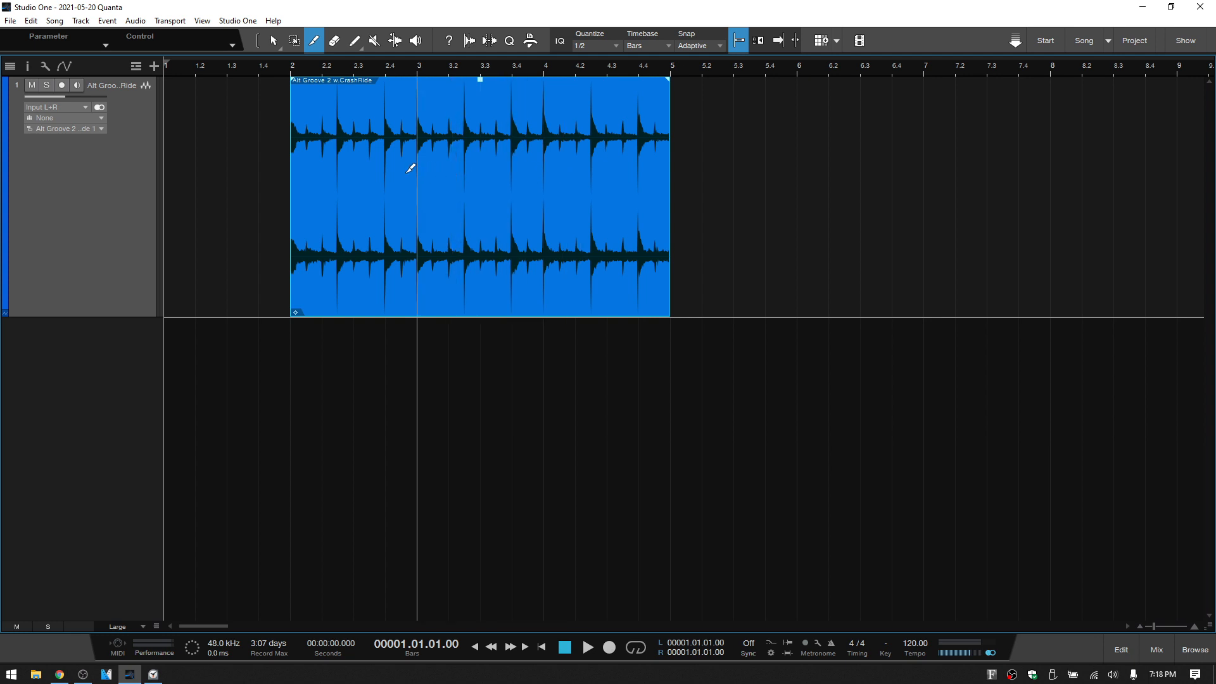
left_click(480, 177)
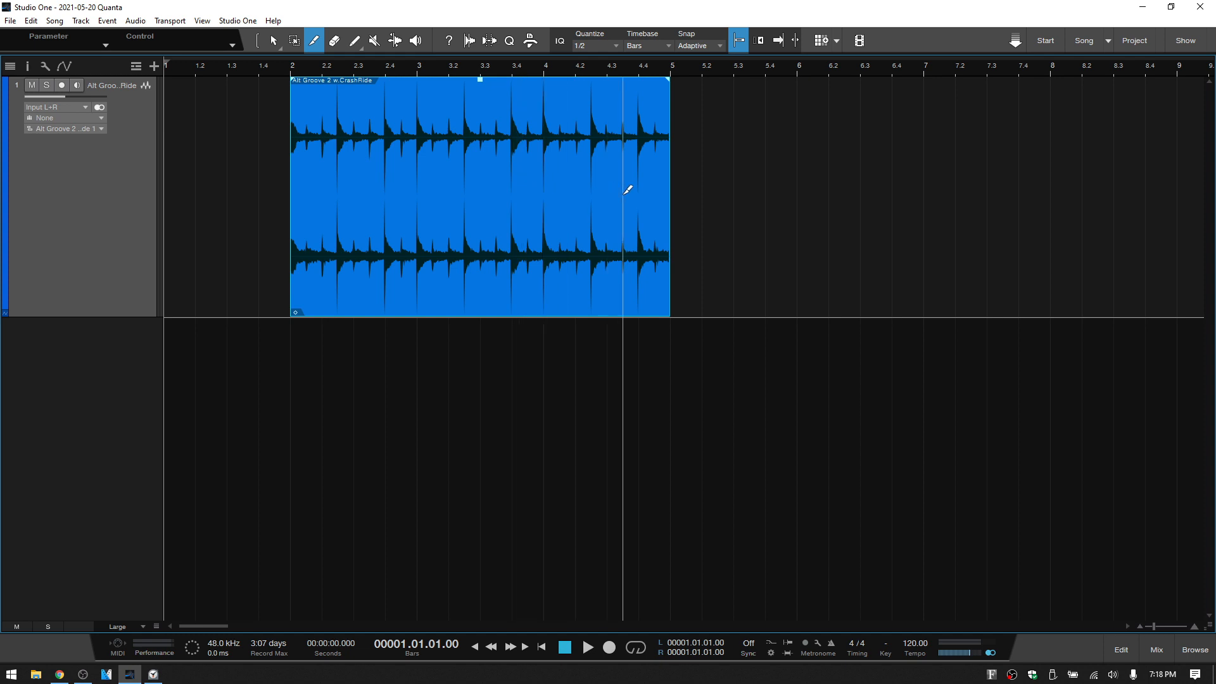
left_click(610, 45)
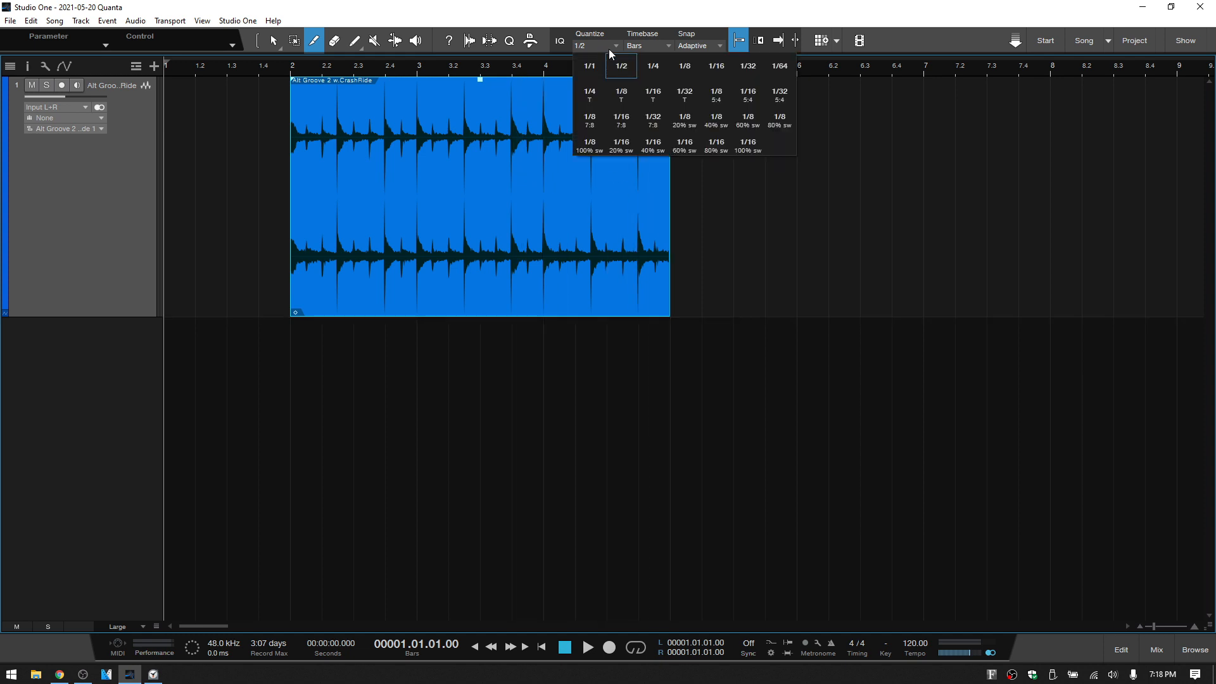
left_click(653, 66)
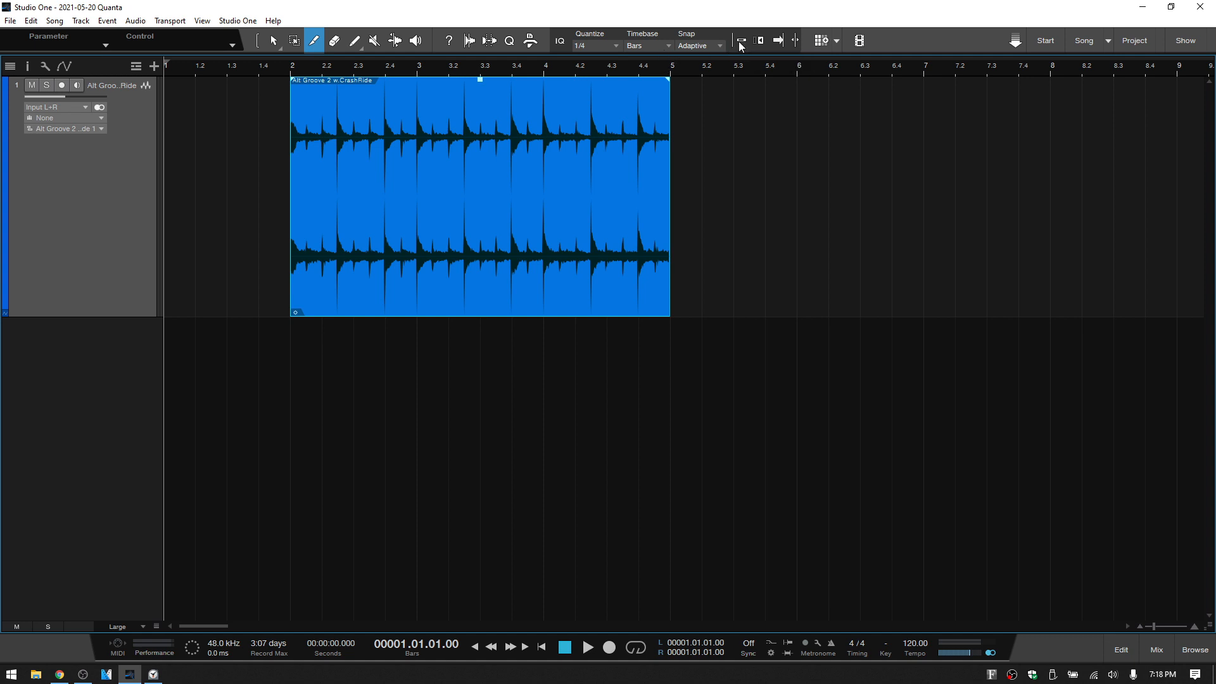
- Turn grid snapping off and try free splits just after bar 4 and in the last bar
left_click(586, 174)
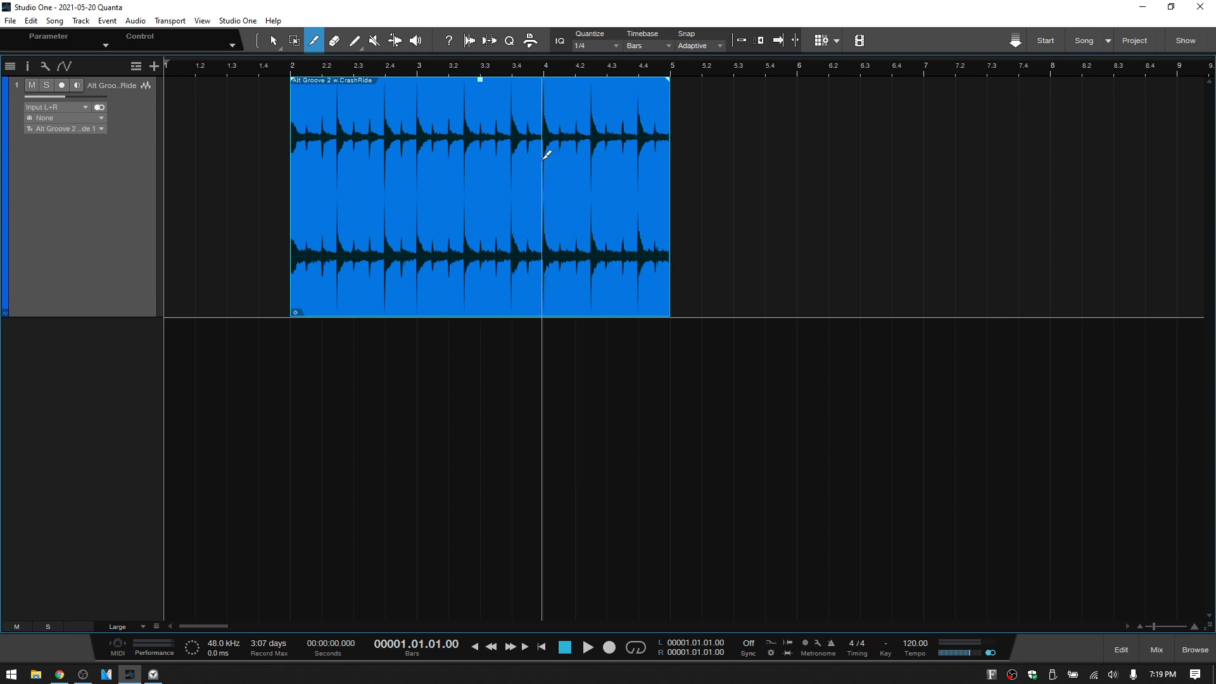
left_click(545, 156)
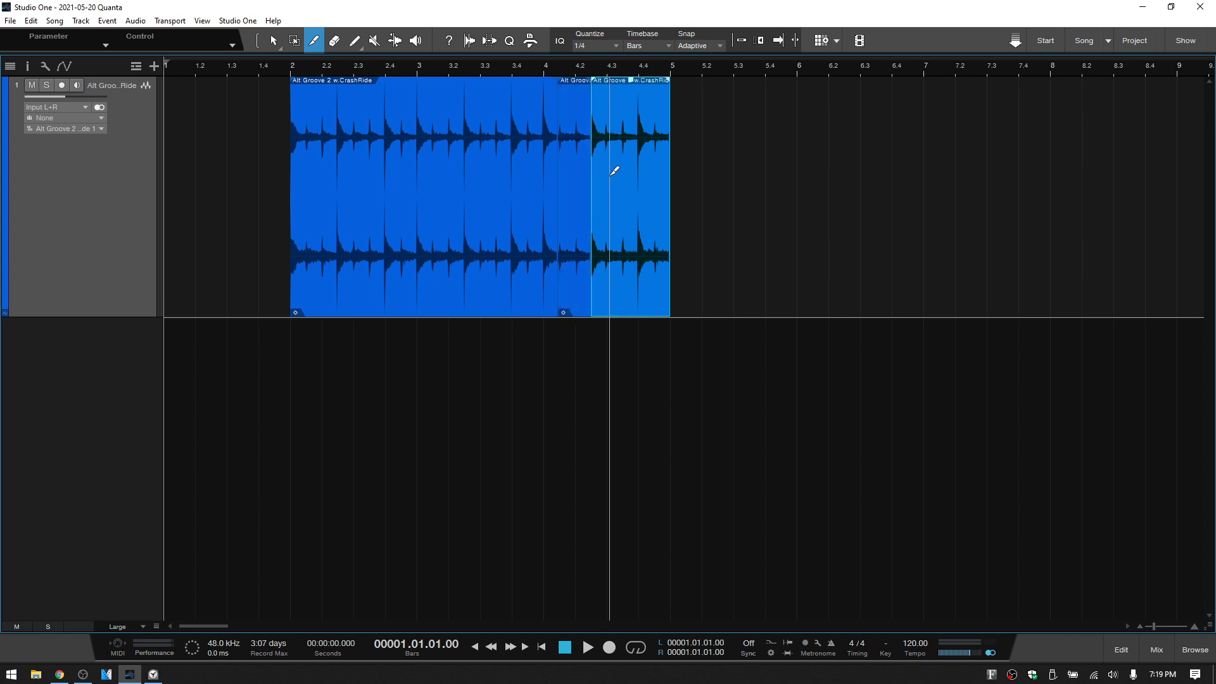
left_click(274, 39)
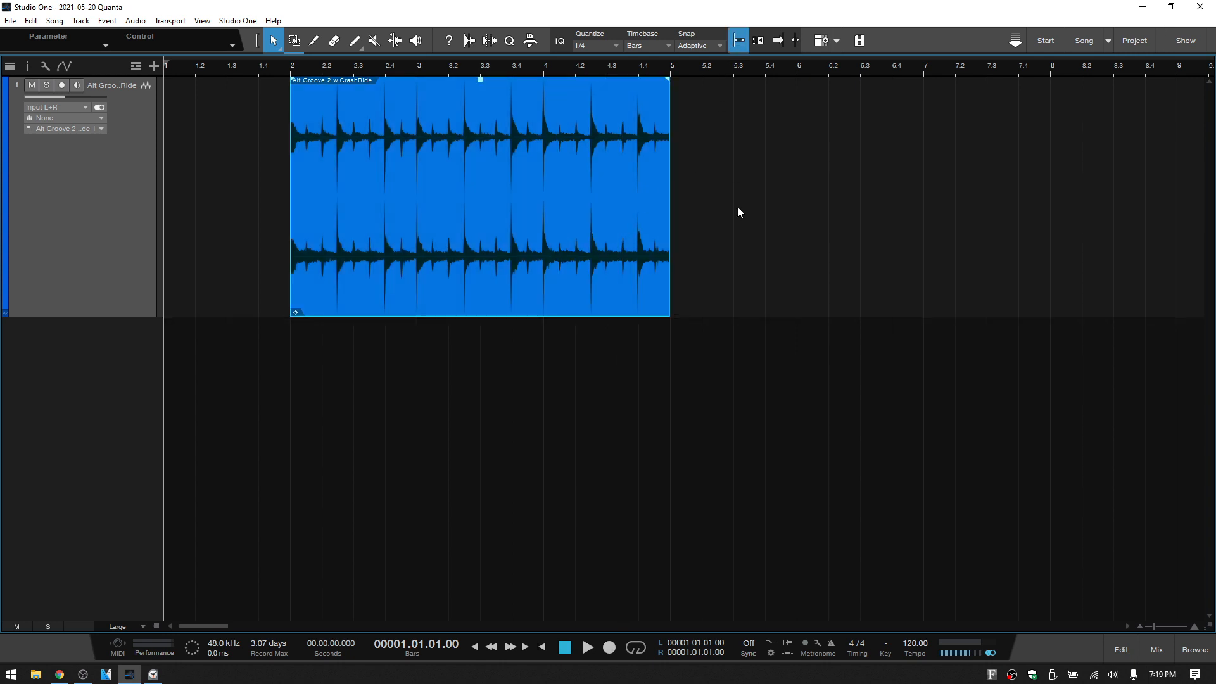
mouse_move(701, 224)
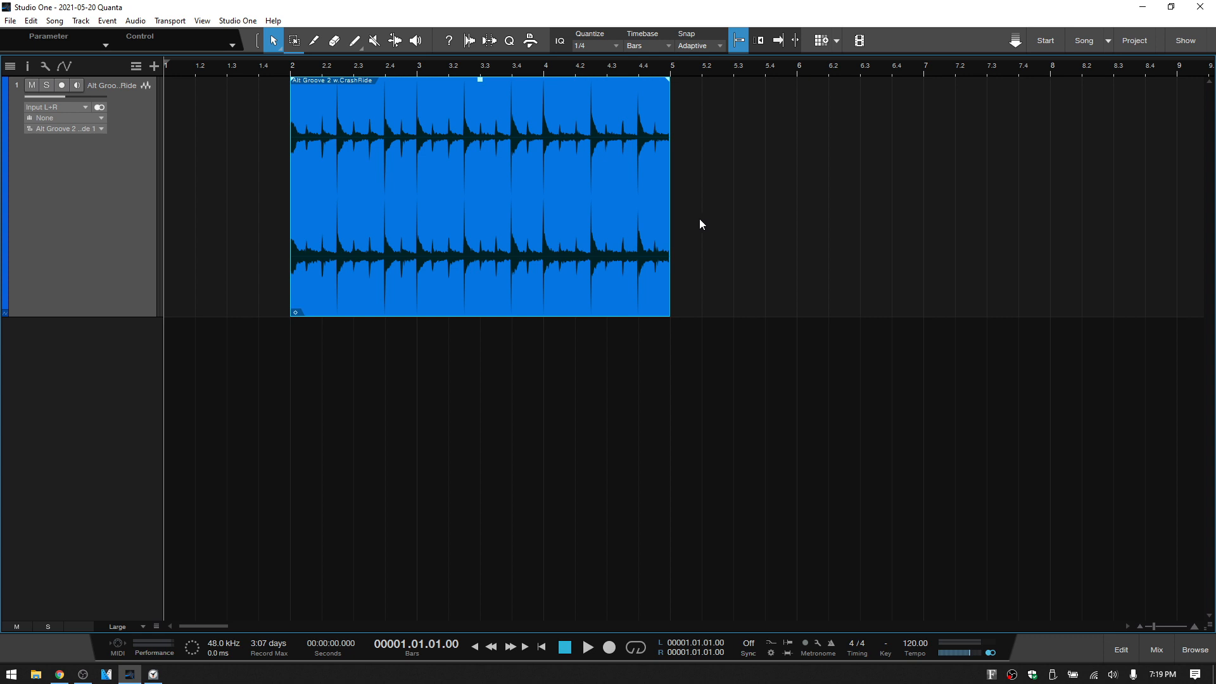
mouse_move(387, 121)
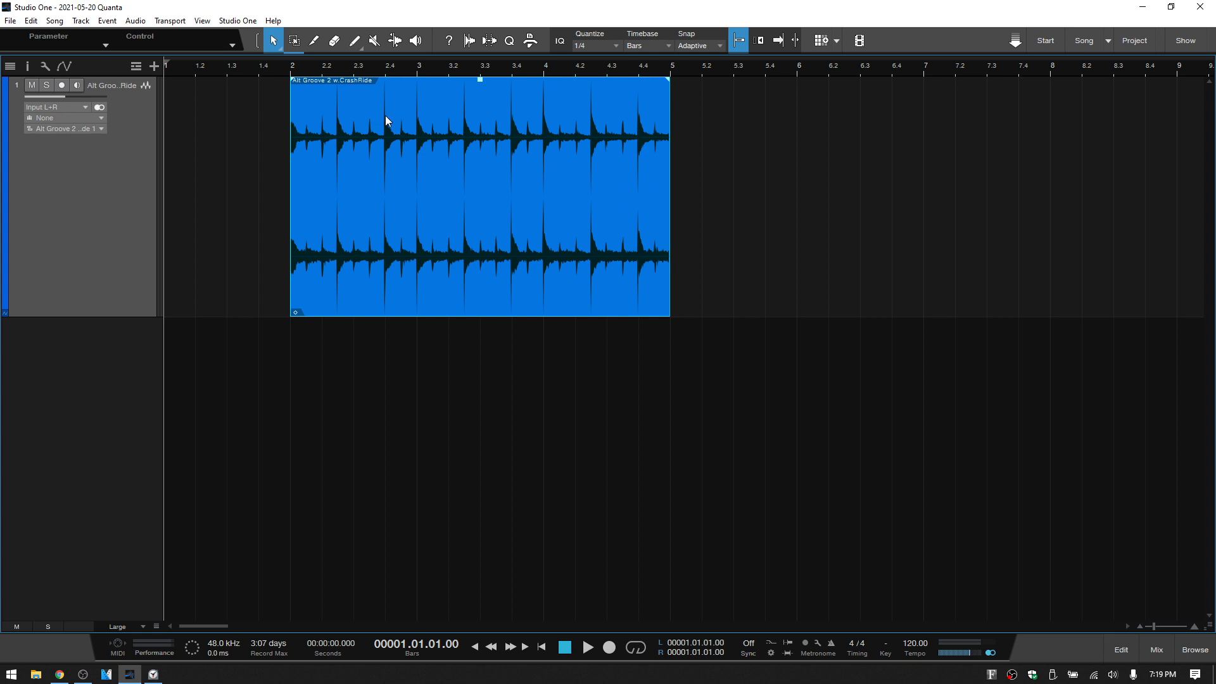
mouse_move(496, 204)
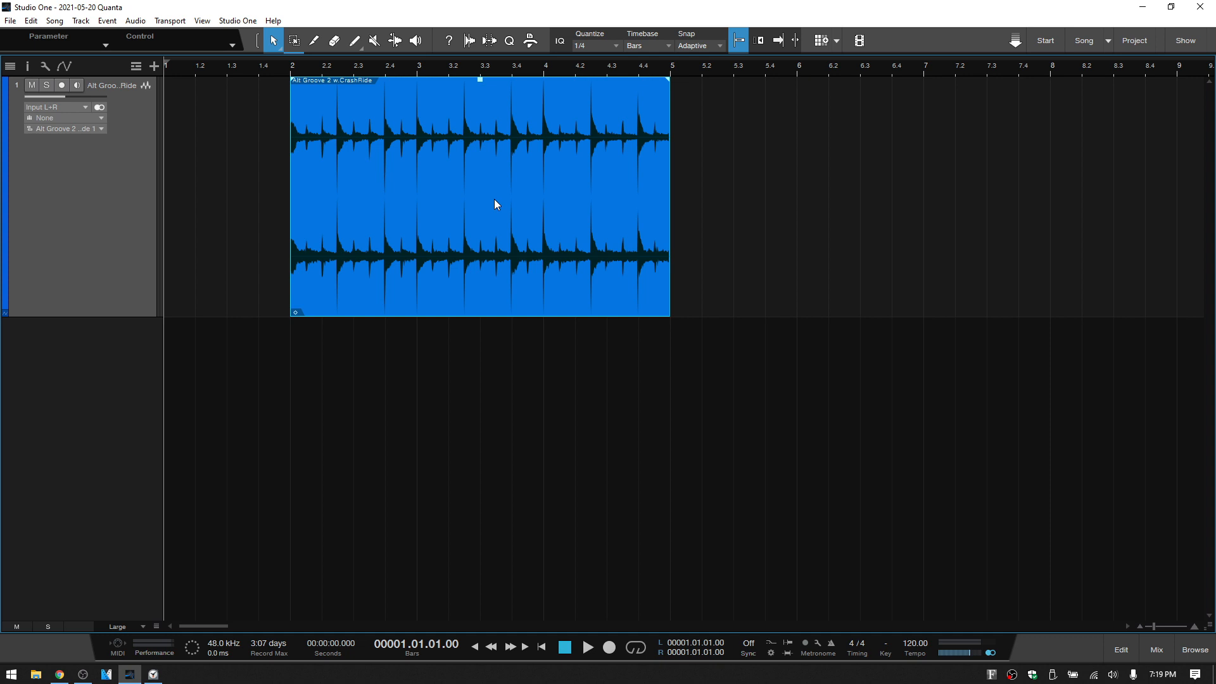
mouse_move(598, 93)
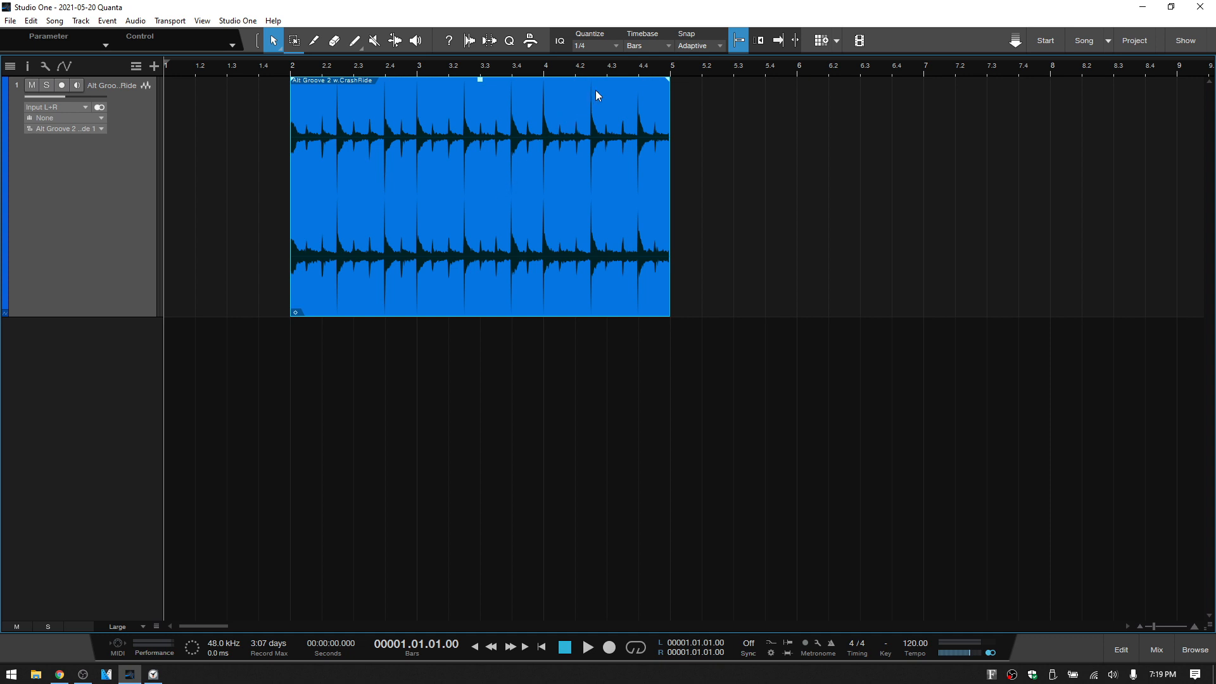
mouse_move(597, 49)
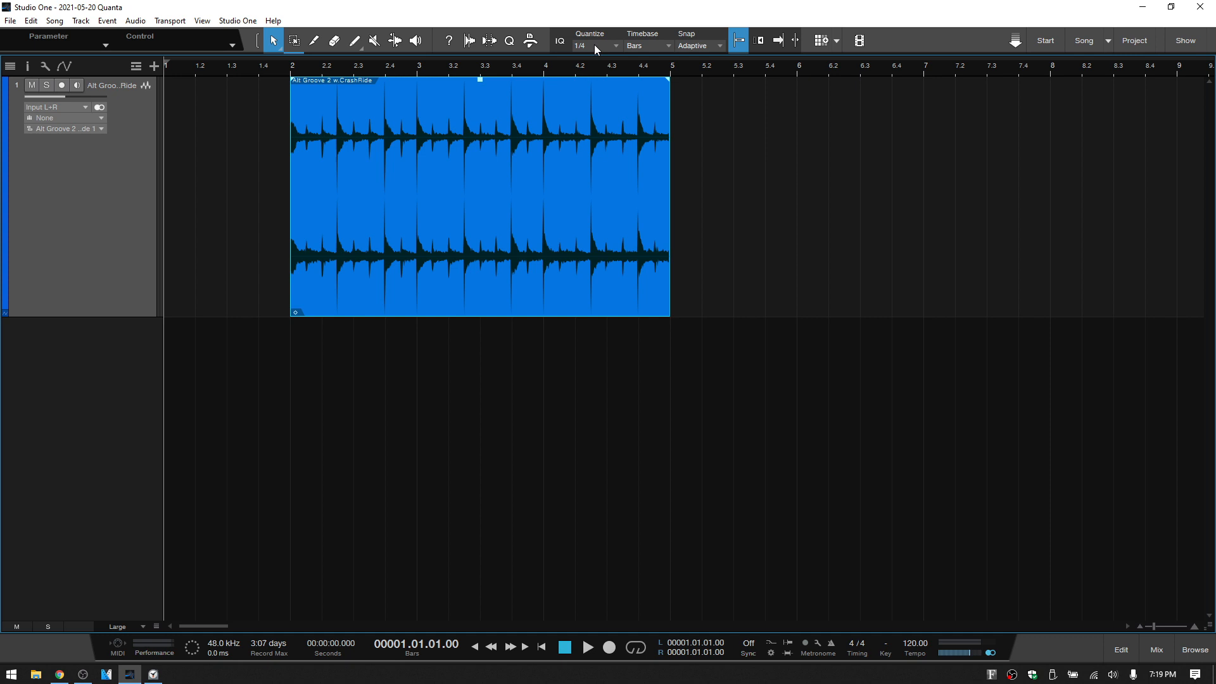
- Apply Split at Grid from the drum loop's context menu to slice it at every quarter note
right_click(548, 240)
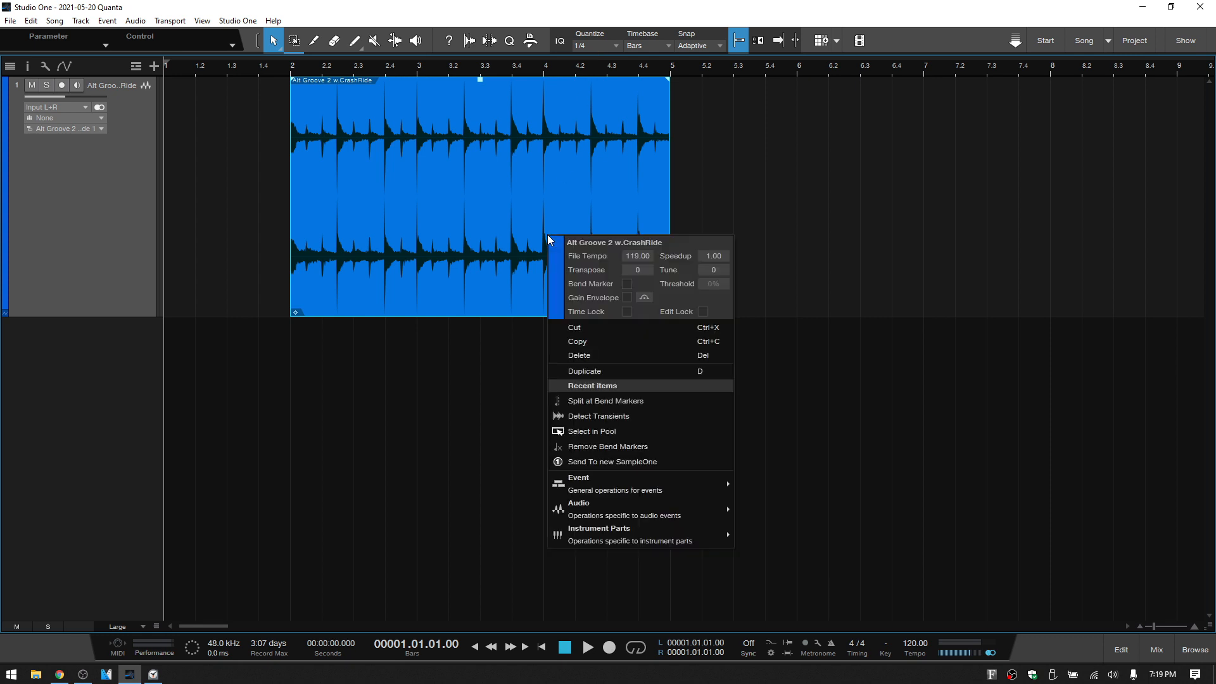
mouse_move(605, 490)
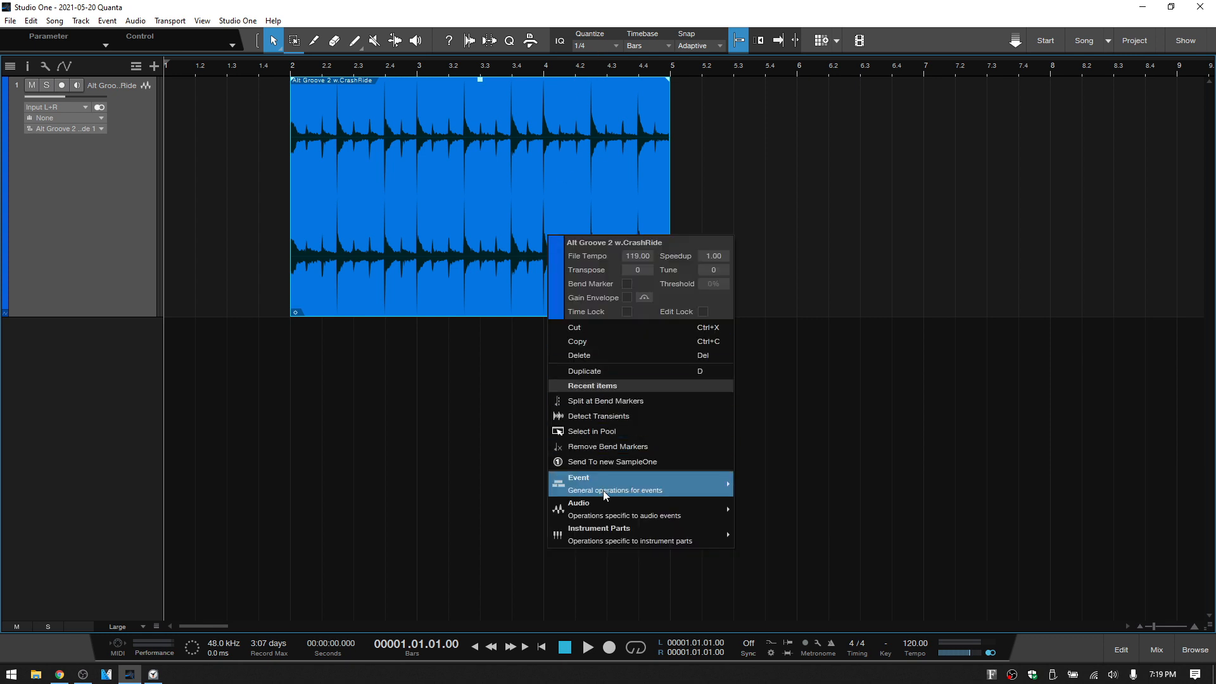
mouse_move(606, 510)
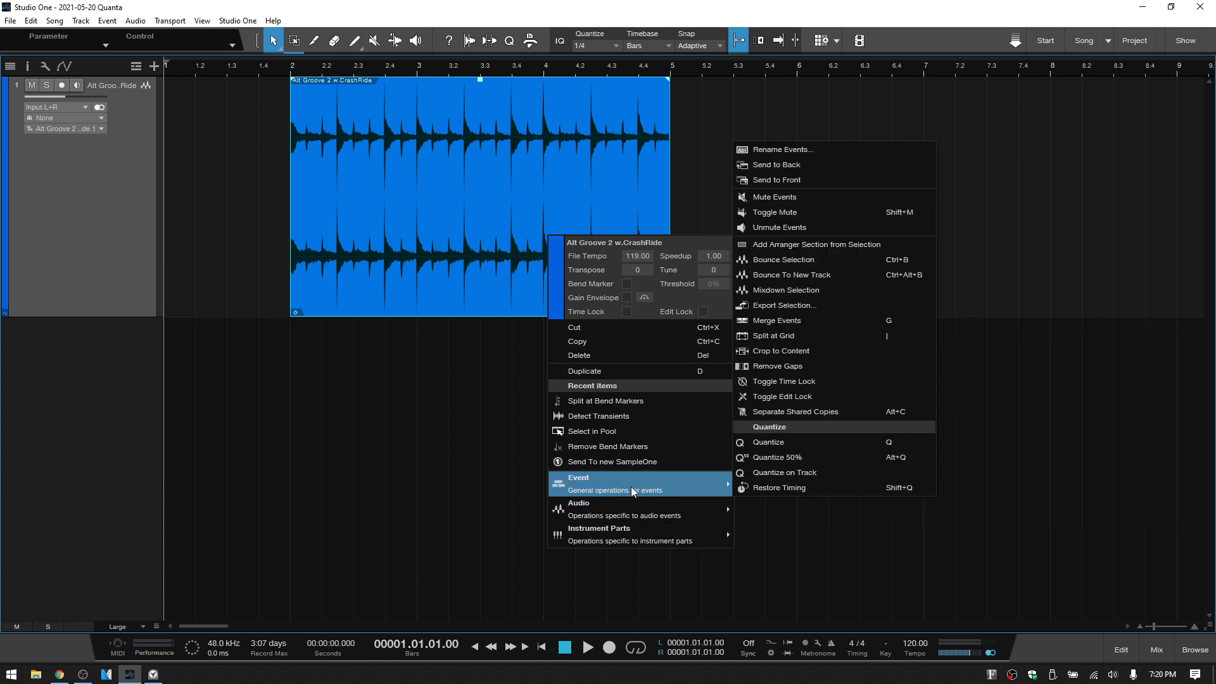
mouse_move(790, 335)
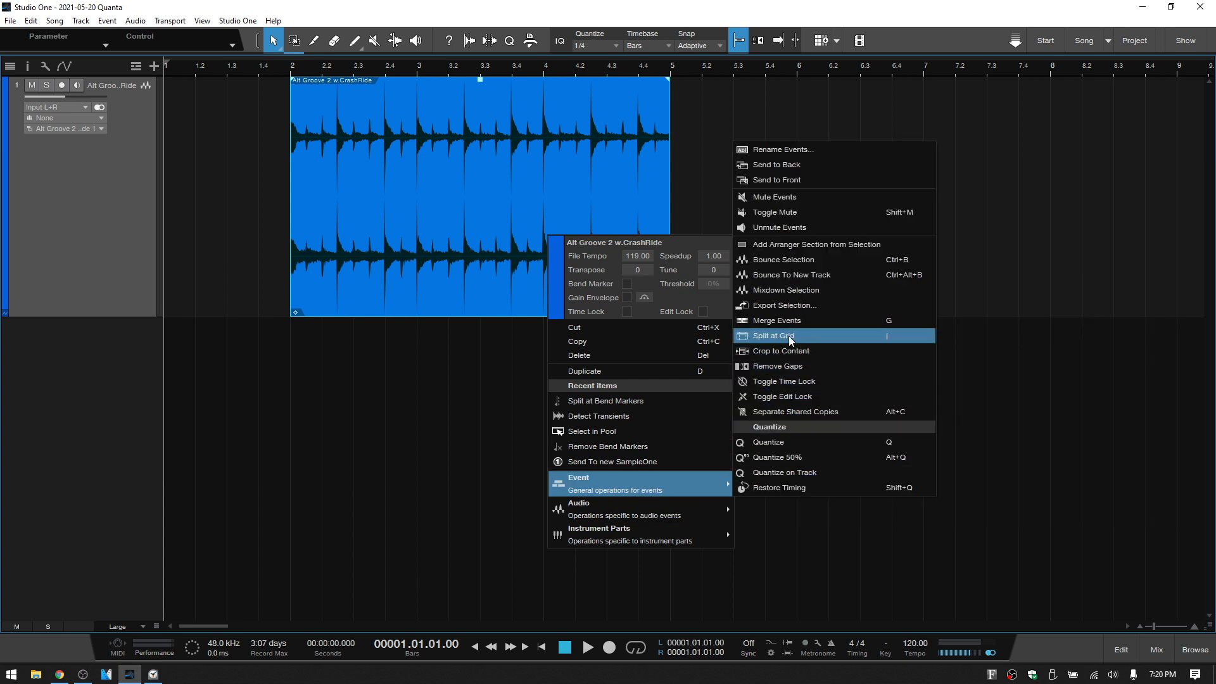
left_click(772, 336)
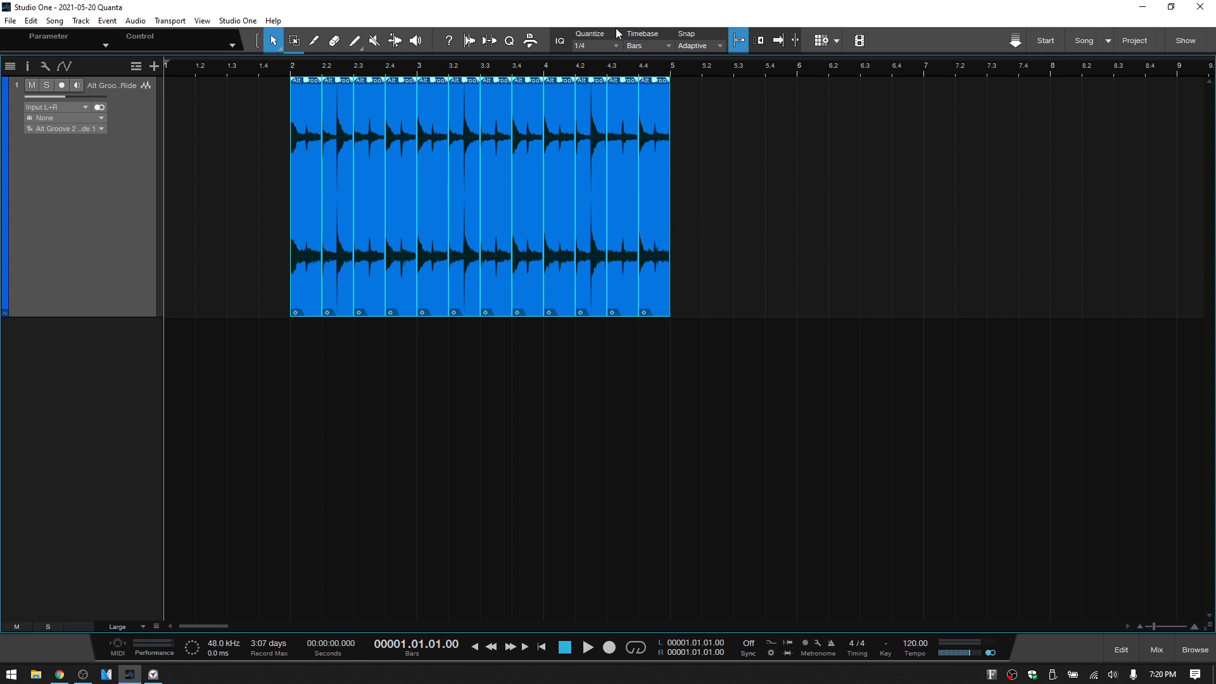
mouse_move(736, 234)
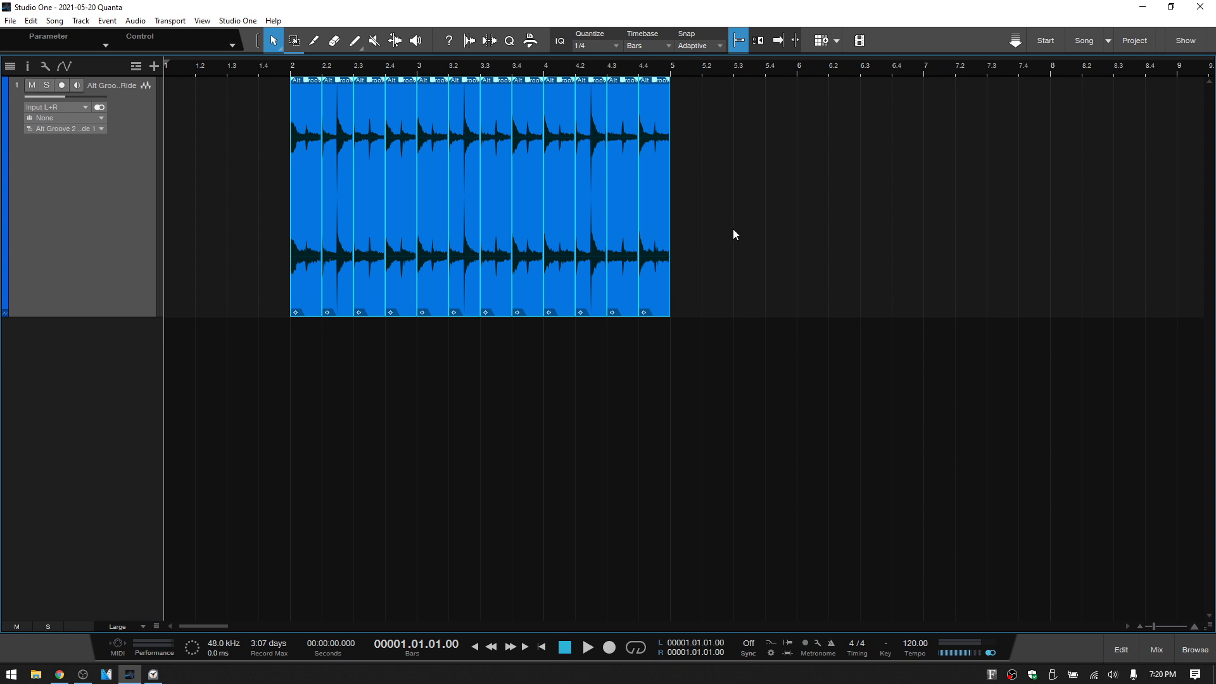
mouse_move(675, 260)
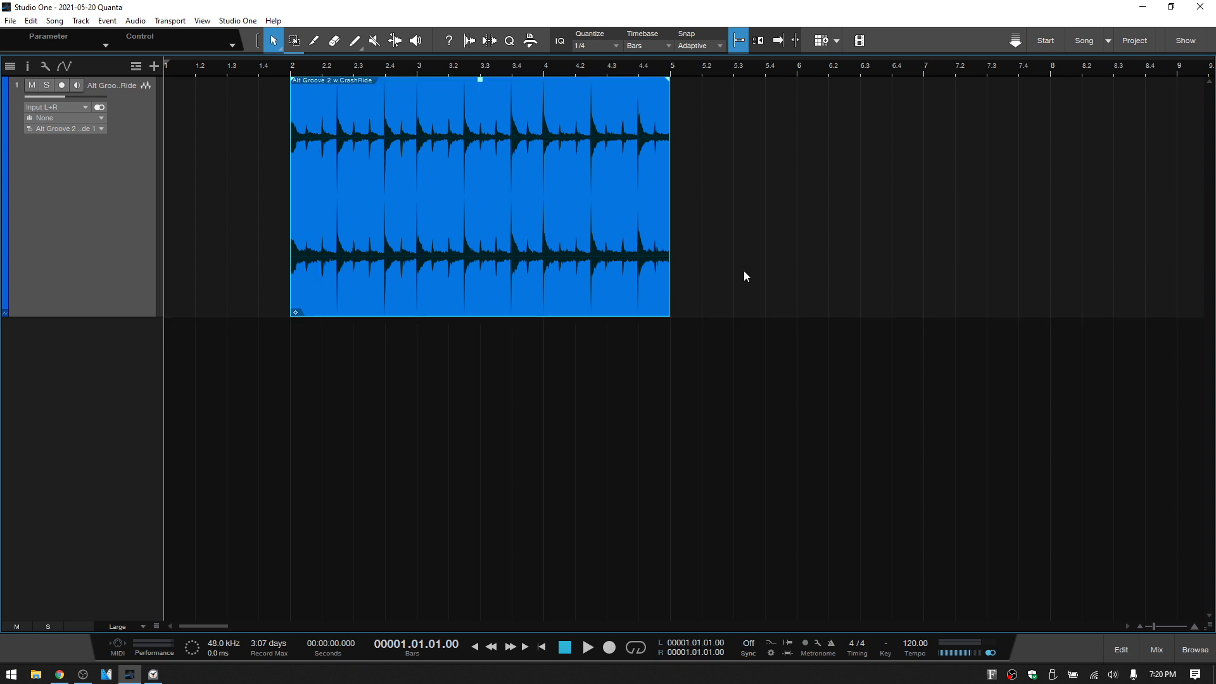
mouse_move(602, 204)
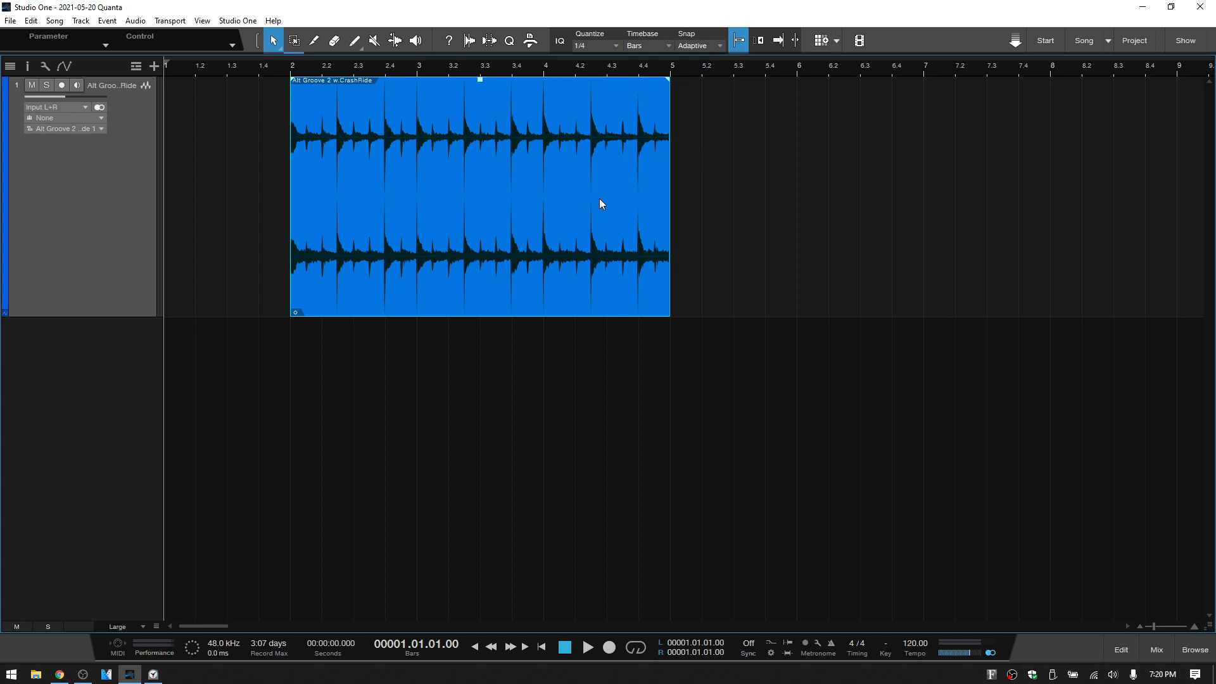
mouse_move(550, 262)
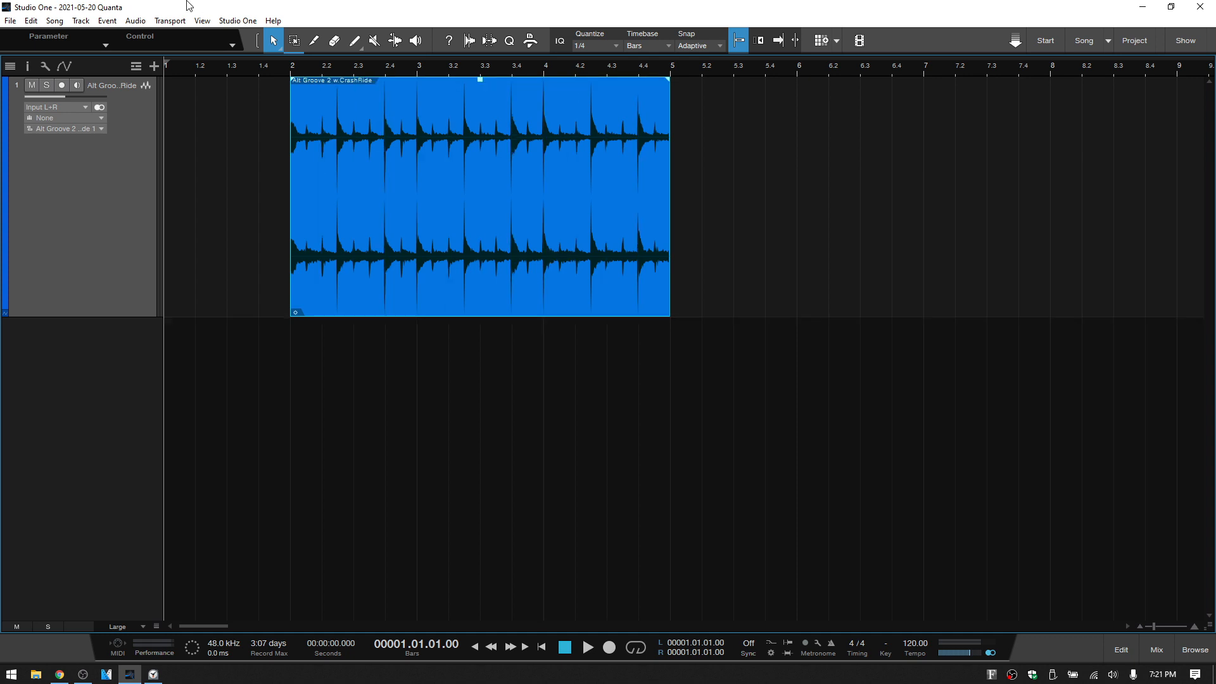
- Search 'spli' in Keyboard Shortcuts, check the Split at Grid shortcut, and close the settings
left_click(237, 20)
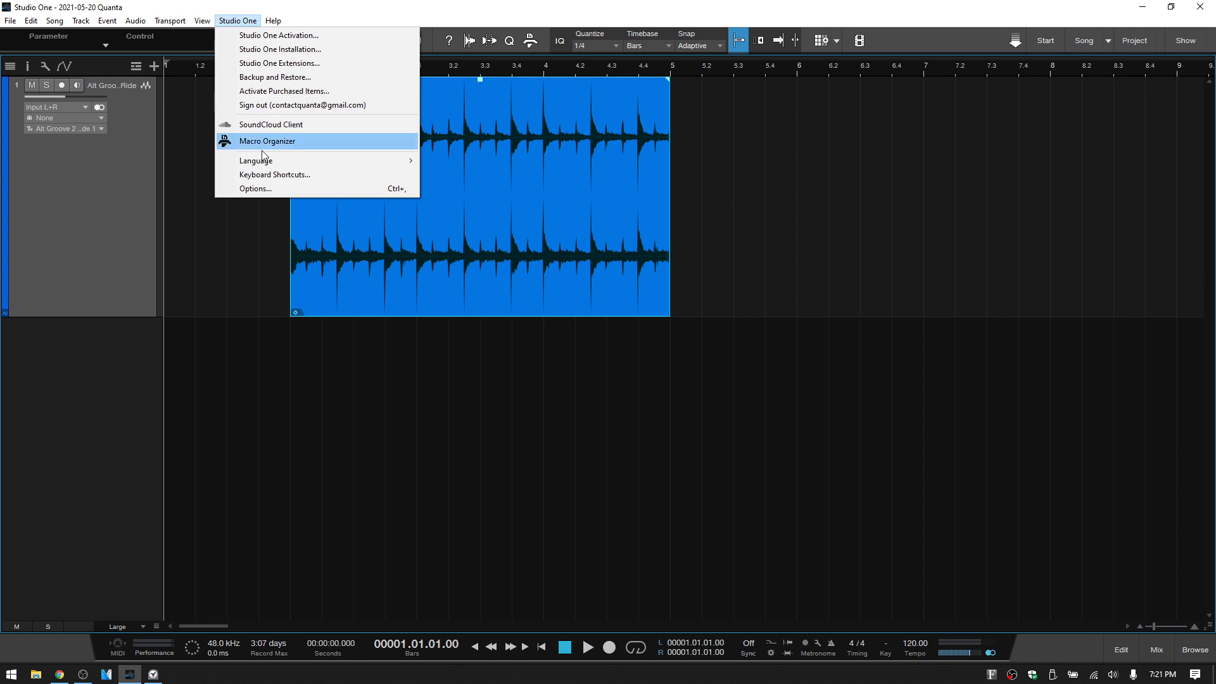
mouse_move(285, 176)
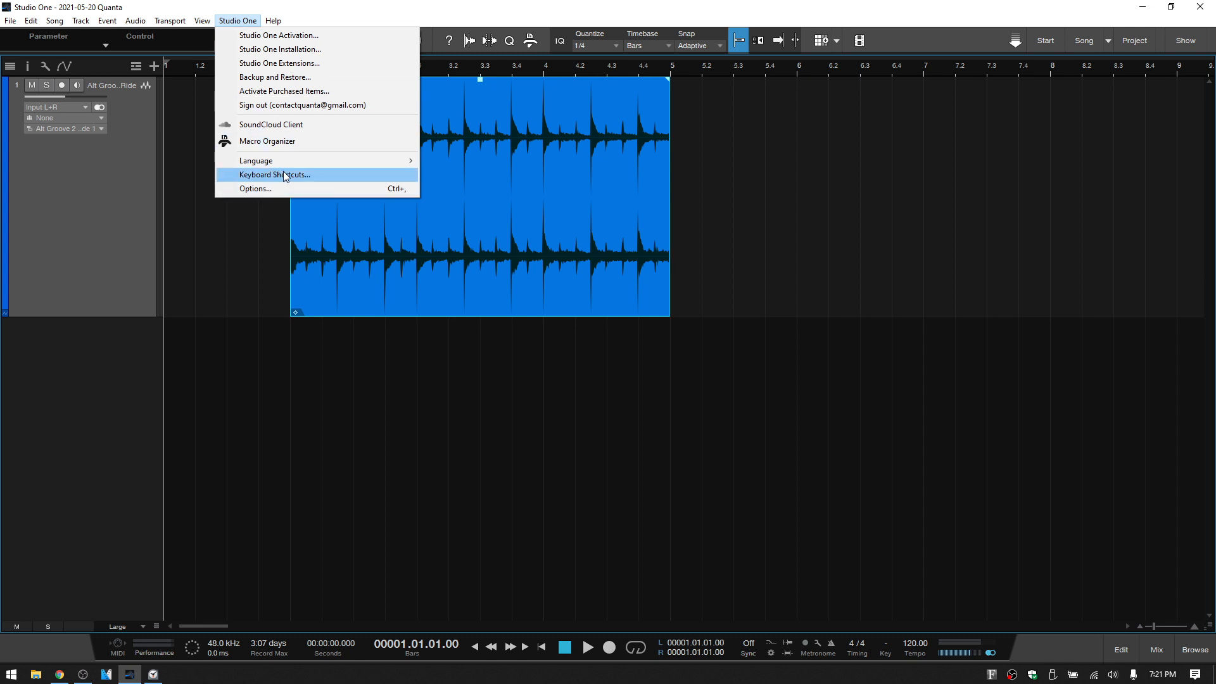
left_click(274, 174)
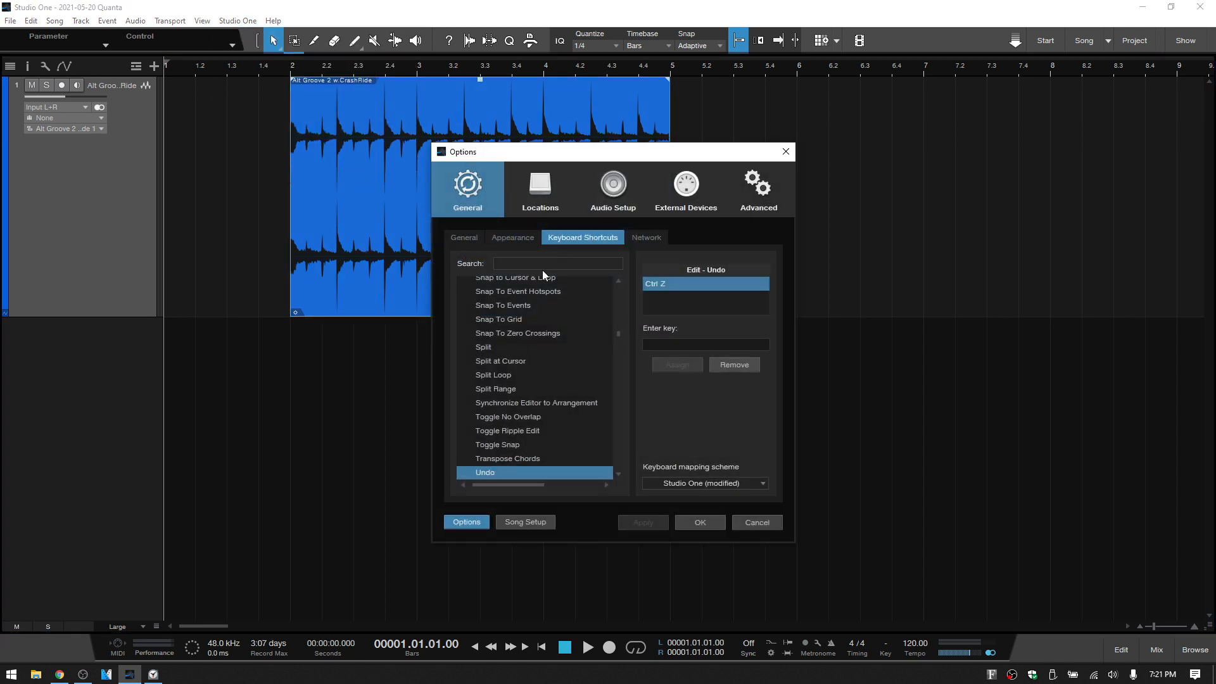
type("split at")
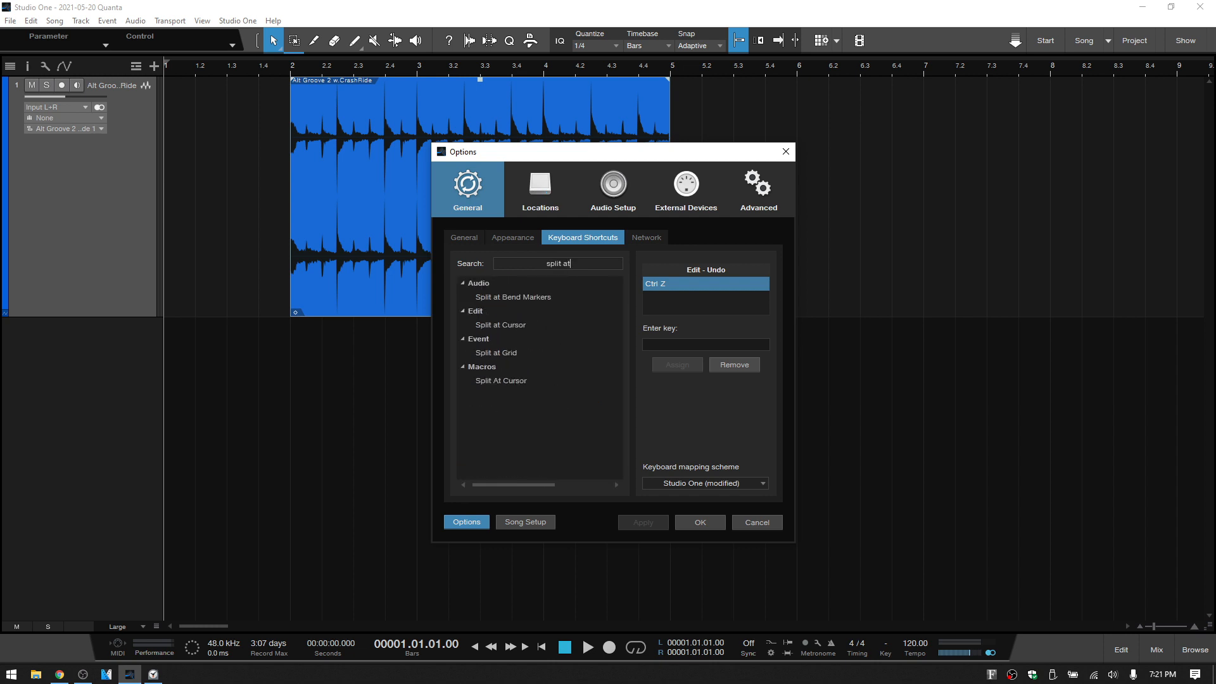
left_click(495, 353)
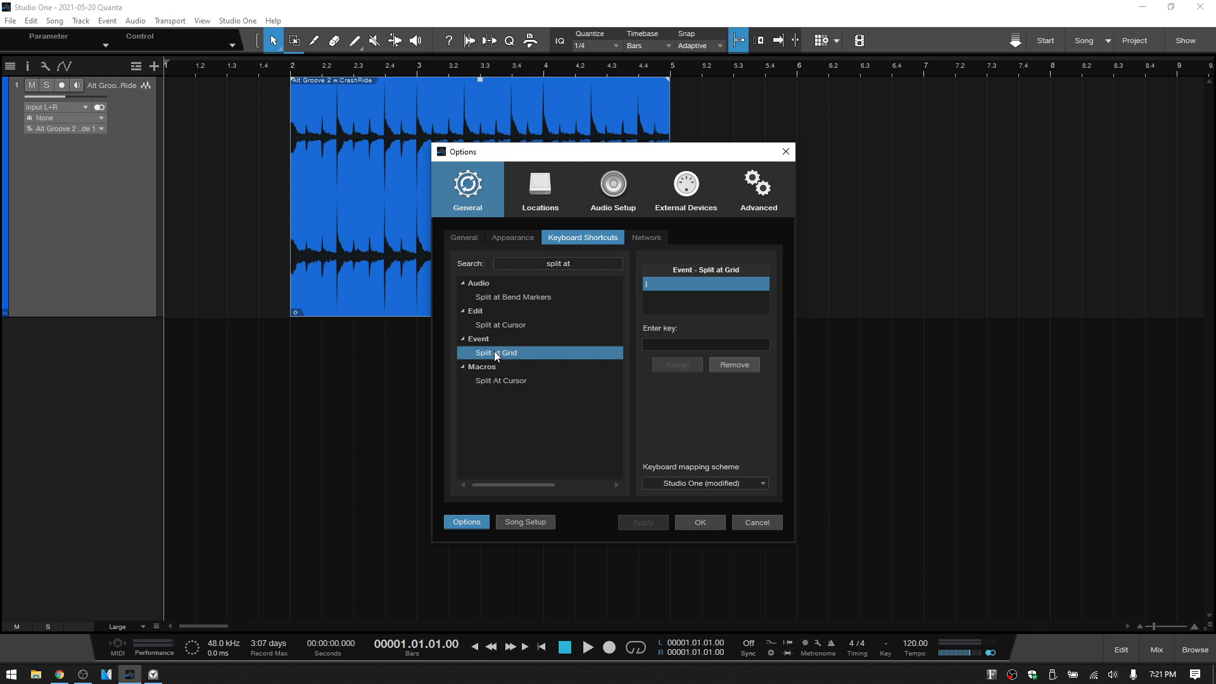
mouse_move(684, 310)
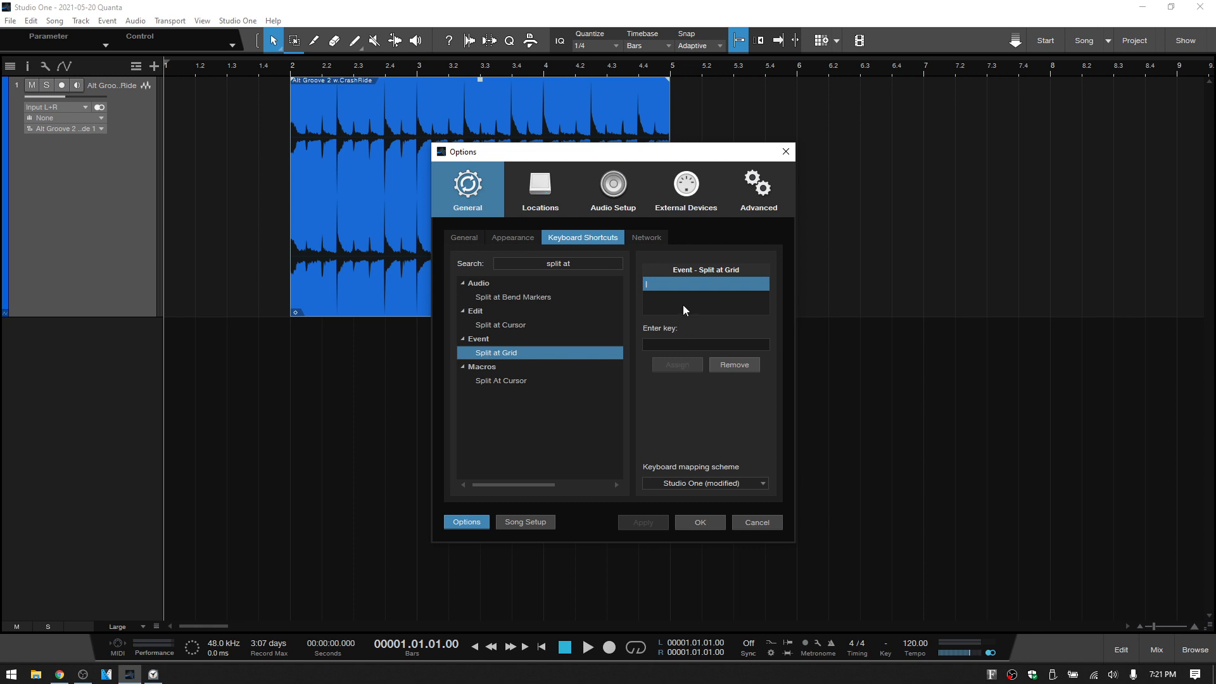
mouse_move(676, 371)
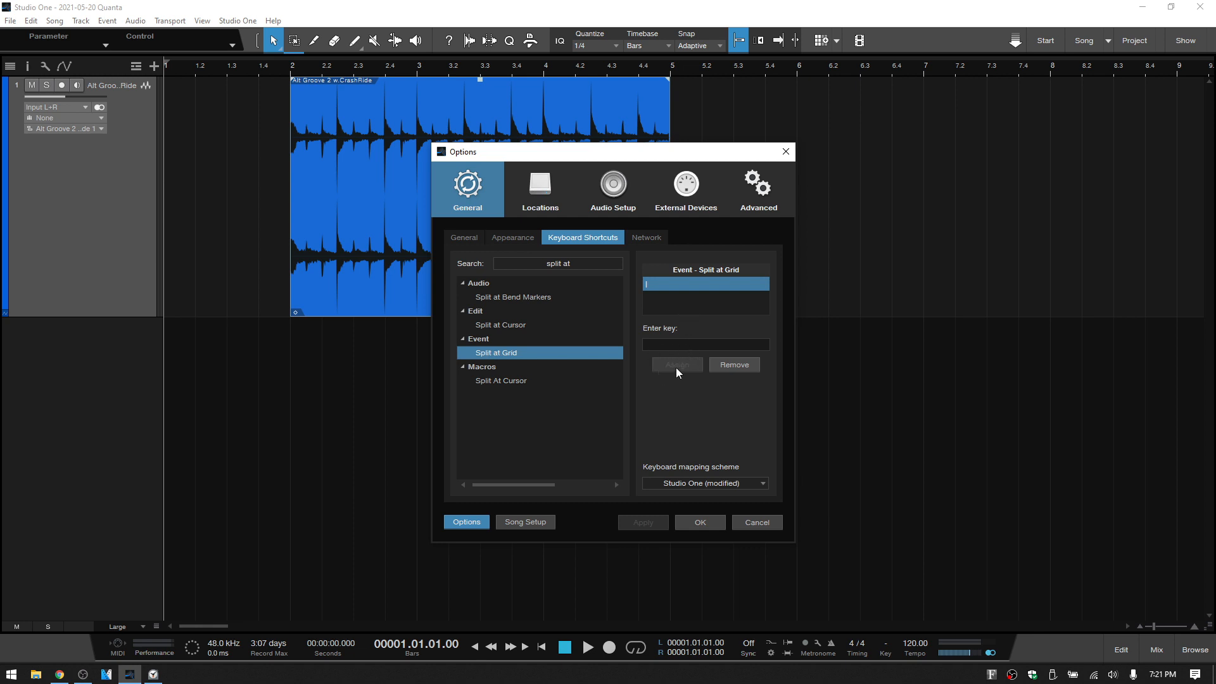
left_click(757, 521)
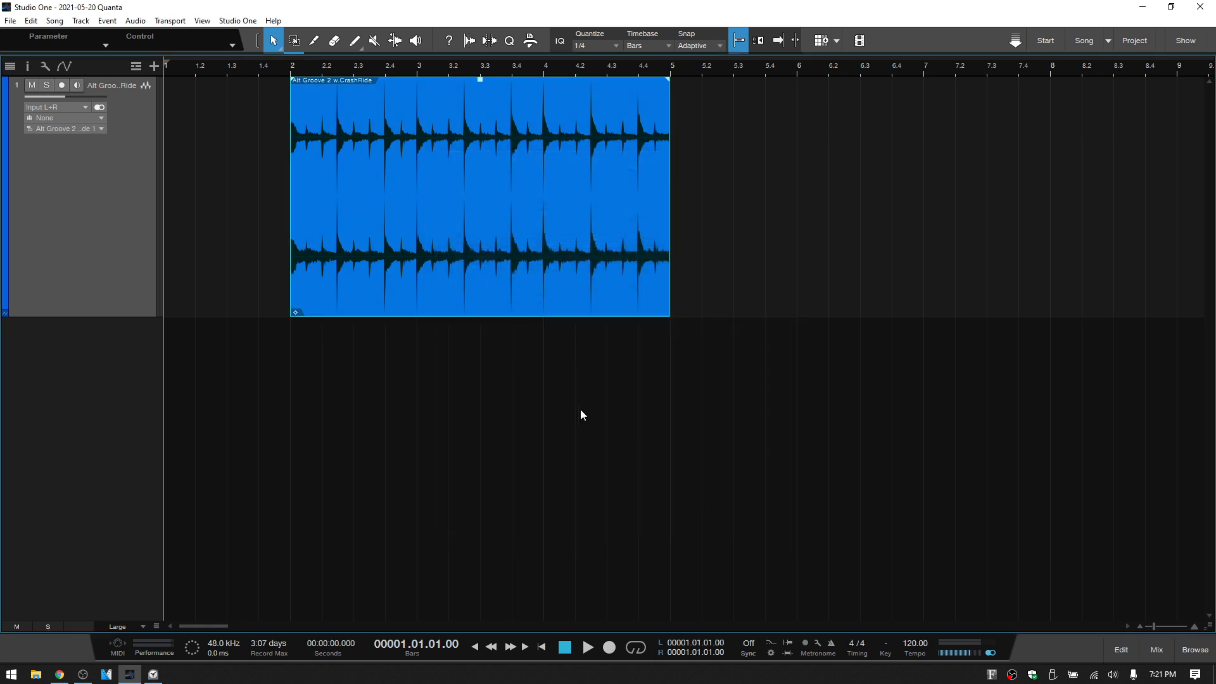
mouse_move(539, 391)
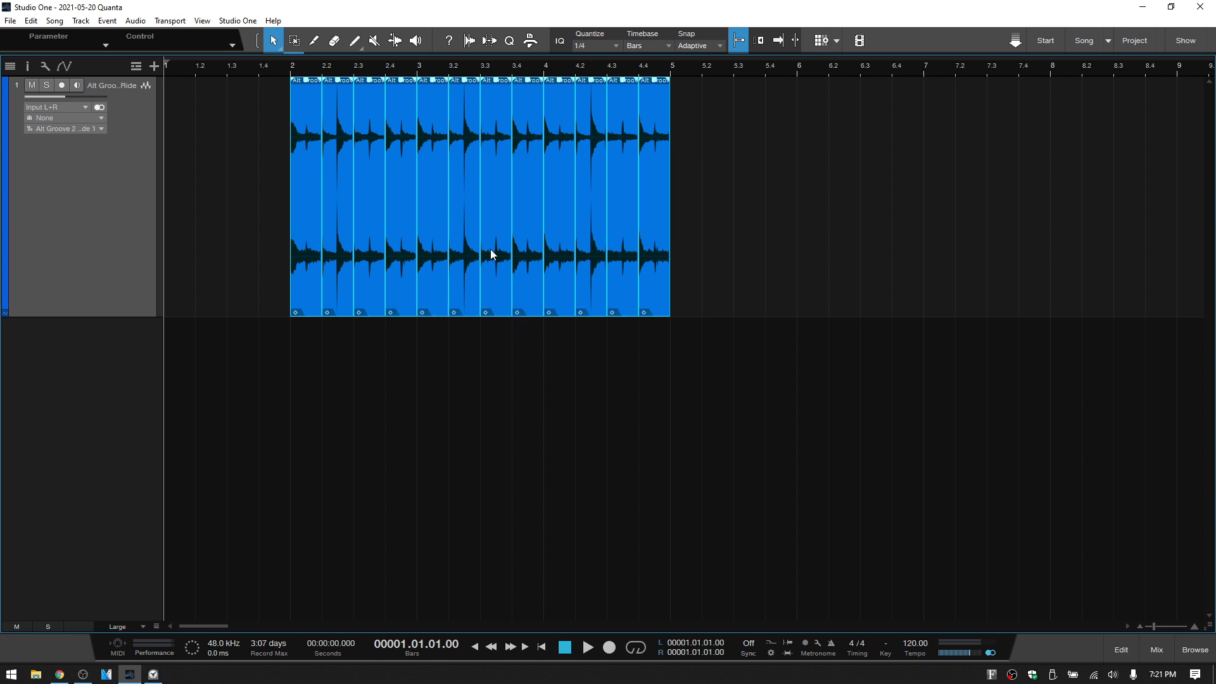
- Bring up the sliced drum events' context menu to reach the Audio submenu
right_click(491, 255)
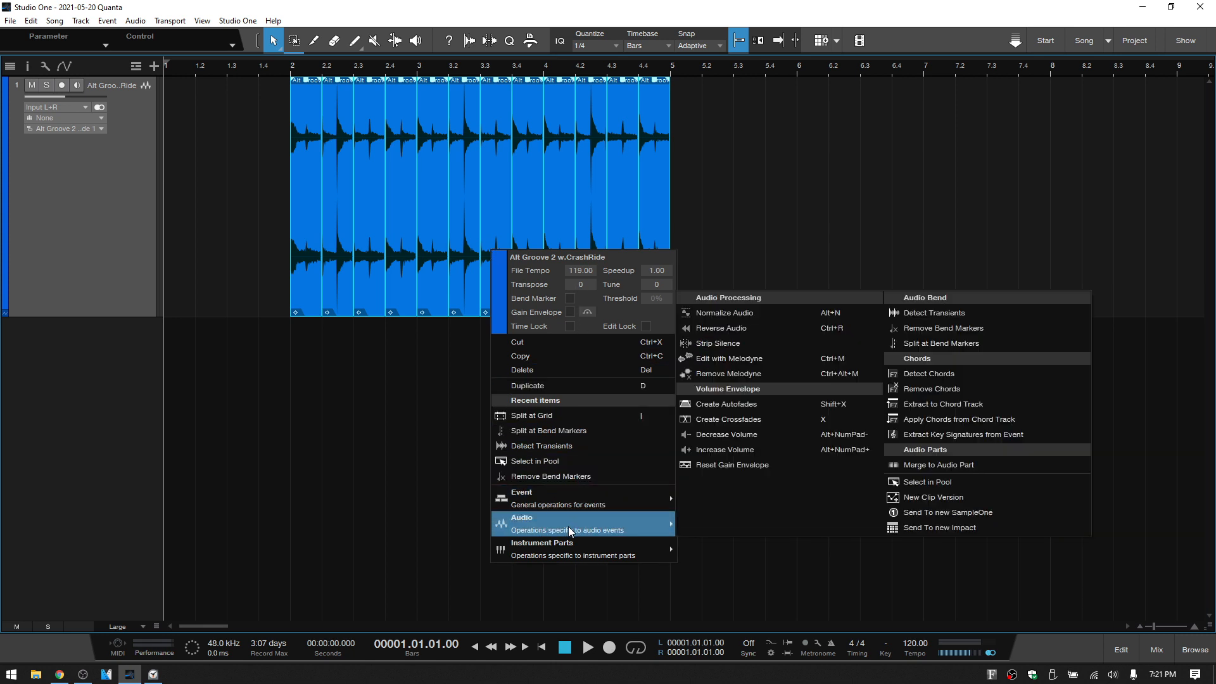
mouse_move(955, 512)
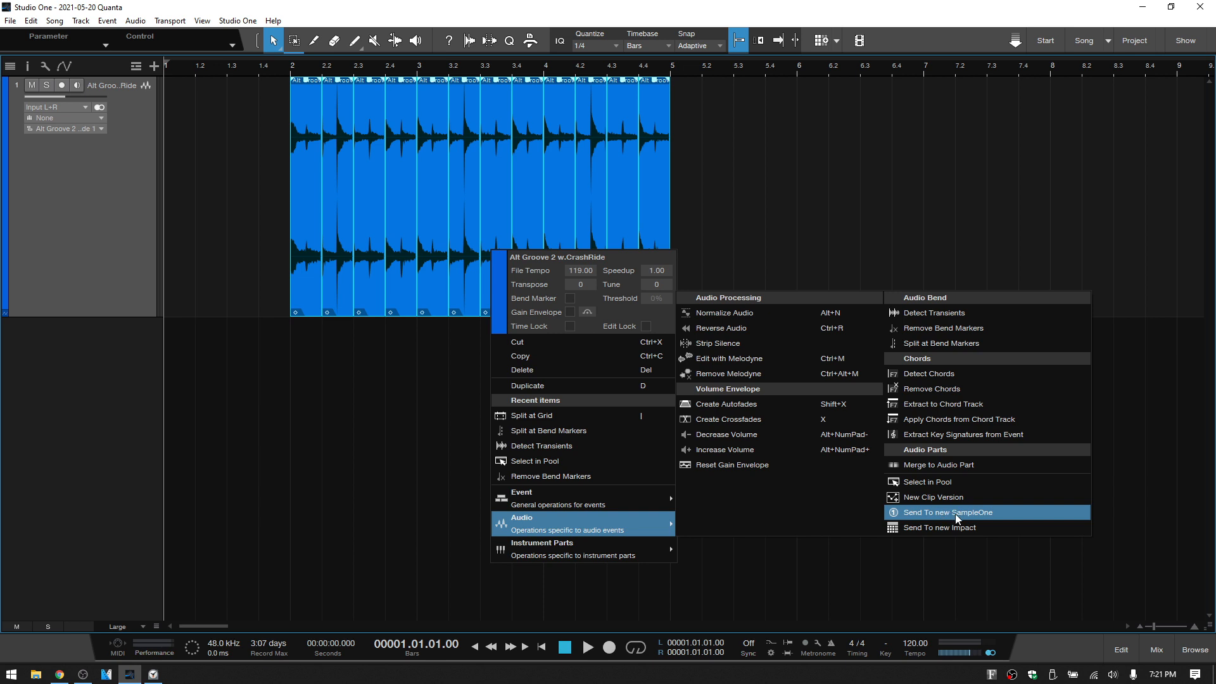
- Send the drum slices to a new SampleOne instrument track
left_click(947, 512)
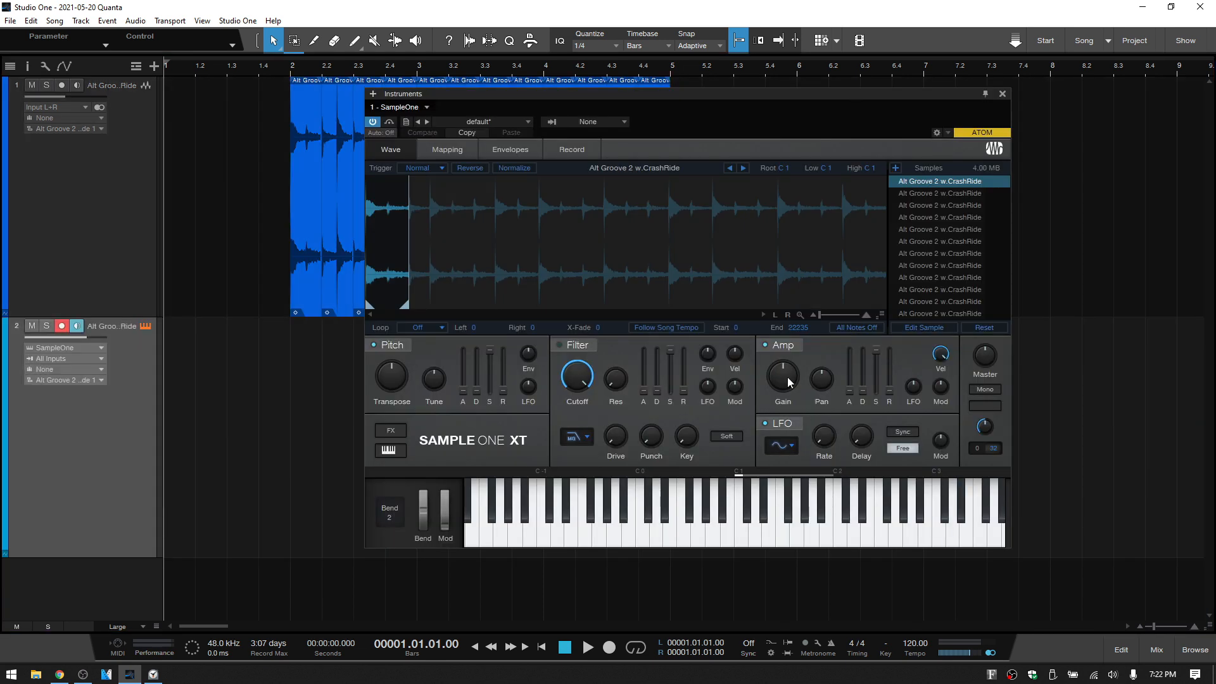
mouse_move(521, 253)
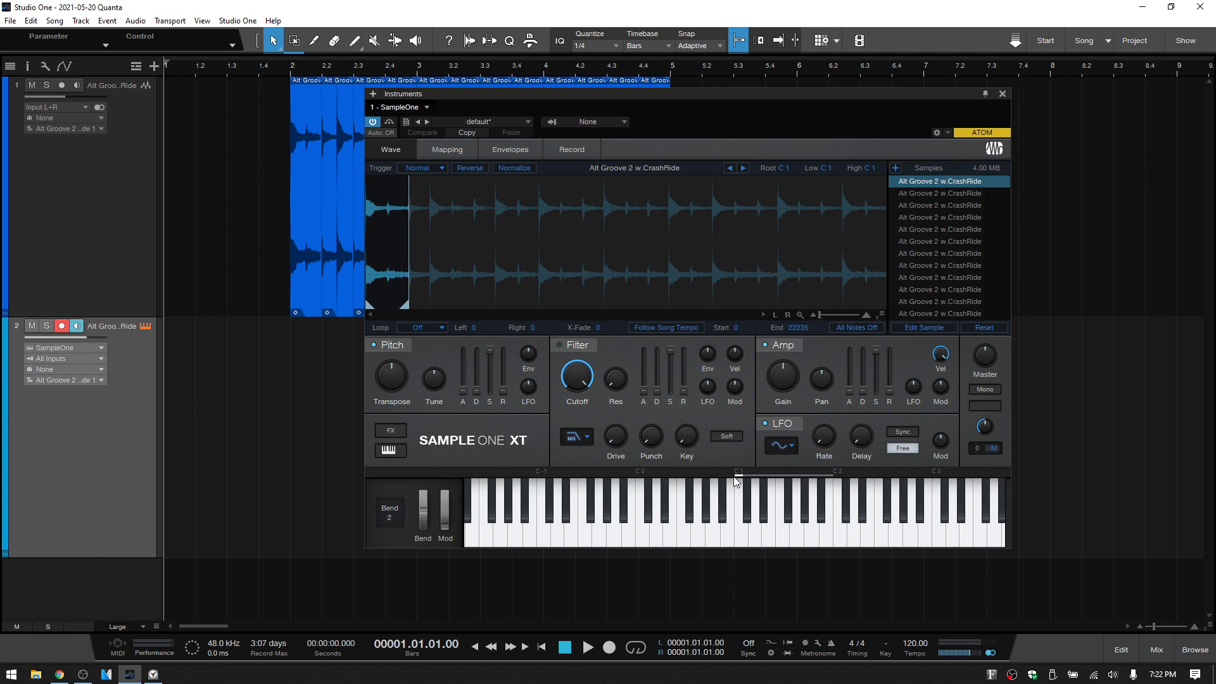
mouse_move(739, 481)
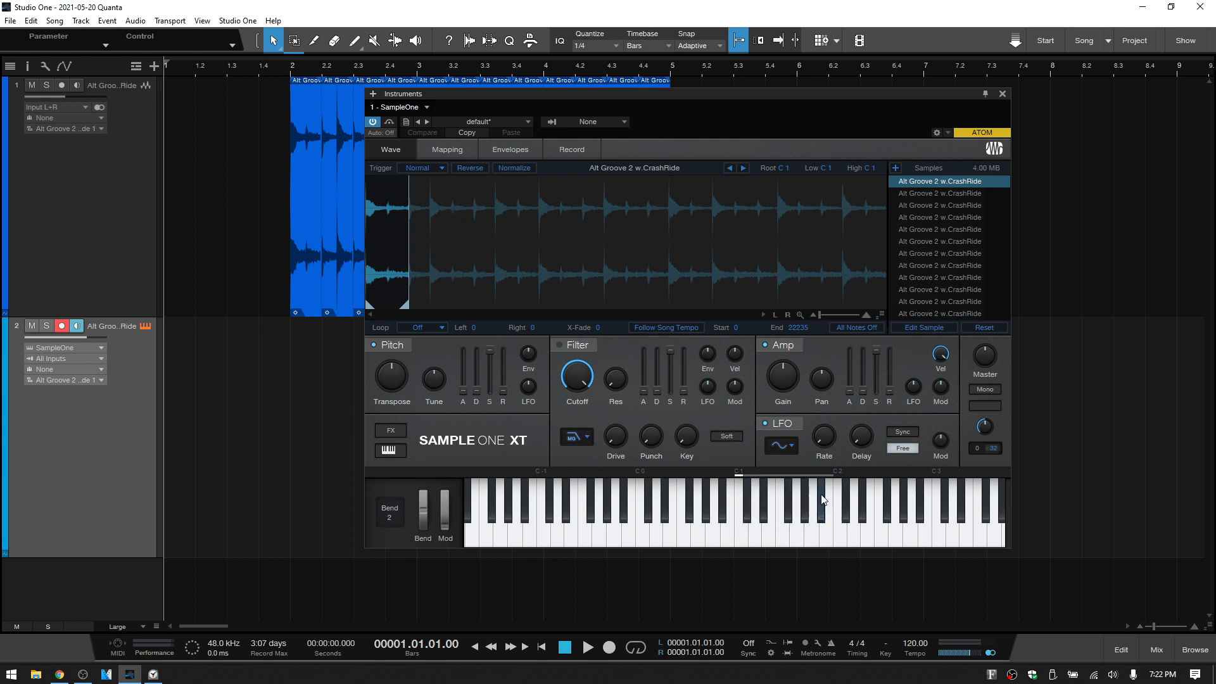
left_click(446, 149)
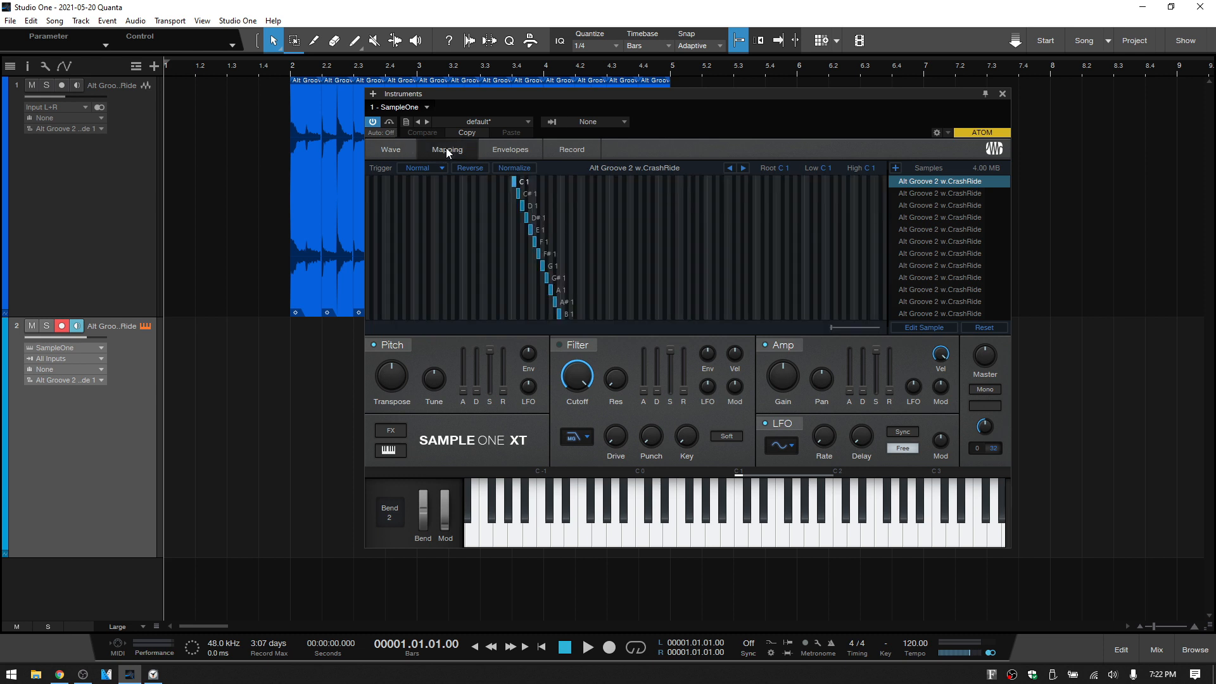
mouse_move(672, 240)
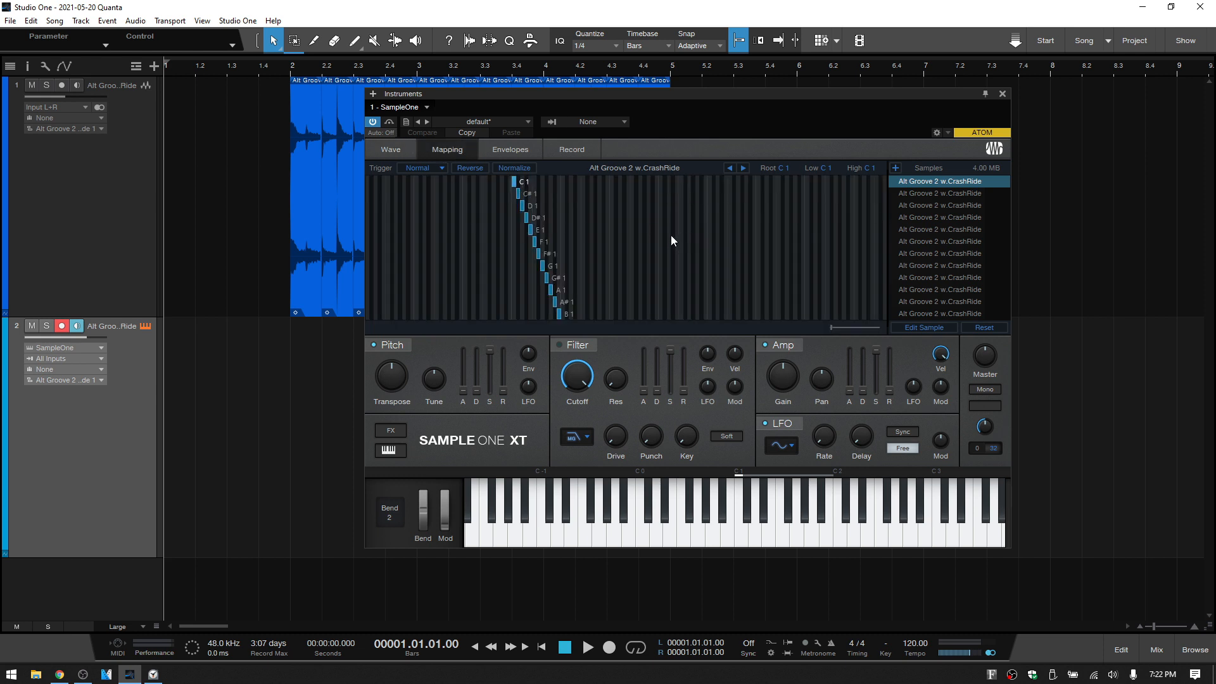
left_click(390, 149)
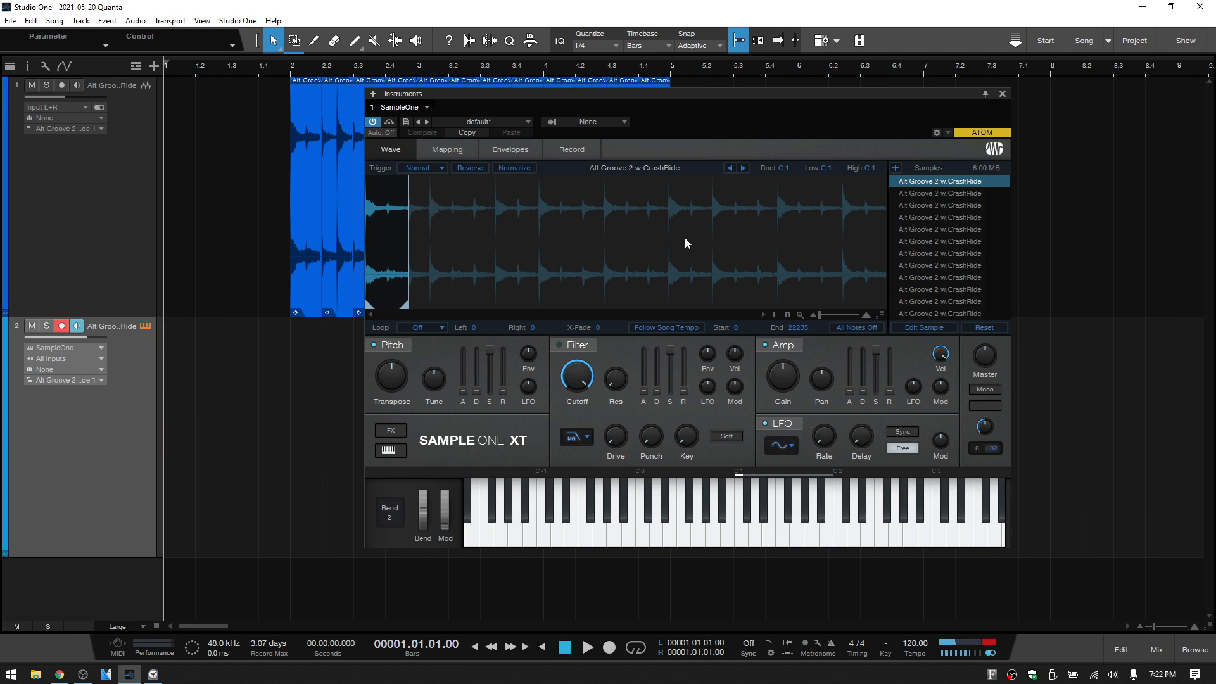
- Audition the second and third slices in the Samples list, ending on the C#1 slice
left_click(940, 193)
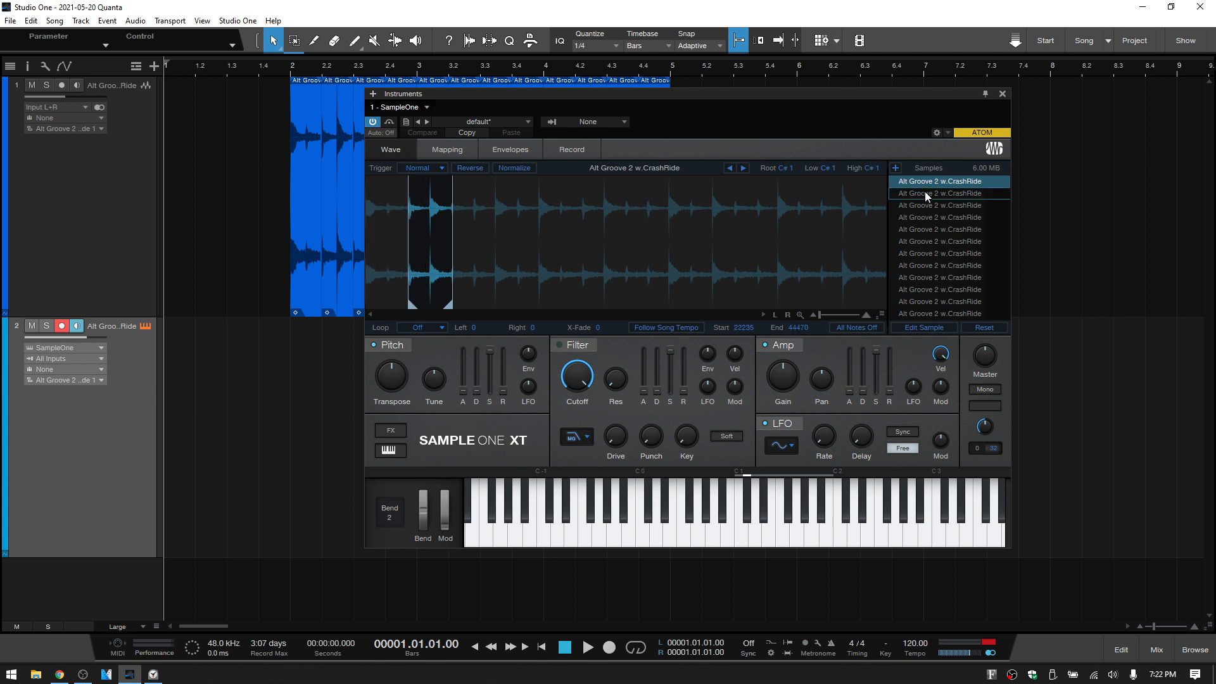
left_click(939, 205)
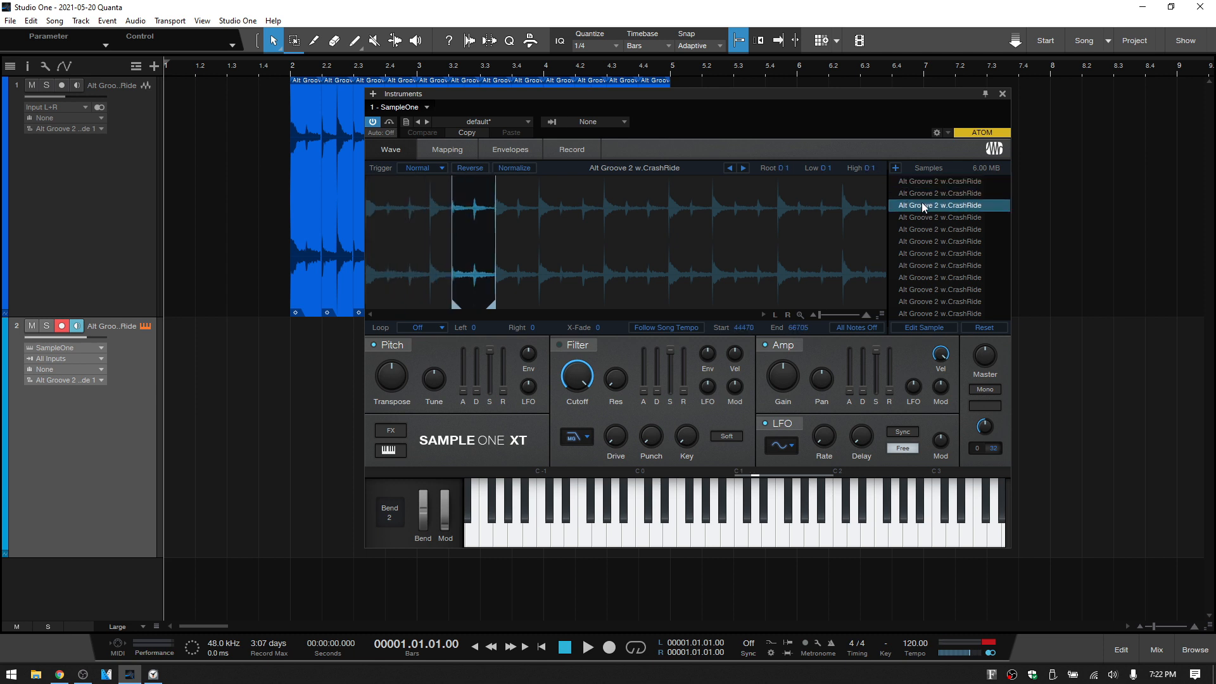
left_click(939, 194)
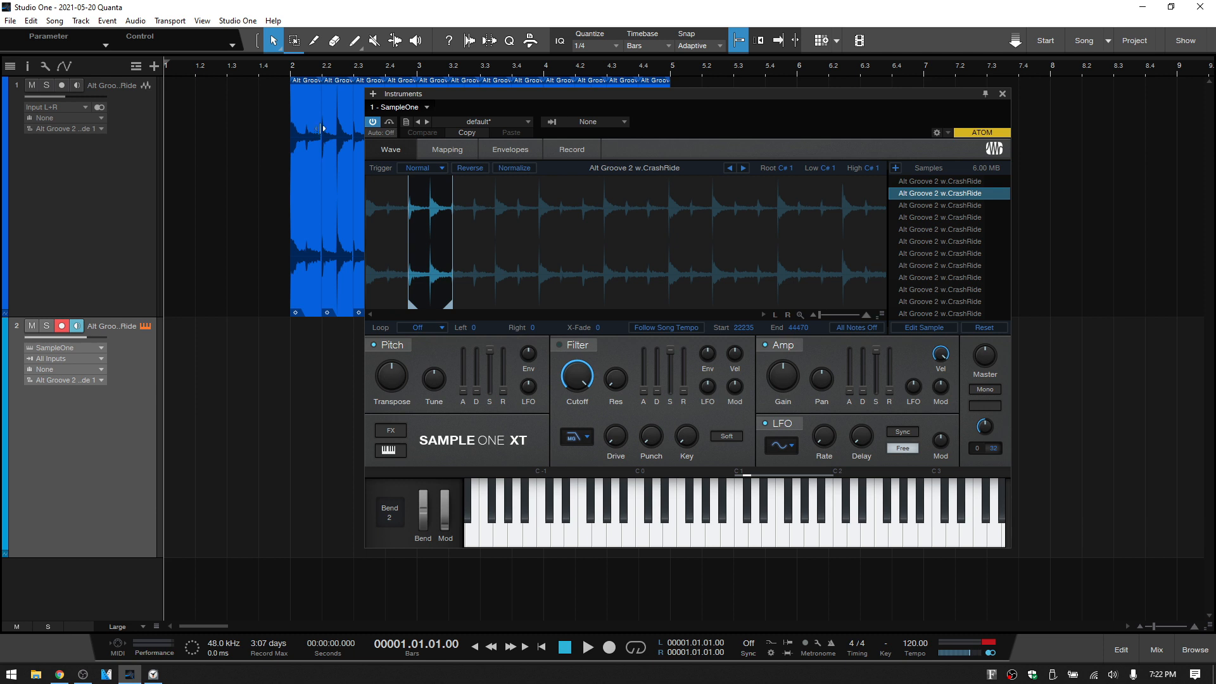
mouse_move(338, 106)
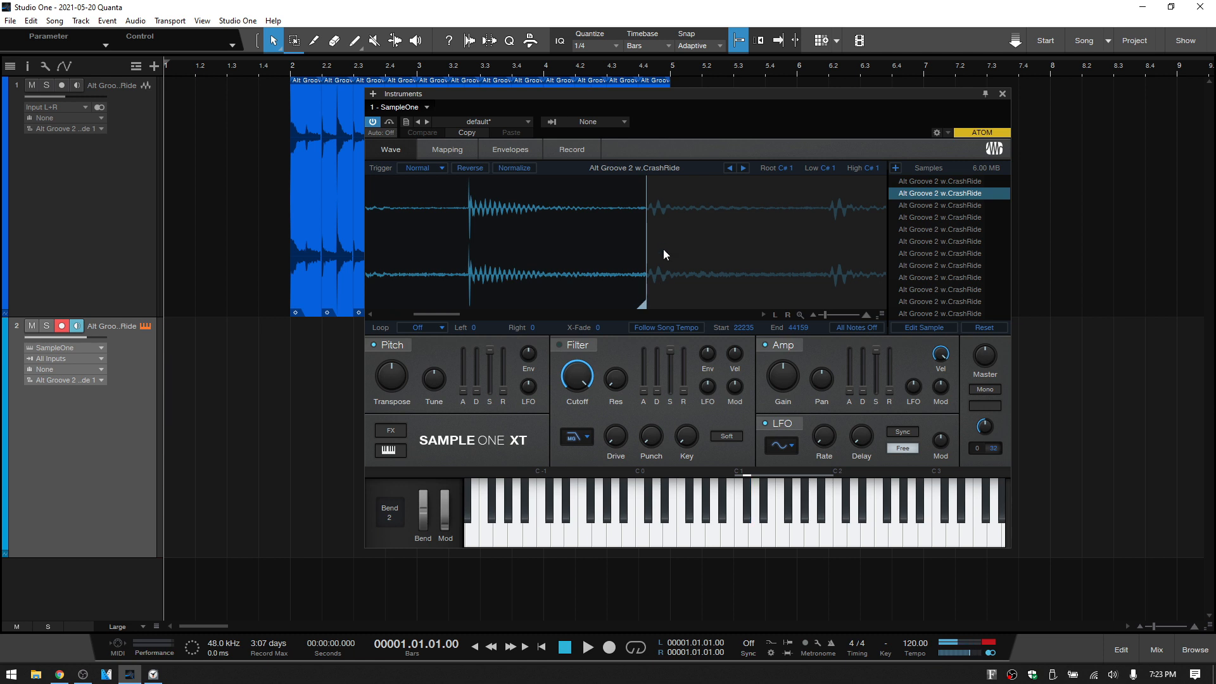
mouse_move(619, 236)
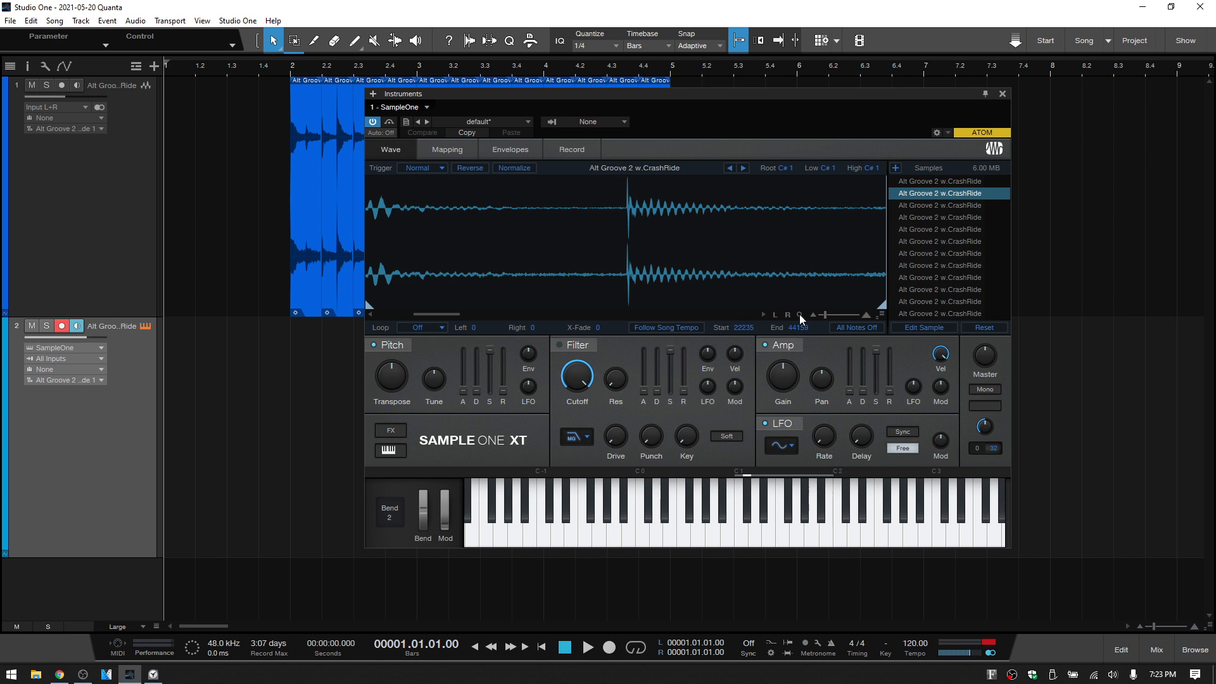
mouse_move(876, 310)
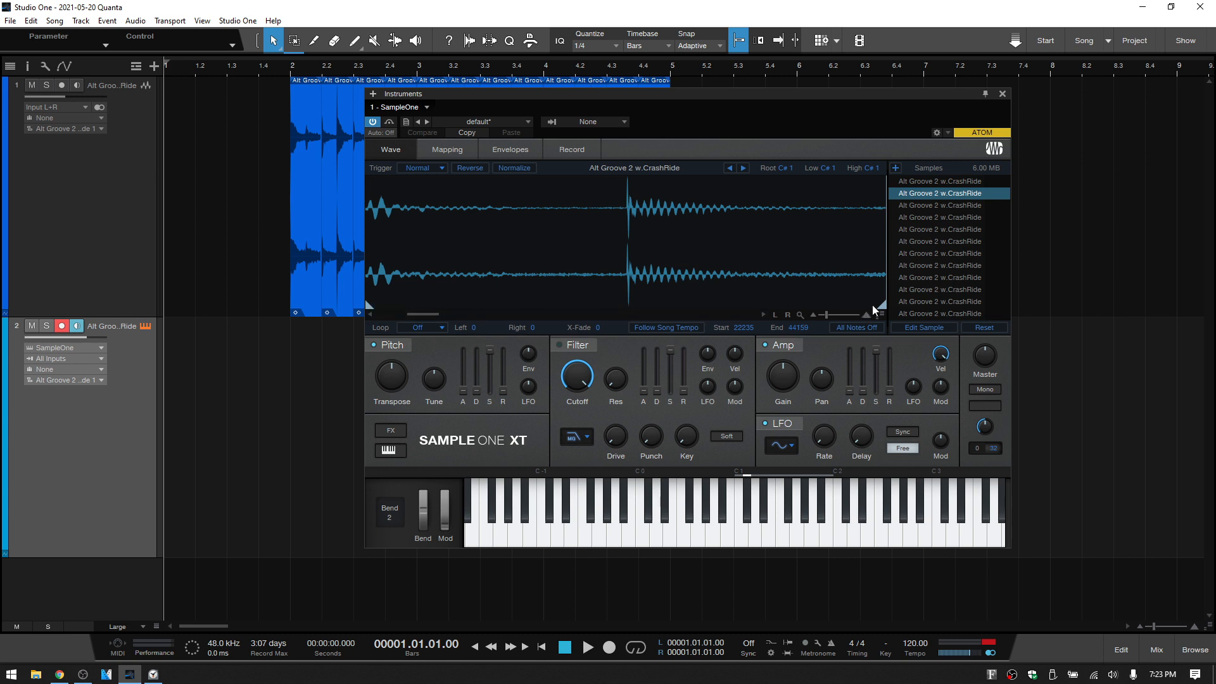
mouse_move(938, 206)
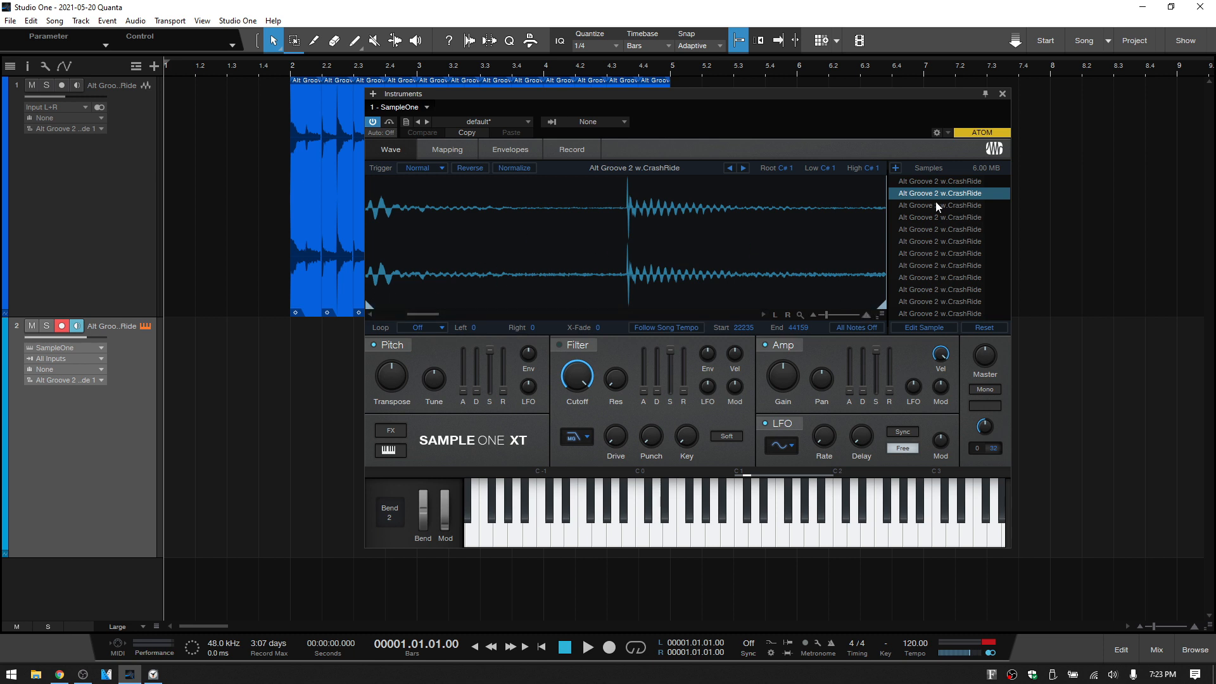
- Select the third slice and drag the Amp Release up to 30 seconds
left_click(939, 204)
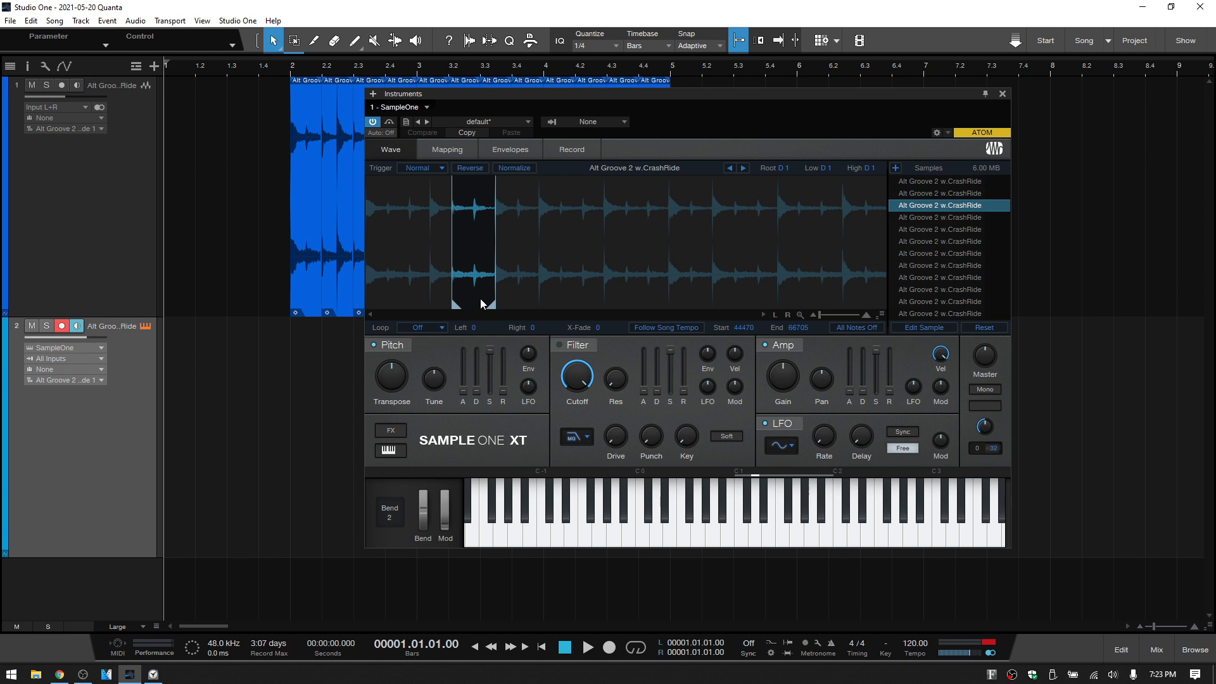
mouse_move(501, 356)
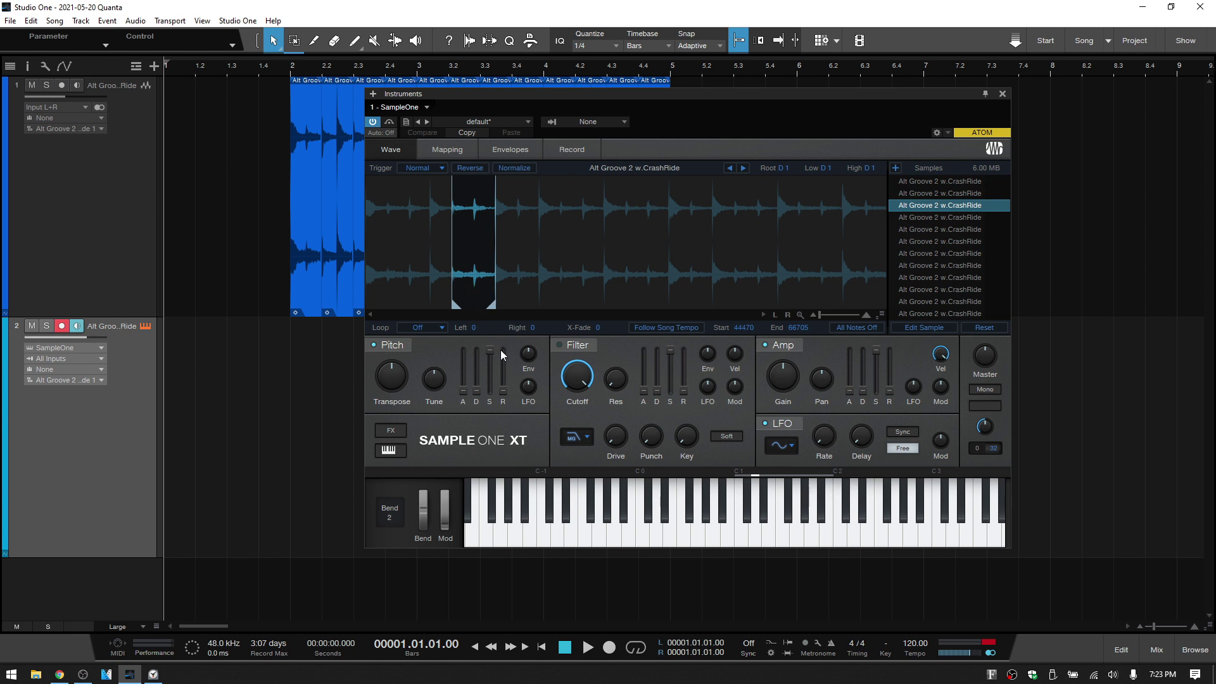
mouse_move(866, 286)
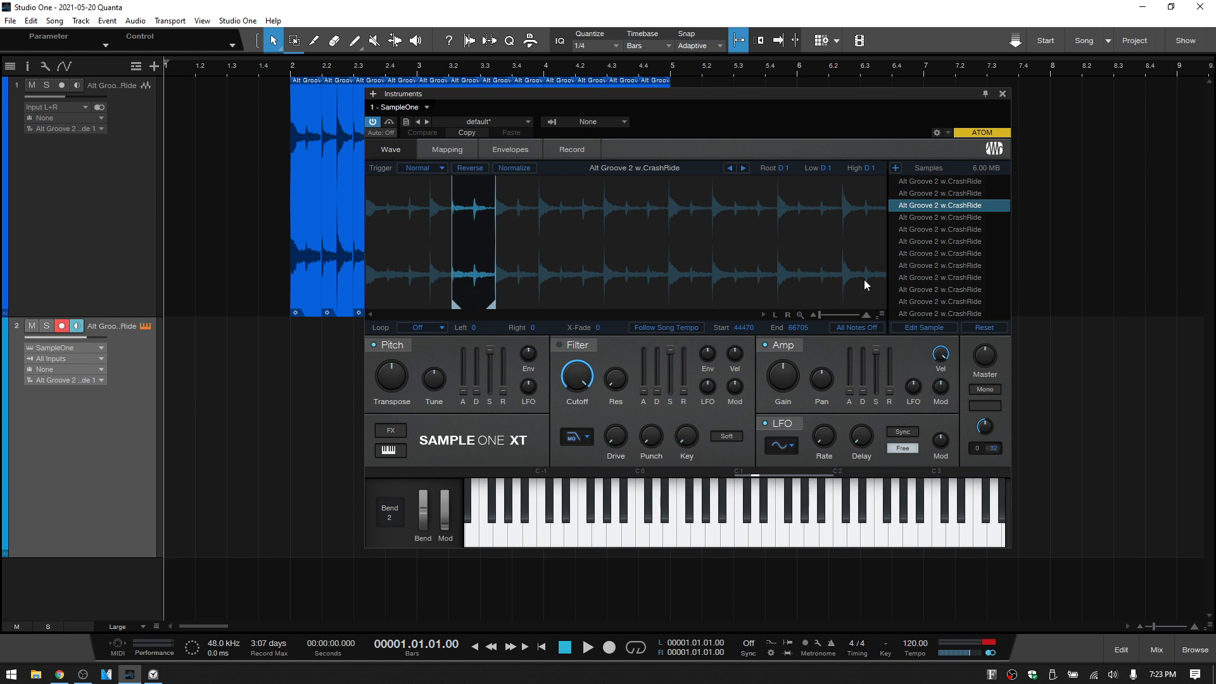
mouse_move(889, 396)
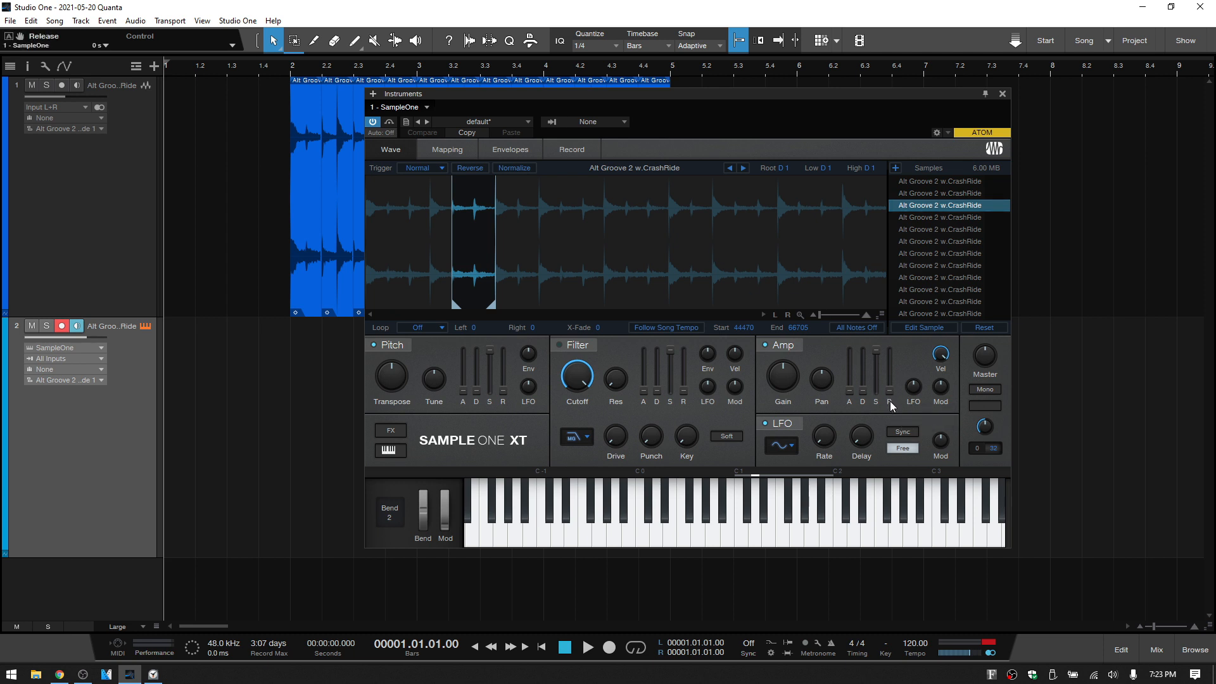
mouse_move(890, 399)
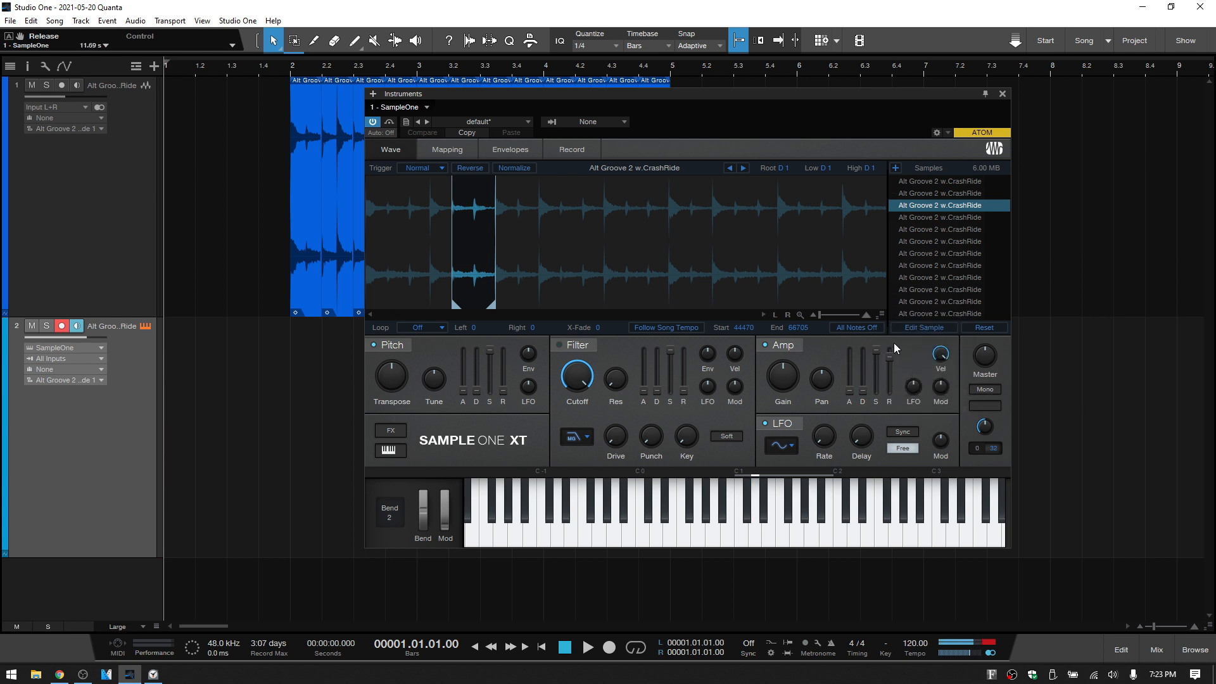
mouse_move(893, 380)
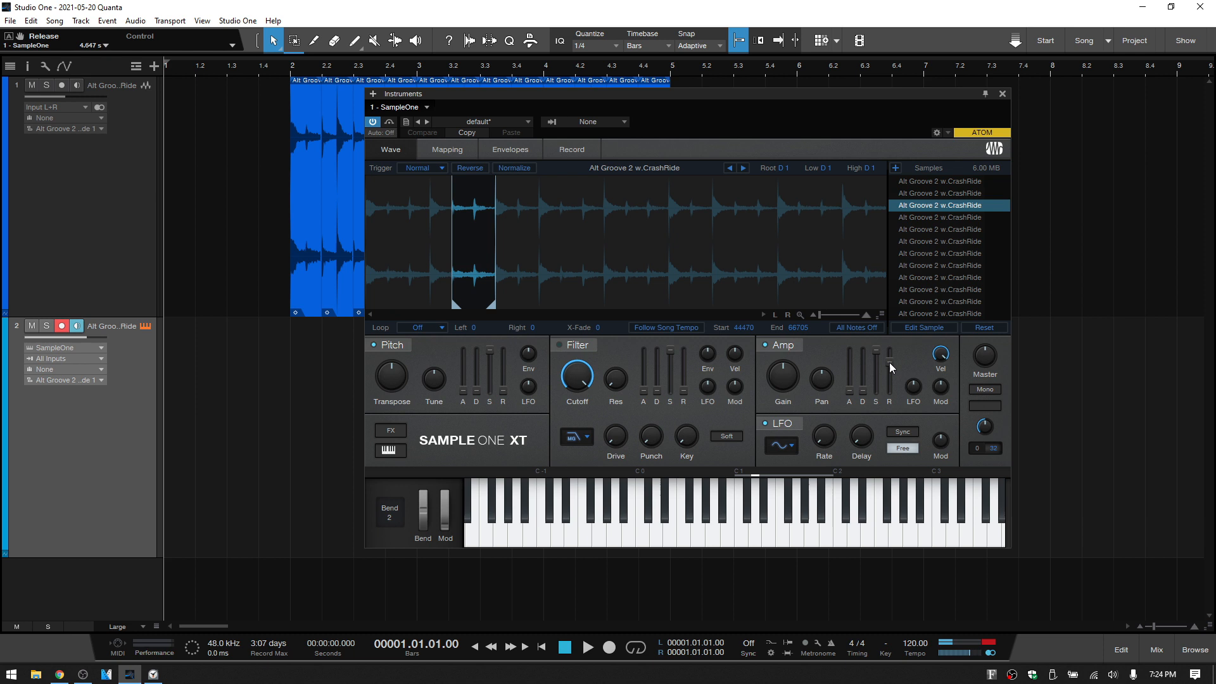
left_click_drag(891, 369, 894, 356)
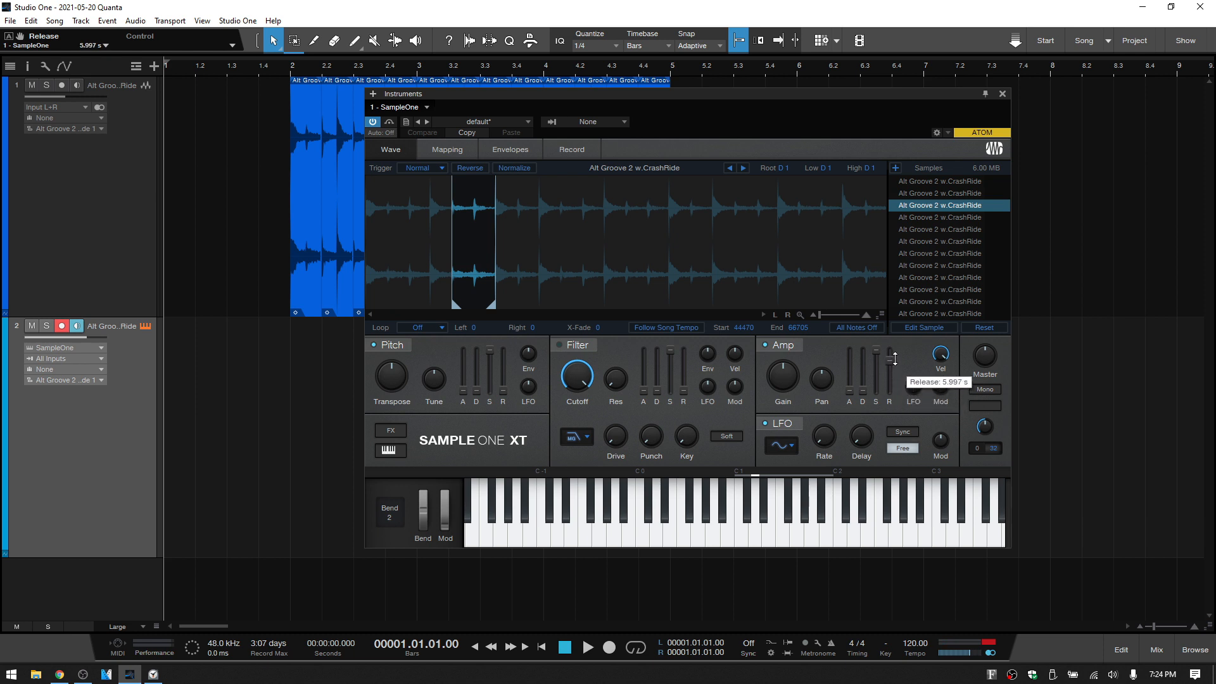
left_click_drag(890, 356, 890, 364)
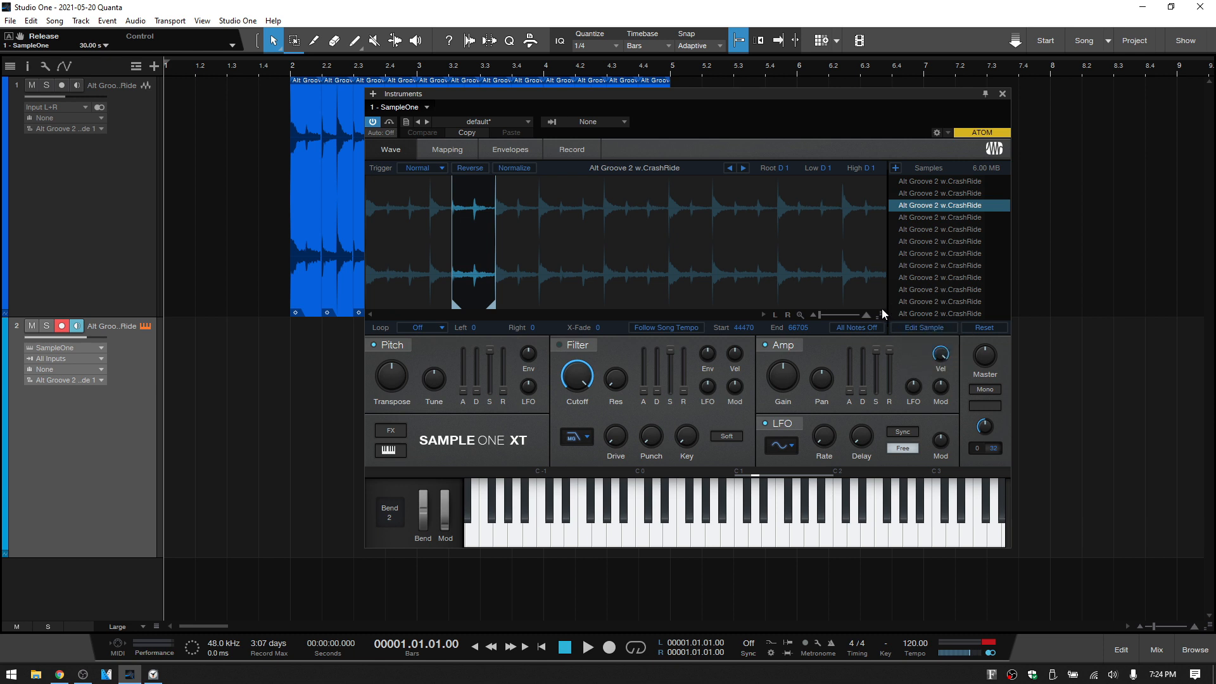
- Click through several later slices, then return to the first C1 slice
left_click(939, 217)
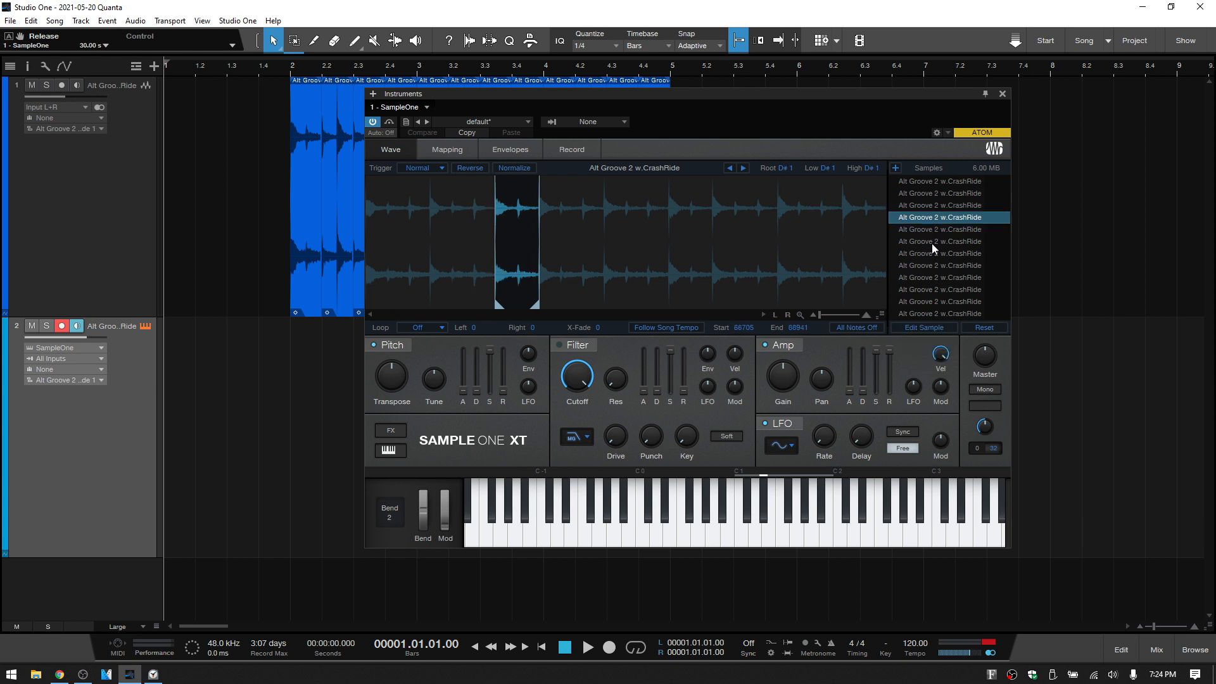
left_click(940, 241)
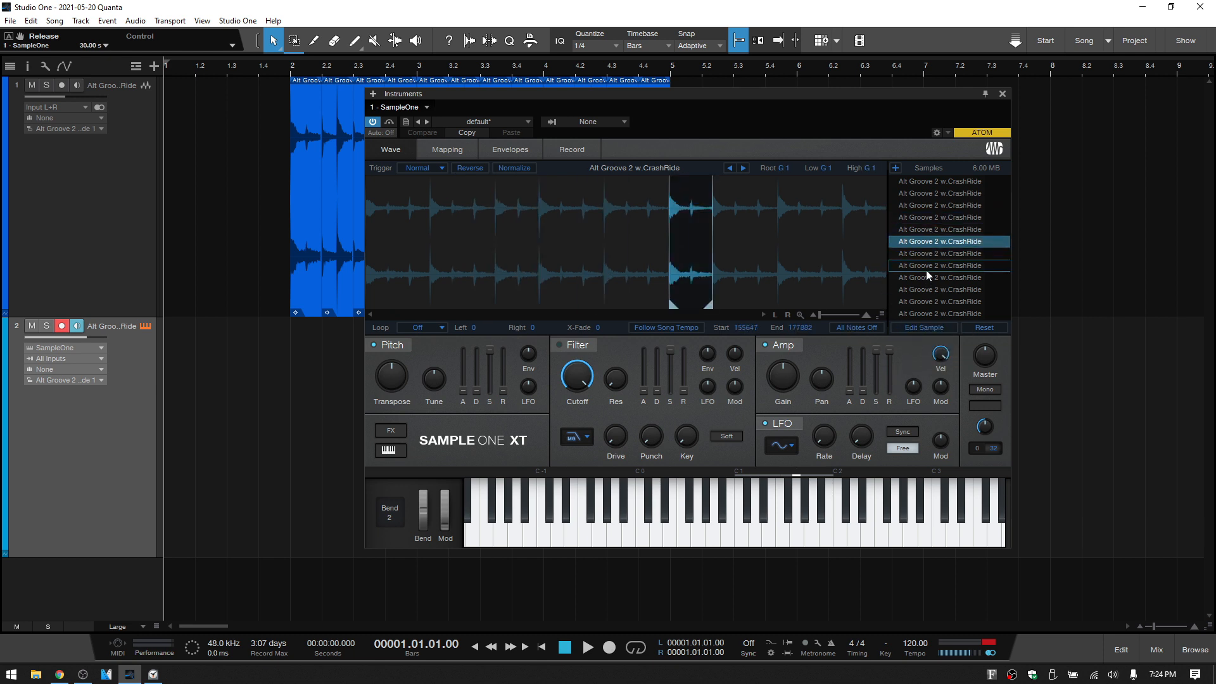
left_click(940, 301)
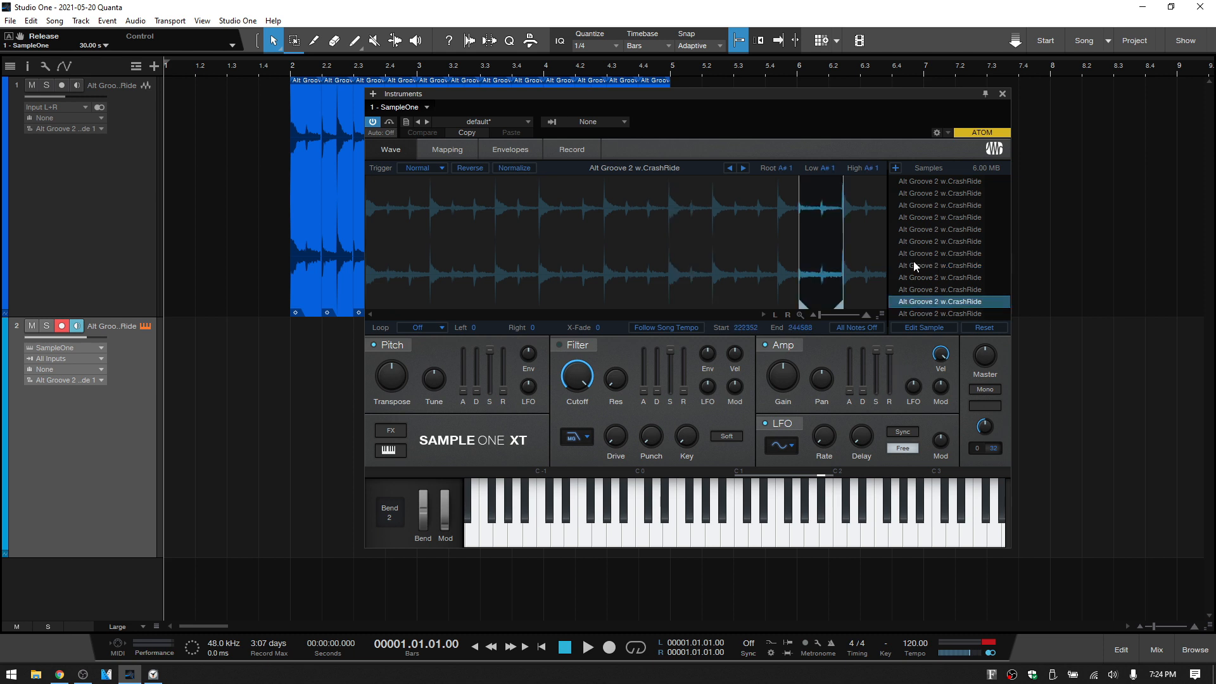
left_click(939, 182)
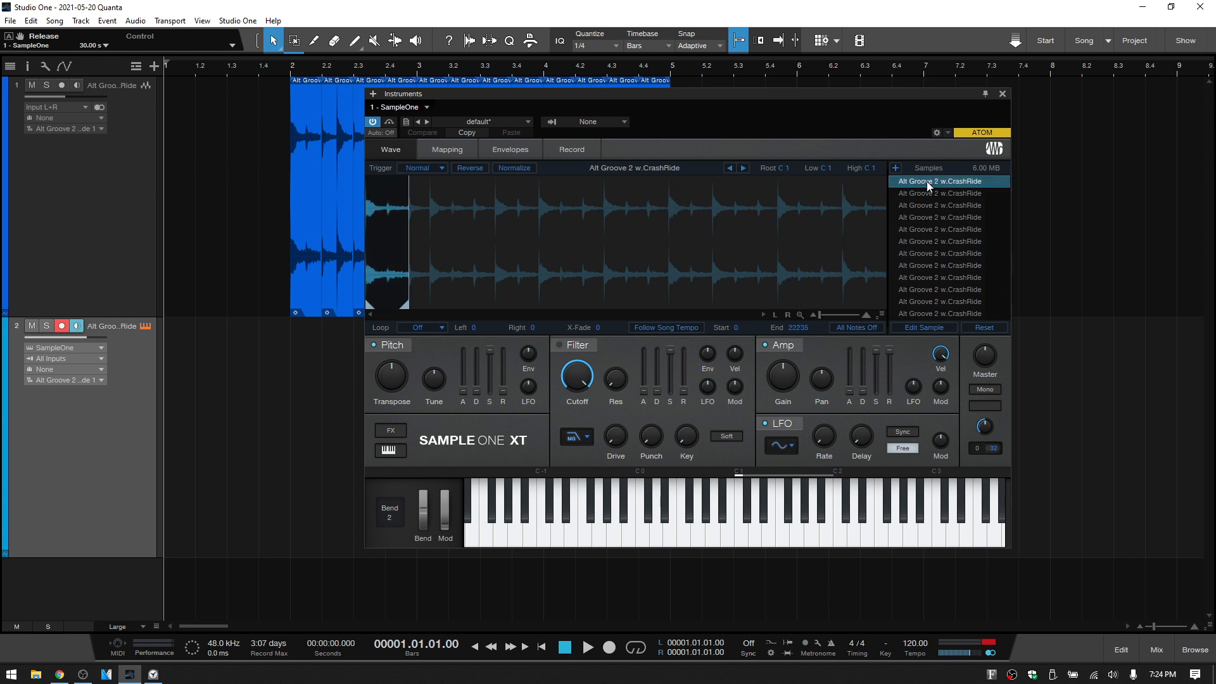
mouse_move(685, 373)
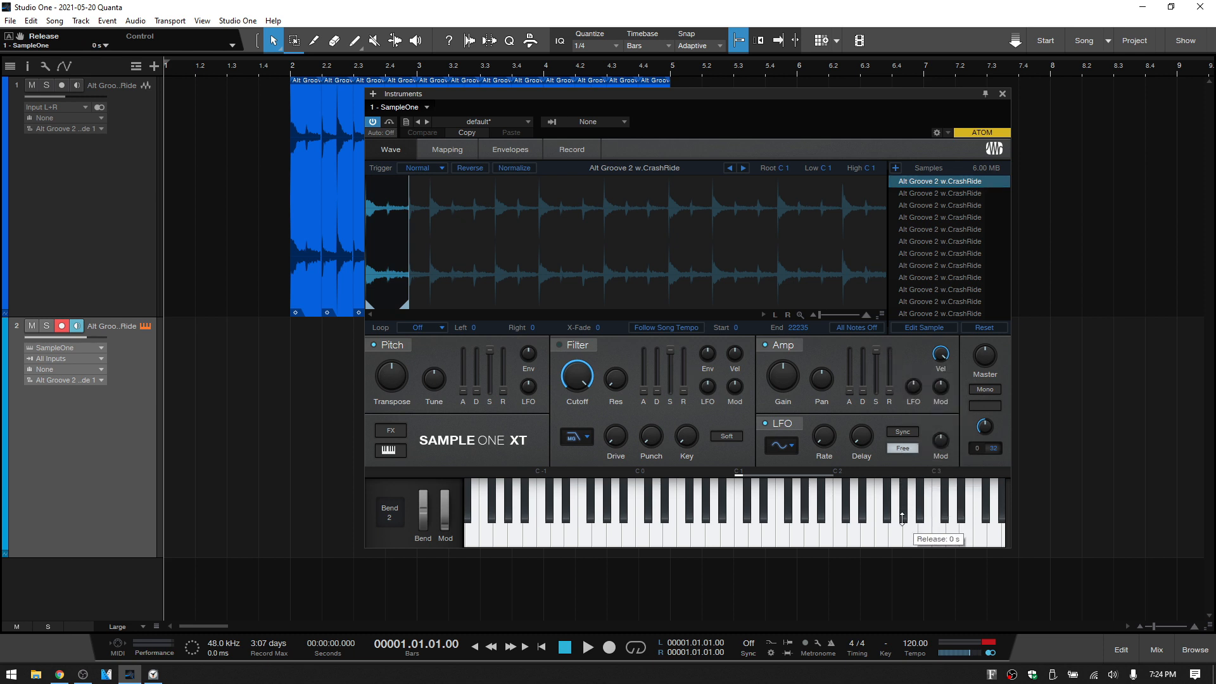
mouse_move(941, 257)
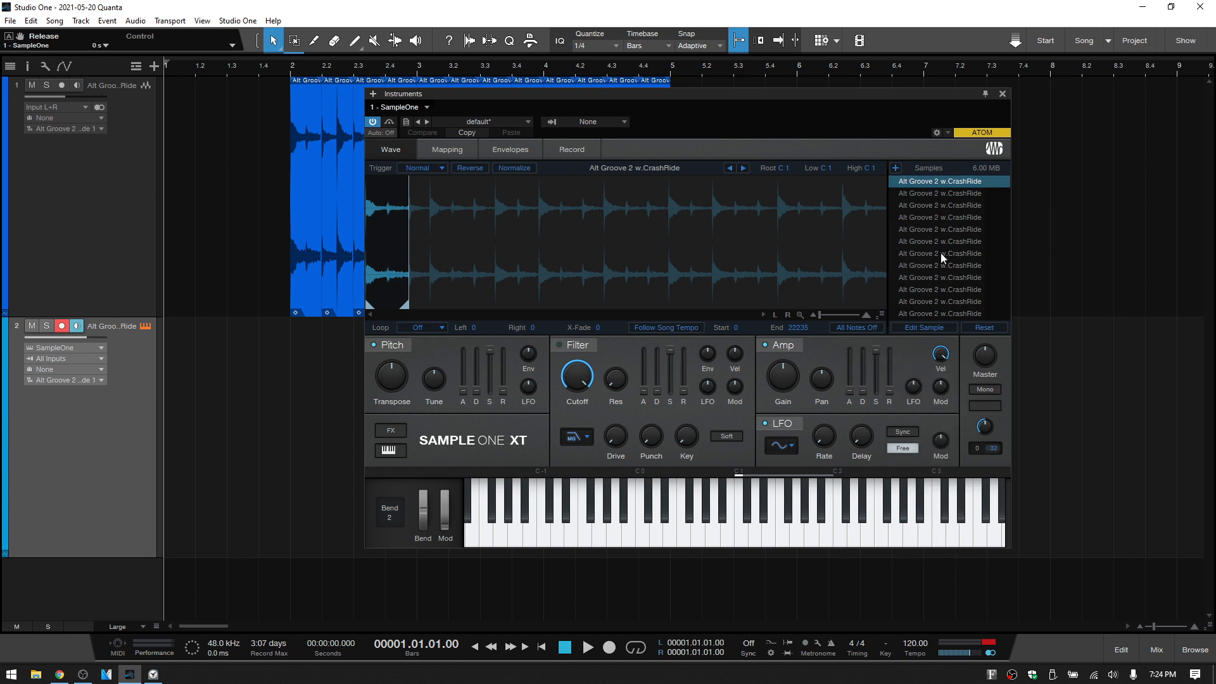
mouse_move(844, 262)
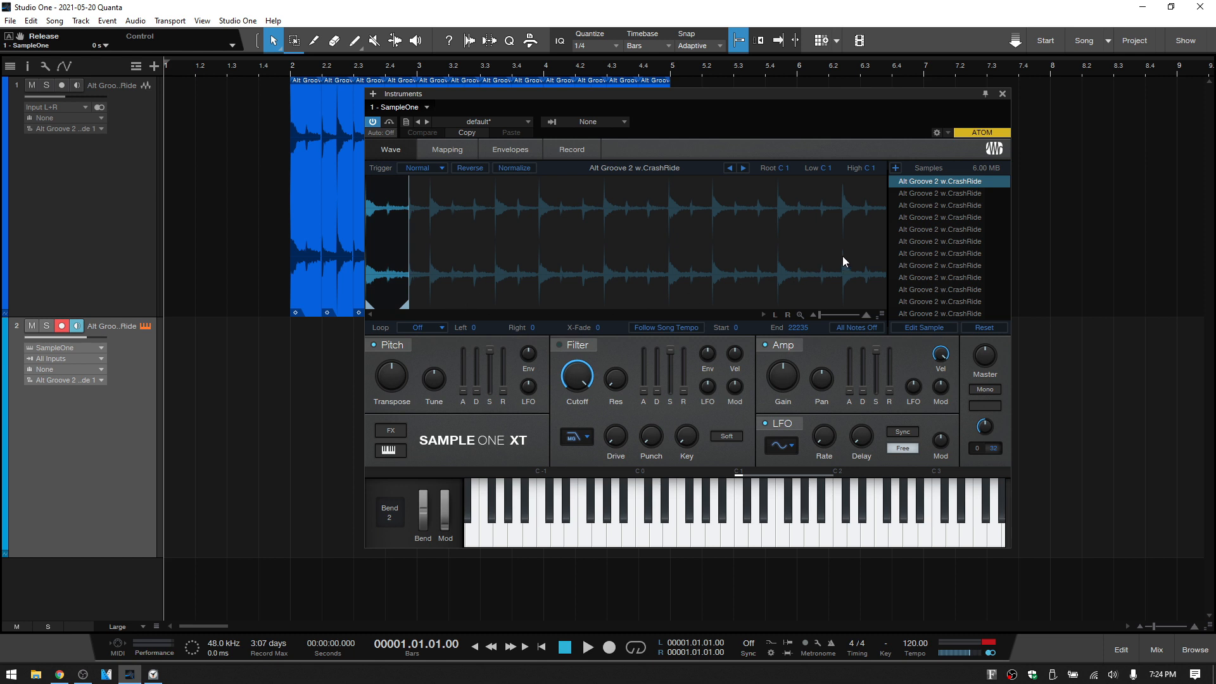
- Turn on Edit Sample and audition slices, ending on the first C1 slice
left_click(923, 328)
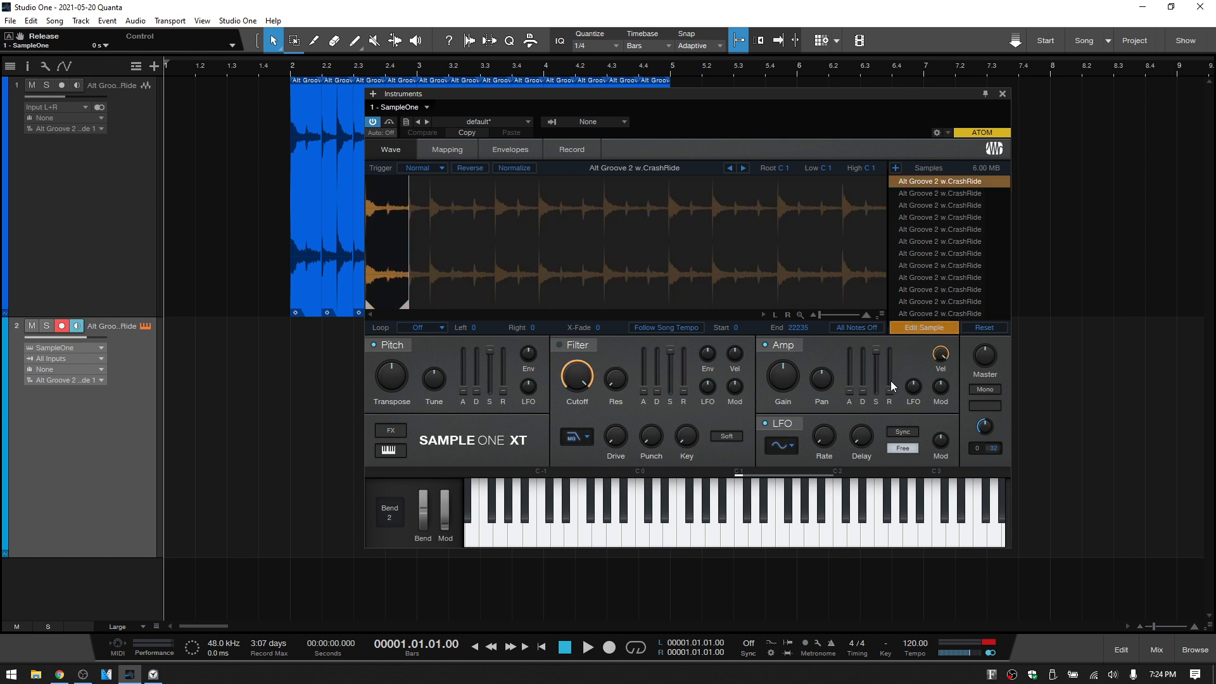
mouse_move(894, 311)
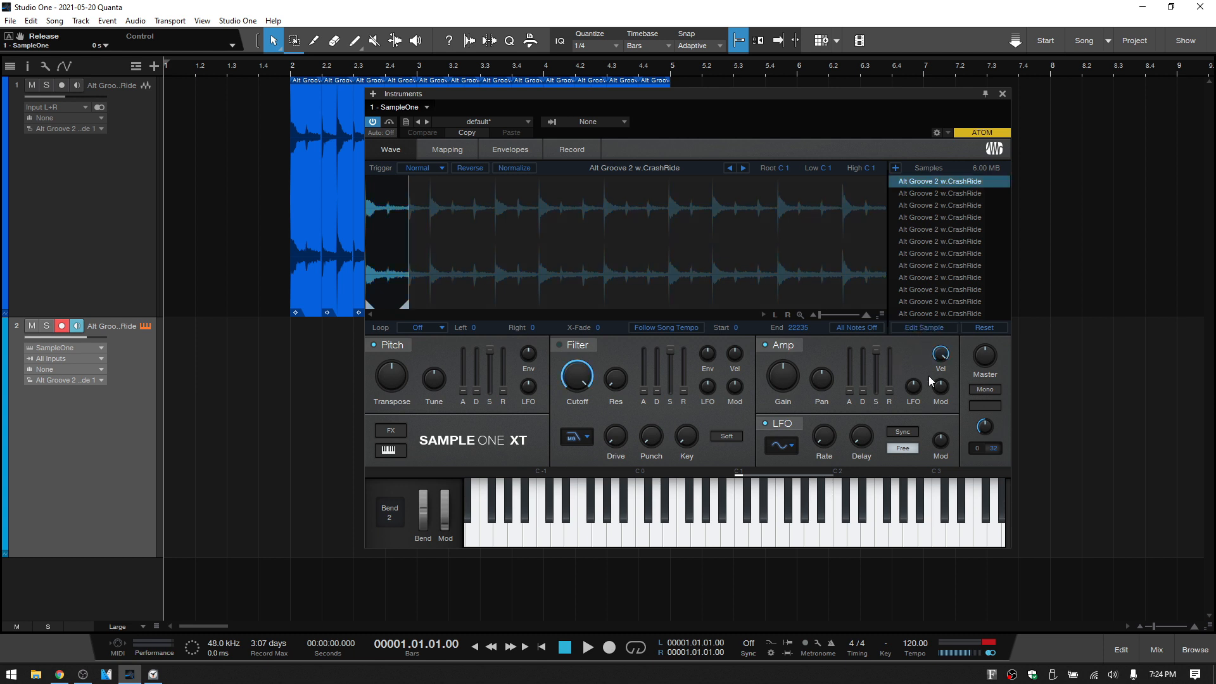
left_click(939, 193)
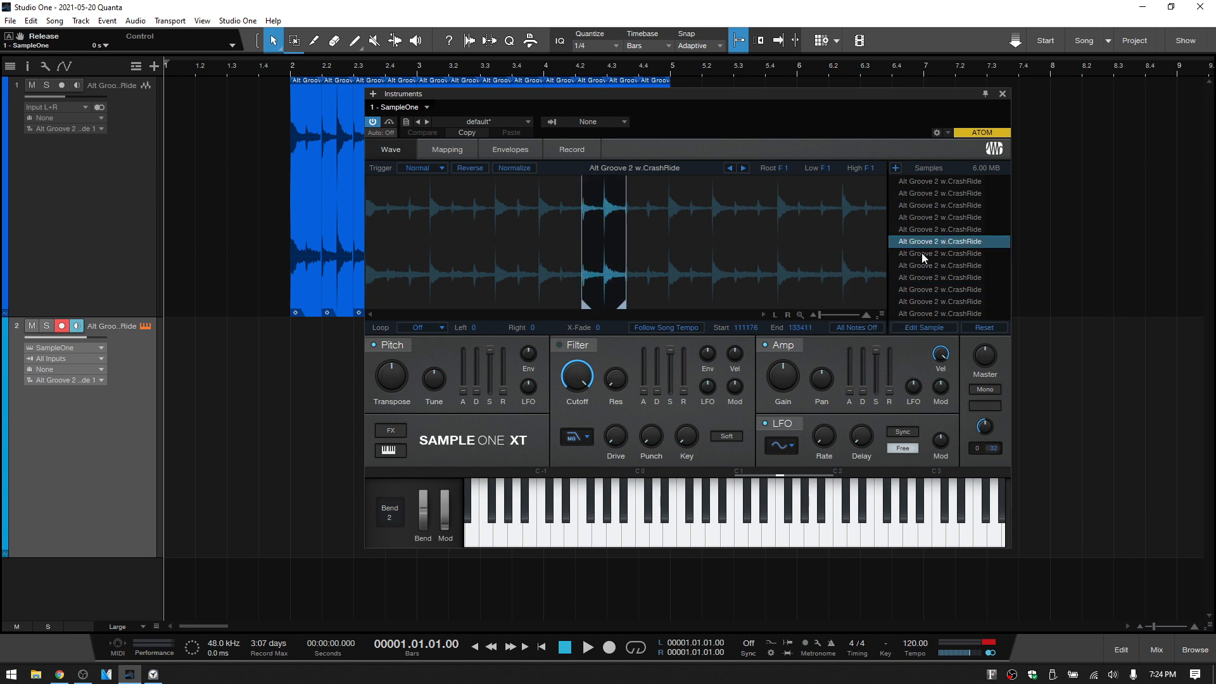
left_click(939, 217)
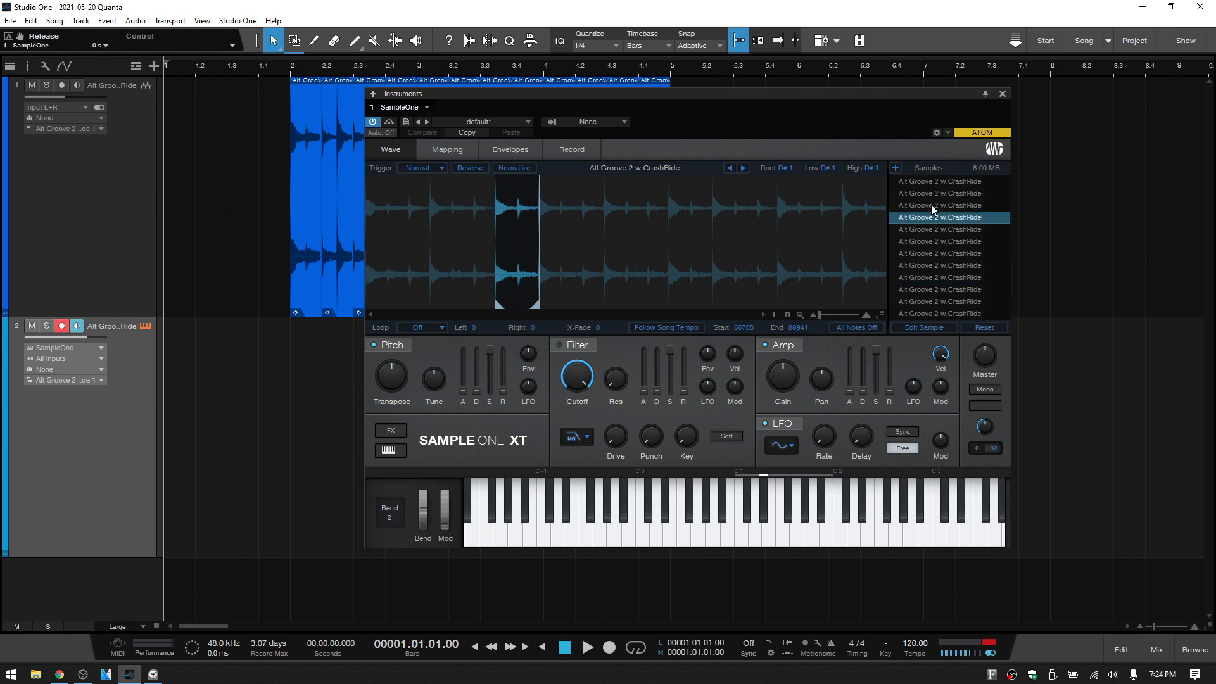
left_click(939, 181)
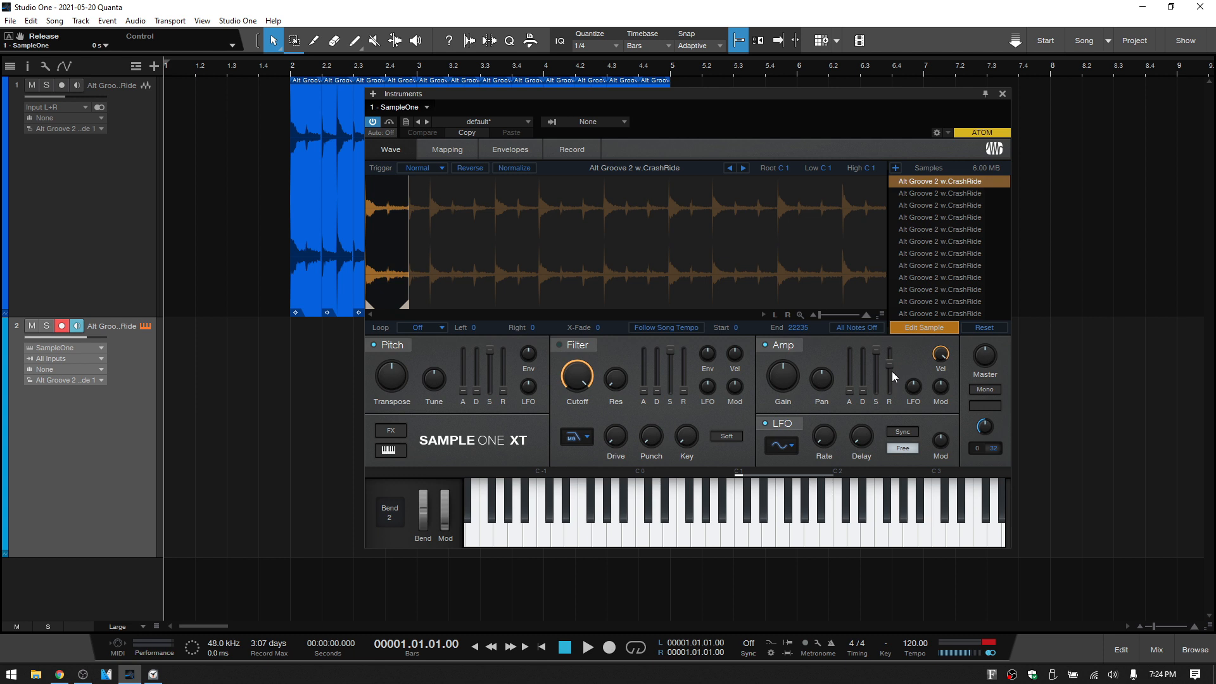
mouse_move(990, 211)
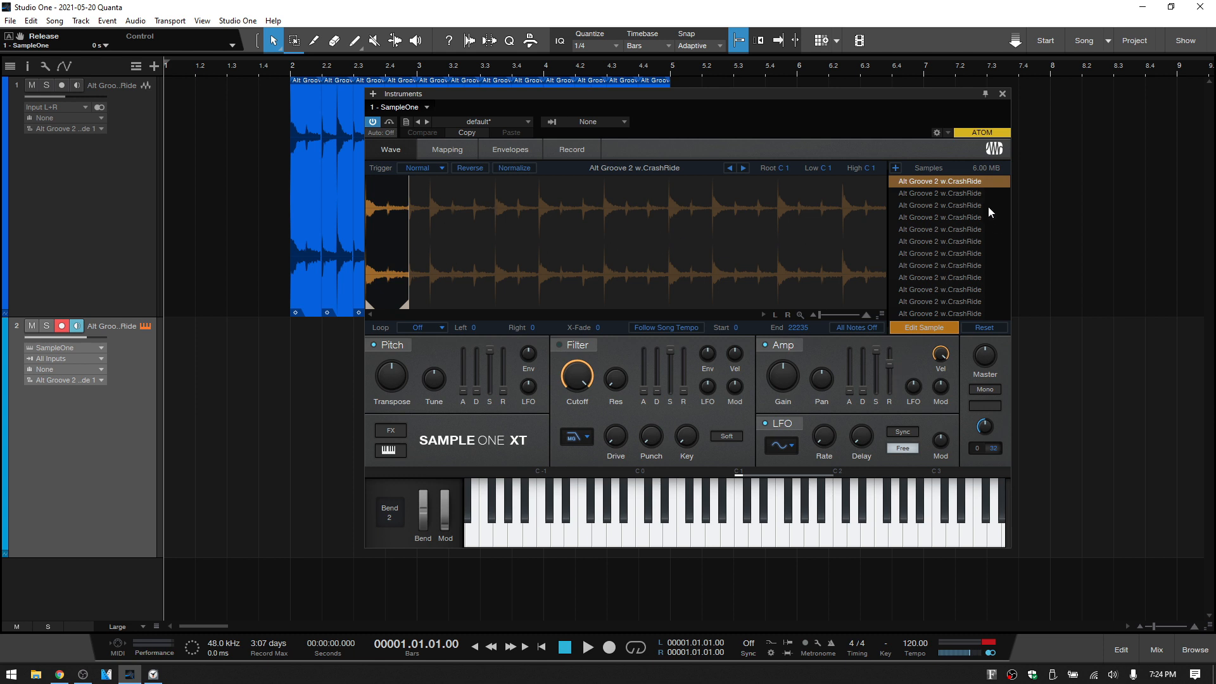
mouse_move(865, 317)
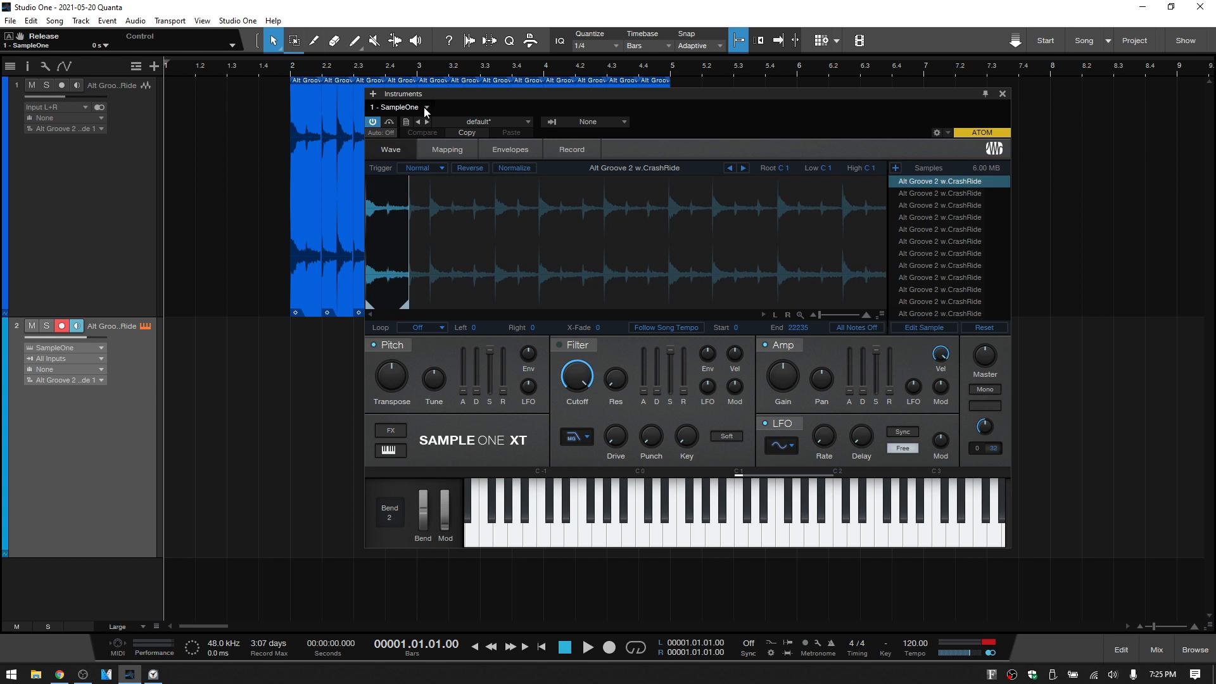
- Remove the SampleOne instrument and delete its instrument track
left_click(1002, 94)
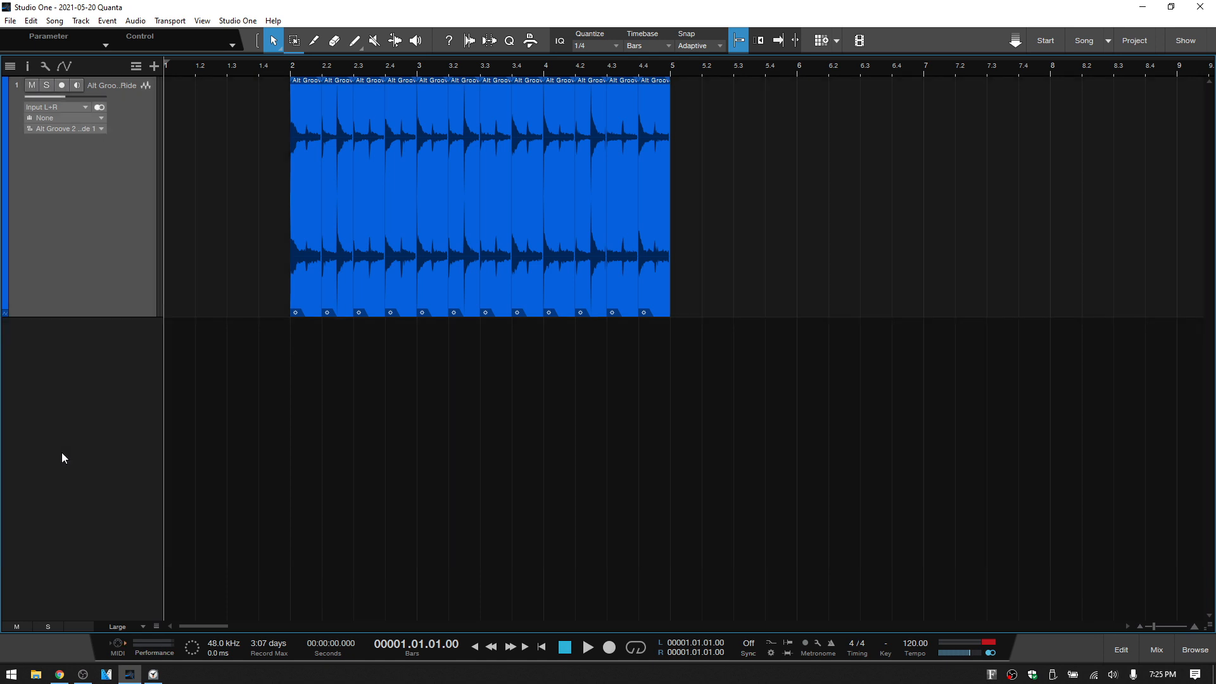
mouse_move(242, 290)
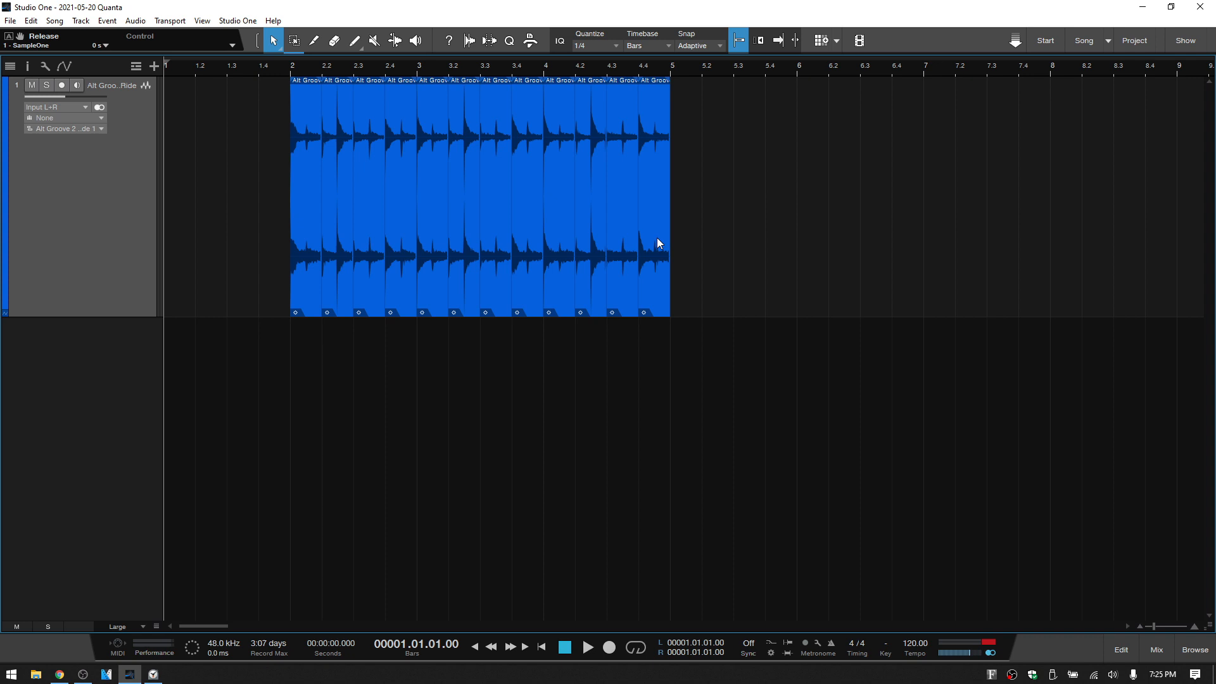
mouse_move(758, 300)
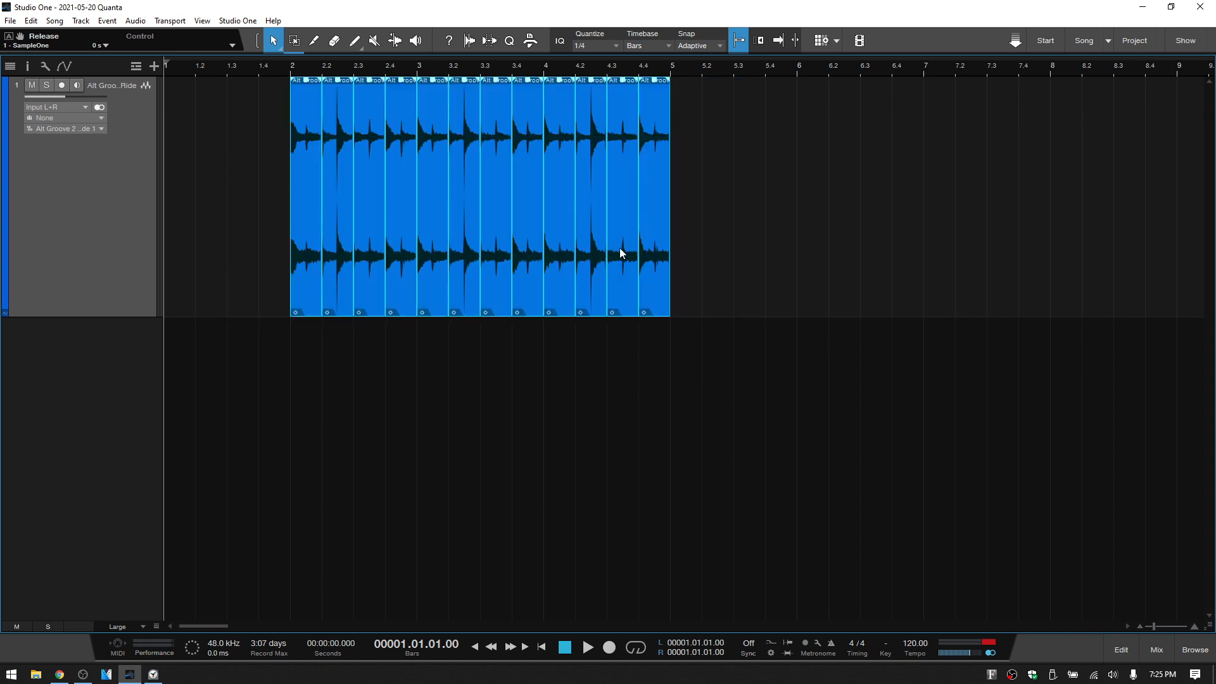
- Send the sliced drum loop to a new Impact XT, one slice per pad from C1
right_click(621, 253)
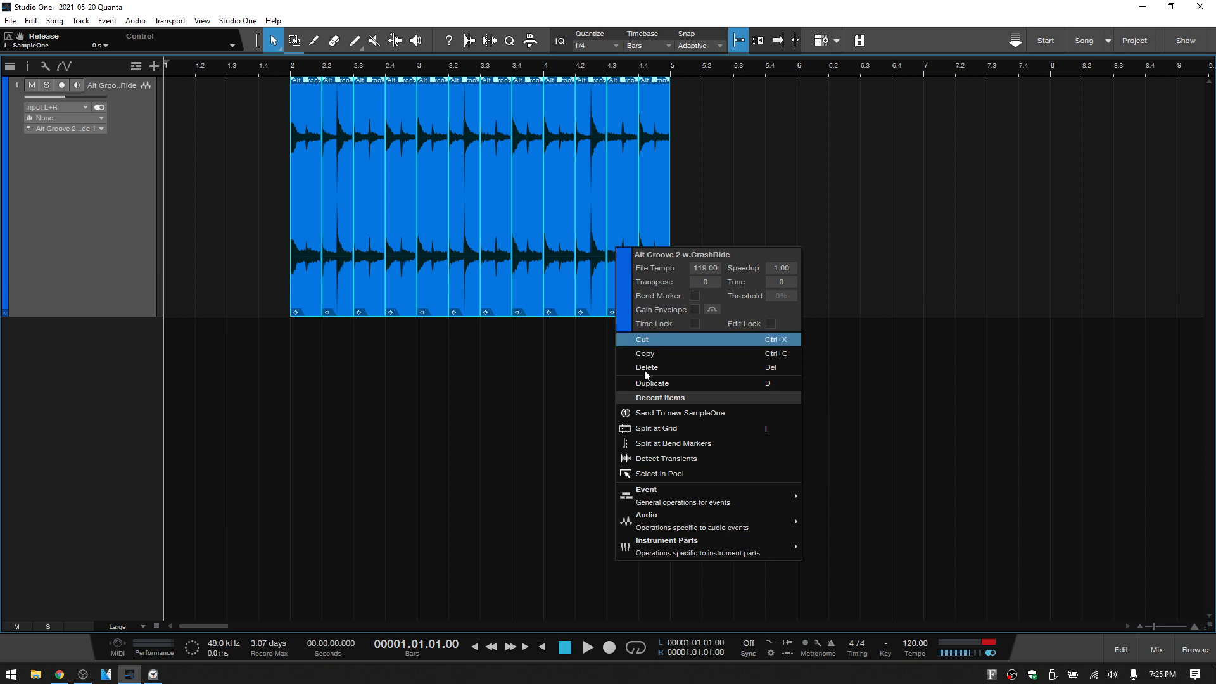
mouse_move(671, 521)
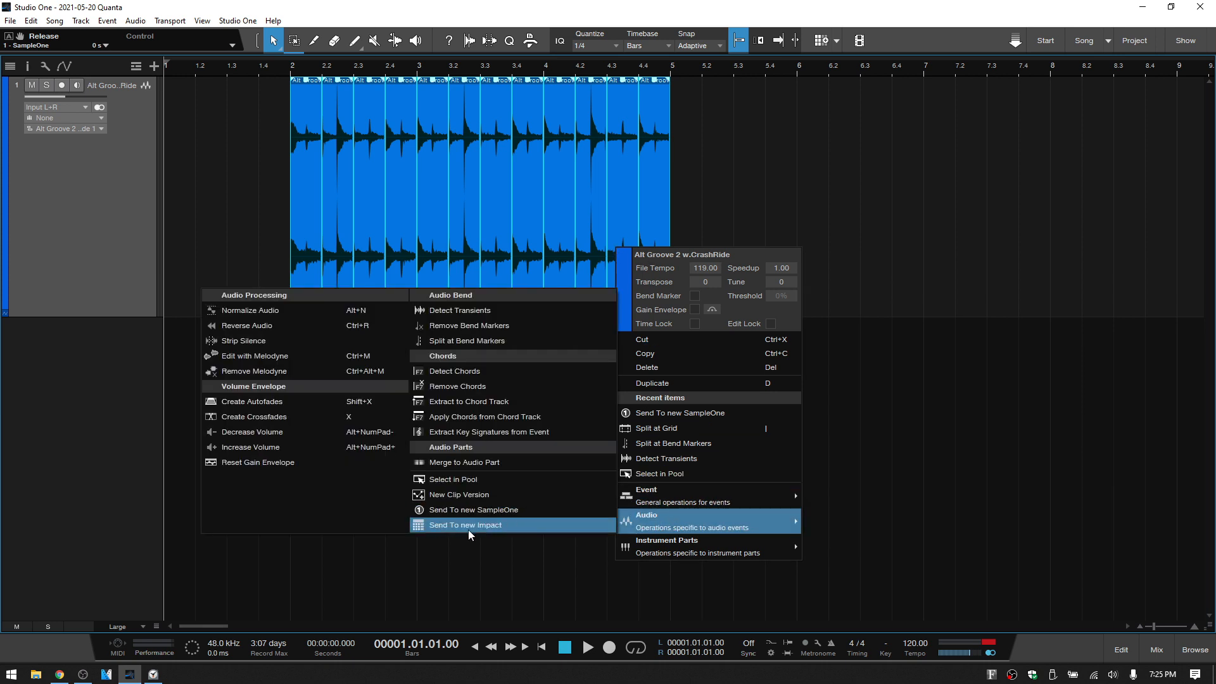
left_click(465, 525)
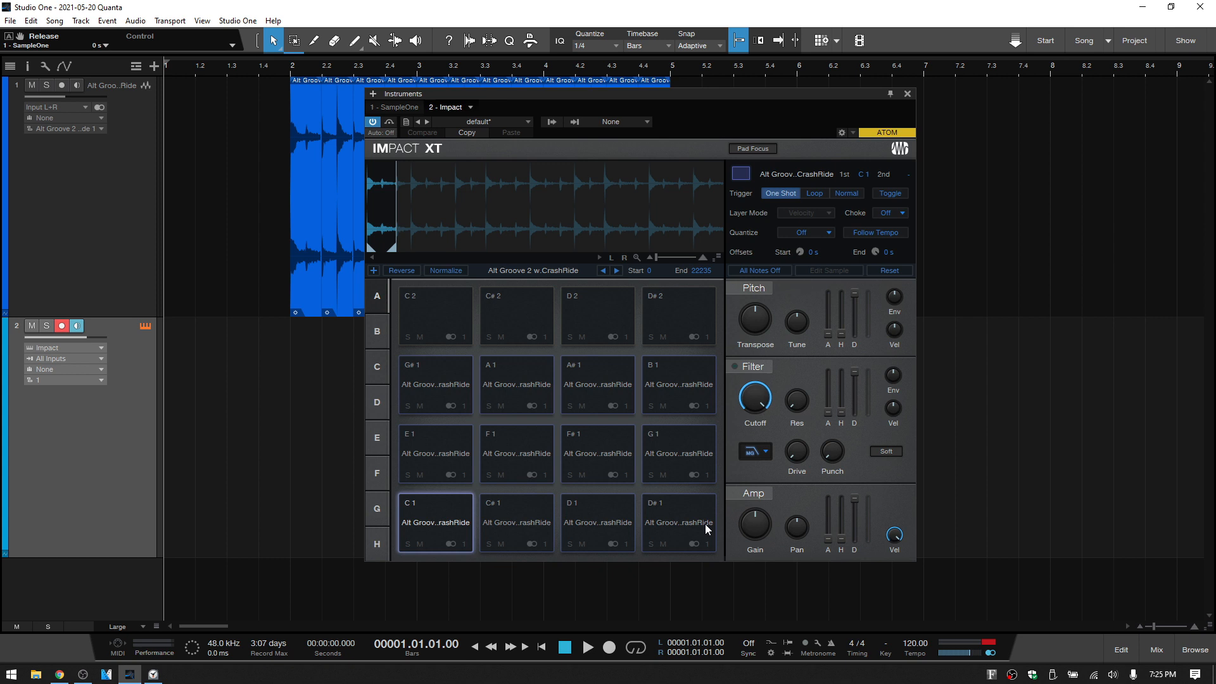
mouse_move(590, 347)
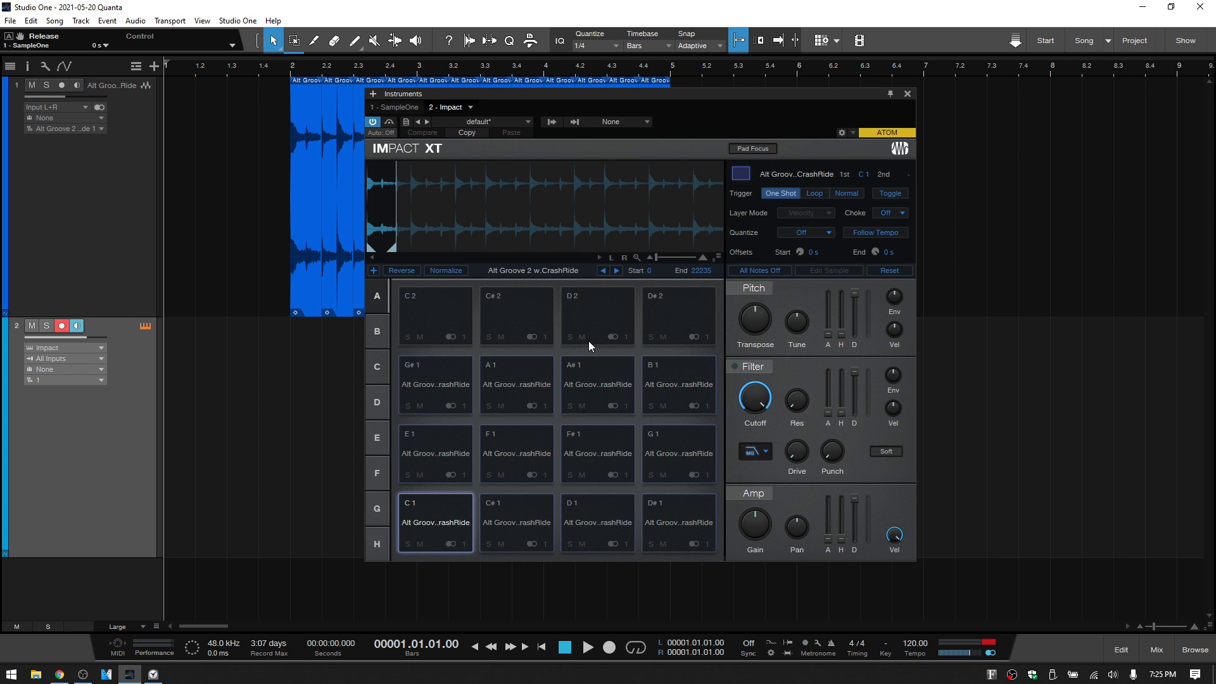
left_click(516, 521)
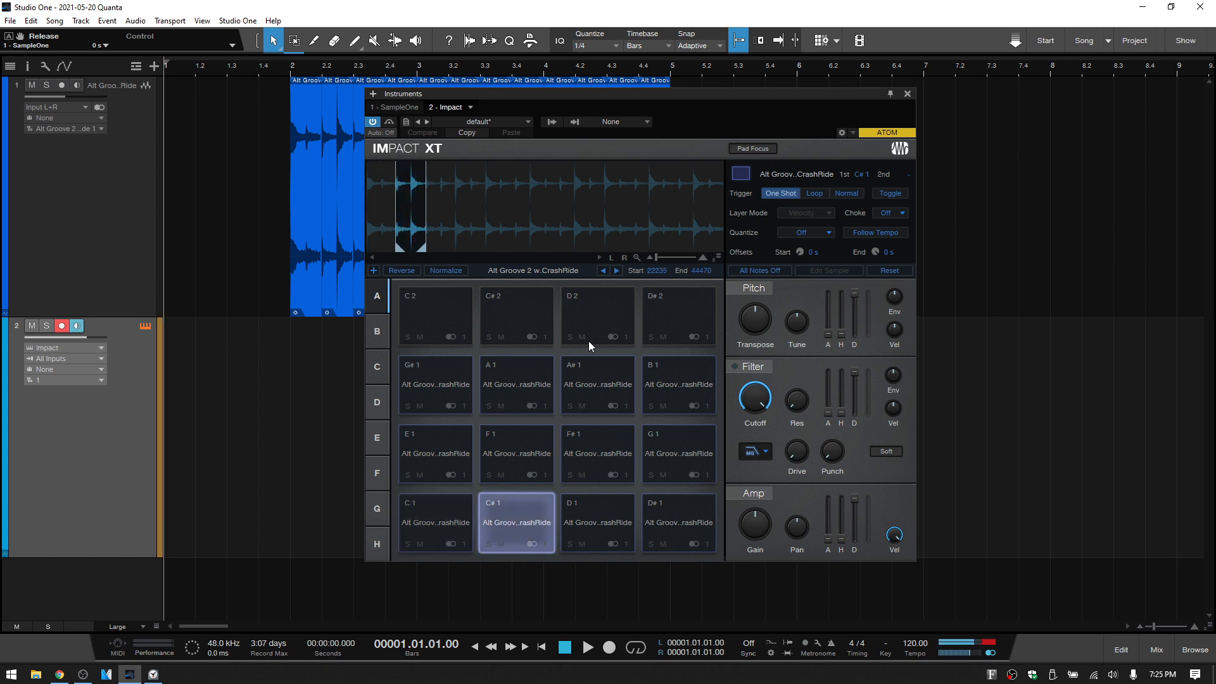
left_click(597, 453)
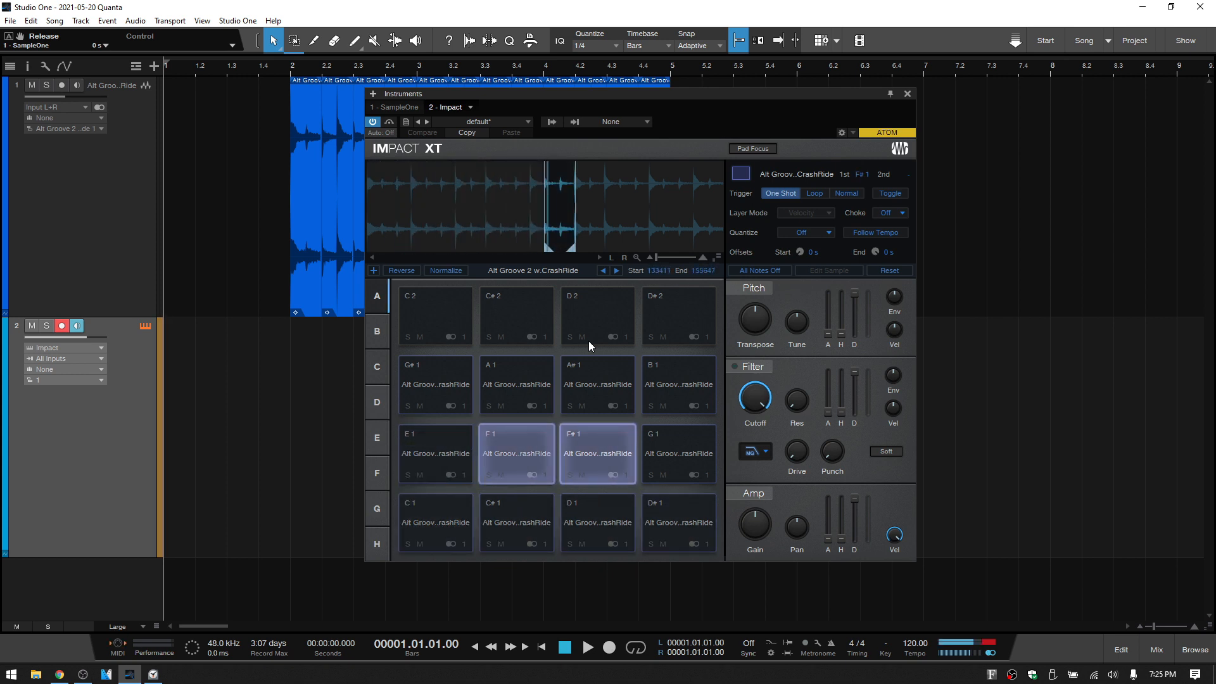
left_click(517, 384)
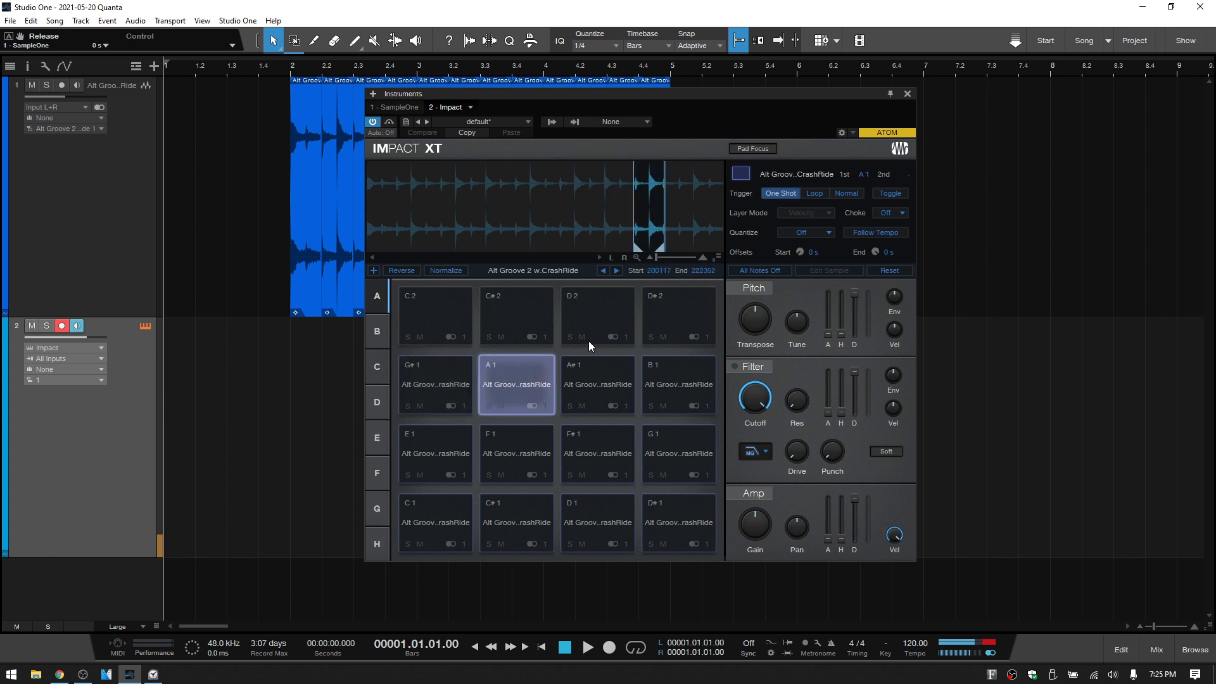
left_click(516, 453)
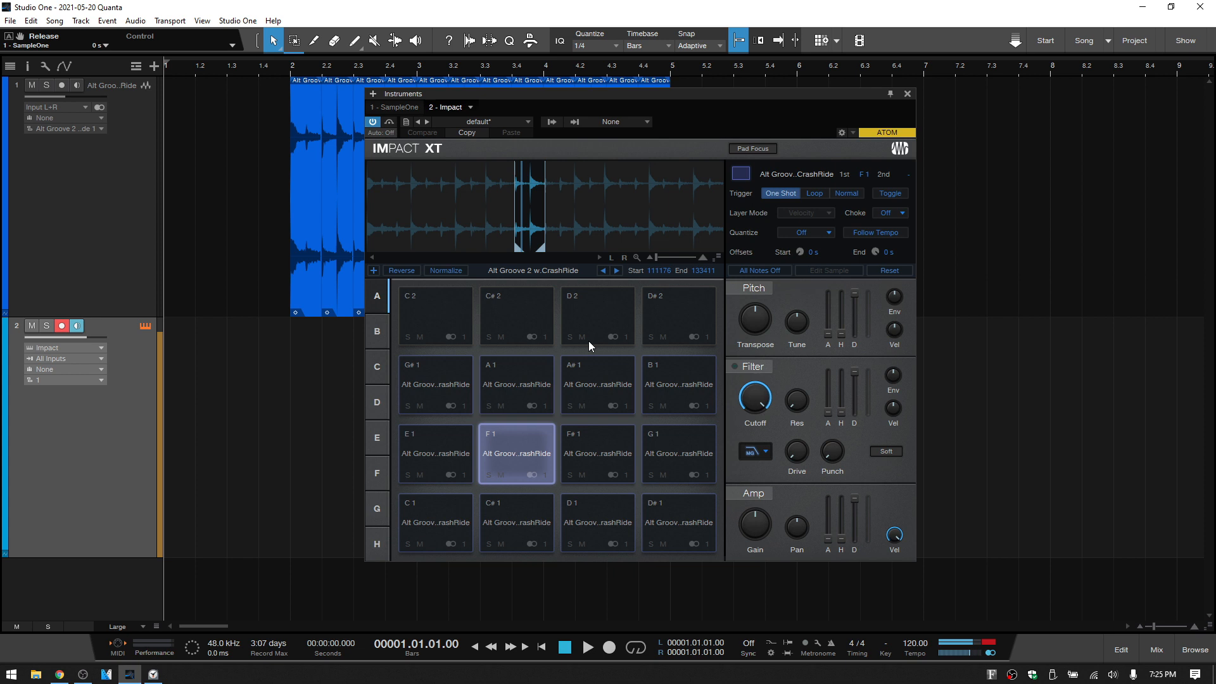
left_click(435, 522)
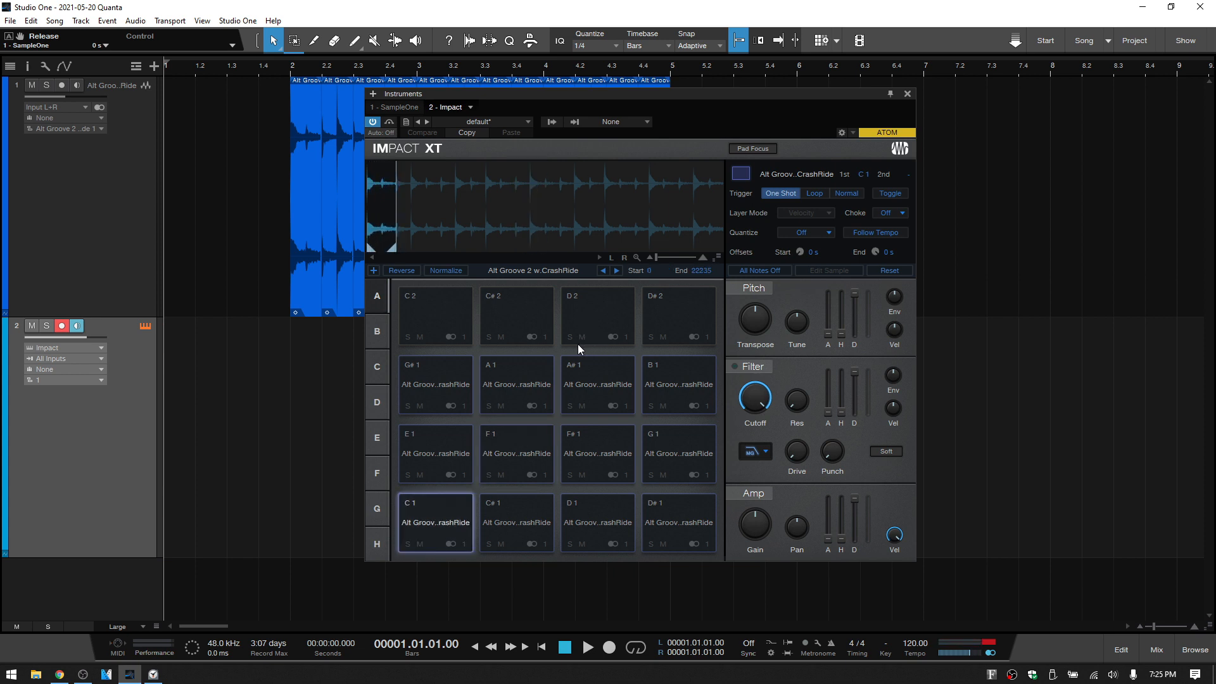
mouse_move(461, 225)
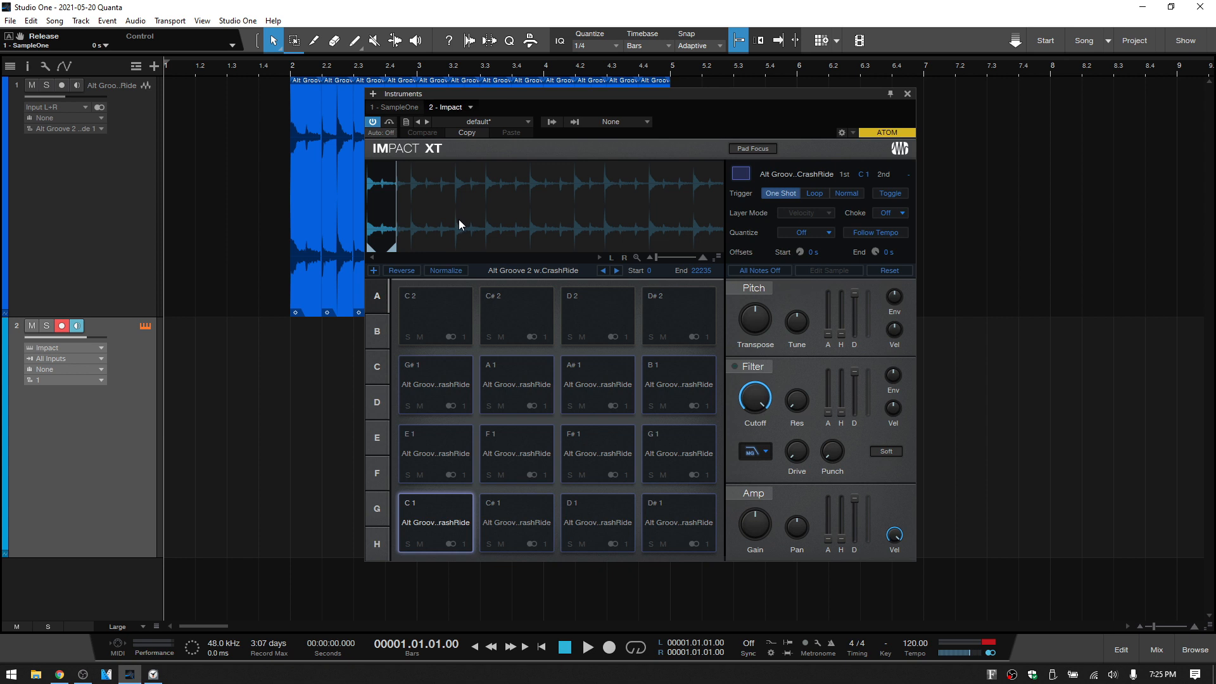
left_click(516, 452)
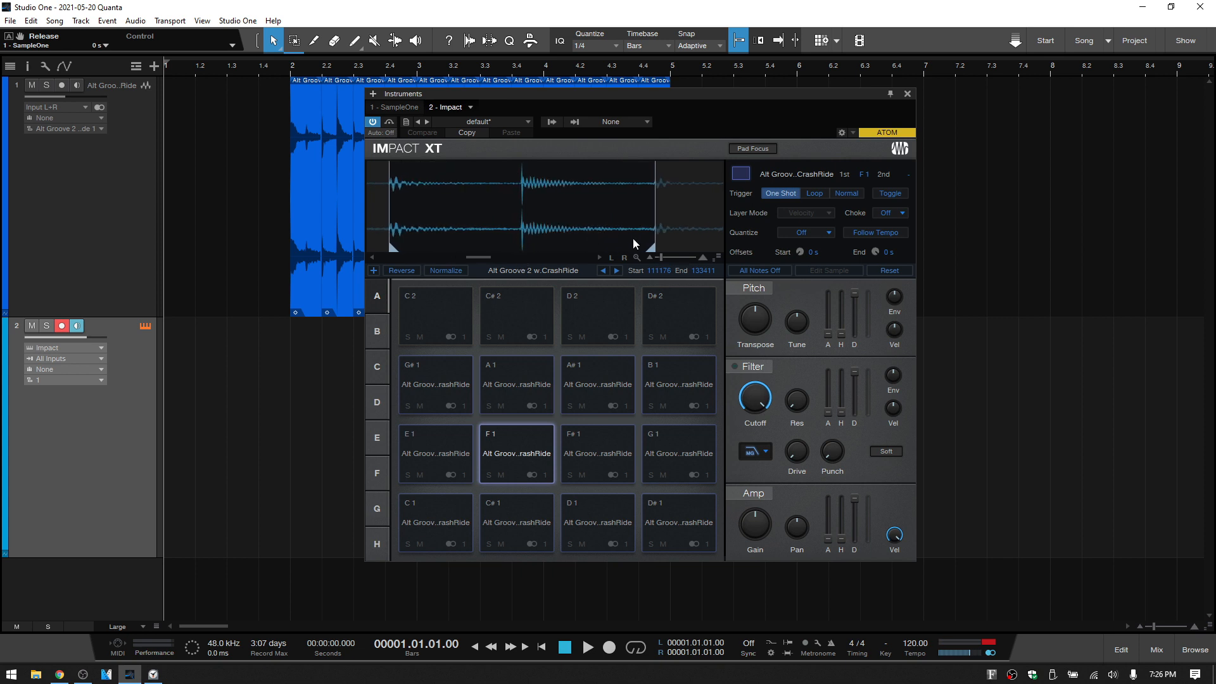
left_click(516, 453)
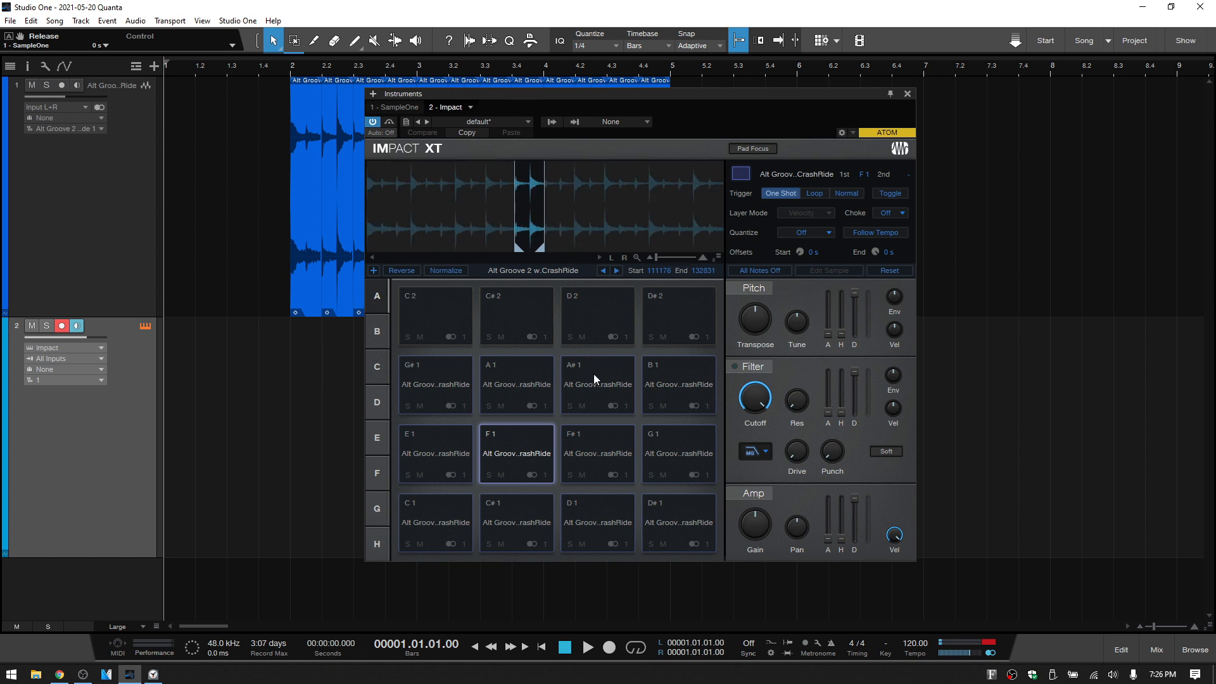
mouse_move(512, 431)
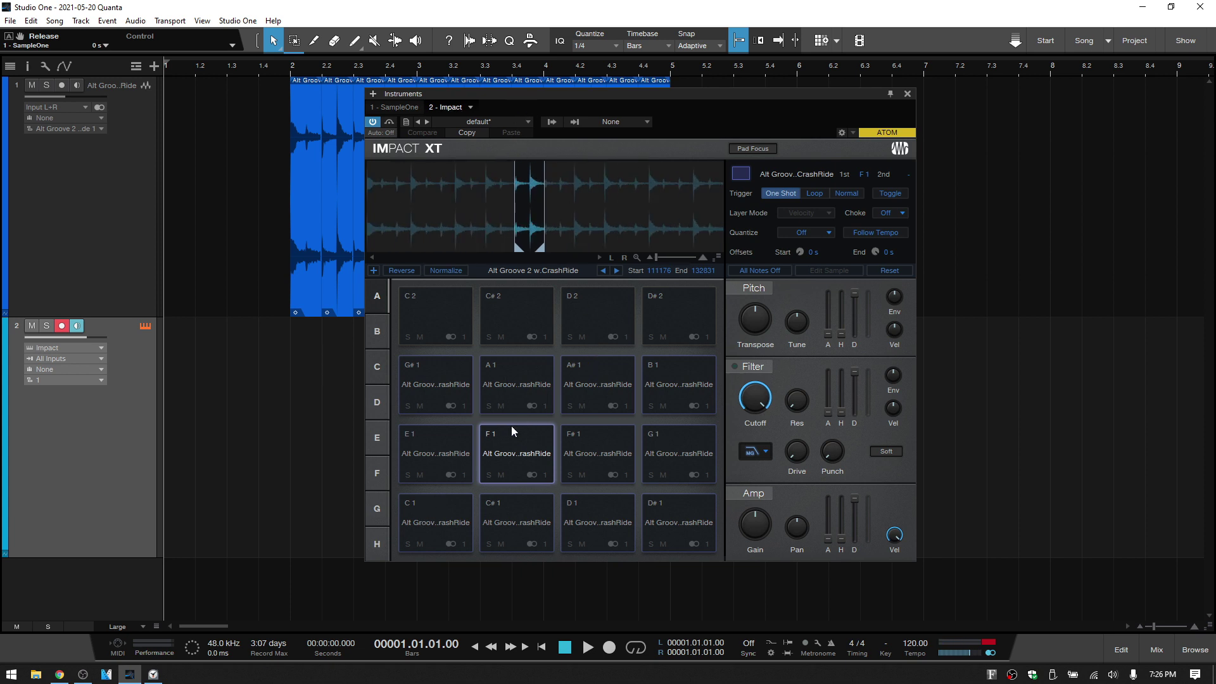
mouse_move(481, 467)
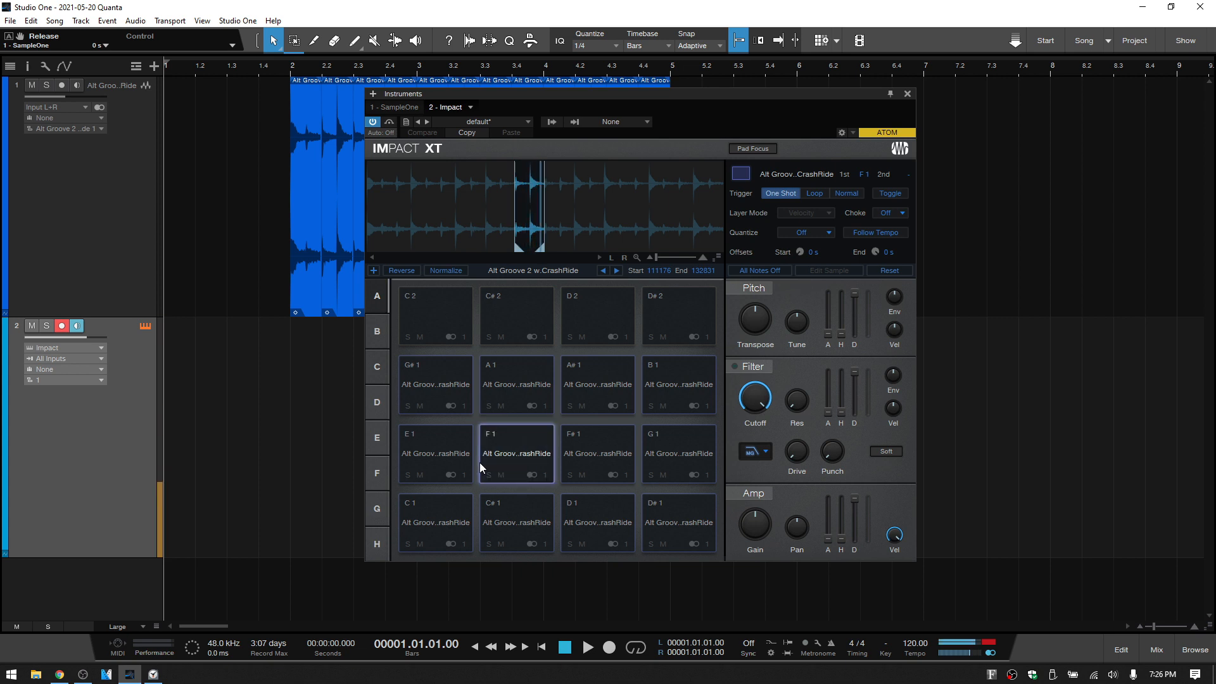
- Audition pads C1 and C#1, then set C1 to Normal trigger with release near 970 ms
left_click(435, 522)
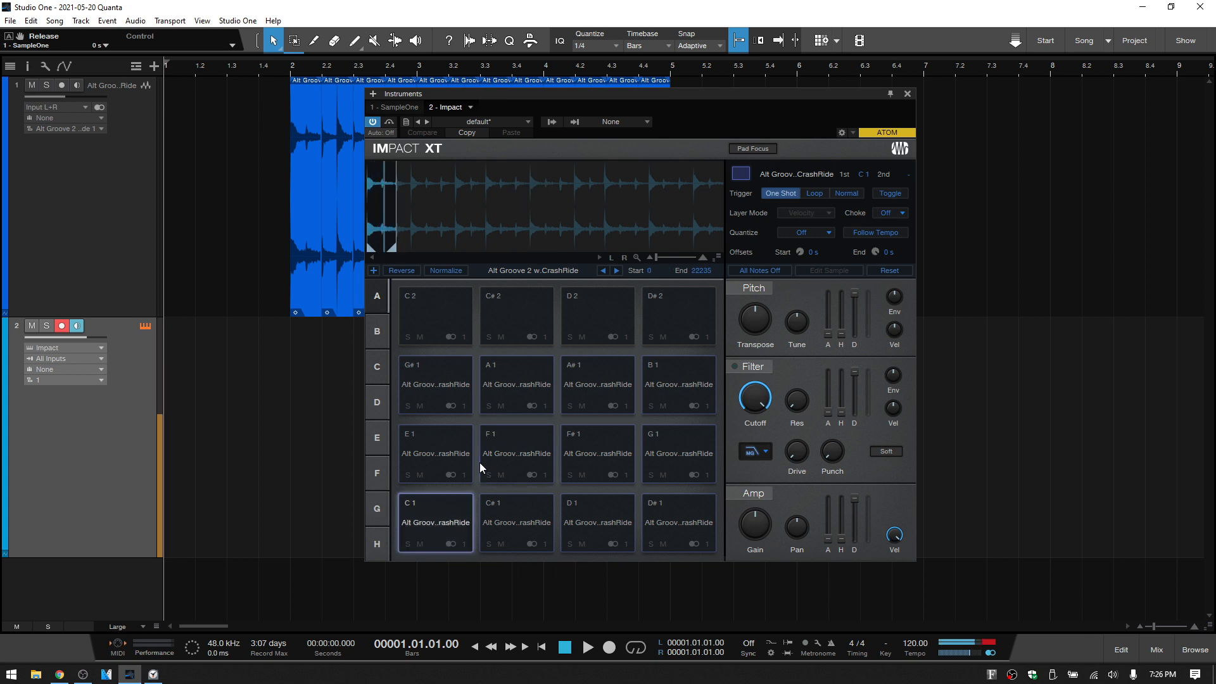
left_click(517, 522)
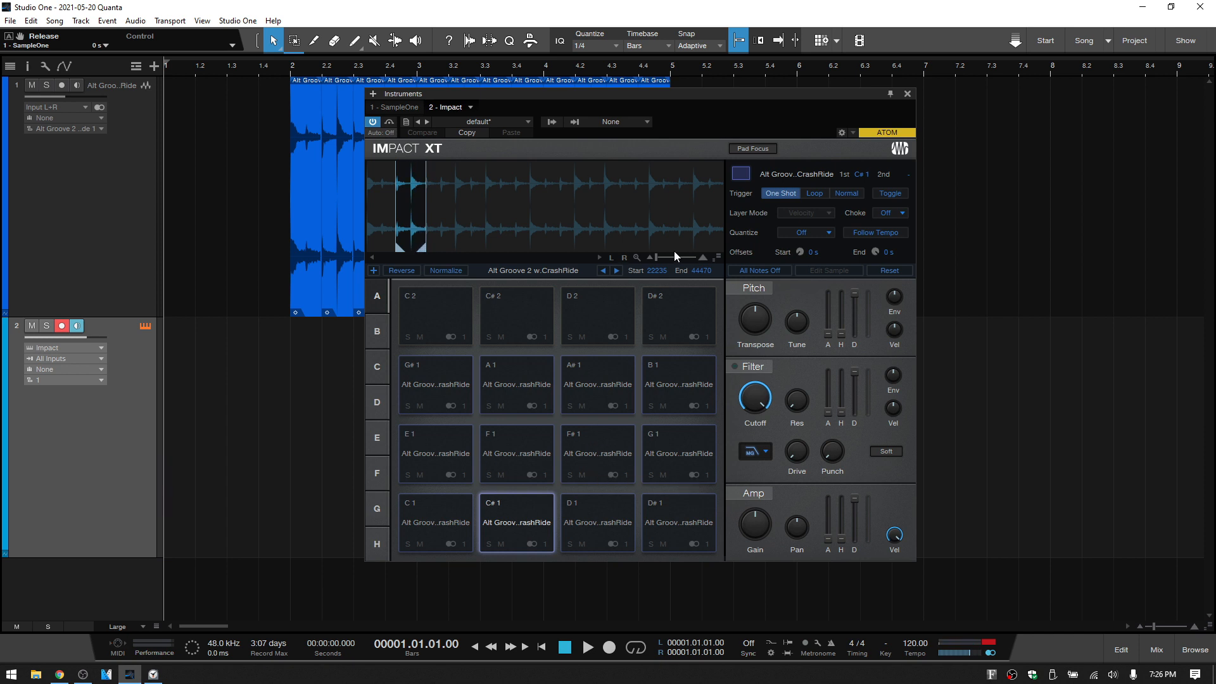
mouse_move(797, 197)
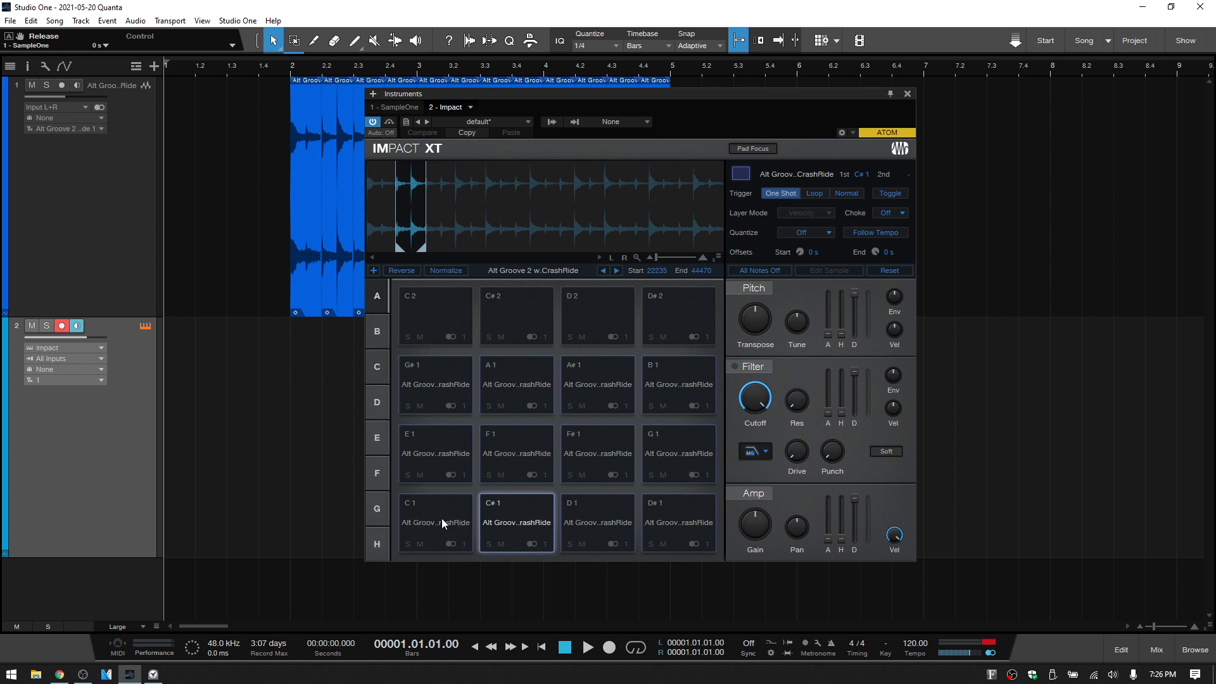
left_click(435, 522)
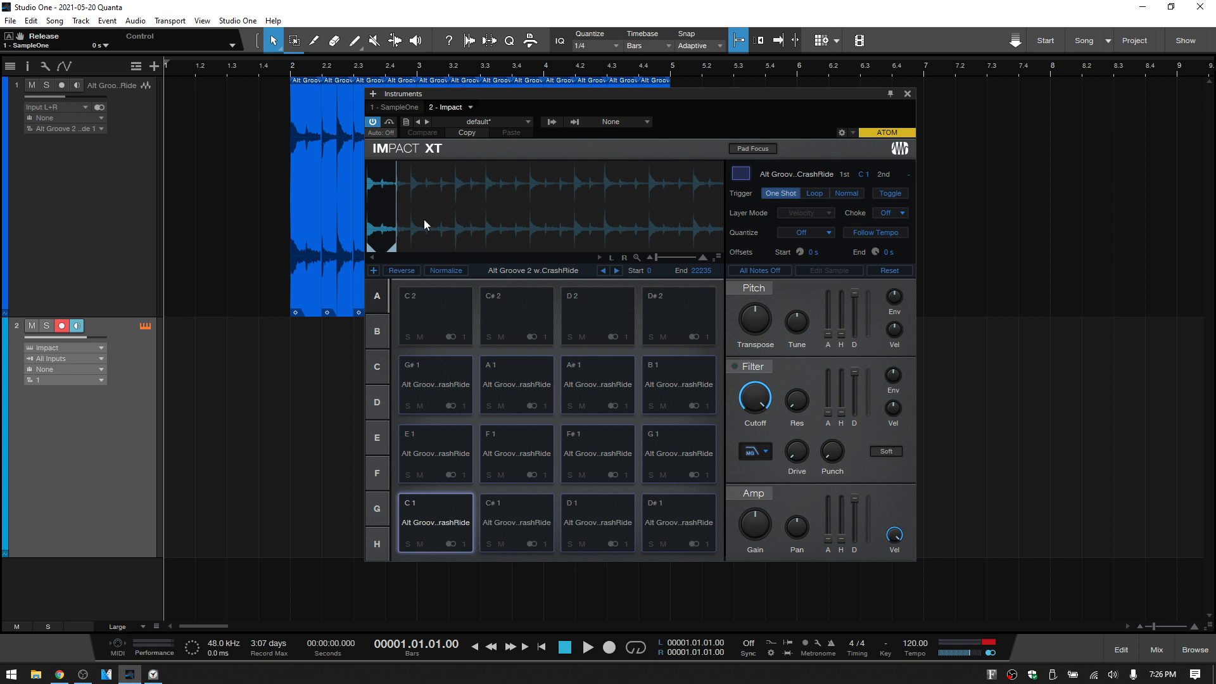
mouse_move(454, 378)
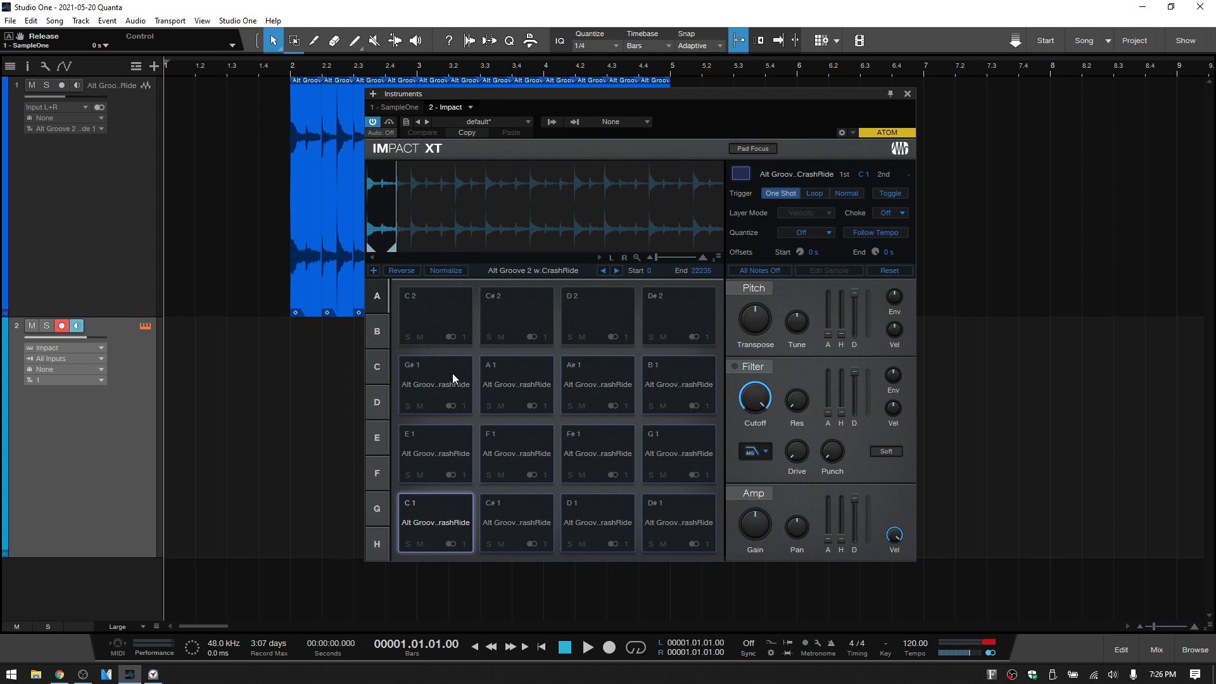
mouse_move(440, 540)
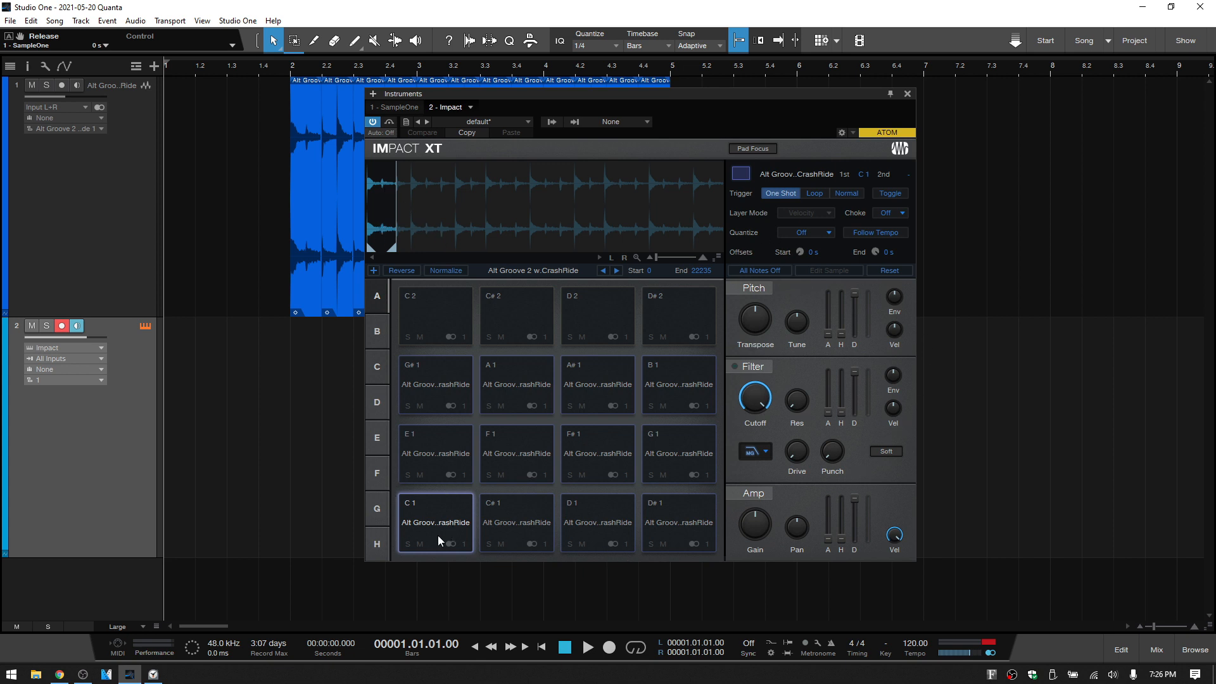
mouse_move(432, 527)
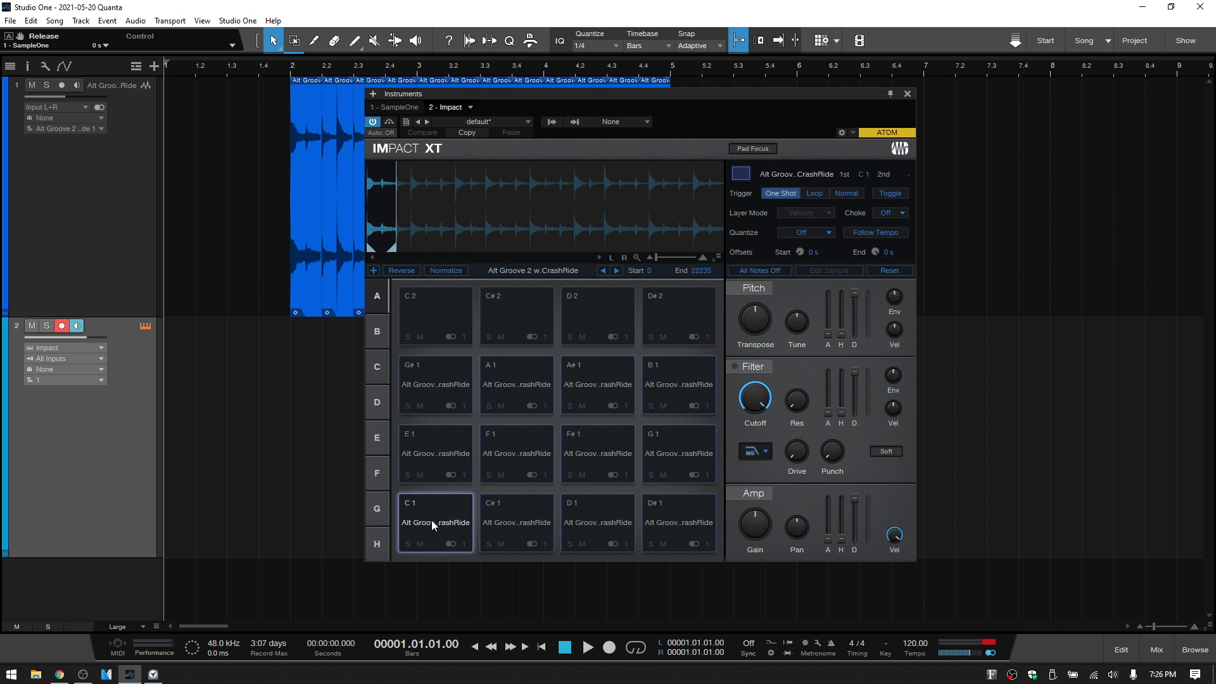
mouse_move(848, 201)
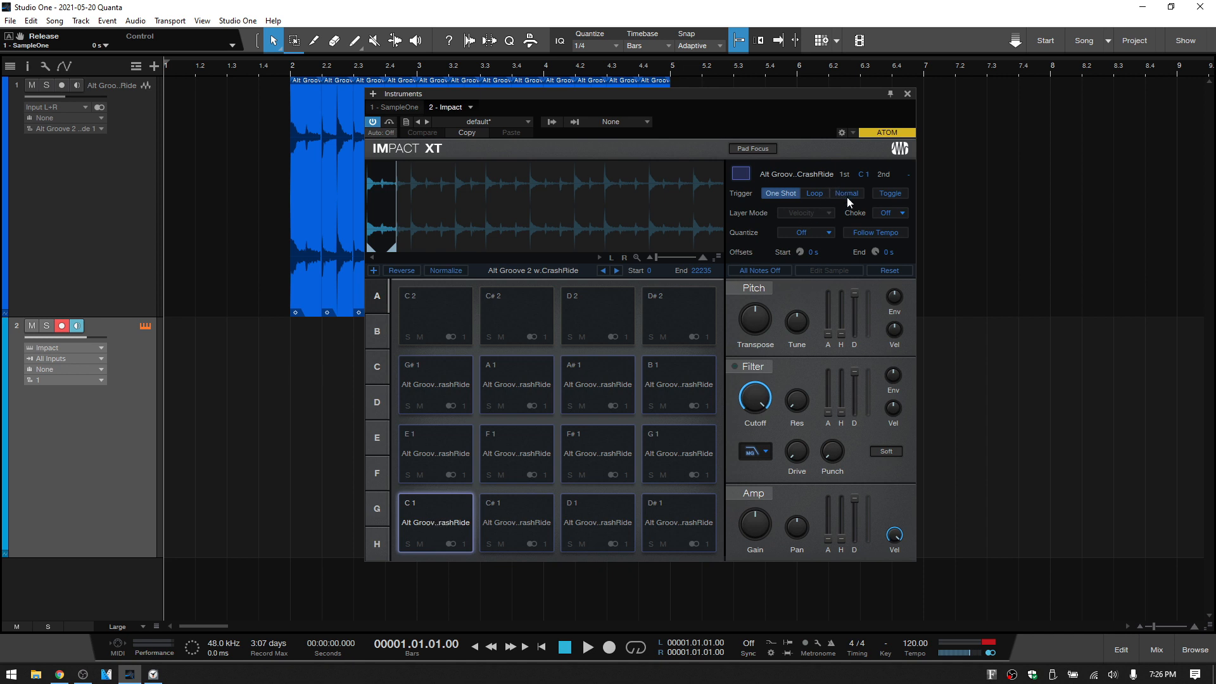
left_click(846, 193)
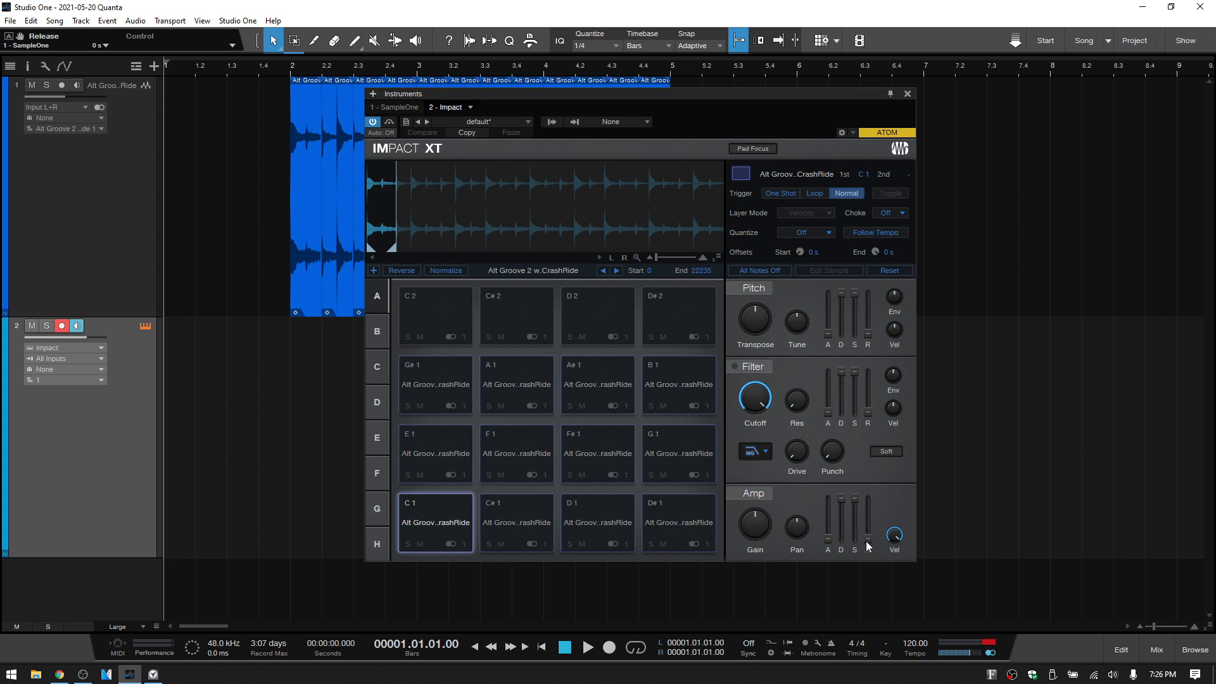
mouse_move(876, 535)
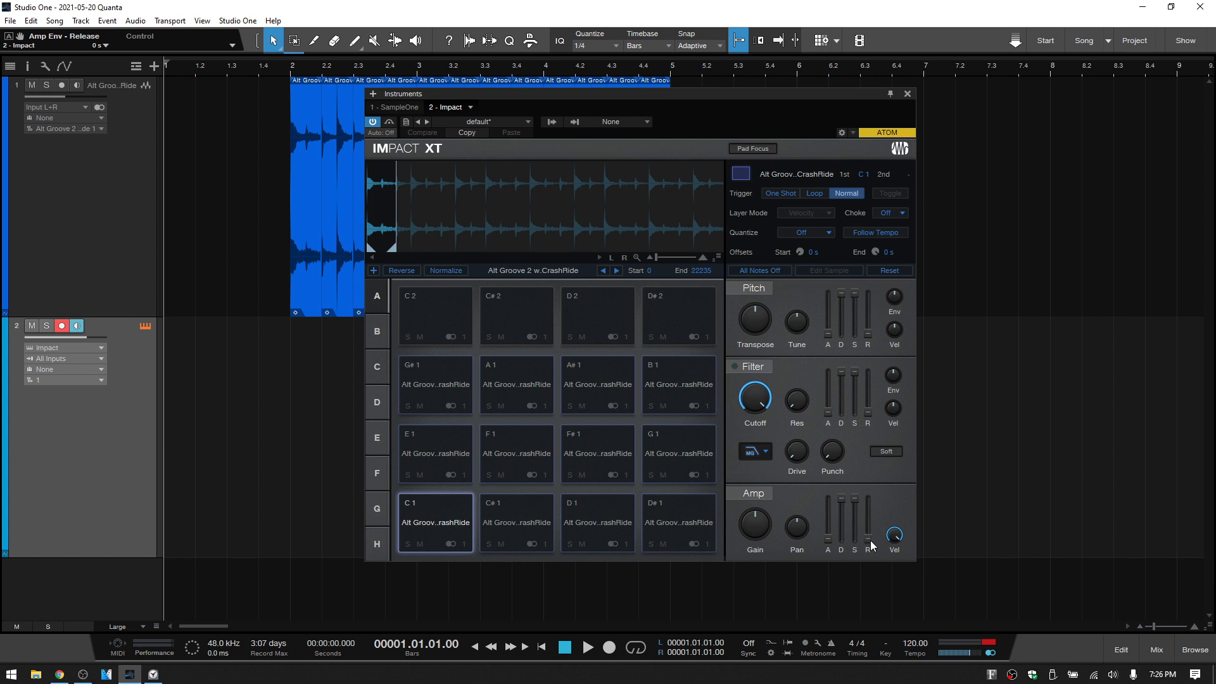
mouse_move(883, 513)
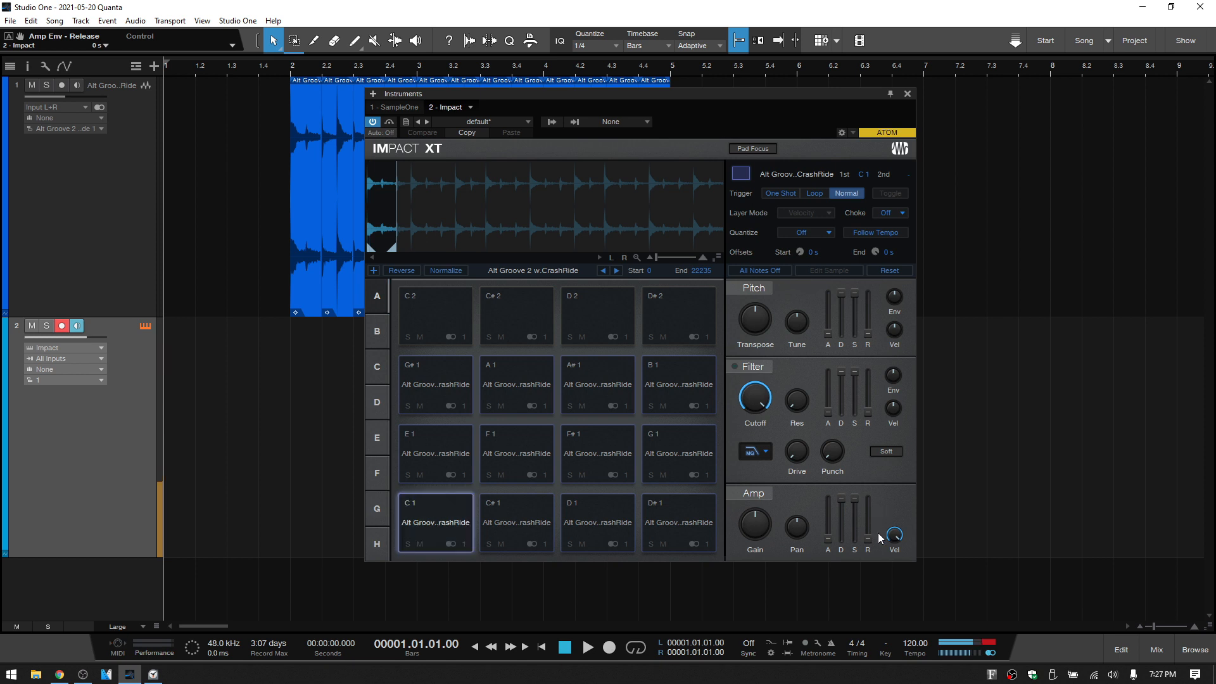
mouse_move(868, 541)
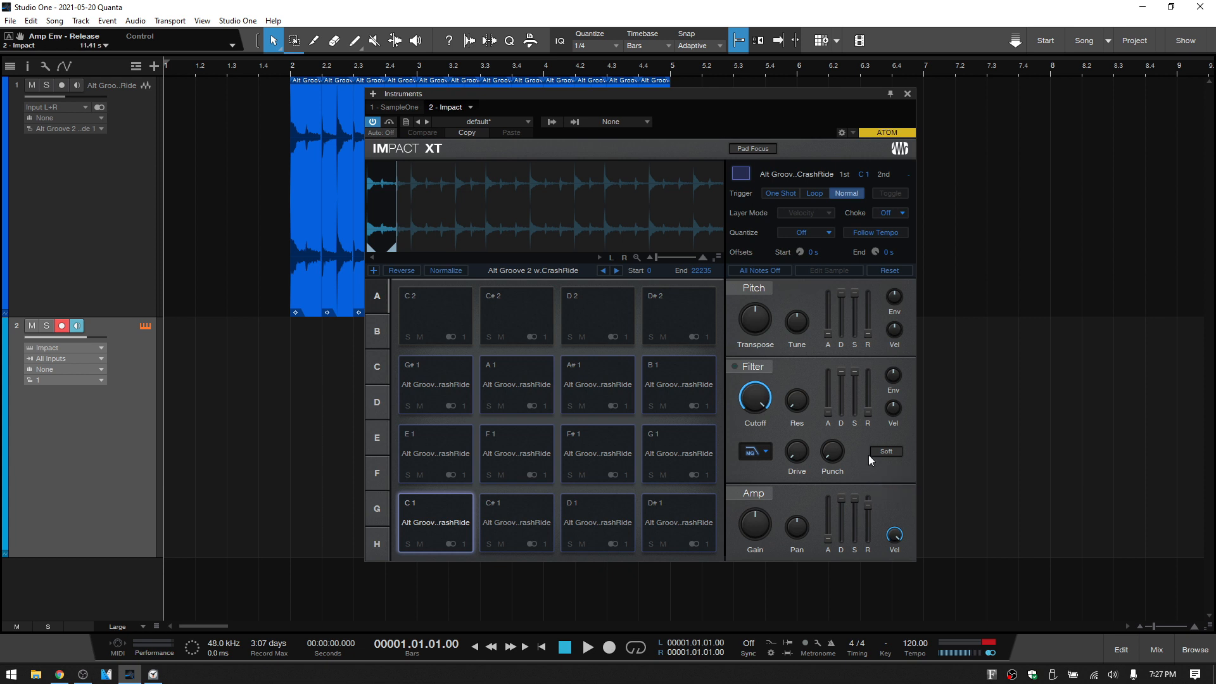
mouse_move(872, 604)
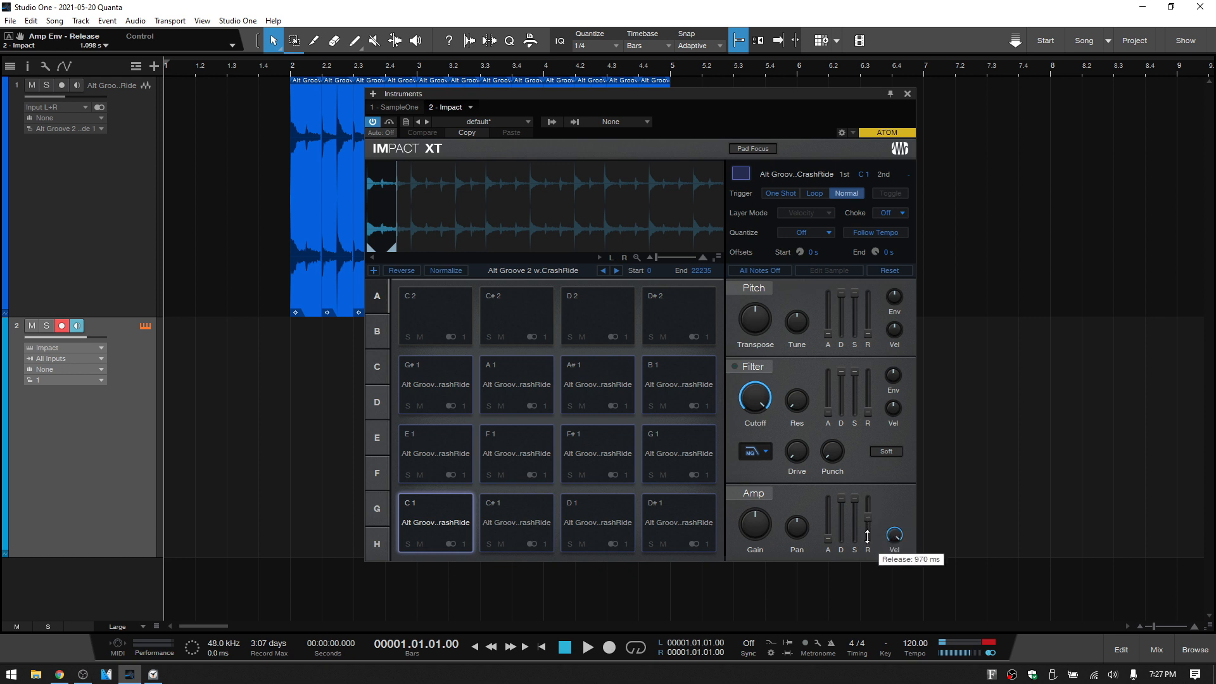
left_click_drag(866, 538, 866, 519)
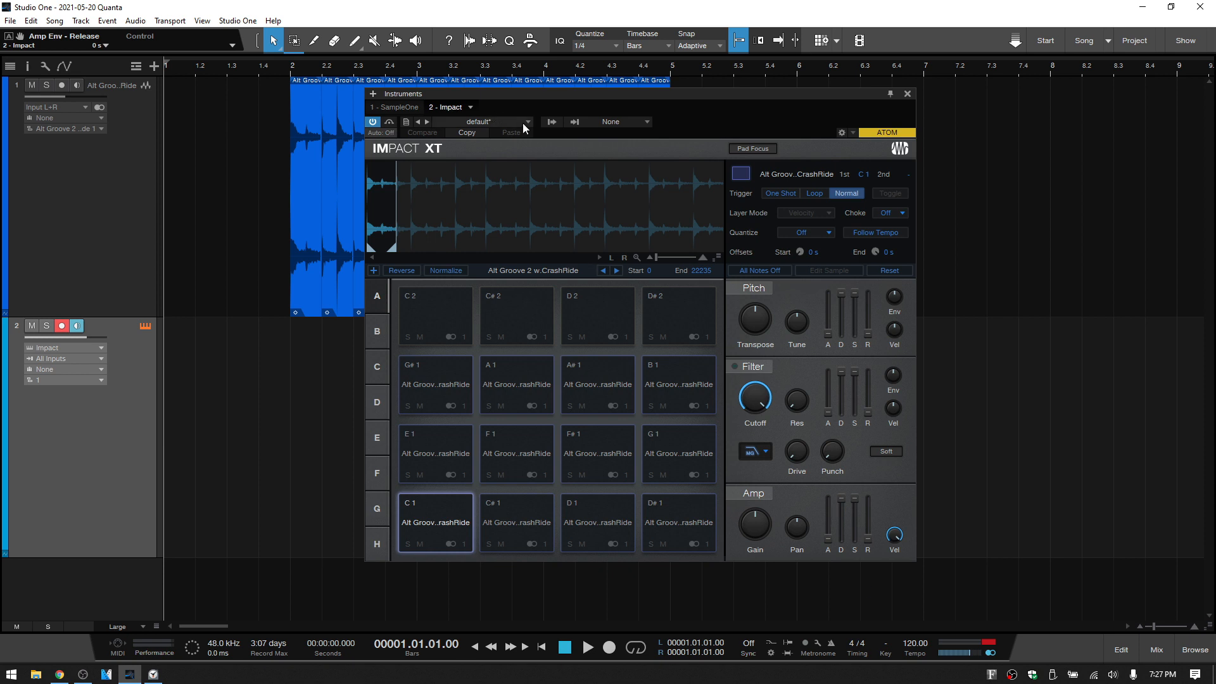
- Remove the Impact XT track, leaving the drum groove as one unsliced event
left_click(526, 122)
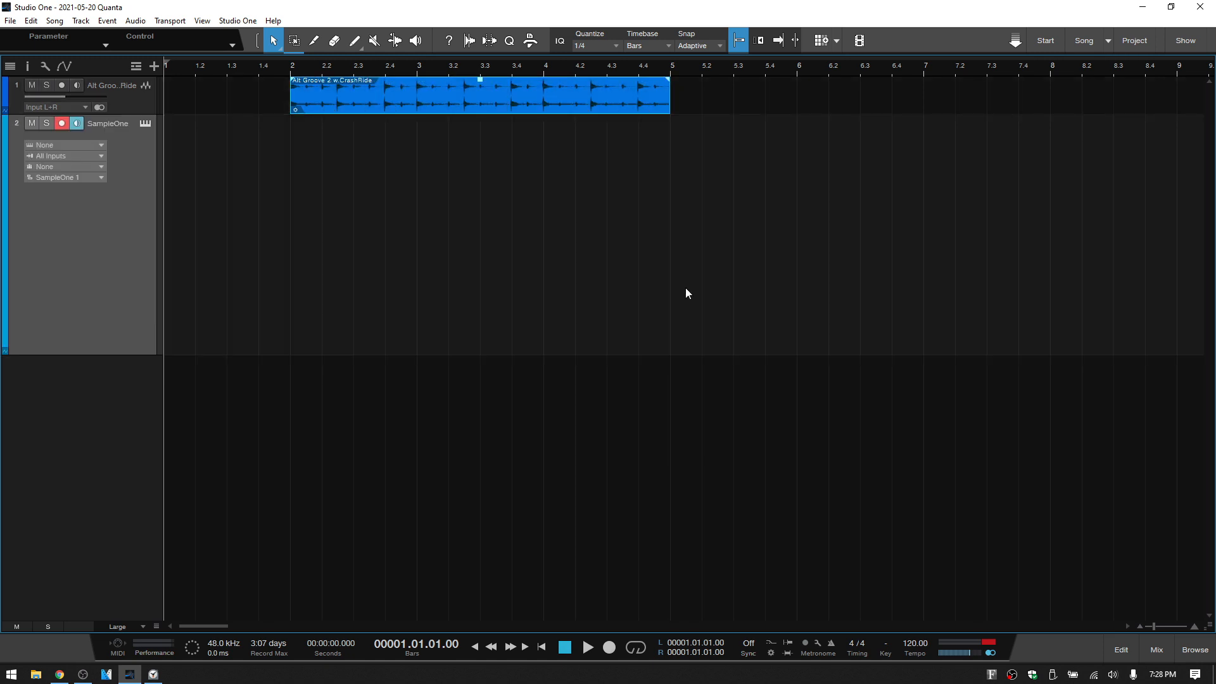
mouse_move(114, 292)
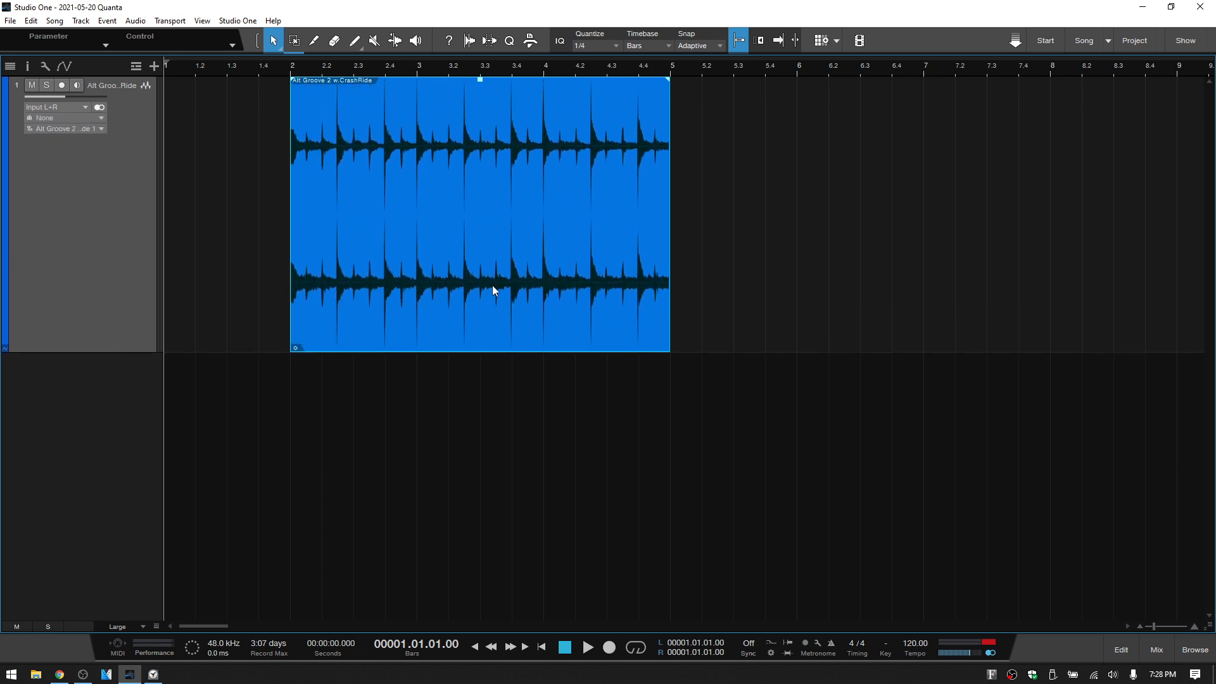
mouse_move(521, 406)
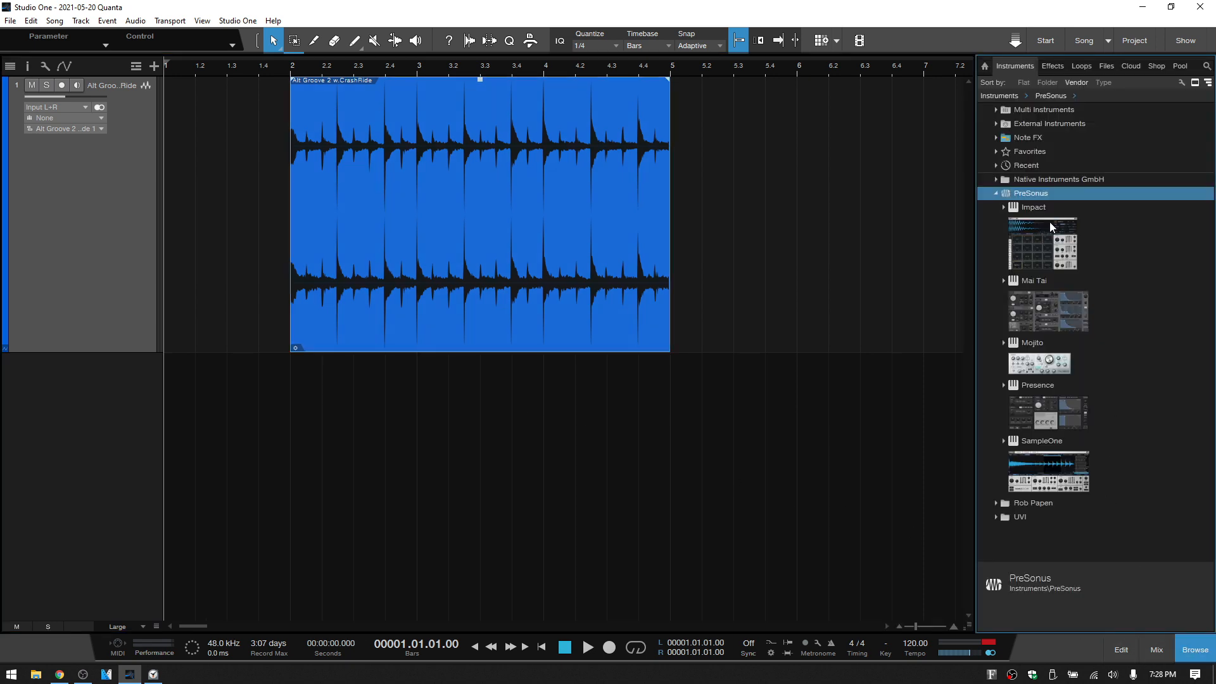
- Add a fresh Impact XT with the groove spread over sixteen pads and audition a pad
double_click(1041, 243)
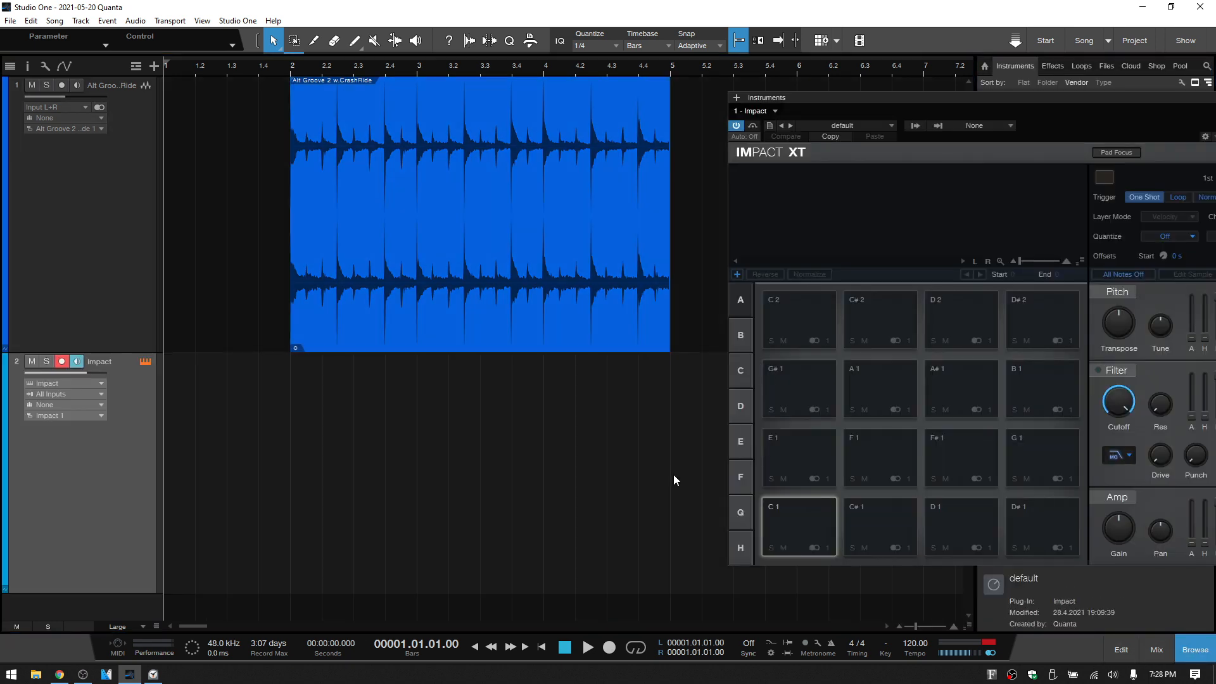
mouse_move(434, 292)
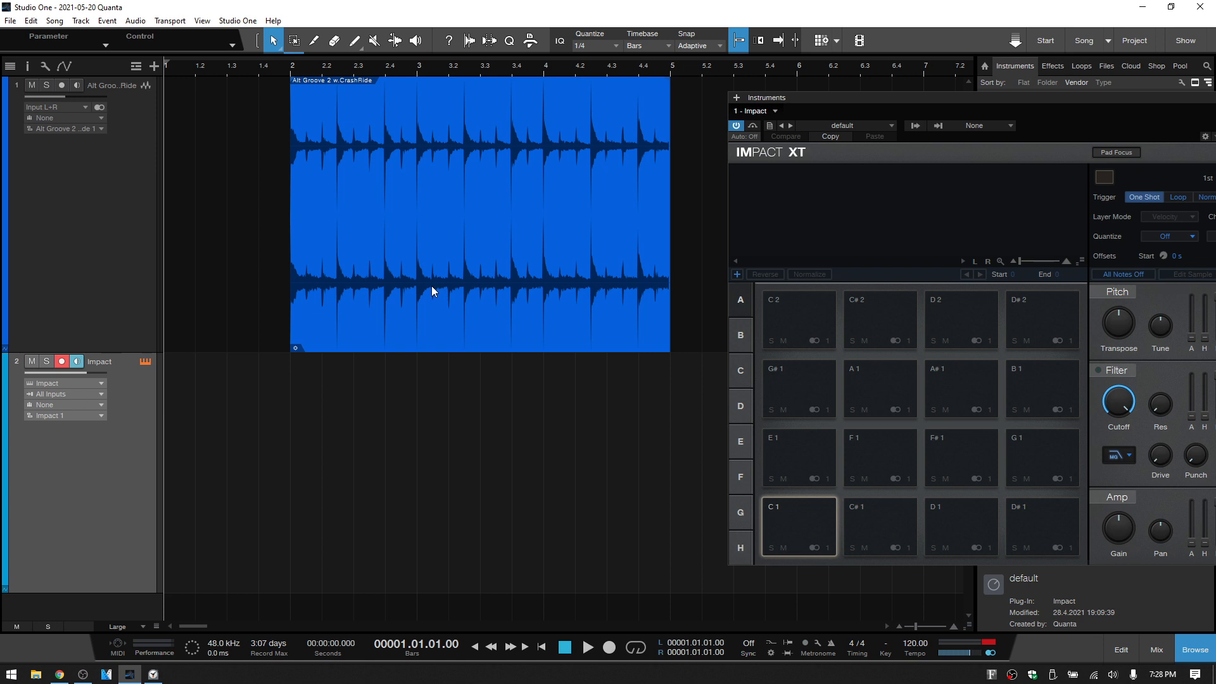
mouse_move(443, 279)
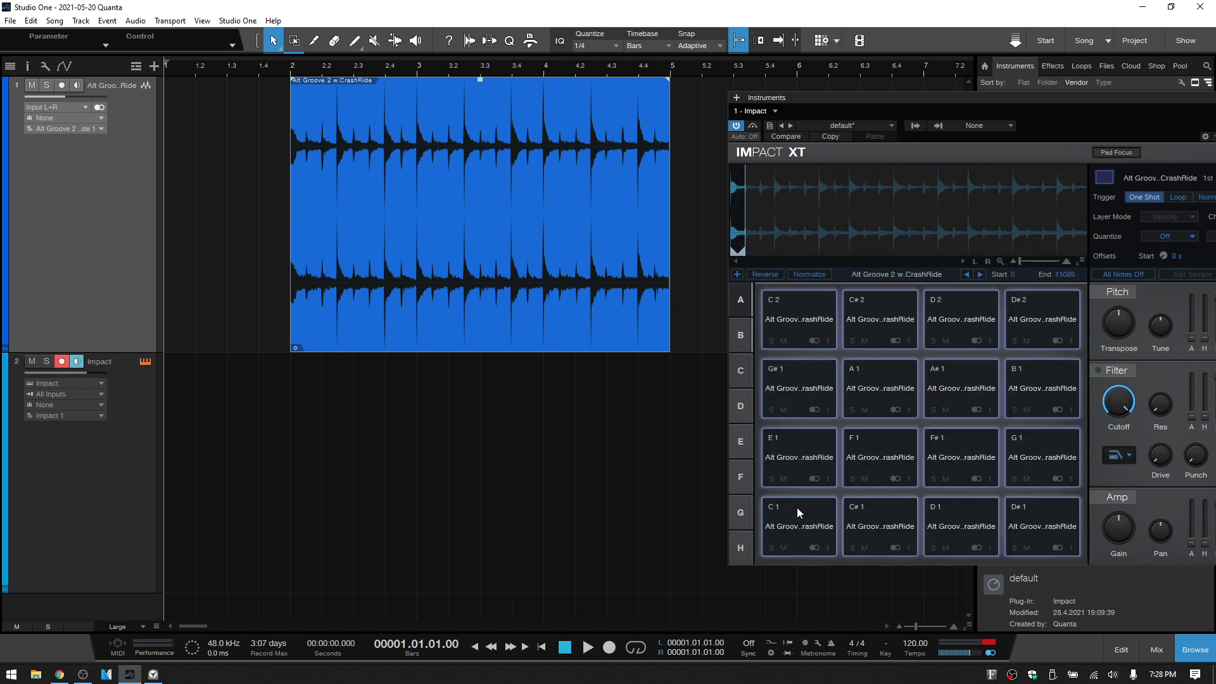
mouse_move(829, 367)
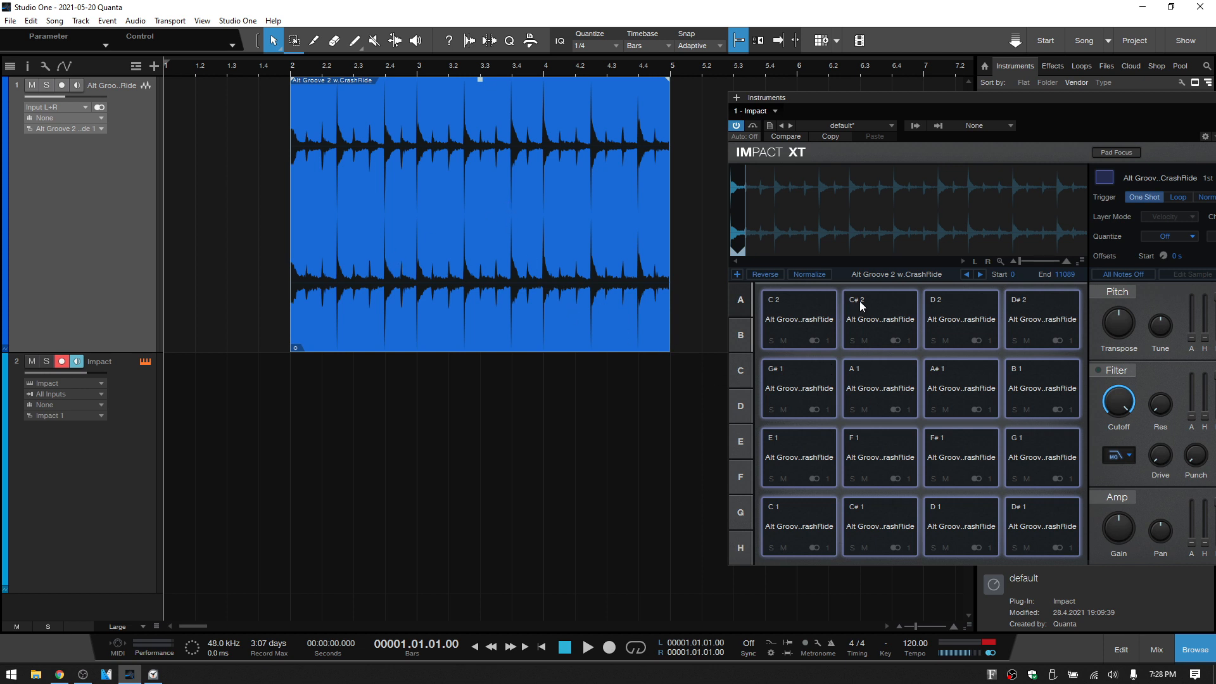
mouse_move(1009, 397)
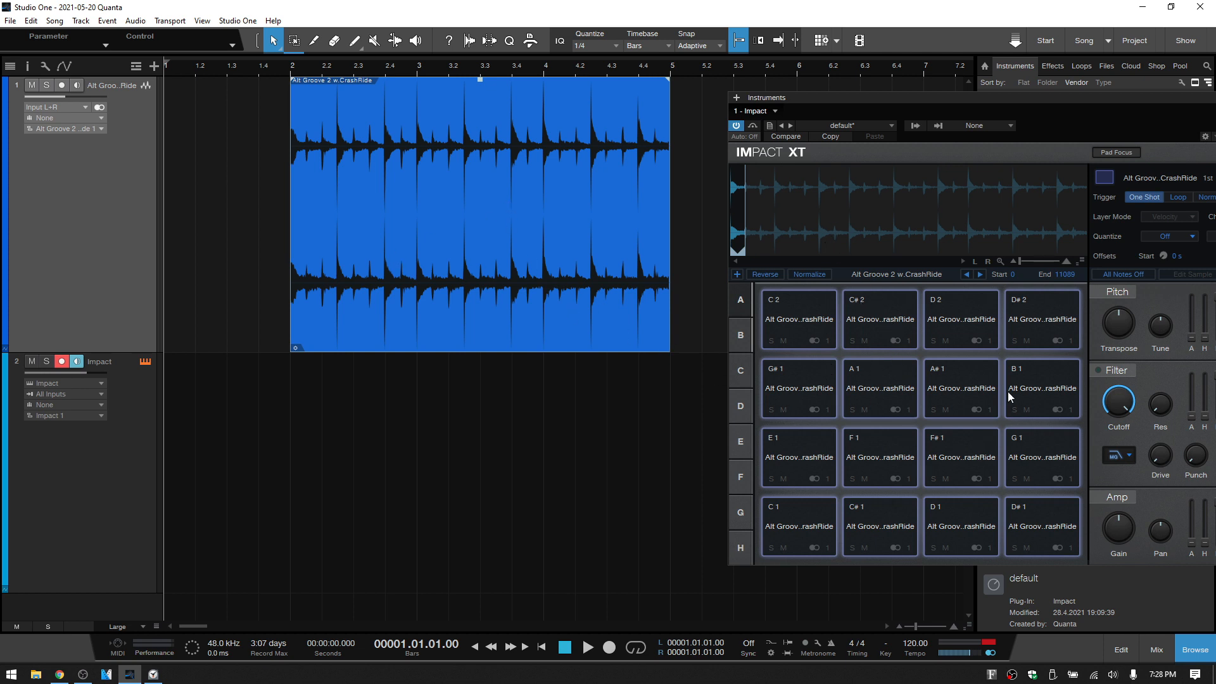
mouse_move(881, 472)
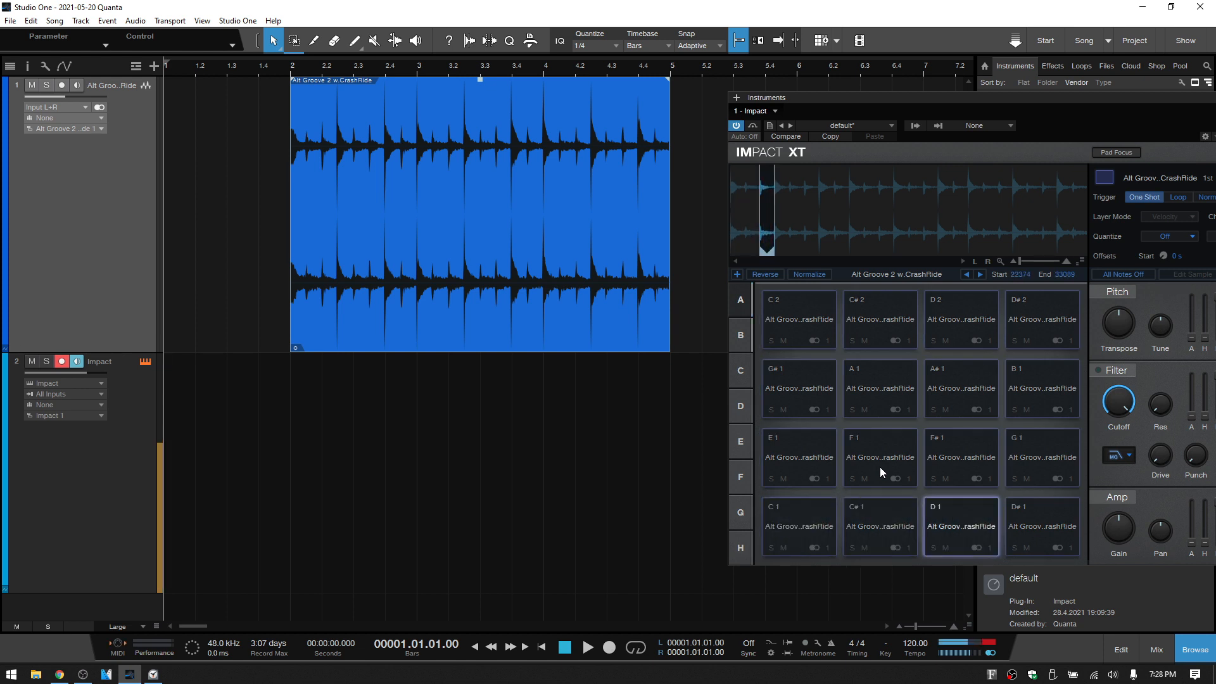
left_click(799, 457)
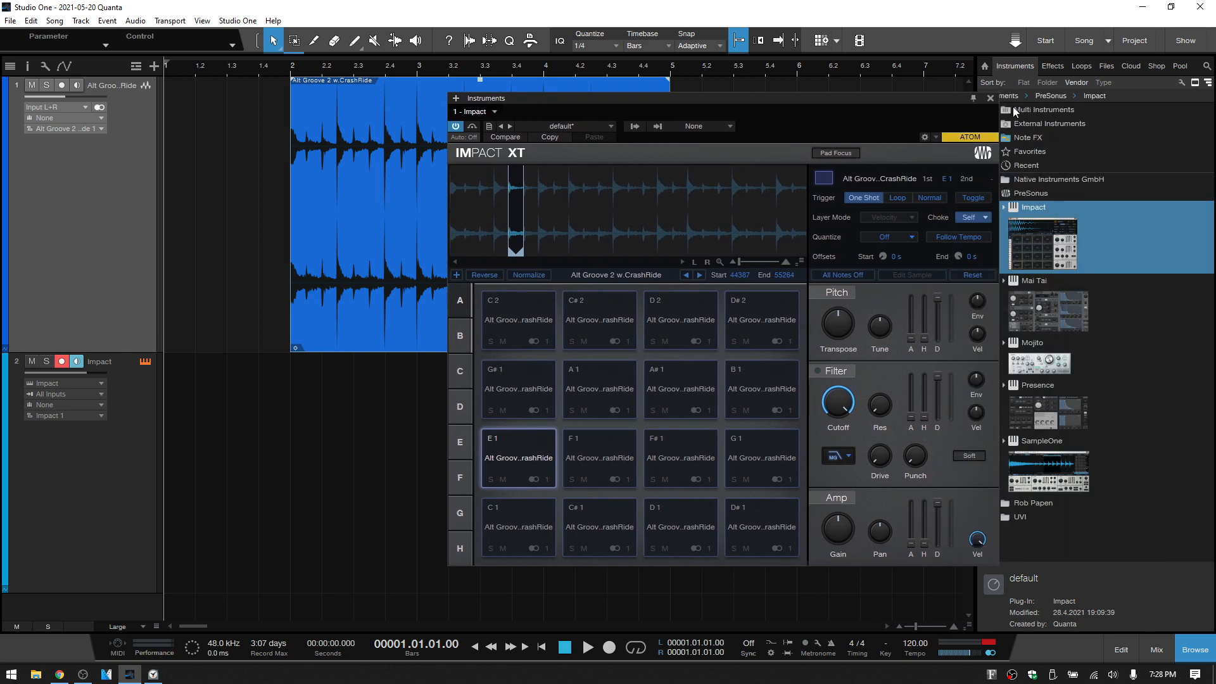
left_click(989, 98)
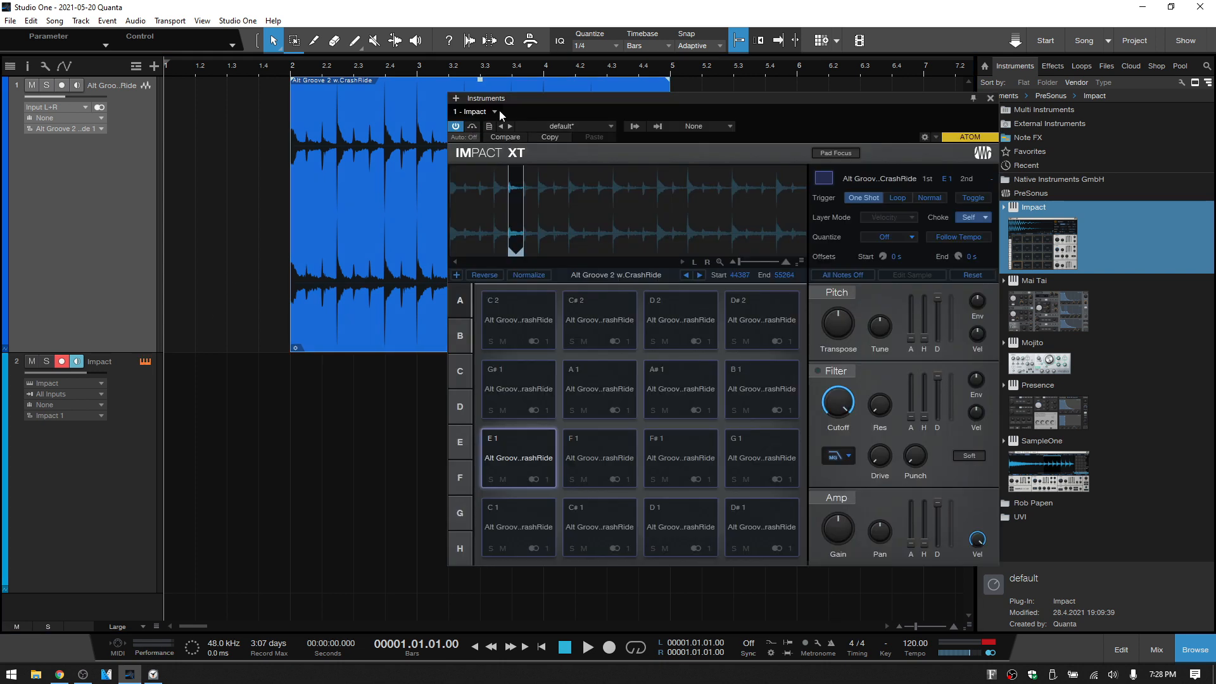
- Swap Impact for SampleOne XT, Shift-load the drum loop as slices, and audition one
left_click(989, 98)
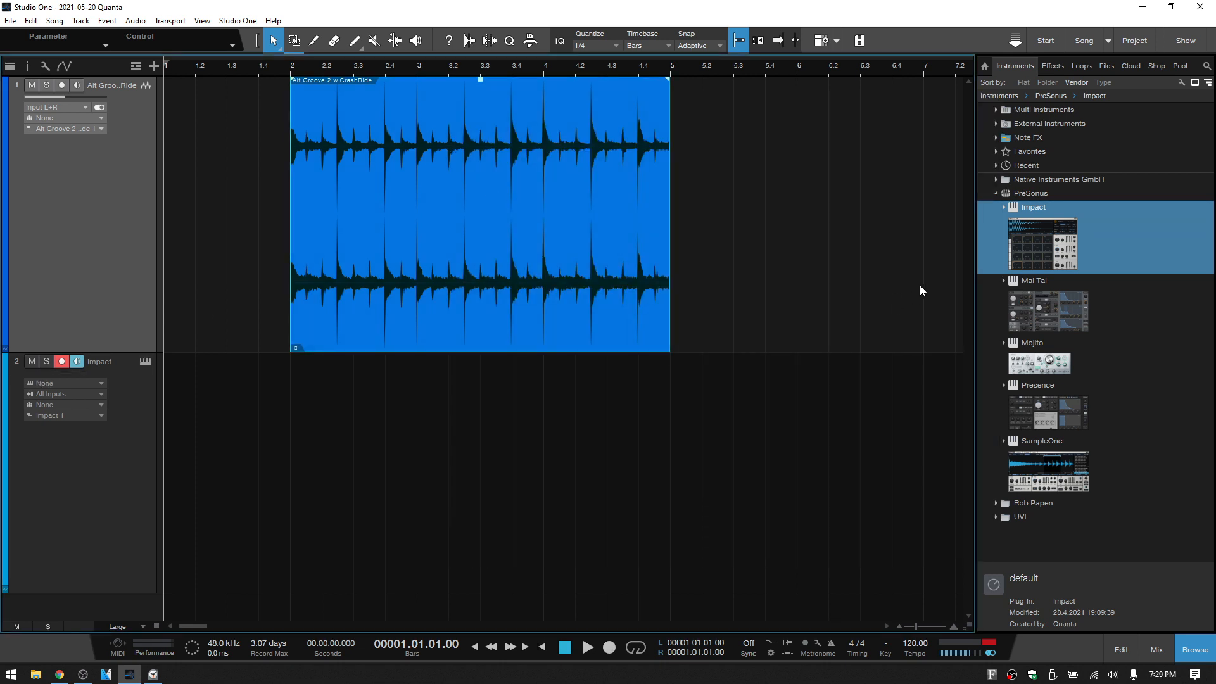
left_click(1041, 440)
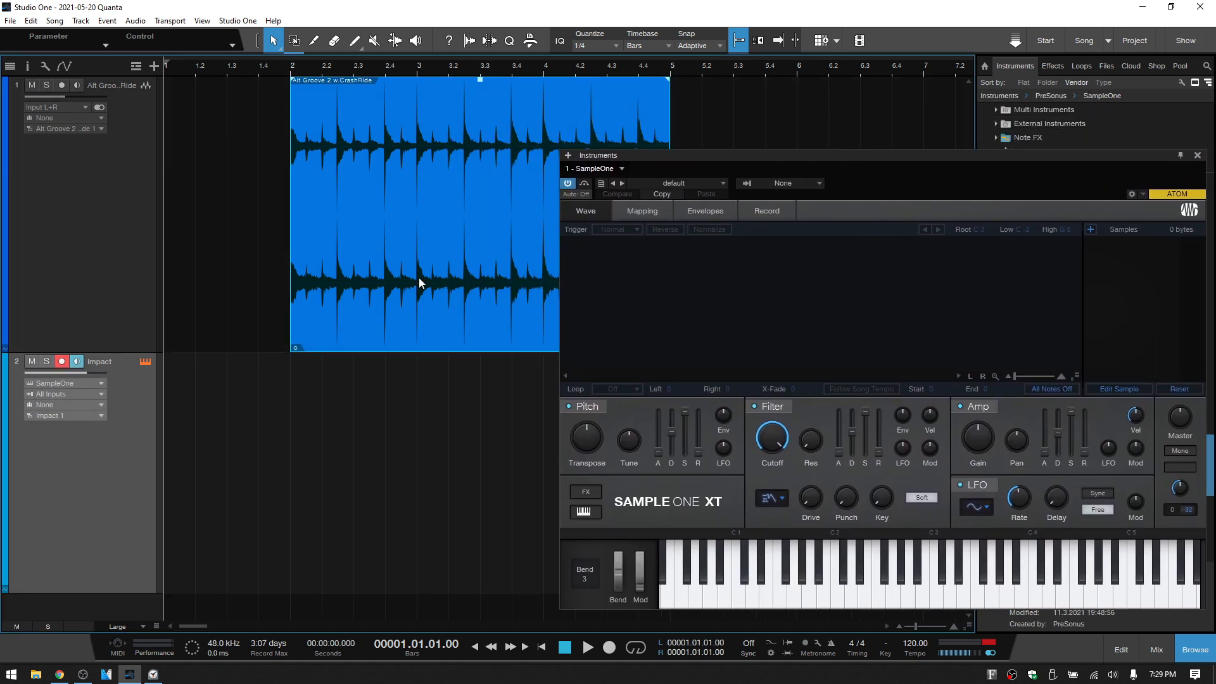
mouse_move(419, 230)
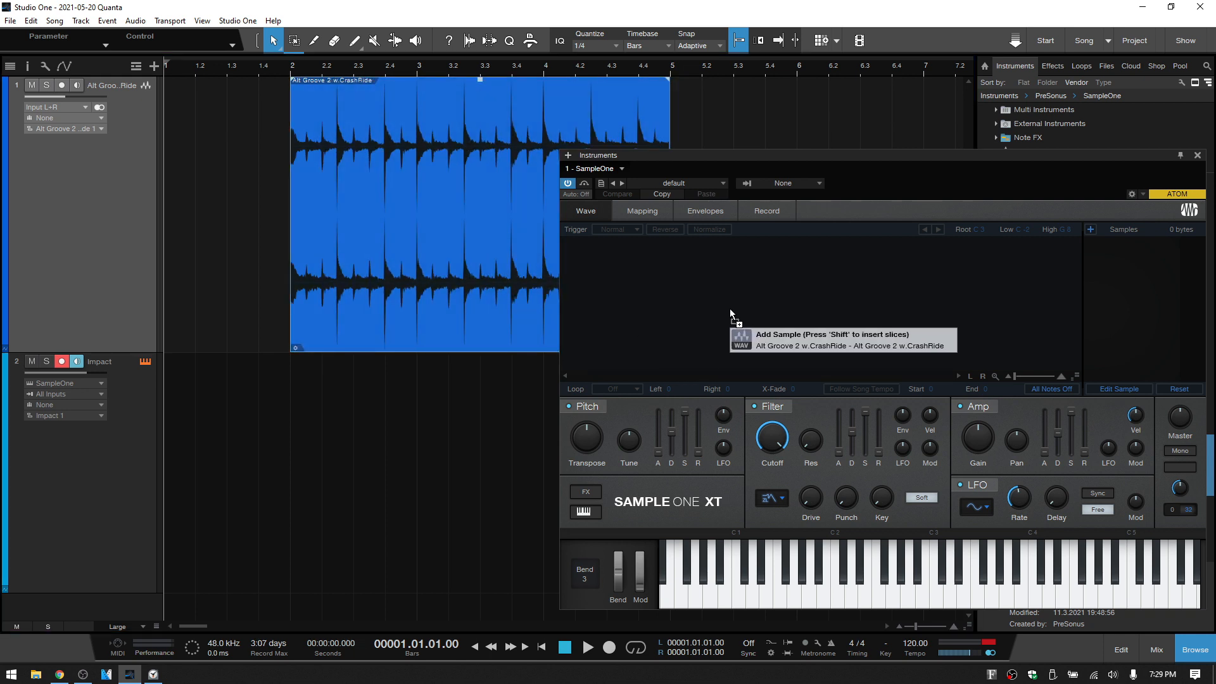
key("shift")
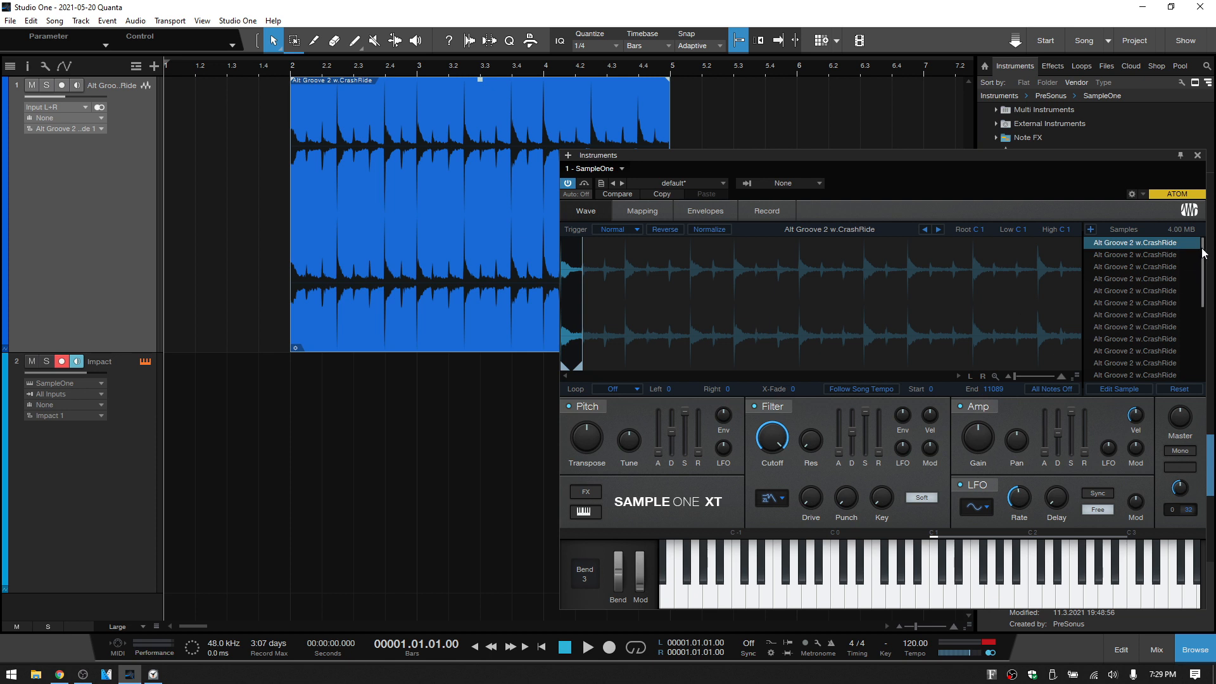
mouse_move(1193, 246)
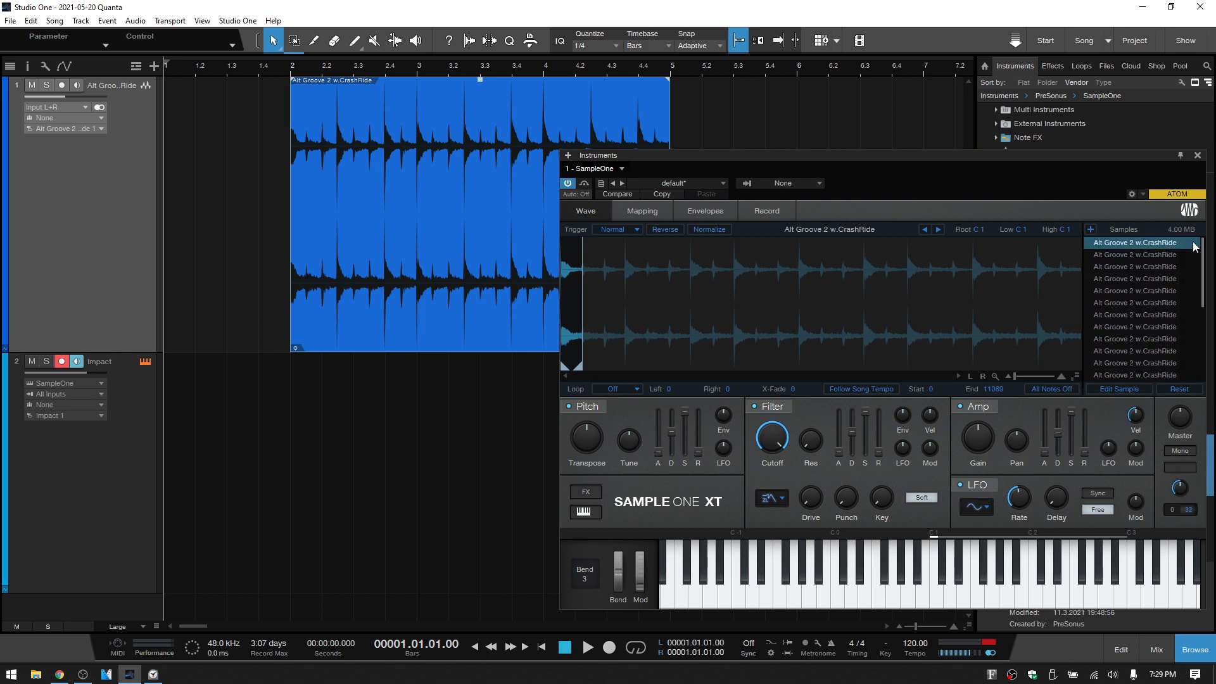
mouse_move(858, 361)
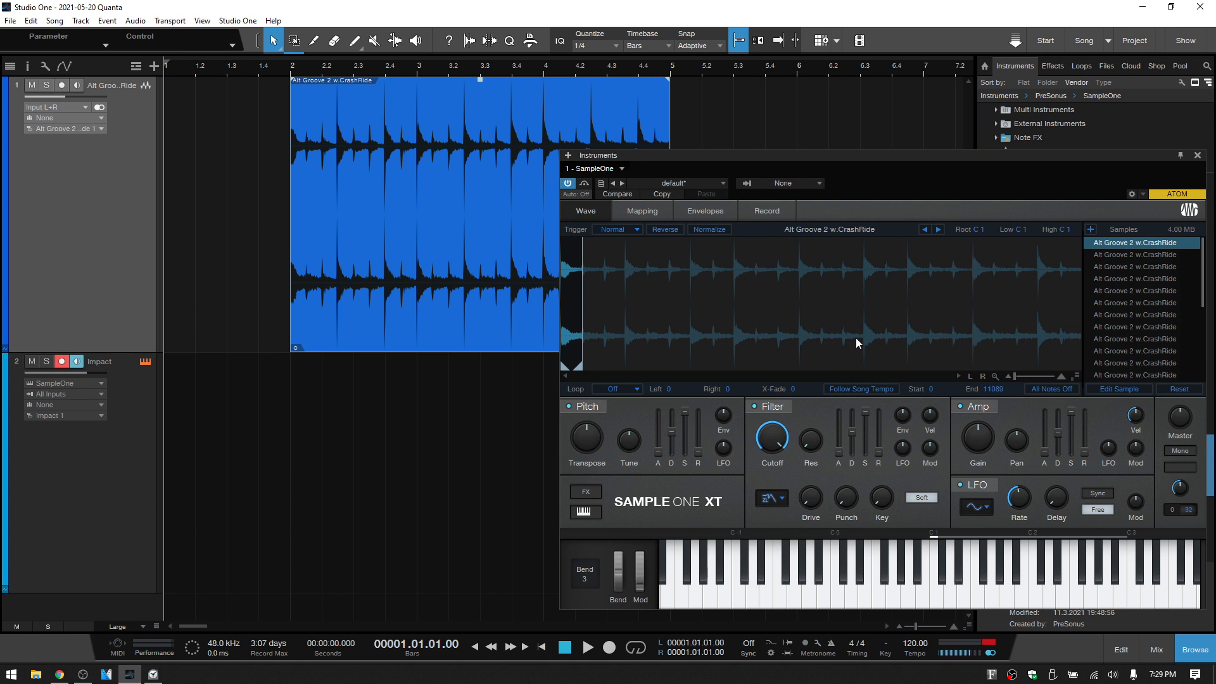
left_click(642, 210)
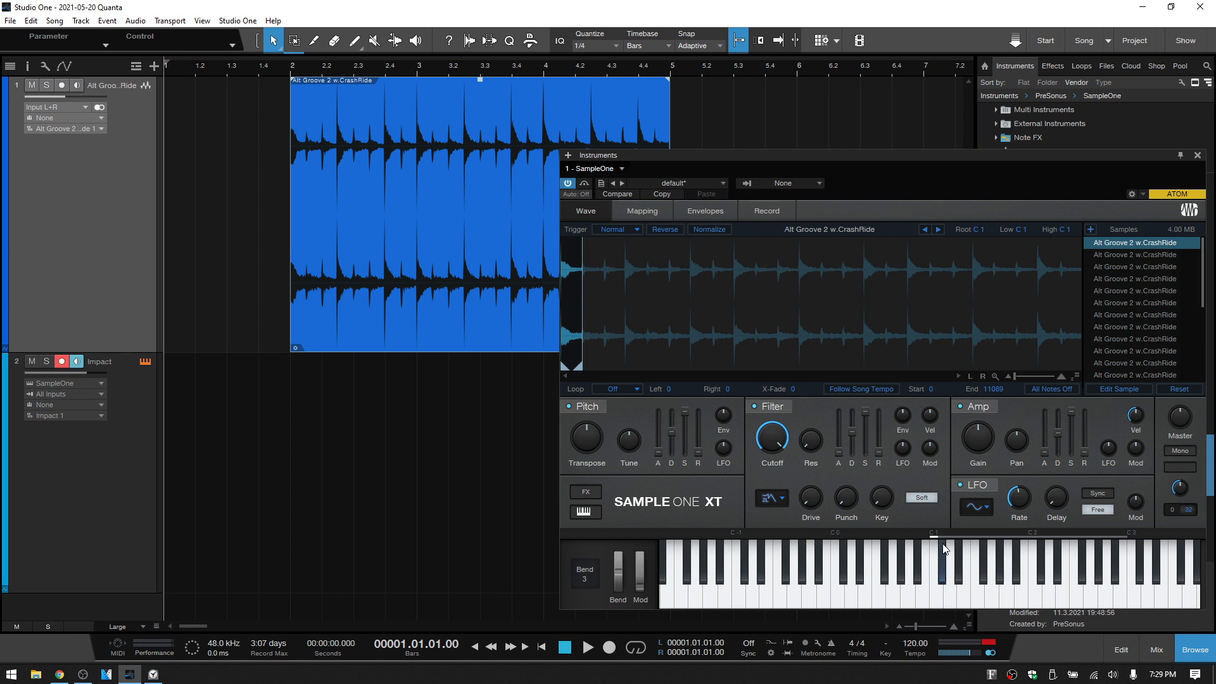
mouse_move(1026, 562)
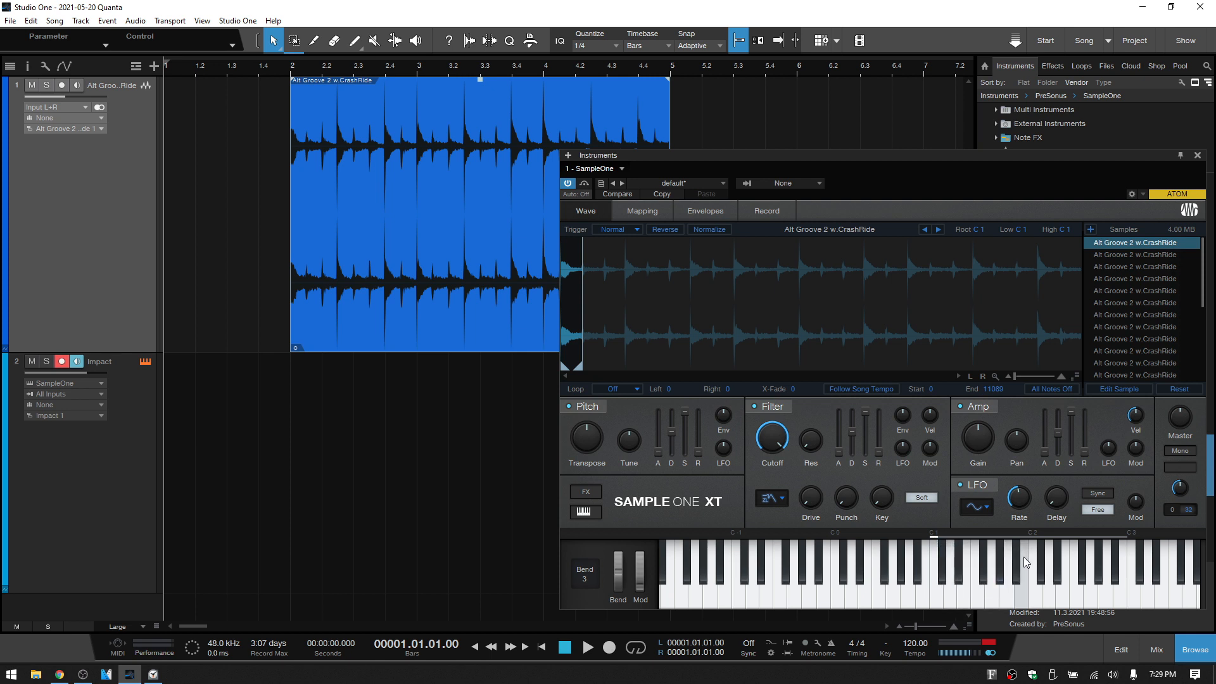
mouse_move(512, 287)
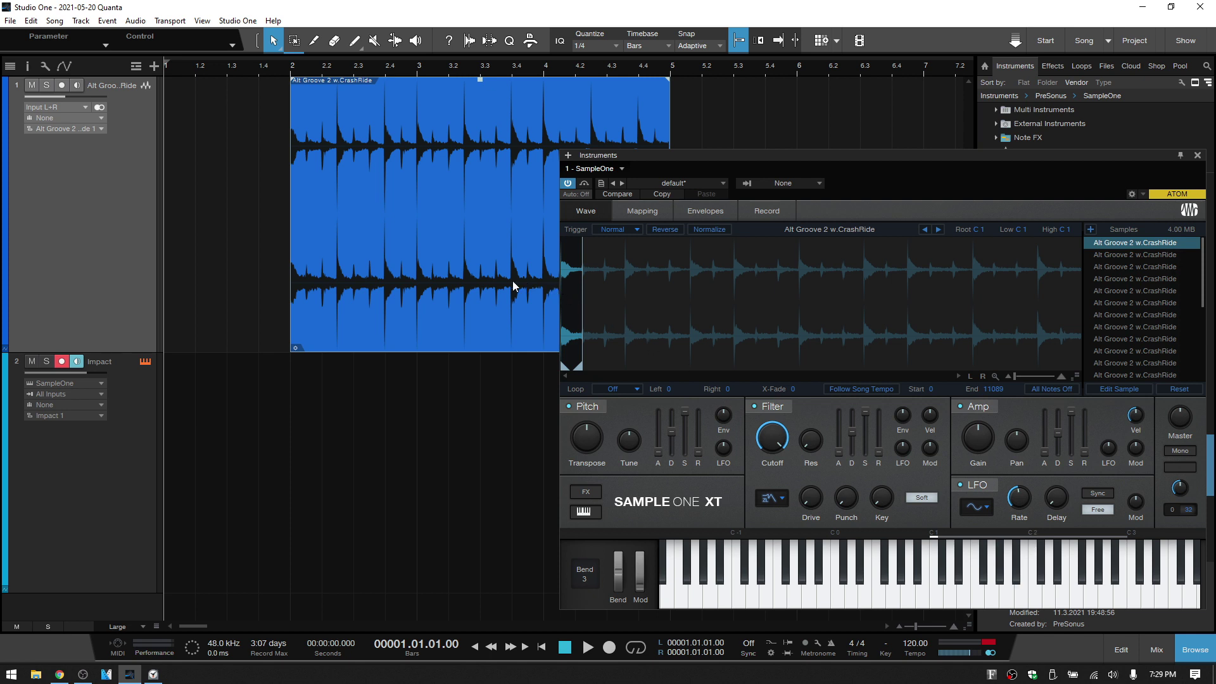
mouse_move(654, 312)
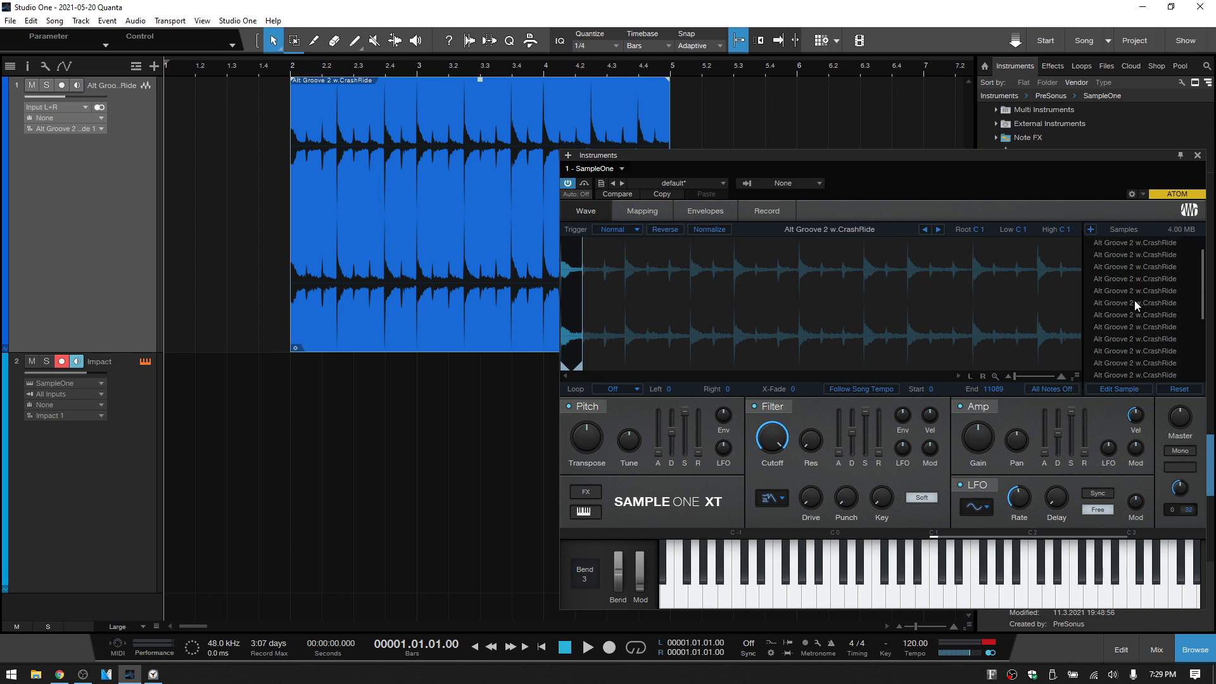
left_click(1135, 243)
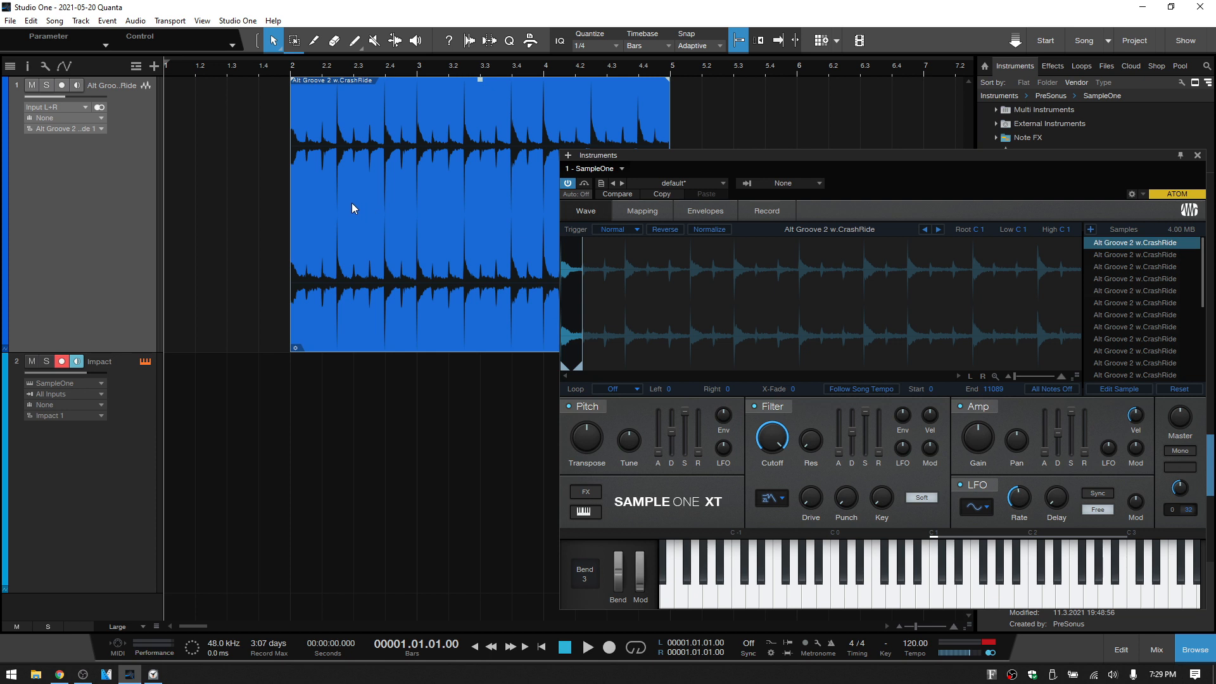
mouse_move(590, 58)
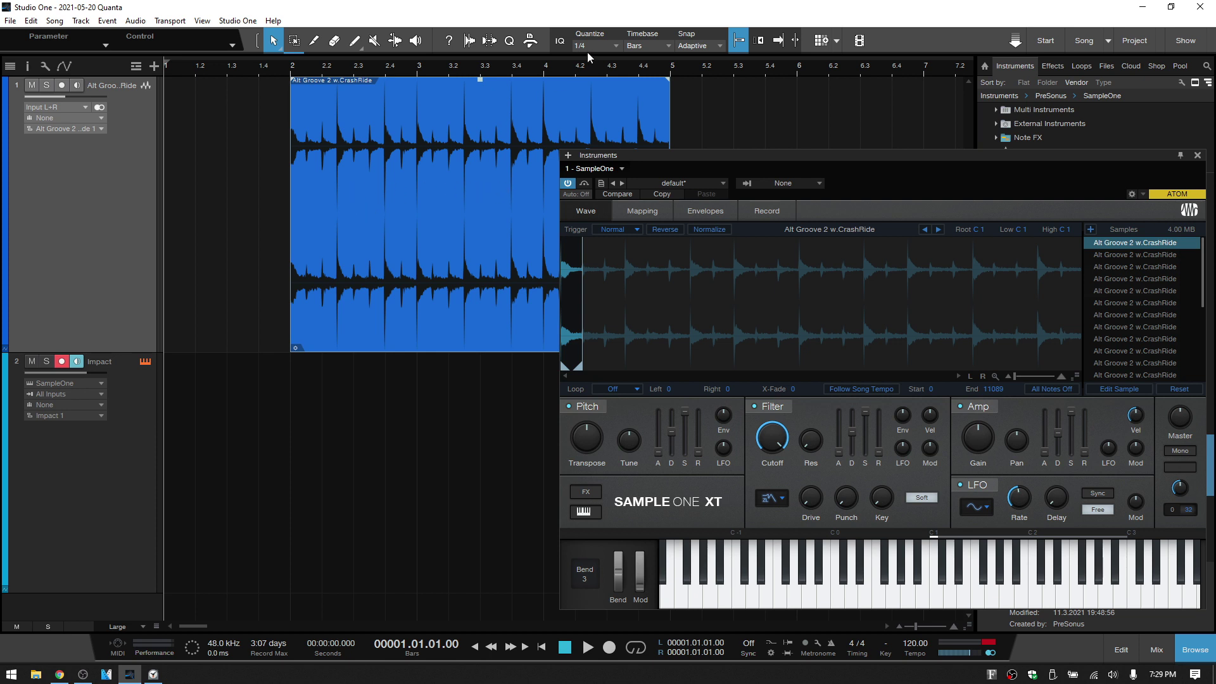
mouse_move(597, 45)
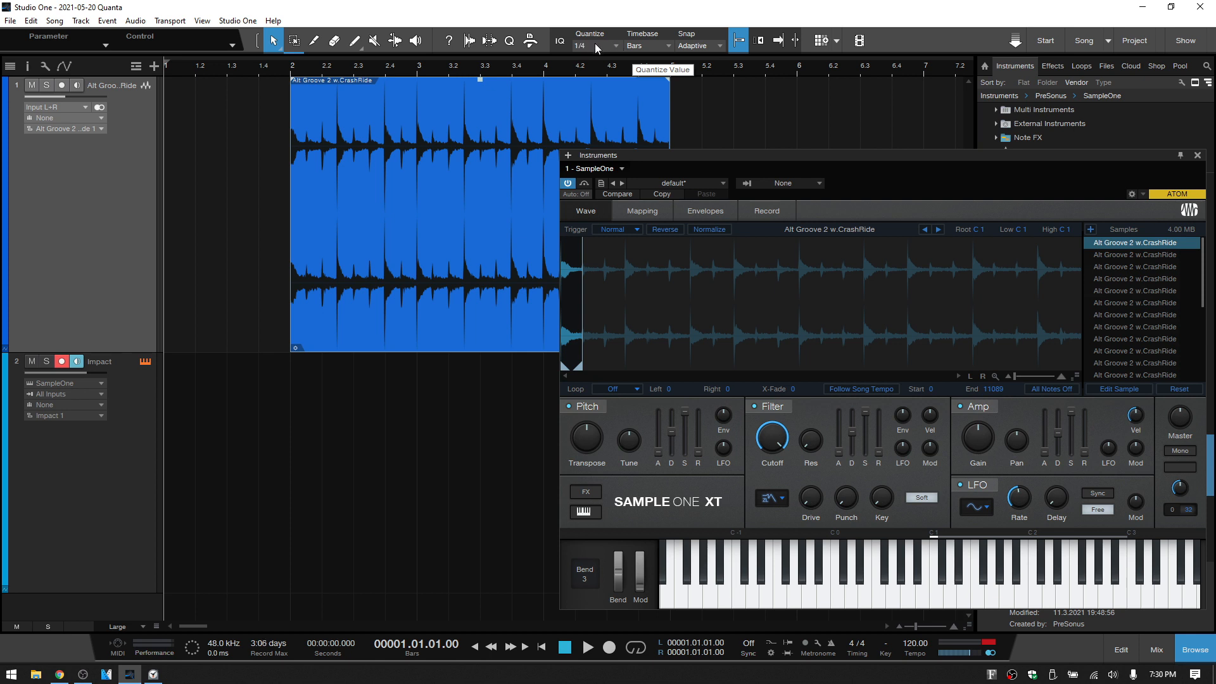
mouse_move(642, 376)
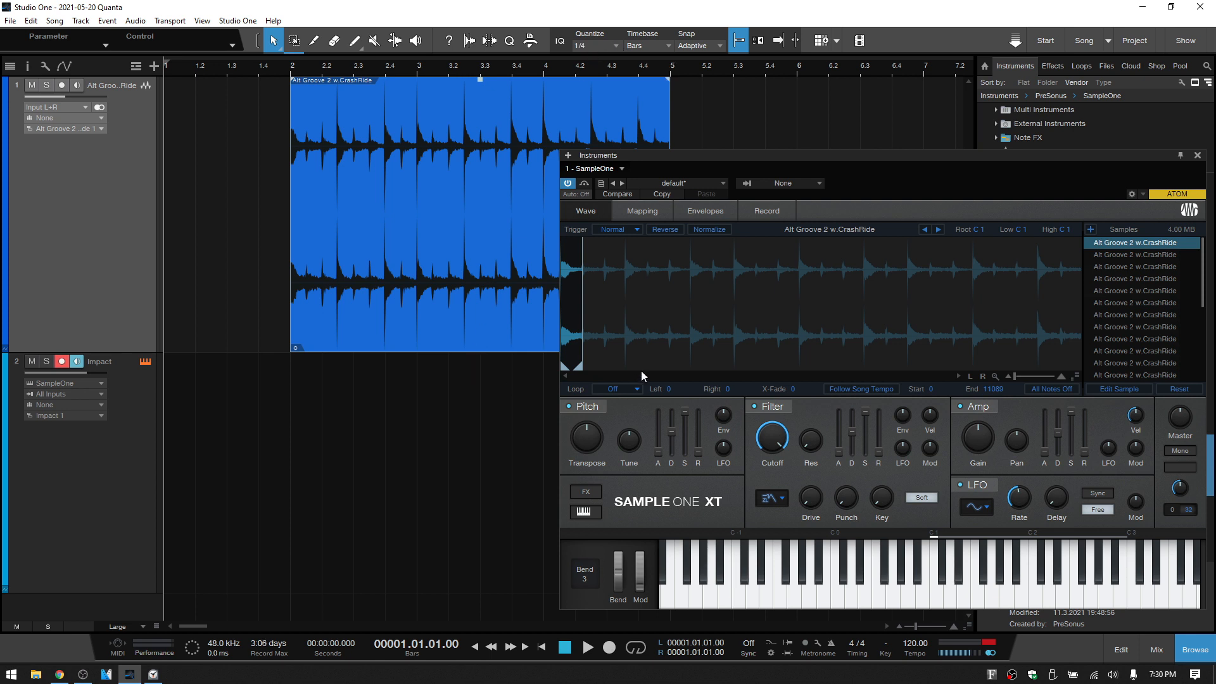
mouse_move(716, 289)
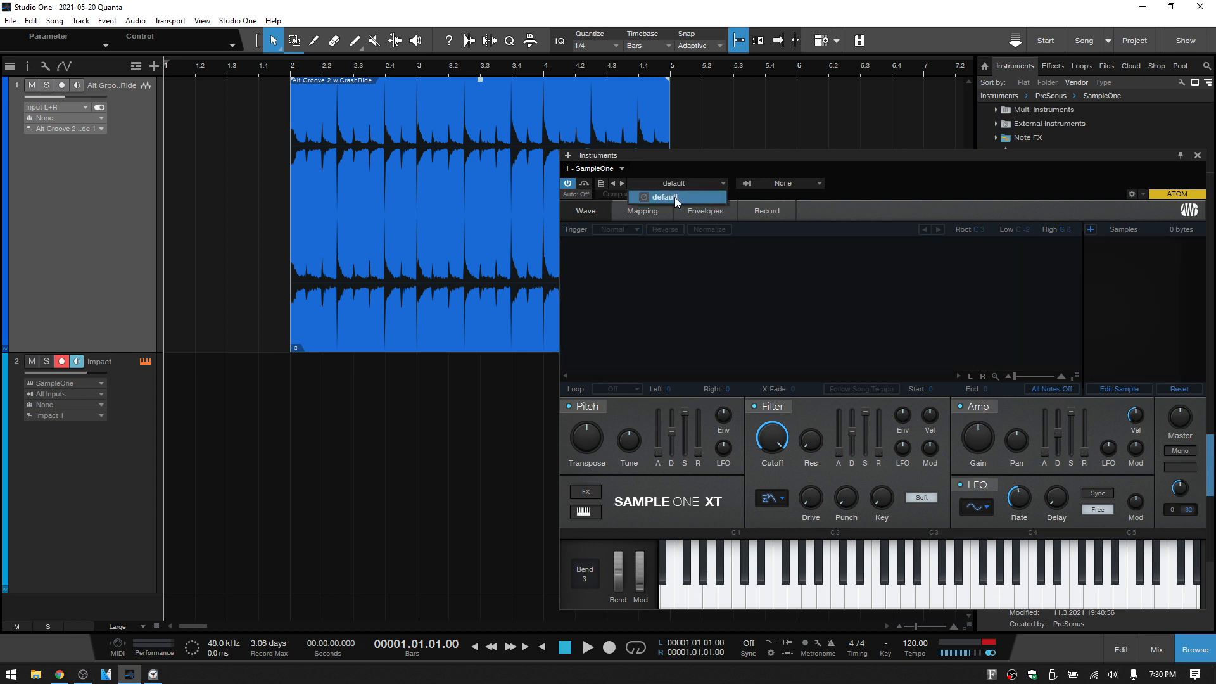
mouse_move(380, 251)
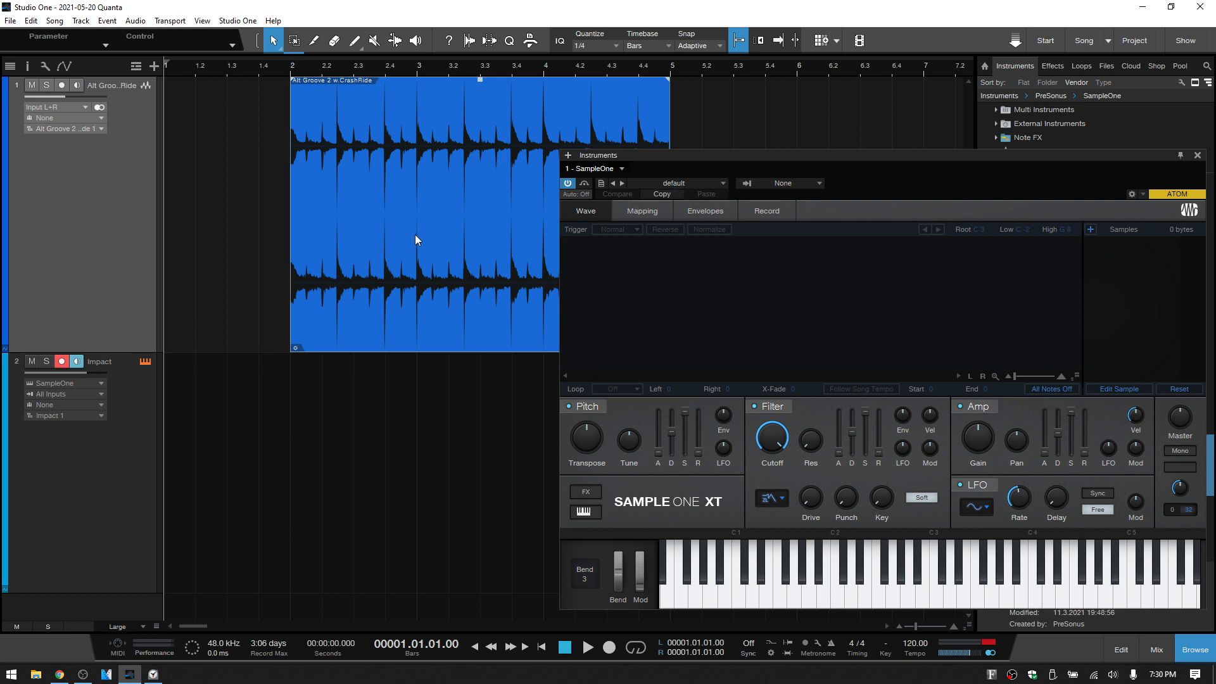
mouse_move(447, 201)
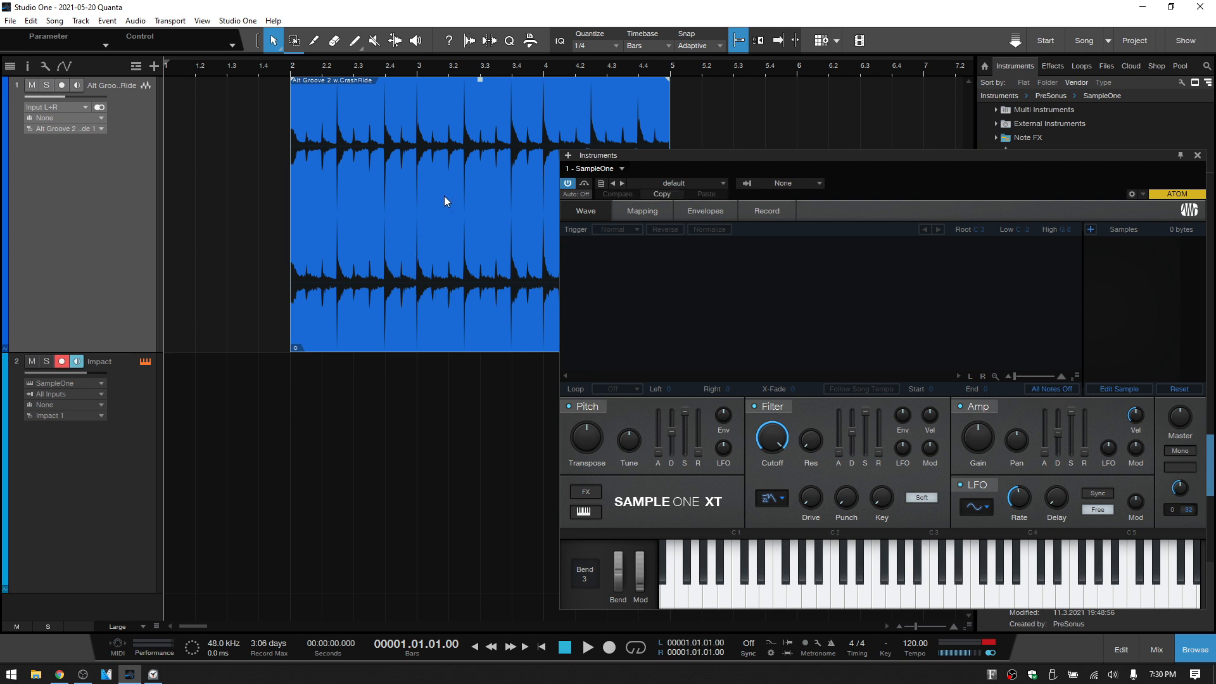
mouse_move(791, 327)
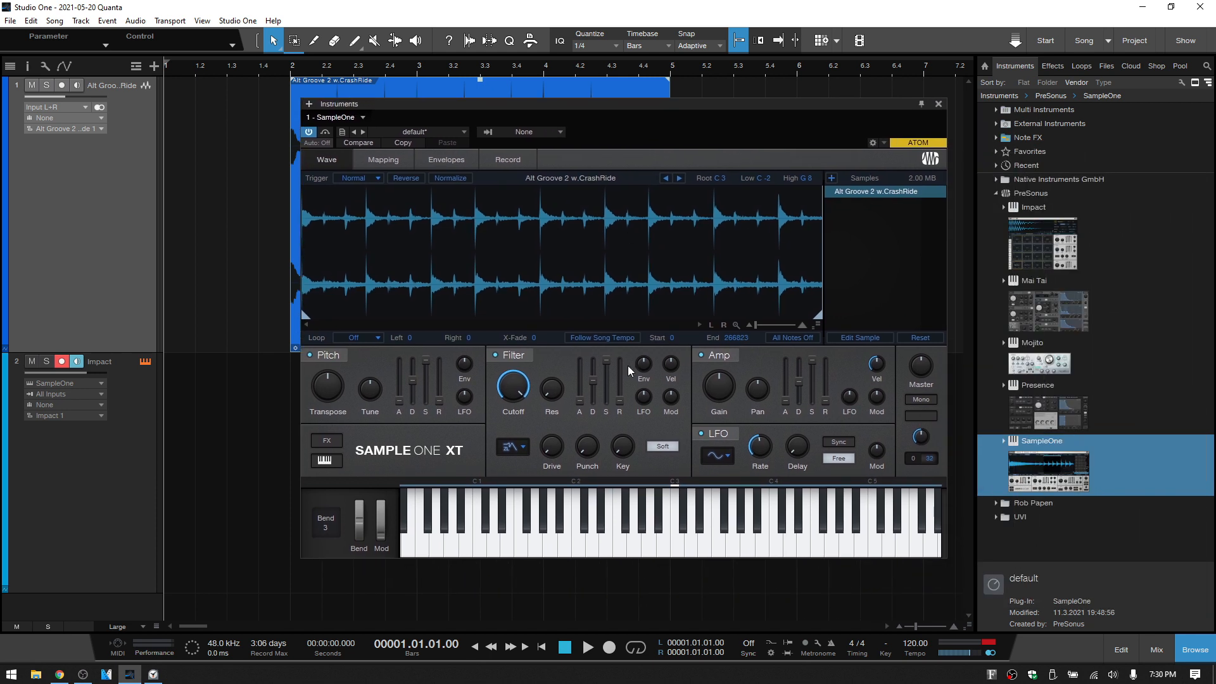
mouse_move(412, 258)
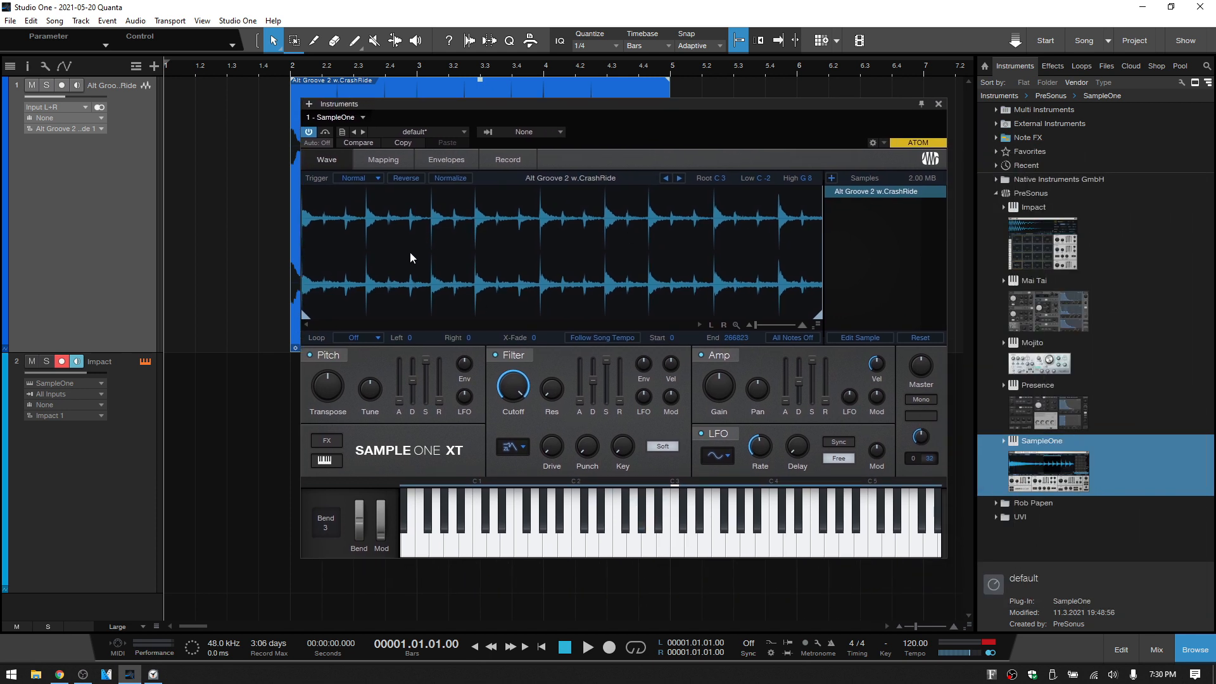
mouse_move(882, 197)
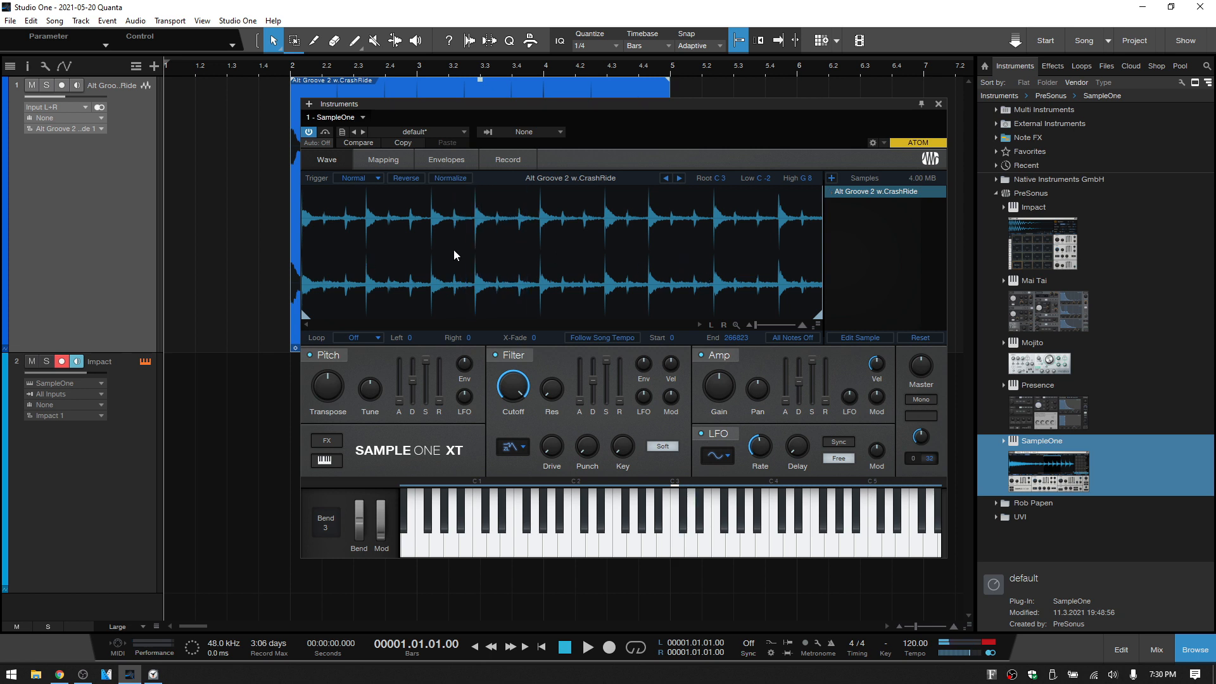
mouse_move(870, 199)
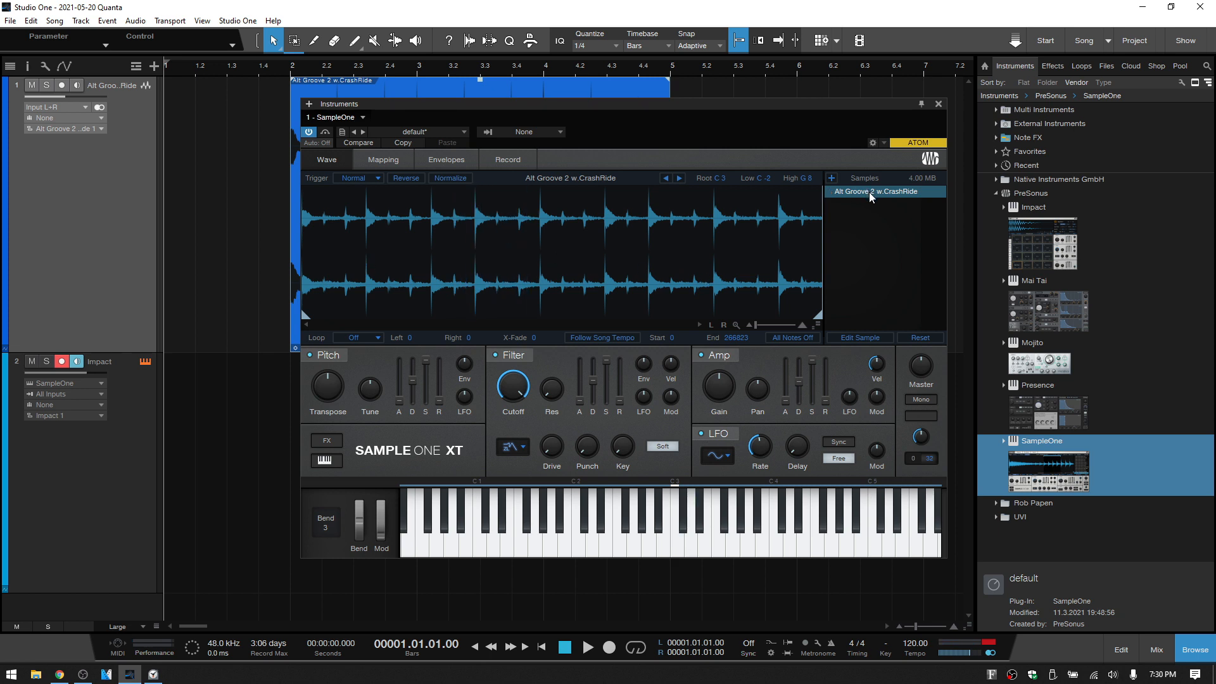
- Bring up the slicing options for the loop loaded in SampleOne XT
right_click(872, 191)
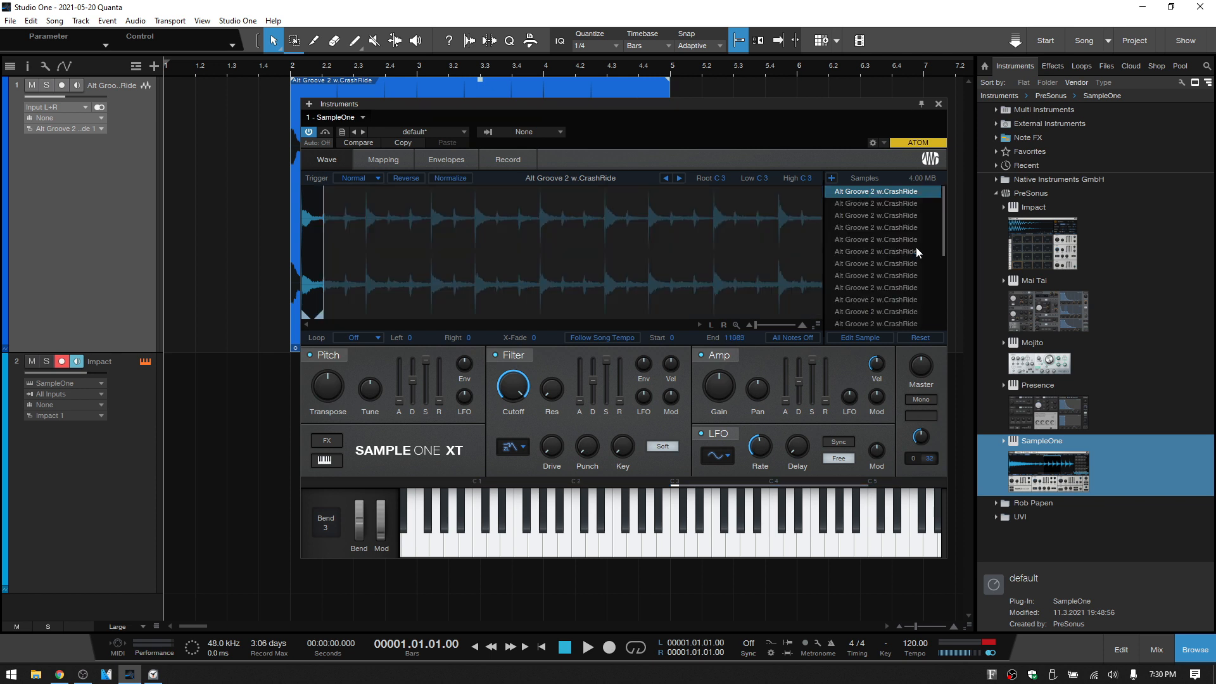
mouse_move(815, 403)
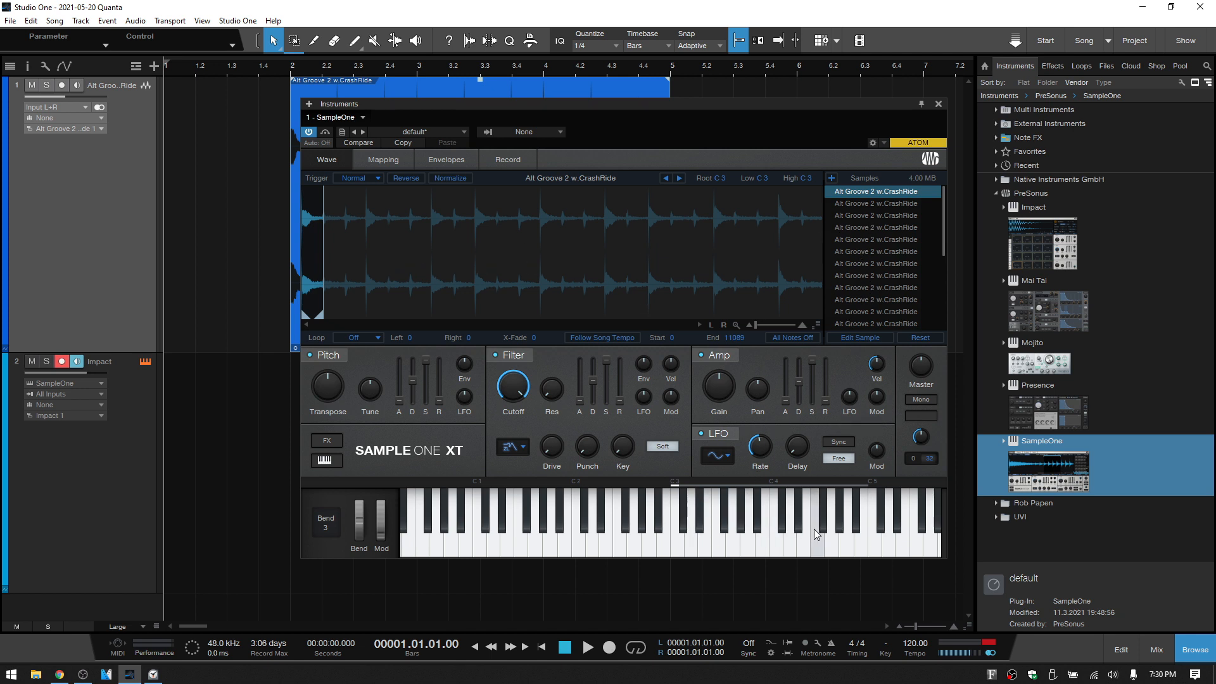
mouse_move(714, 423)
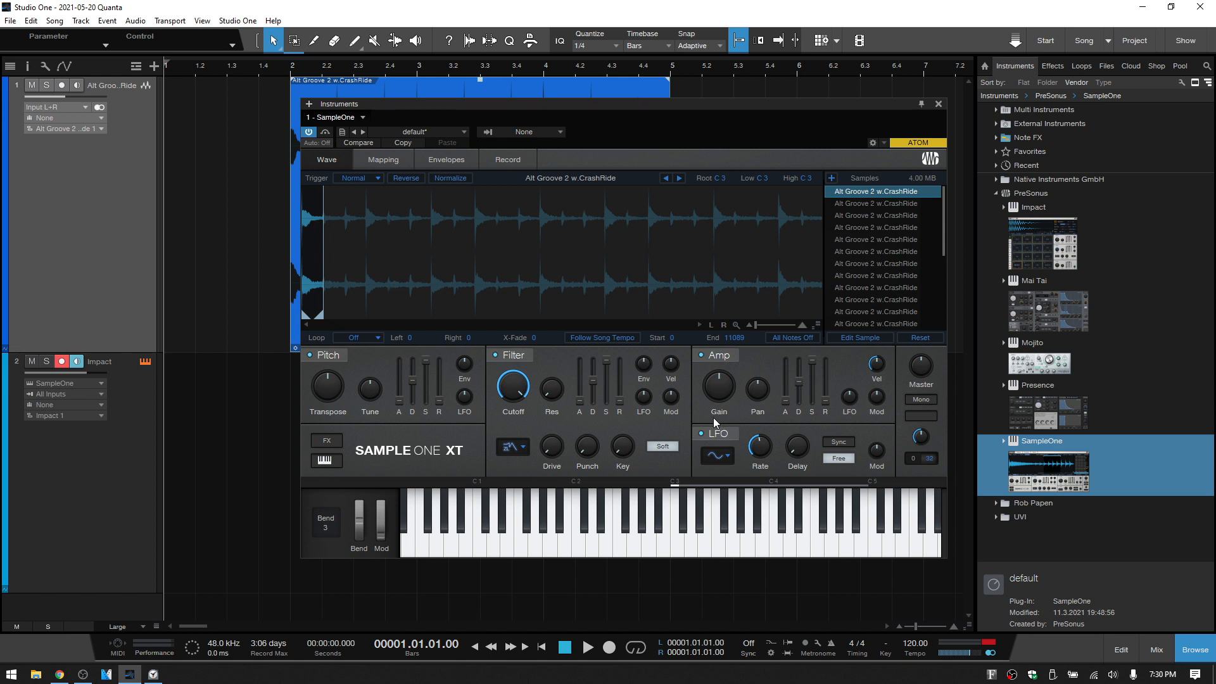
mouse_move(430, 151)
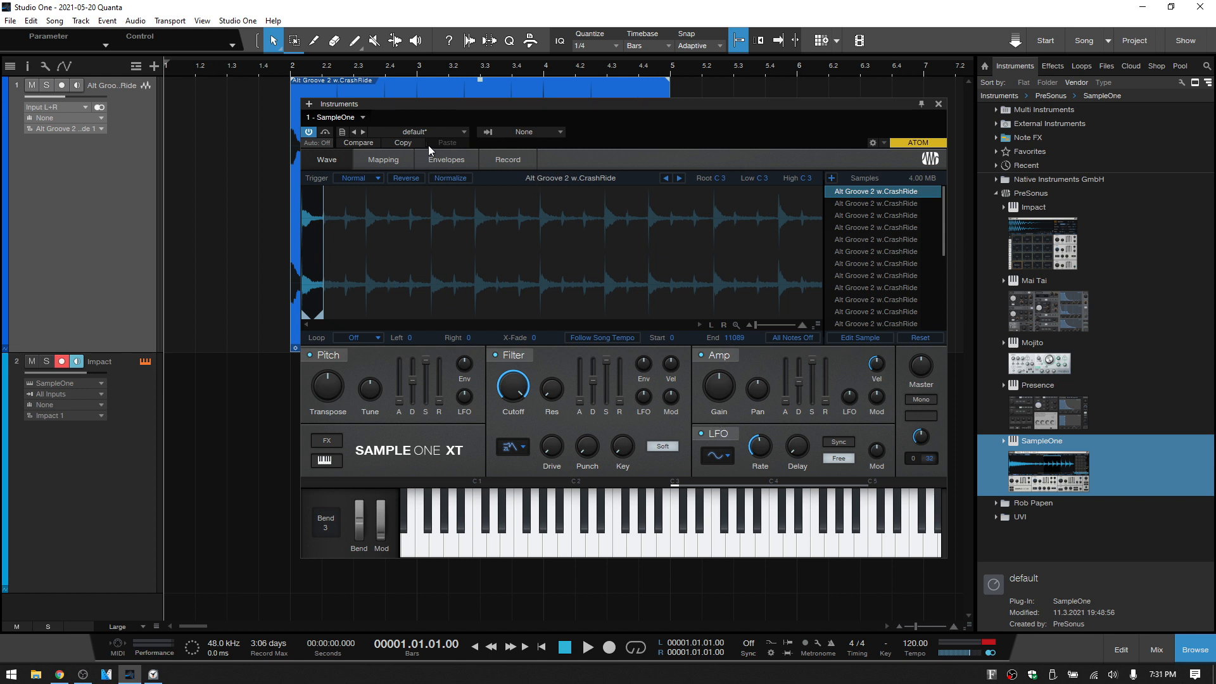
- Remove the SampleOne XT instrument track from its options list
left_click(364, 117)
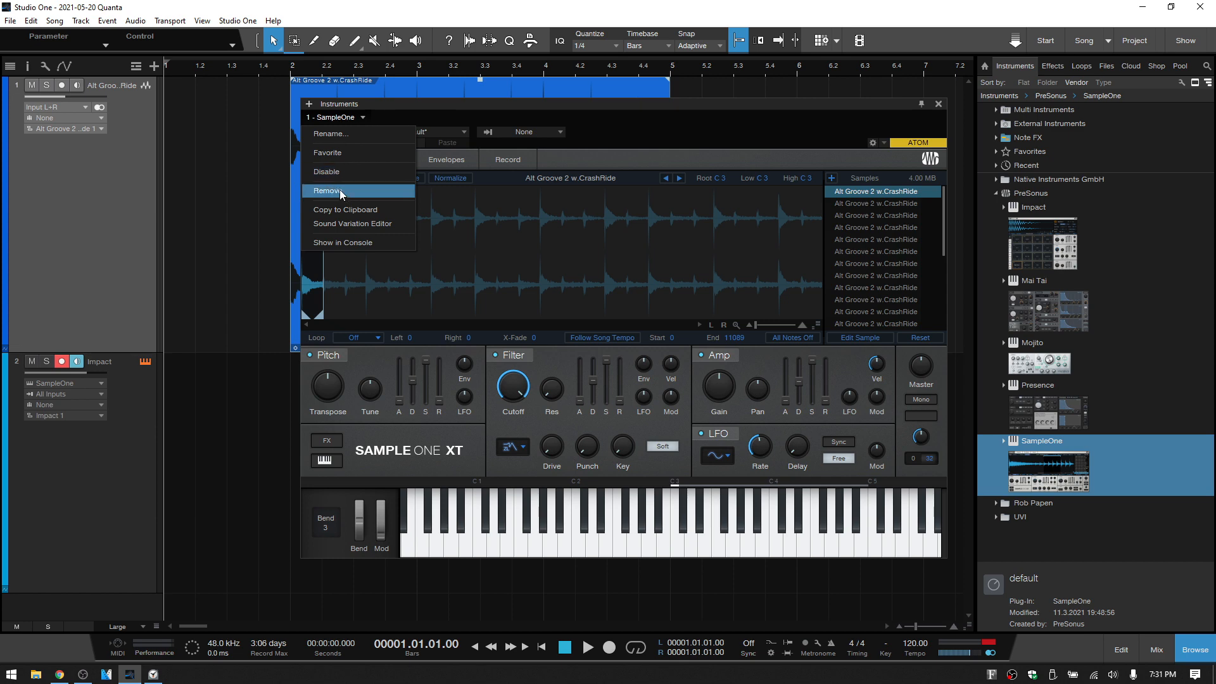
left_click(327, 190)
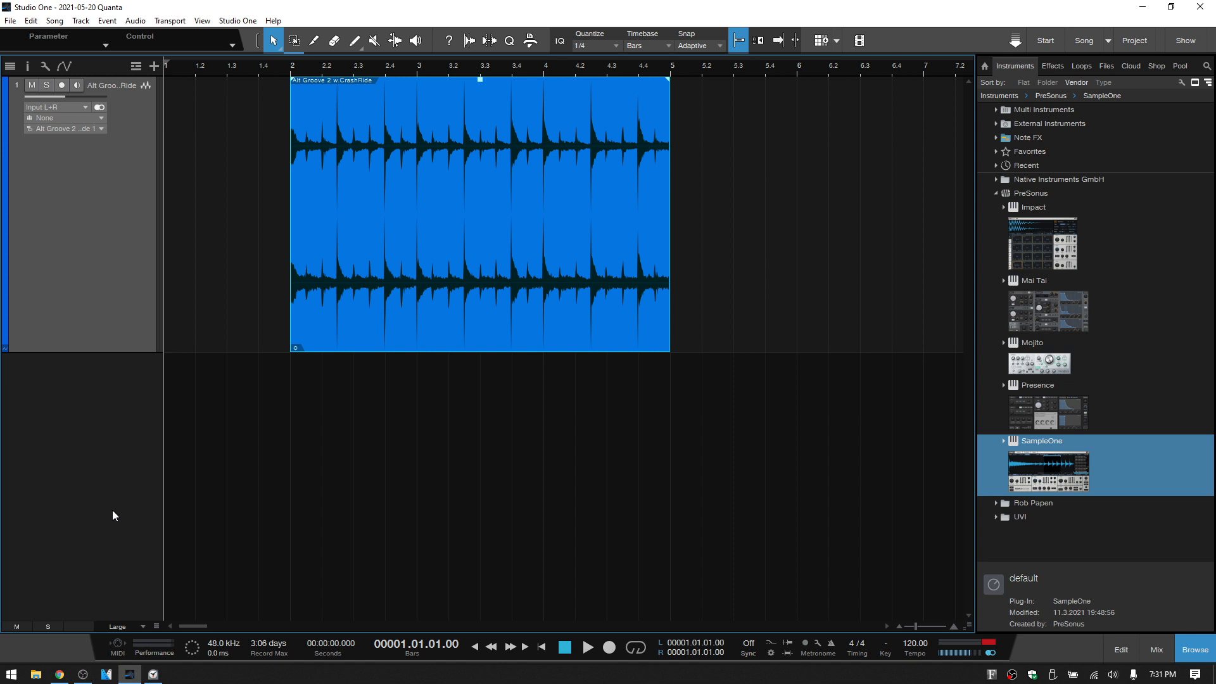
mouse_move(892, 528)
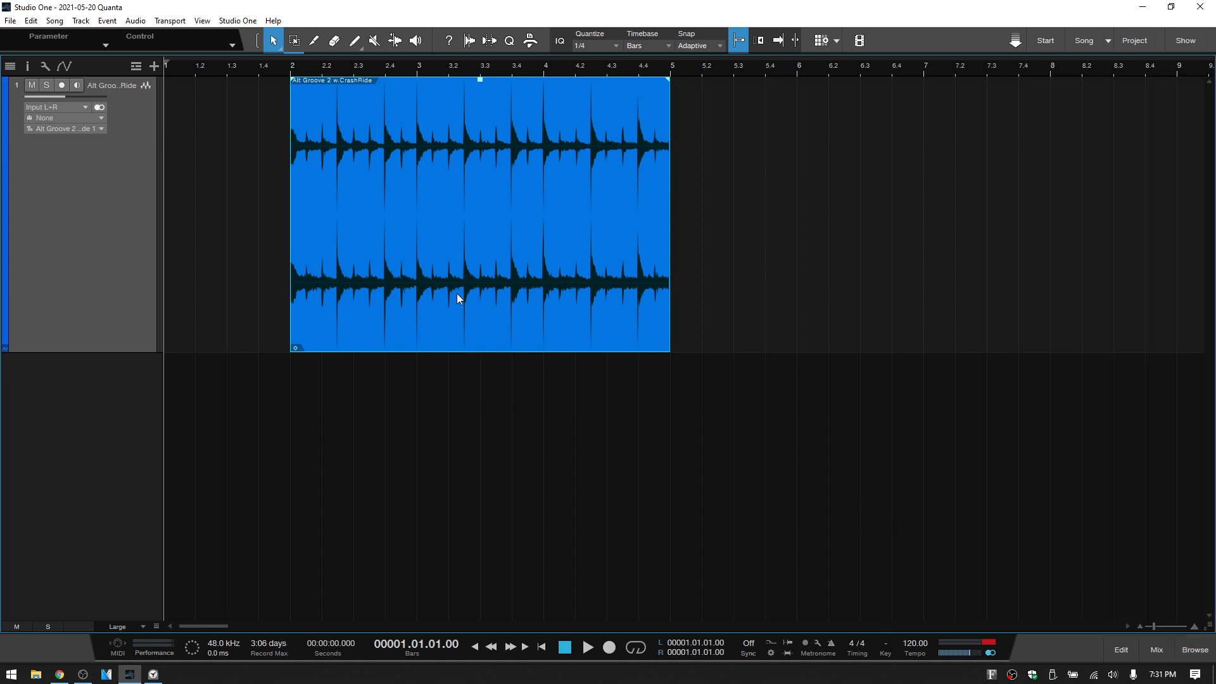
mouse_move(449, 225)
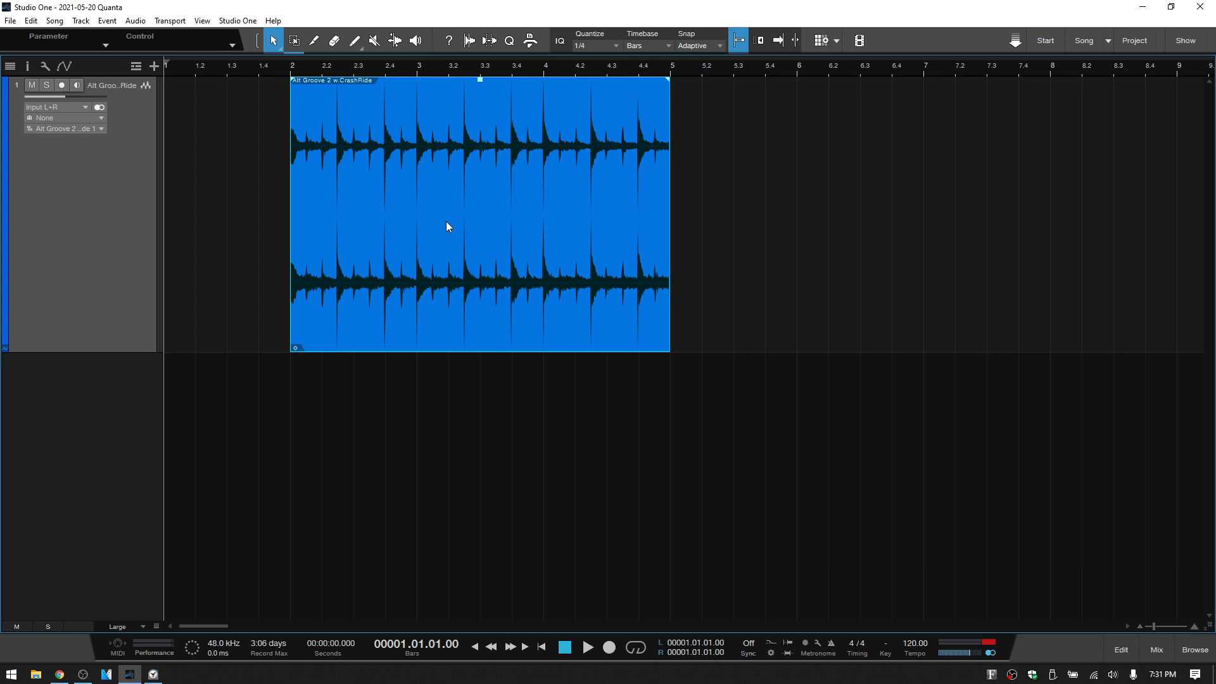
mouse_move(425, 187)
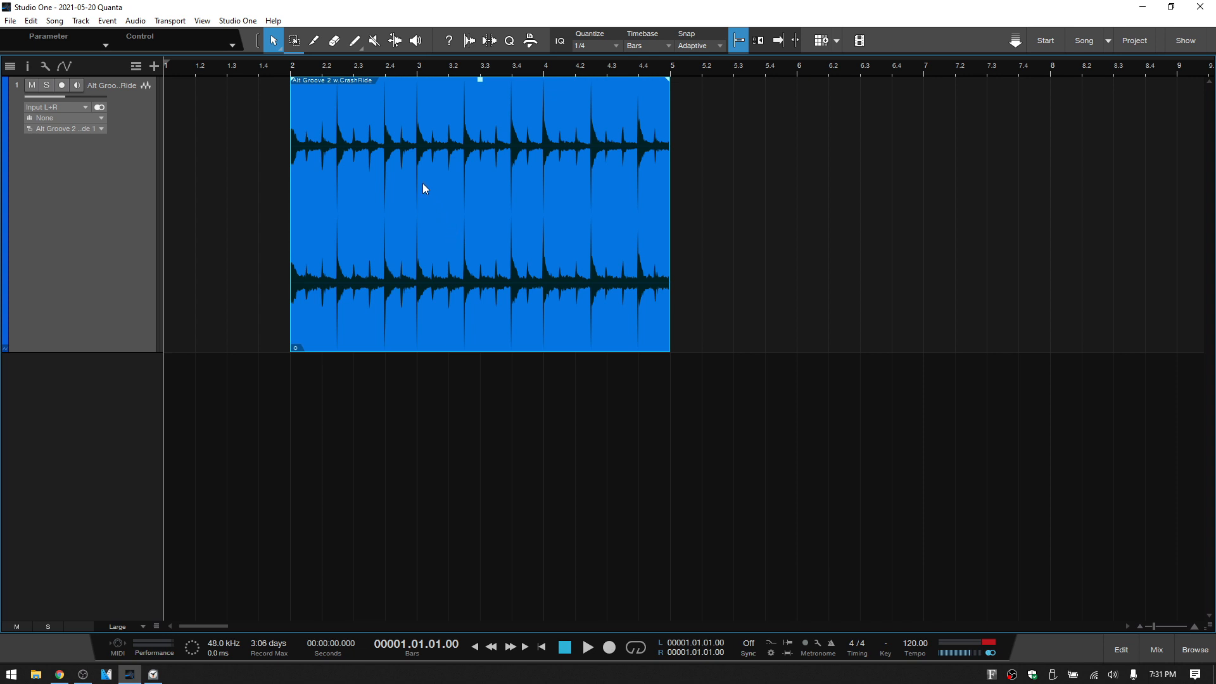
mouse_move(383, 100)
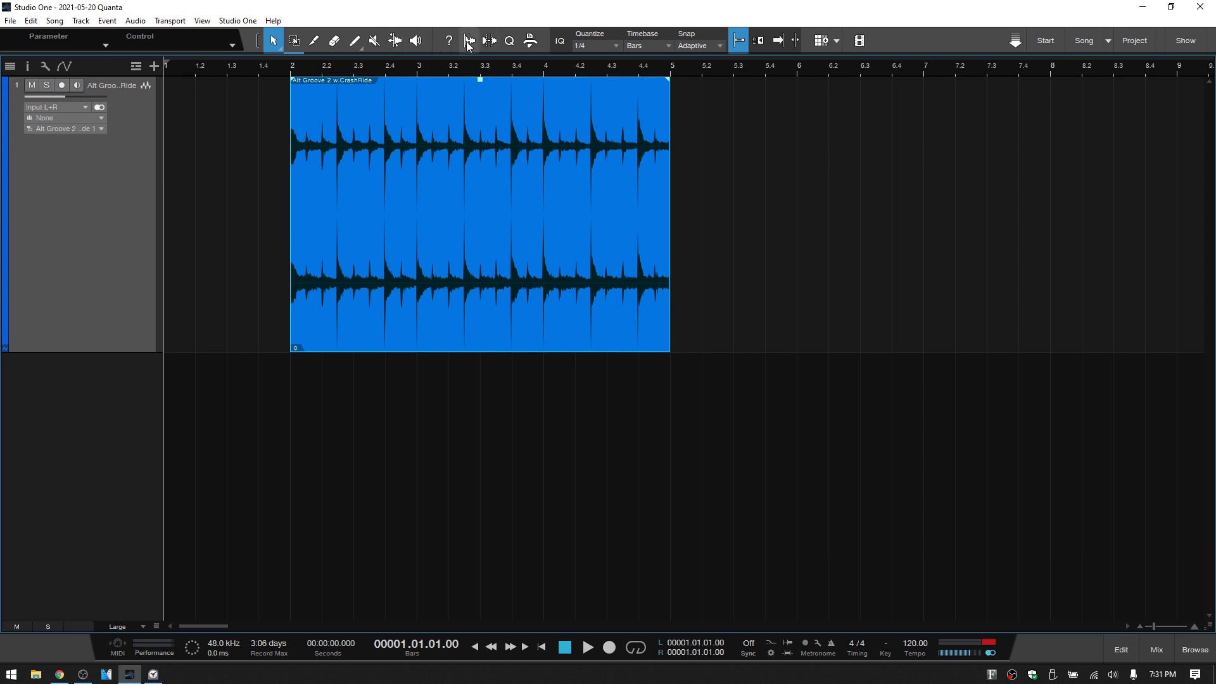
left_click(468, 40)
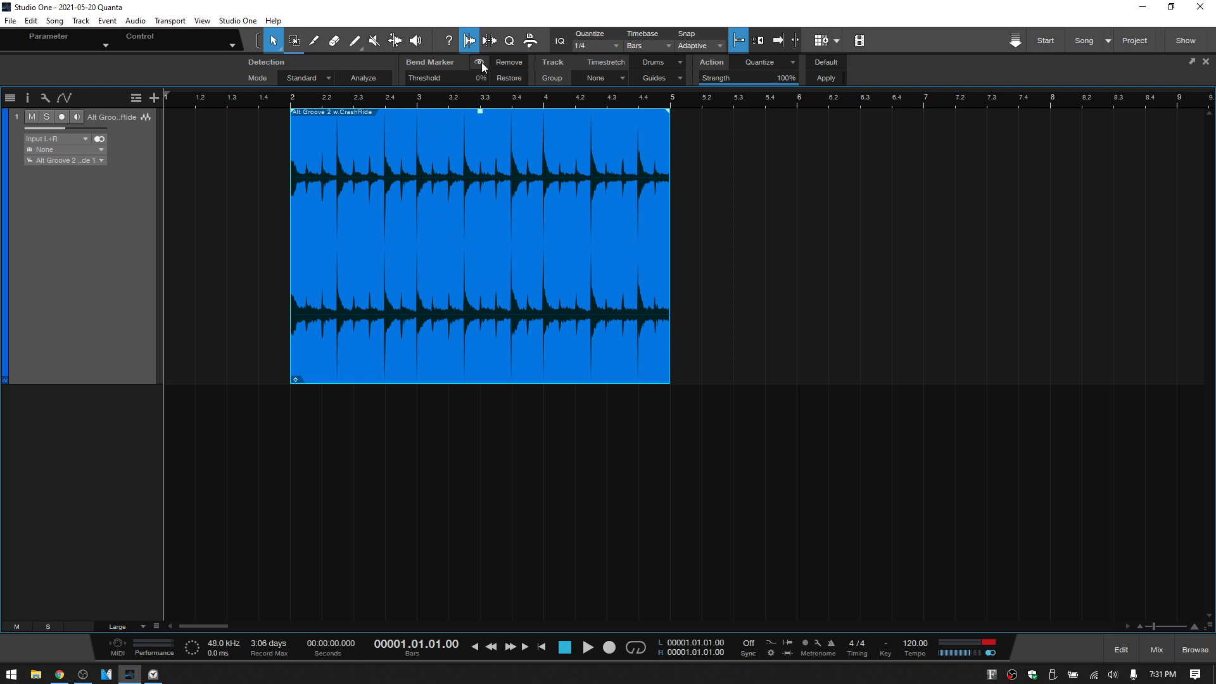
mouse_move(481, 66)
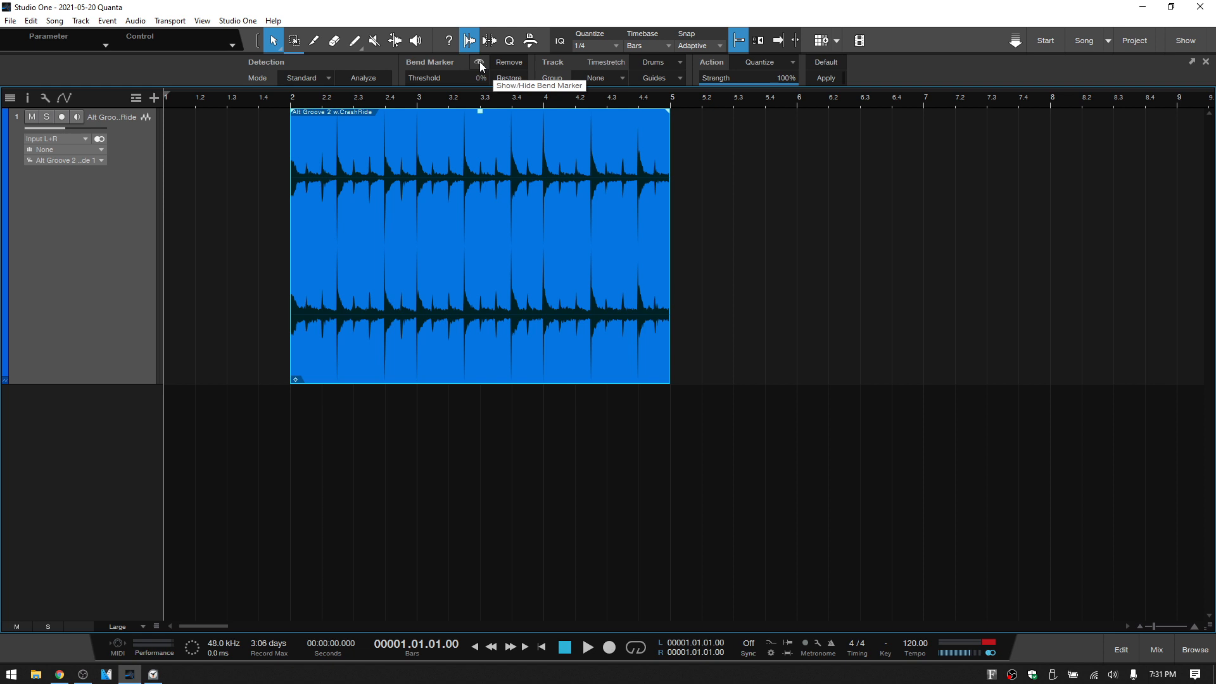
- Show bend markers, analyze the loop's transients, and settle the threshold at 60%
left_click(480, 62)
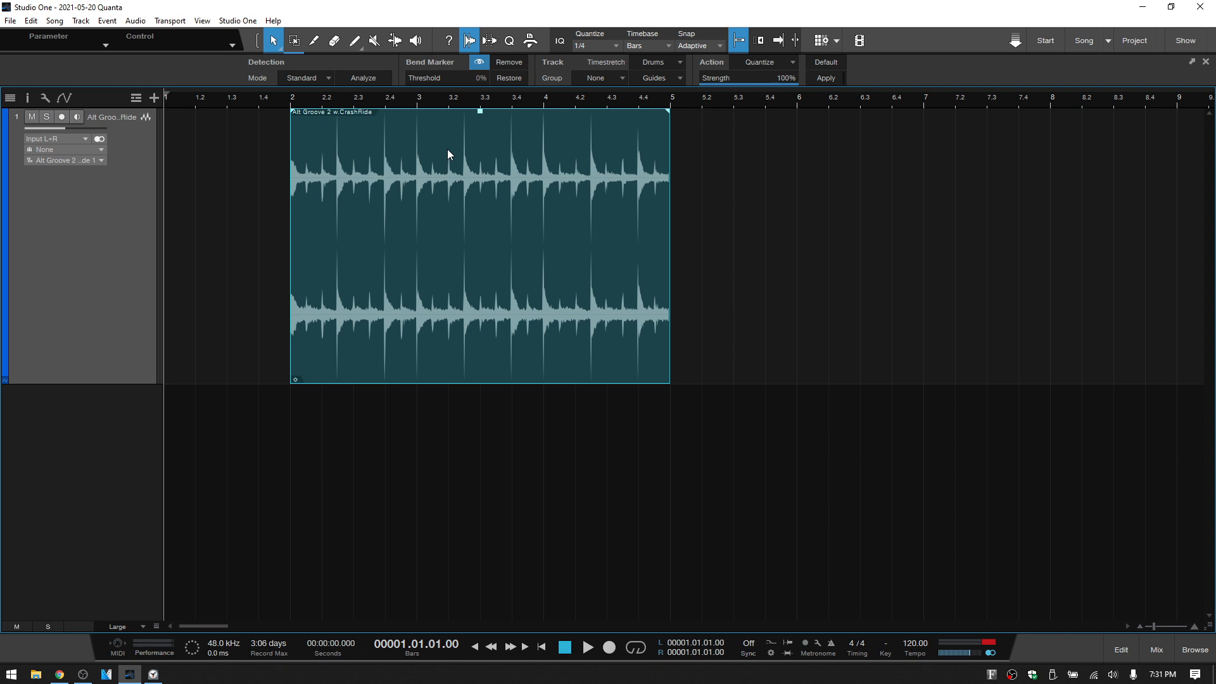
mouse_move(339, 77)
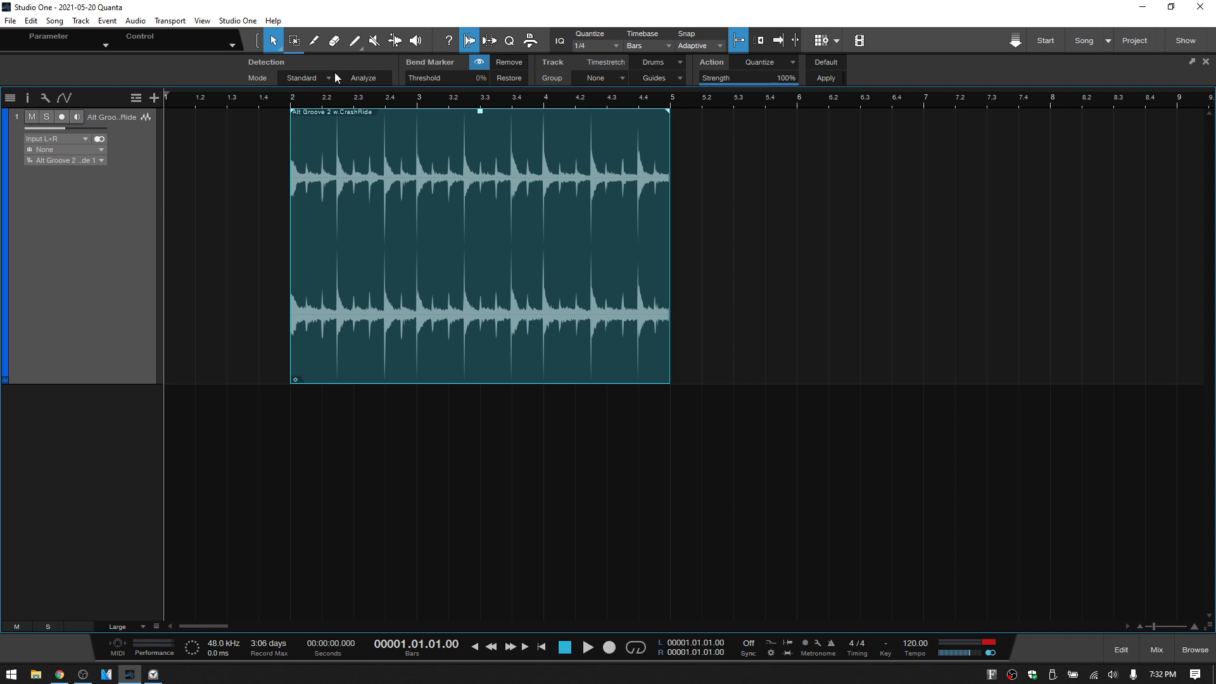
mouse_move(368, 79)
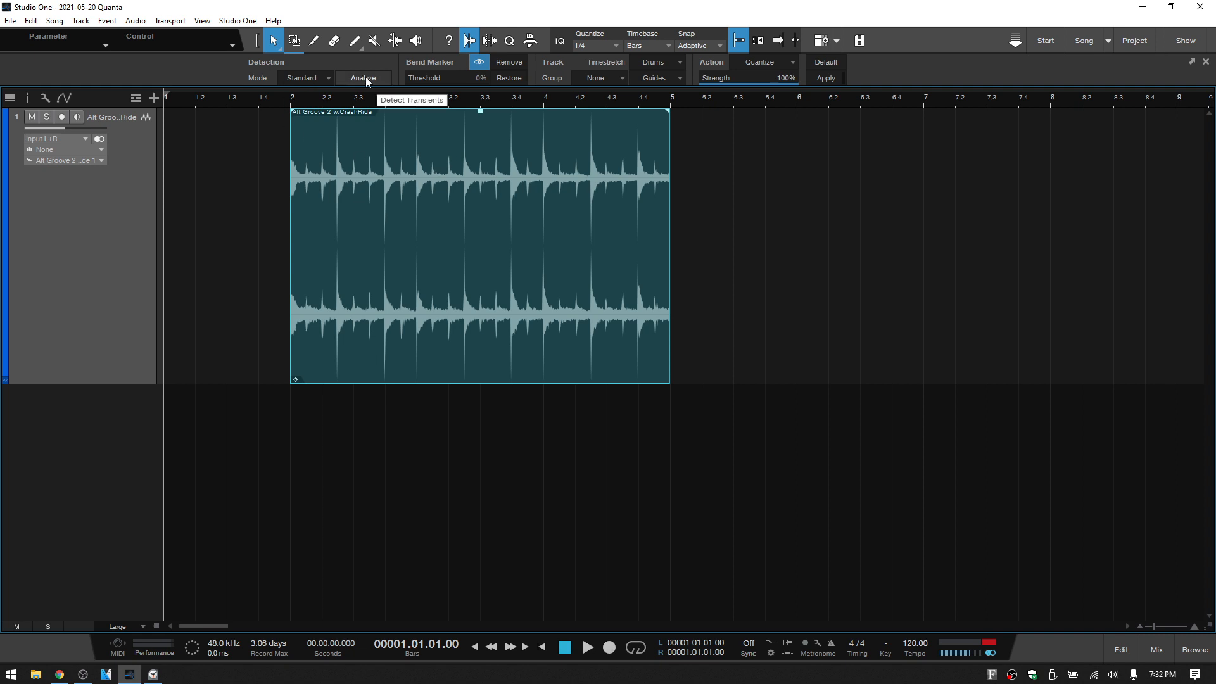
left_click(363, 78)
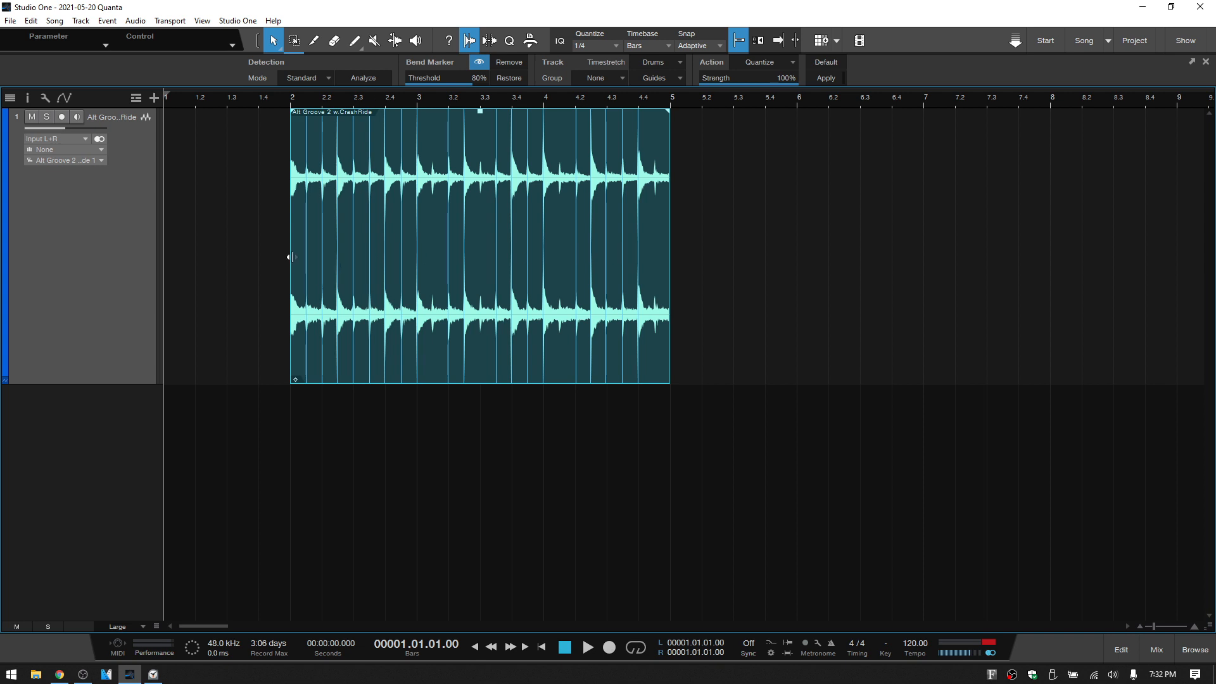
mouse_move(553, 258)
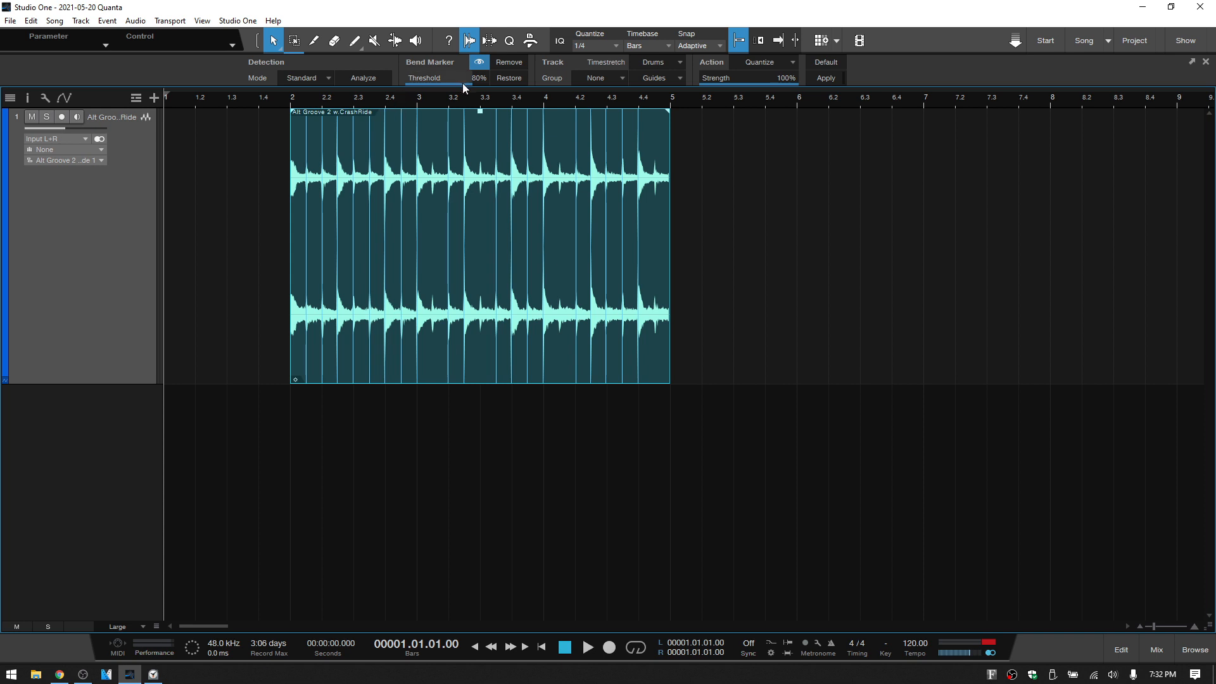
mouse_move(469, 87)
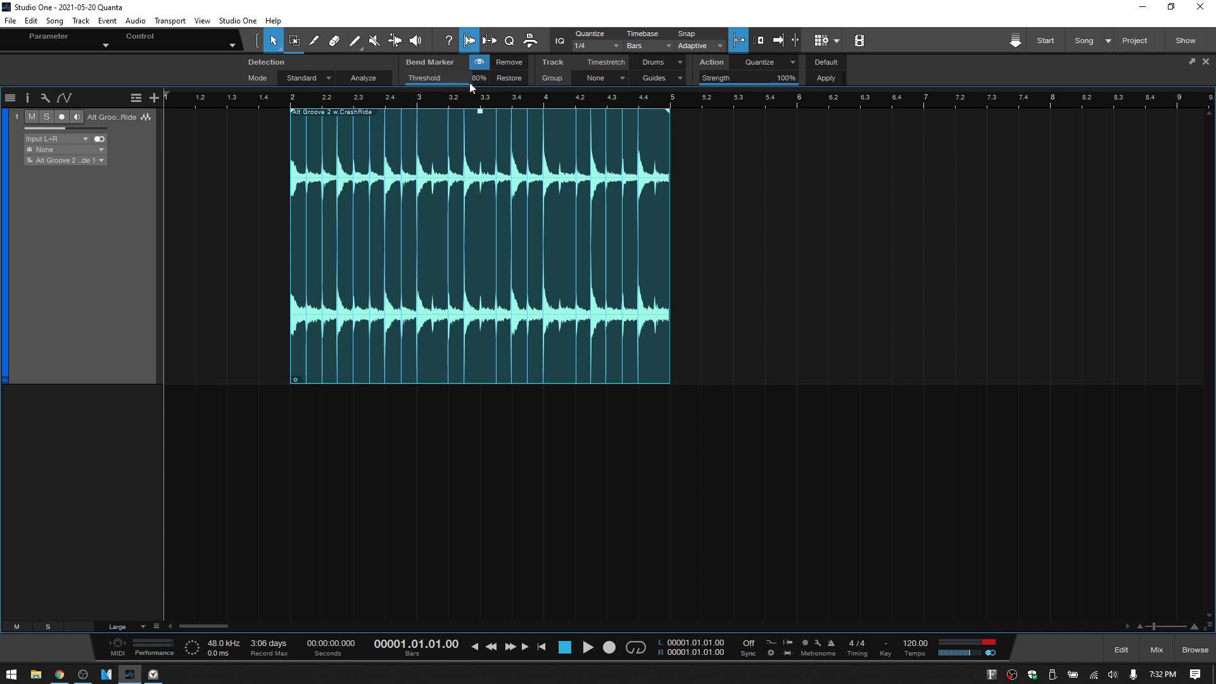
left_click_drag(478, 77, 454, 90)
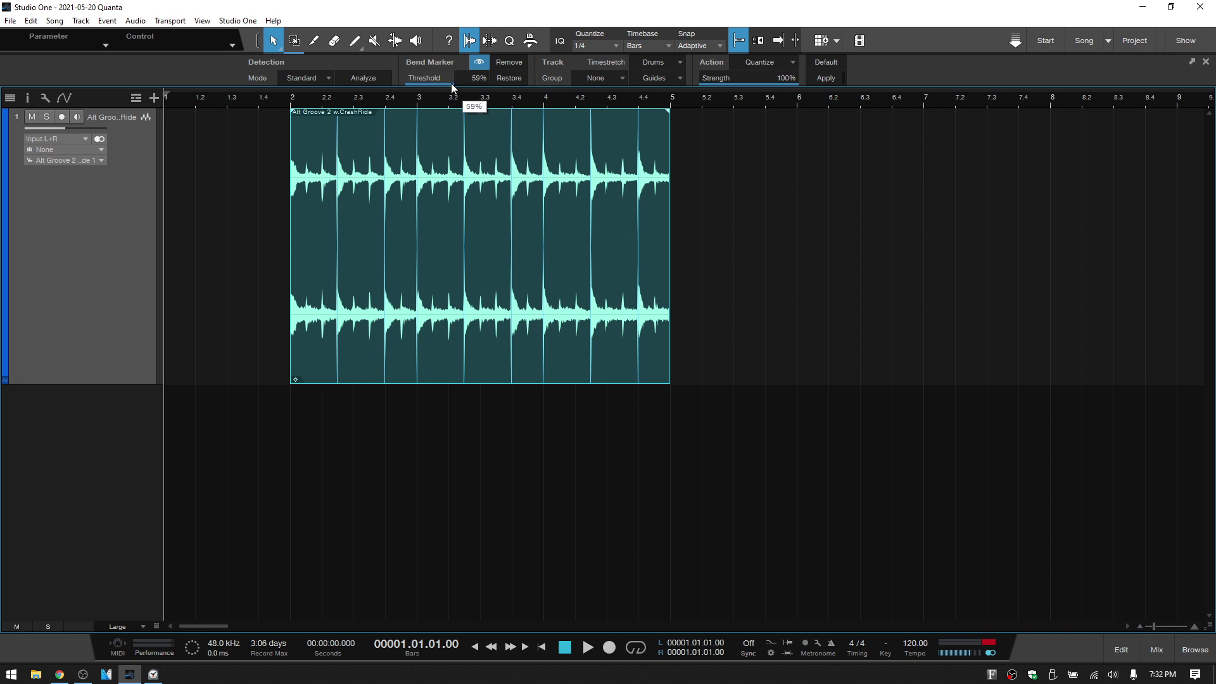
left_click_drag(453, 86, 425, 86)
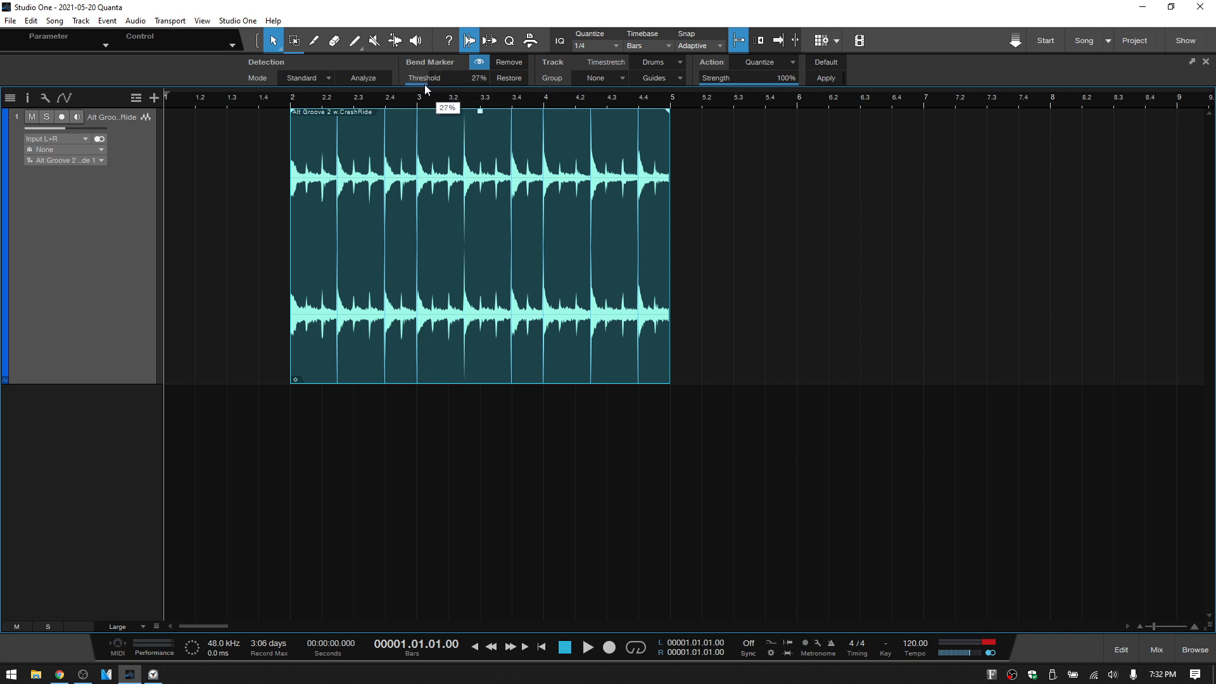
left_click_drag(424, 77, 465, 78)
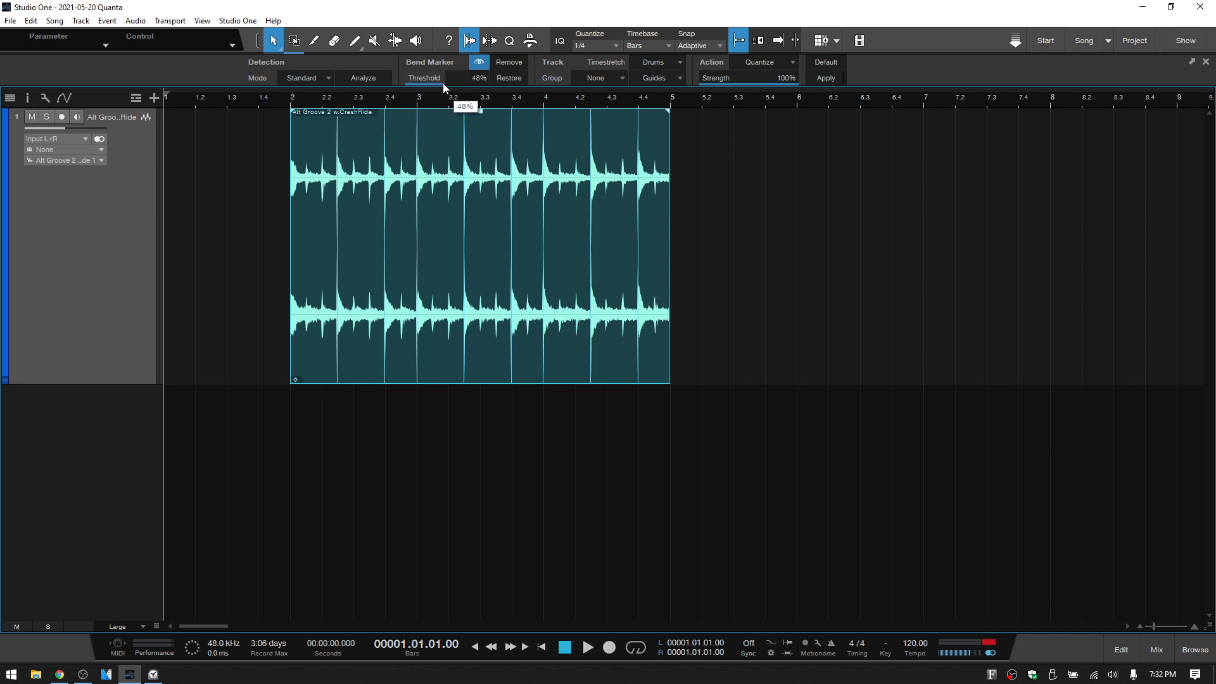
left_click_drag(452, 77, 477, 78)
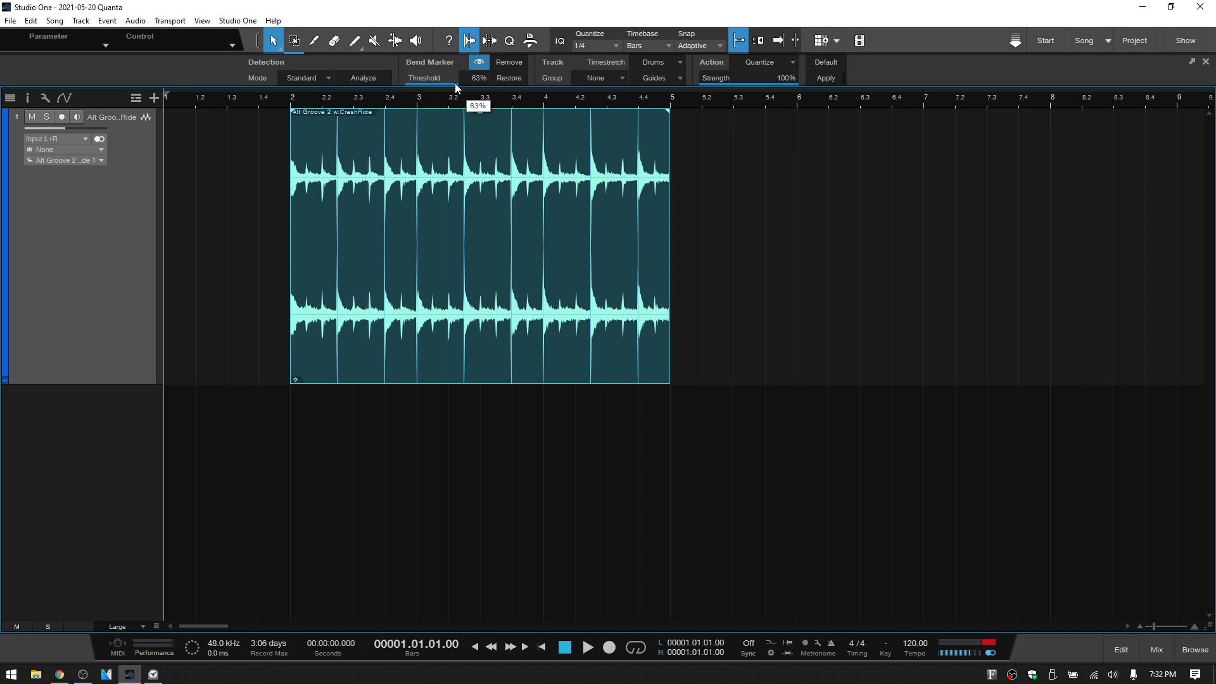
left_click_drag(476, 85, 477, 91)
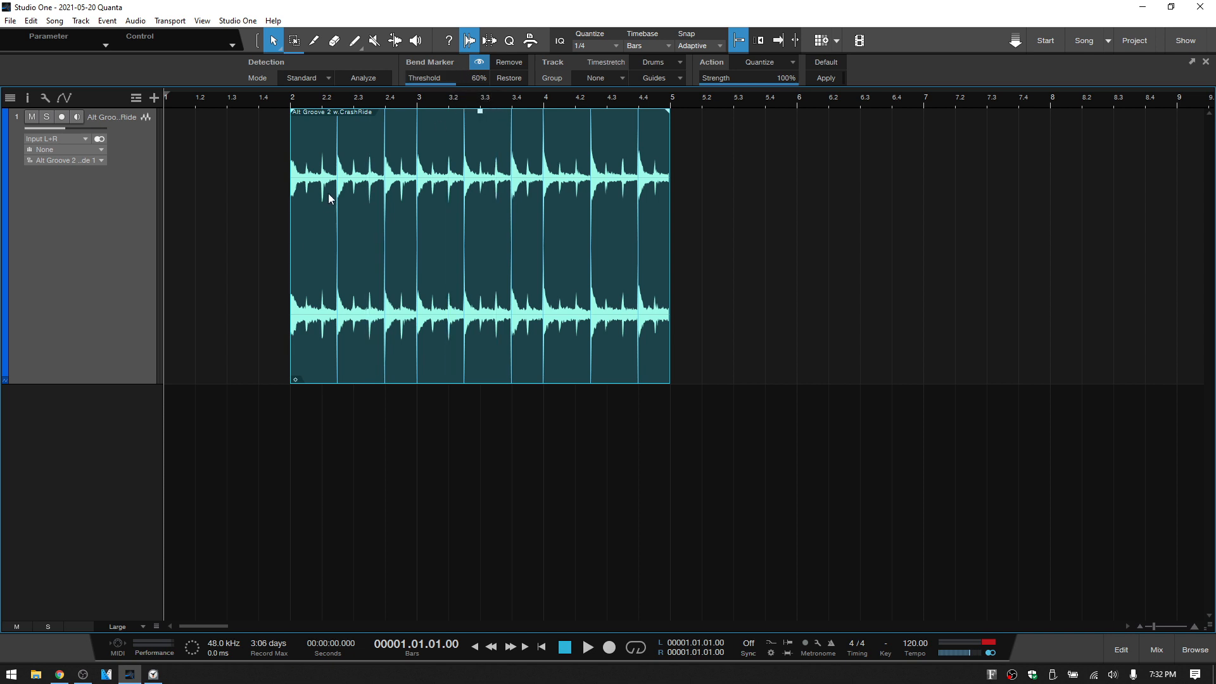
mouse_move(598, 240)
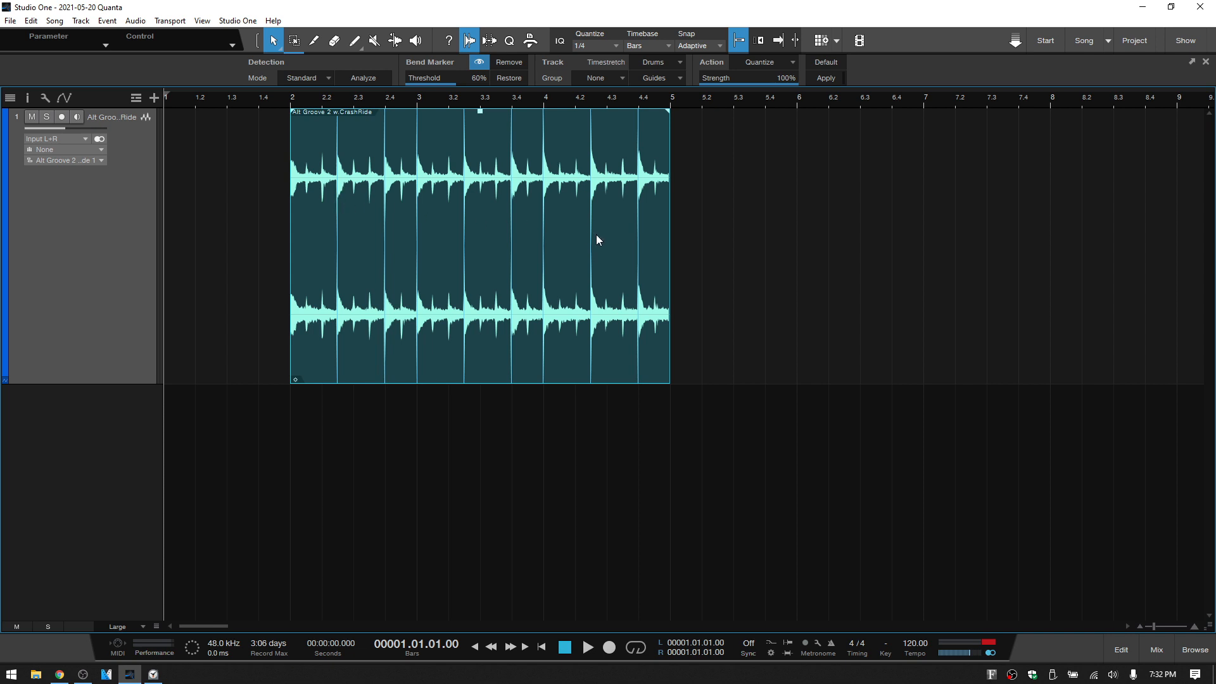
mouse_move(749, 78)
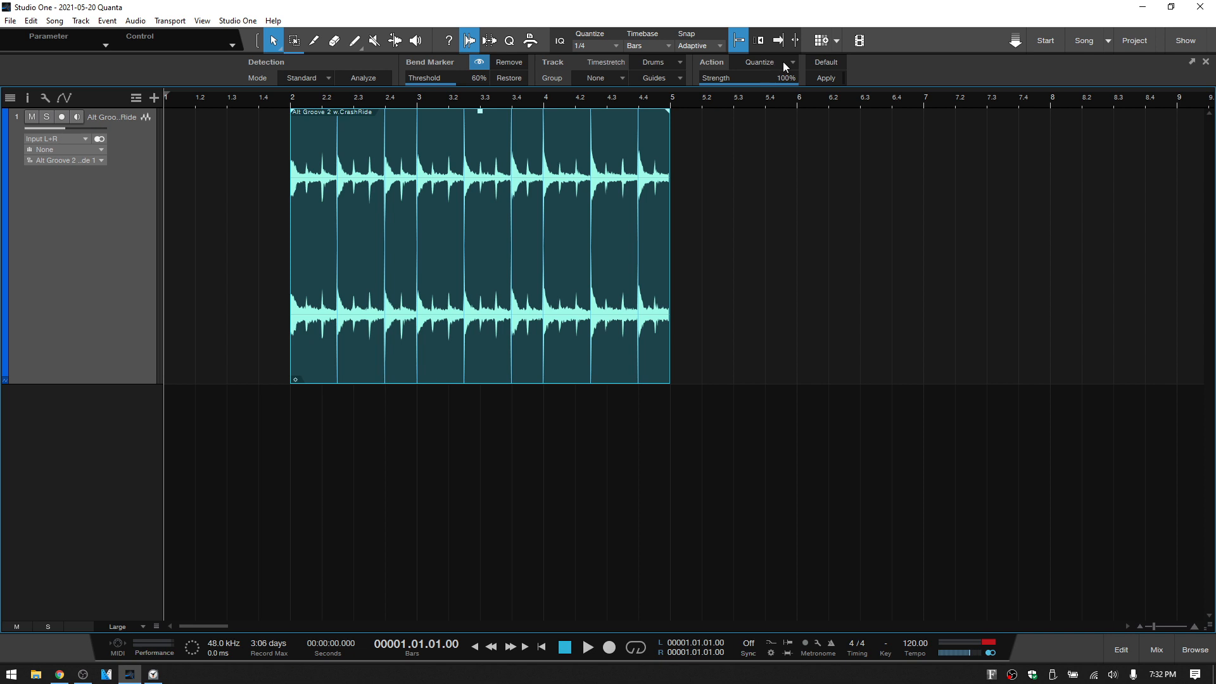
- Slice the drum loop at its bend markers with Autofades disabled
left_click(791, 62)
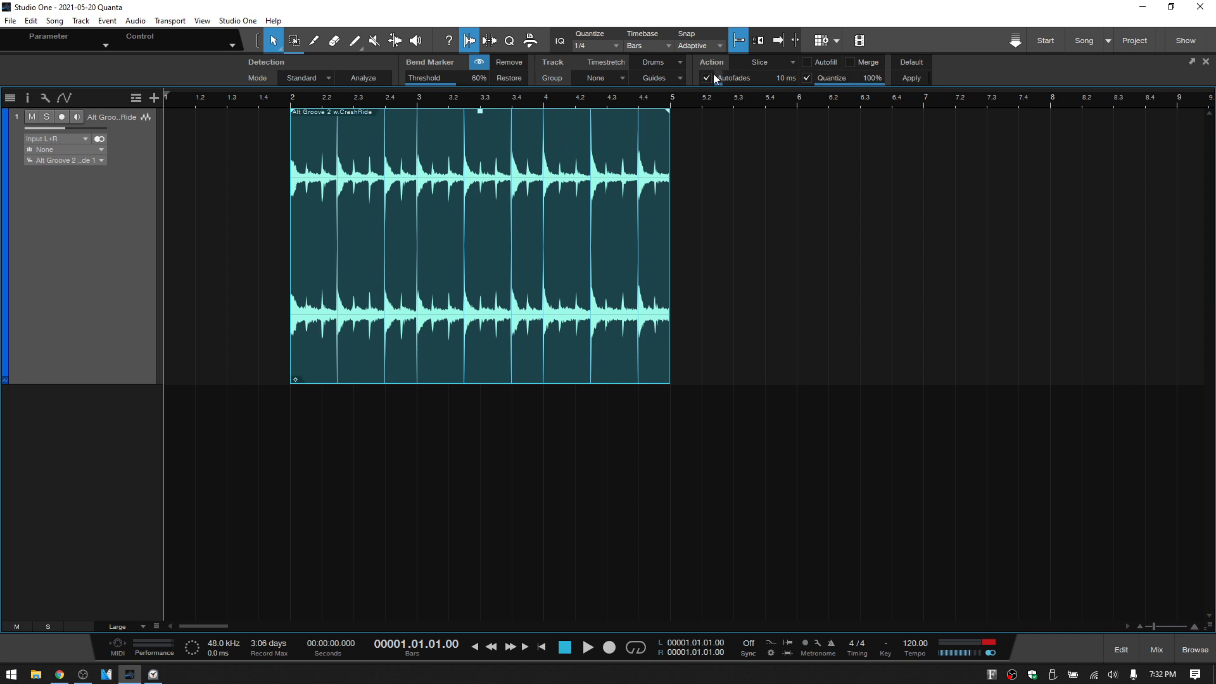
left_click(706, 78)
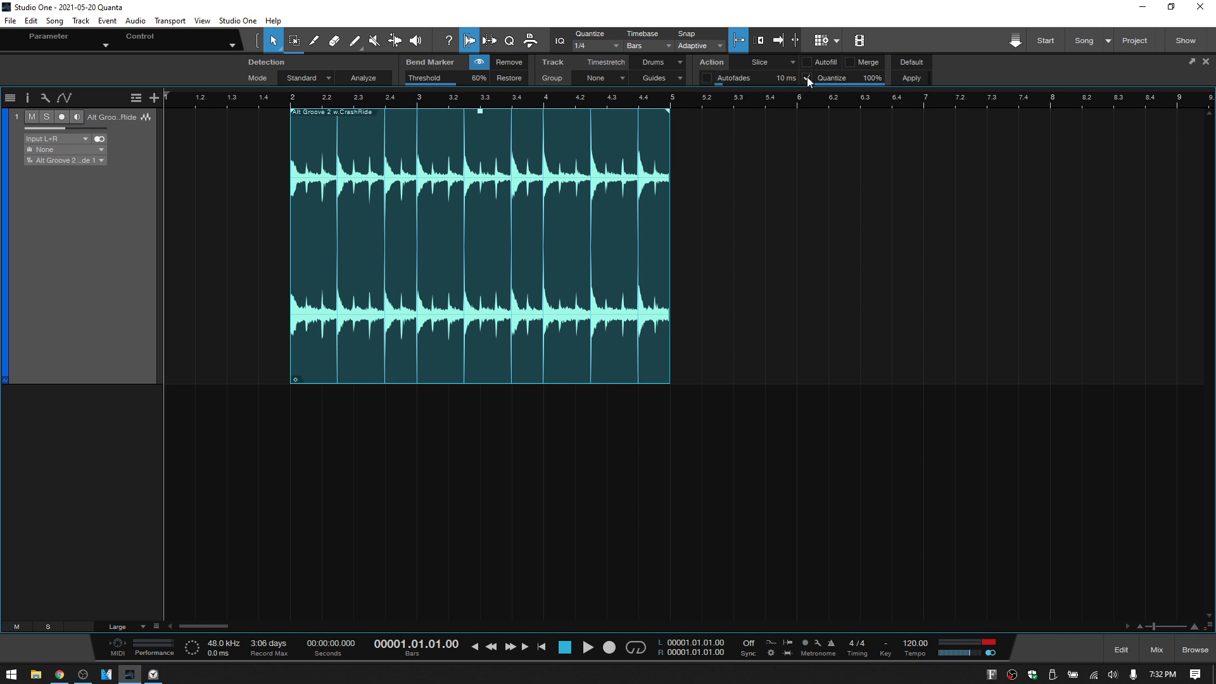
mouse_move(809, 78)
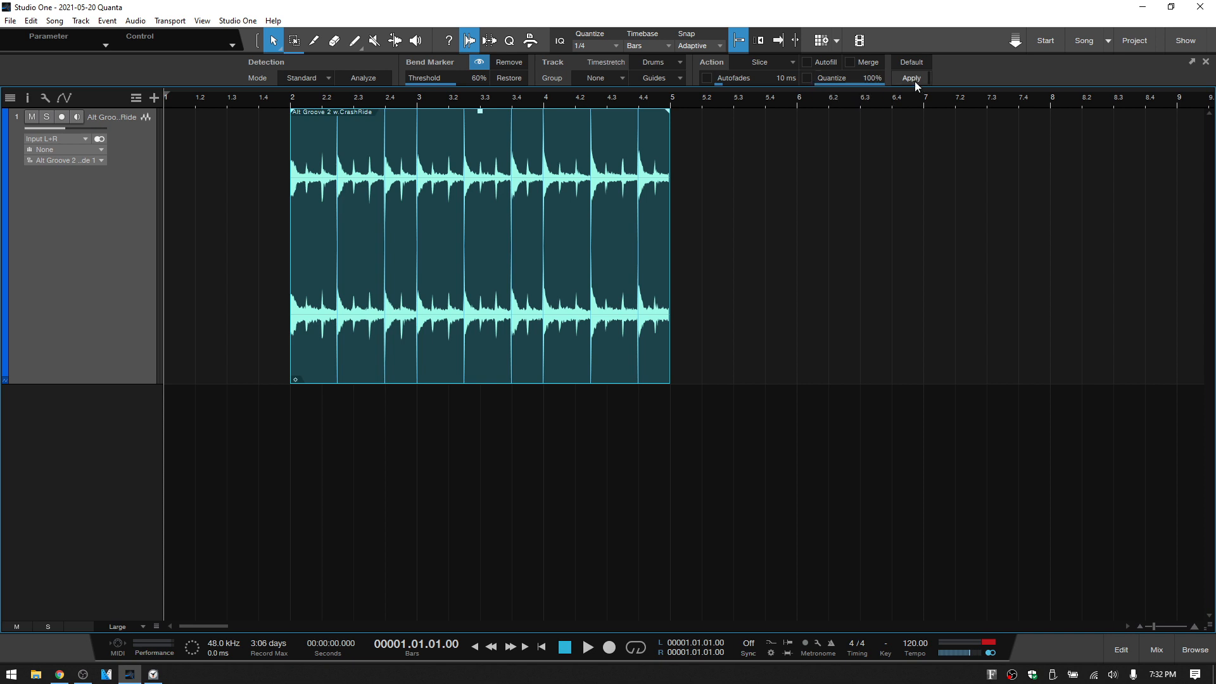
left_click(910, 78)
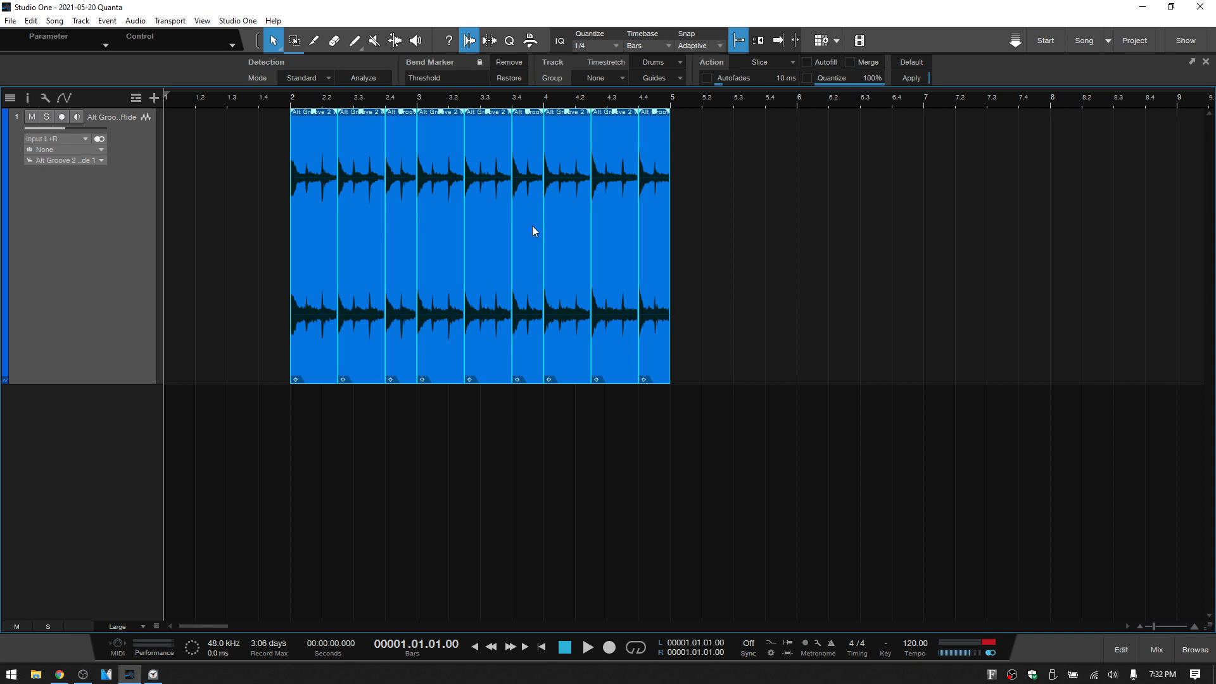
mouse_move(864, 256)
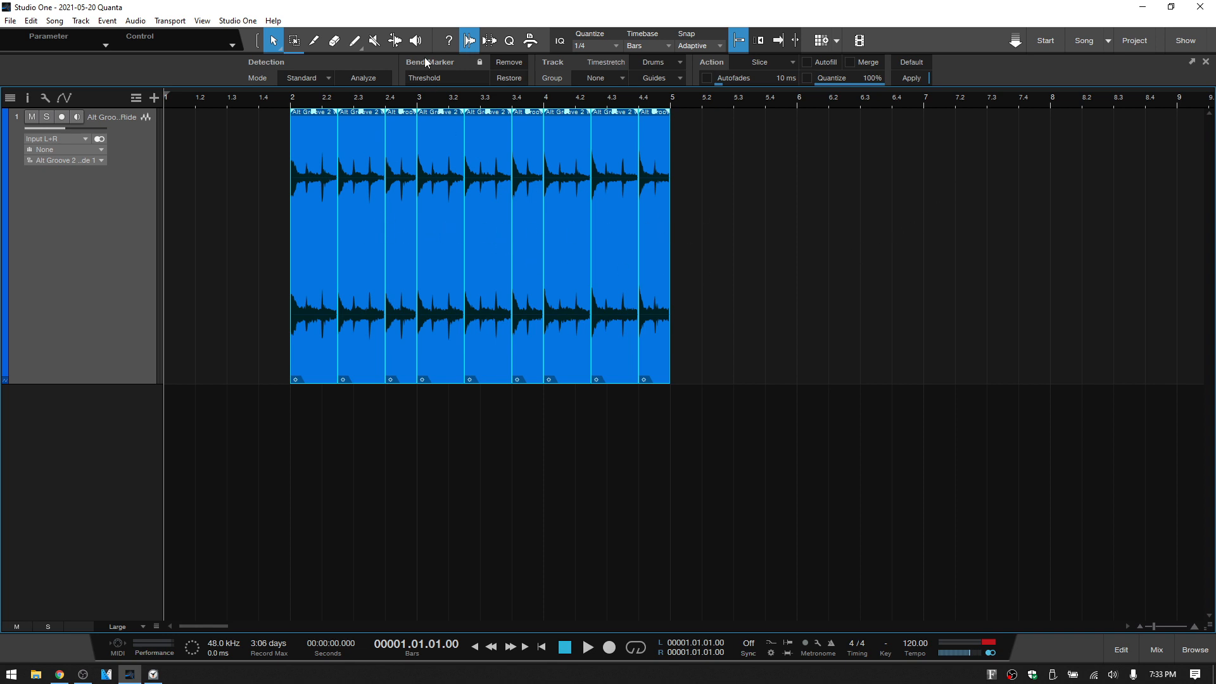
mouse_move(449, 80)
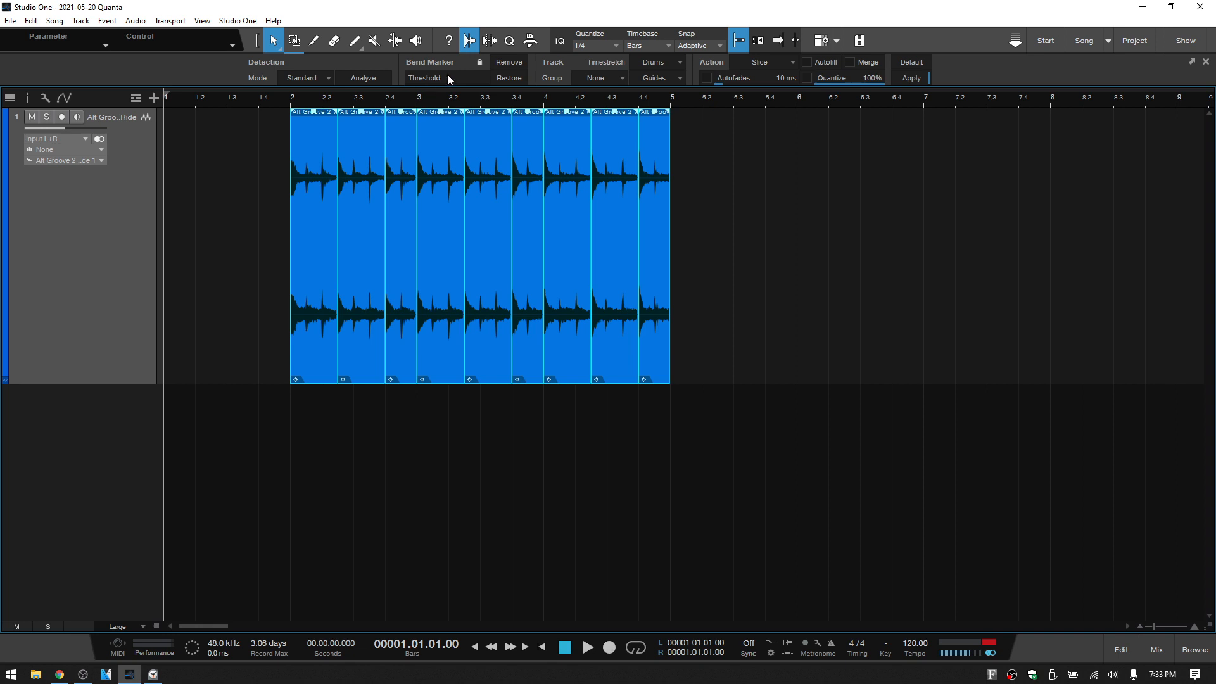
mouse_move(425, 80)
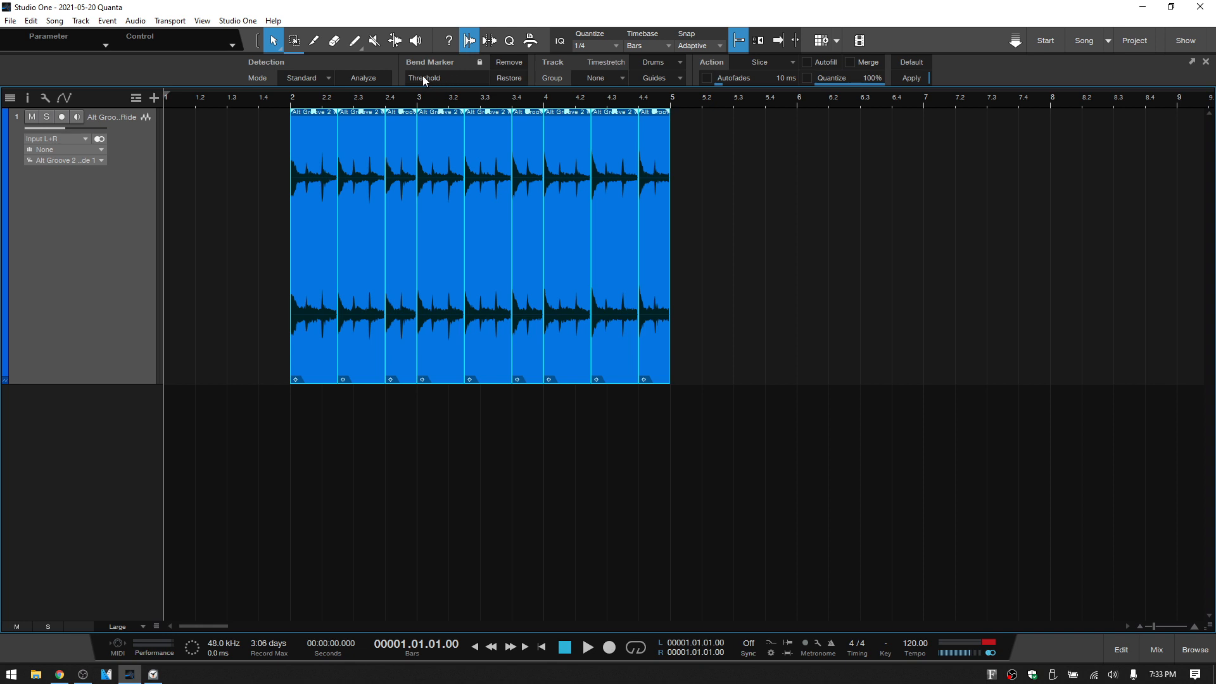
mouse_move(427, 172)
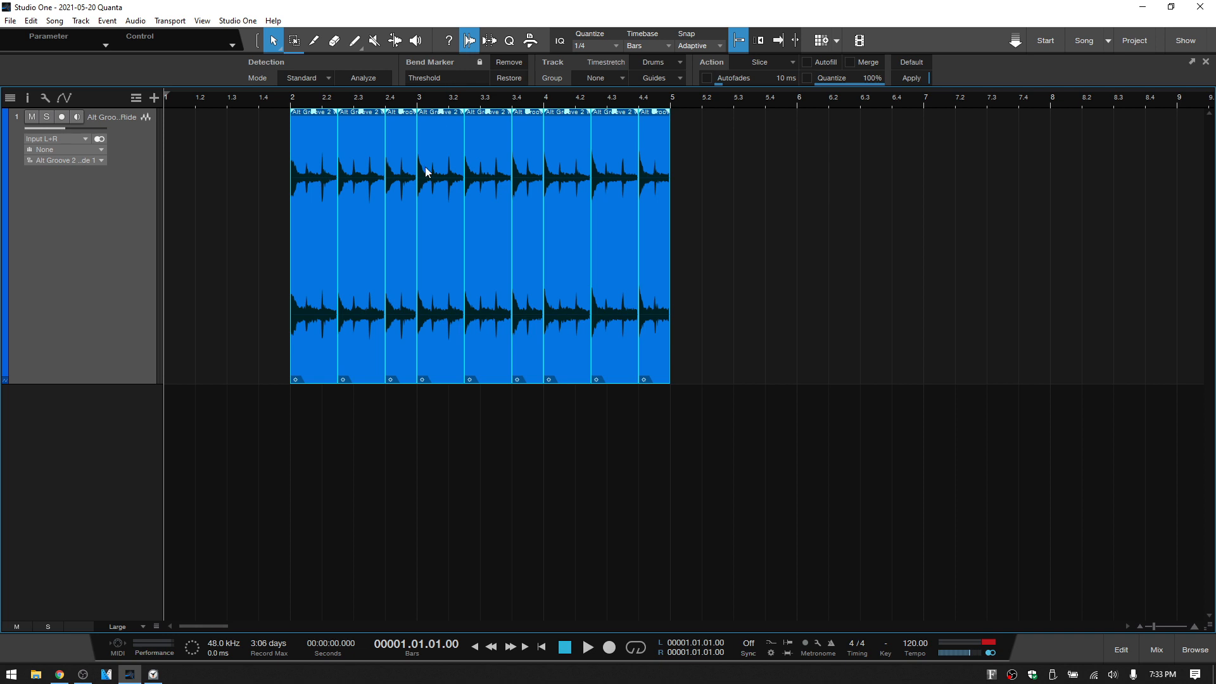
mouse_move(470, 85)
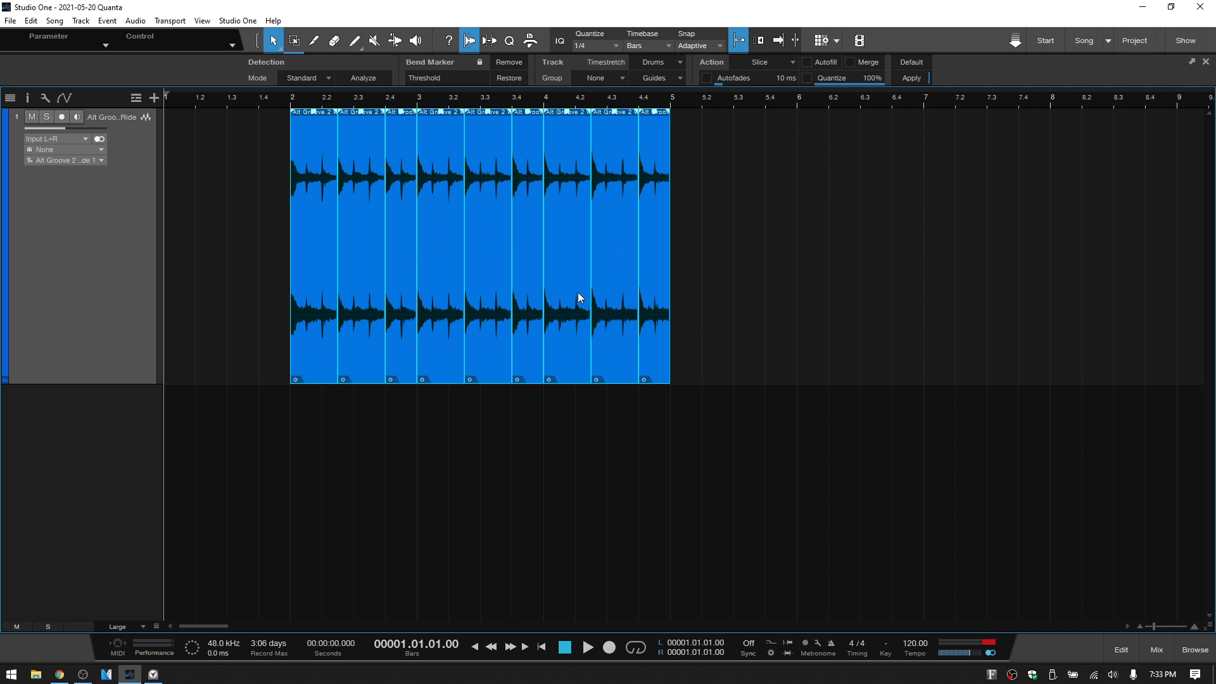
- Undo the slicing so Alt Groove 2 returns to one whole audio event
right_click(580, 298)
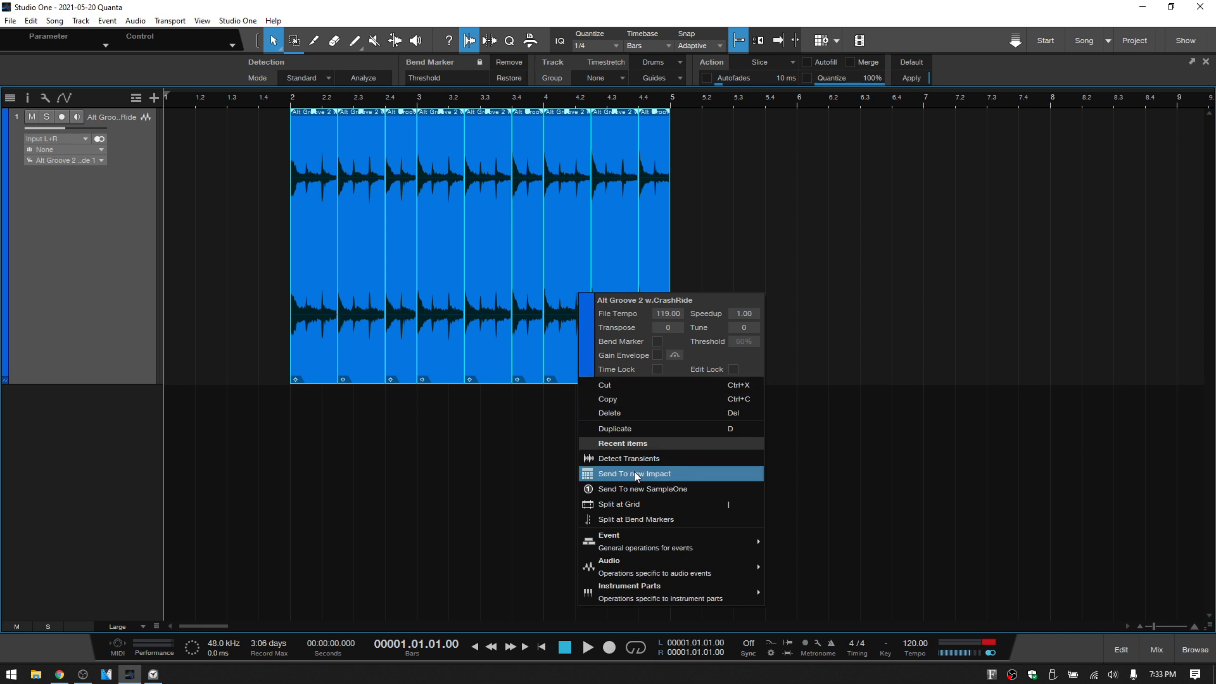
mouse_move(690, 477)
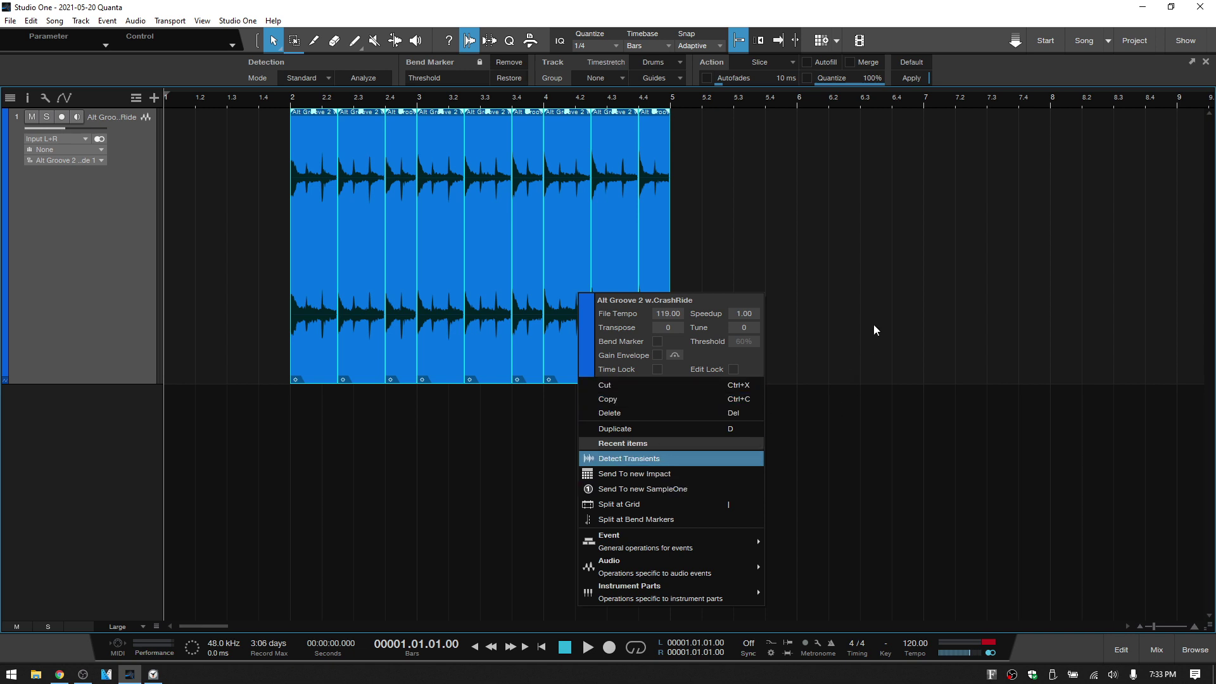
left_click(627, 458)
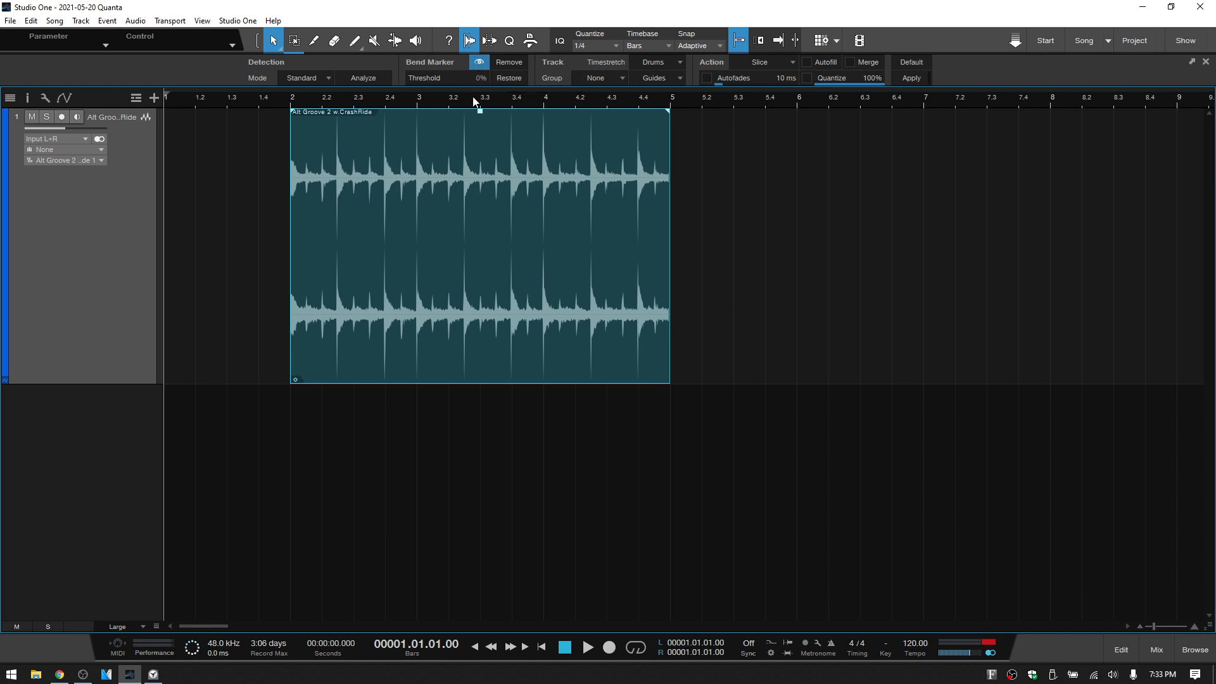
- Detect transients in the drum groove and split it into one event per hit at the bend markers
left_click(477, 245)
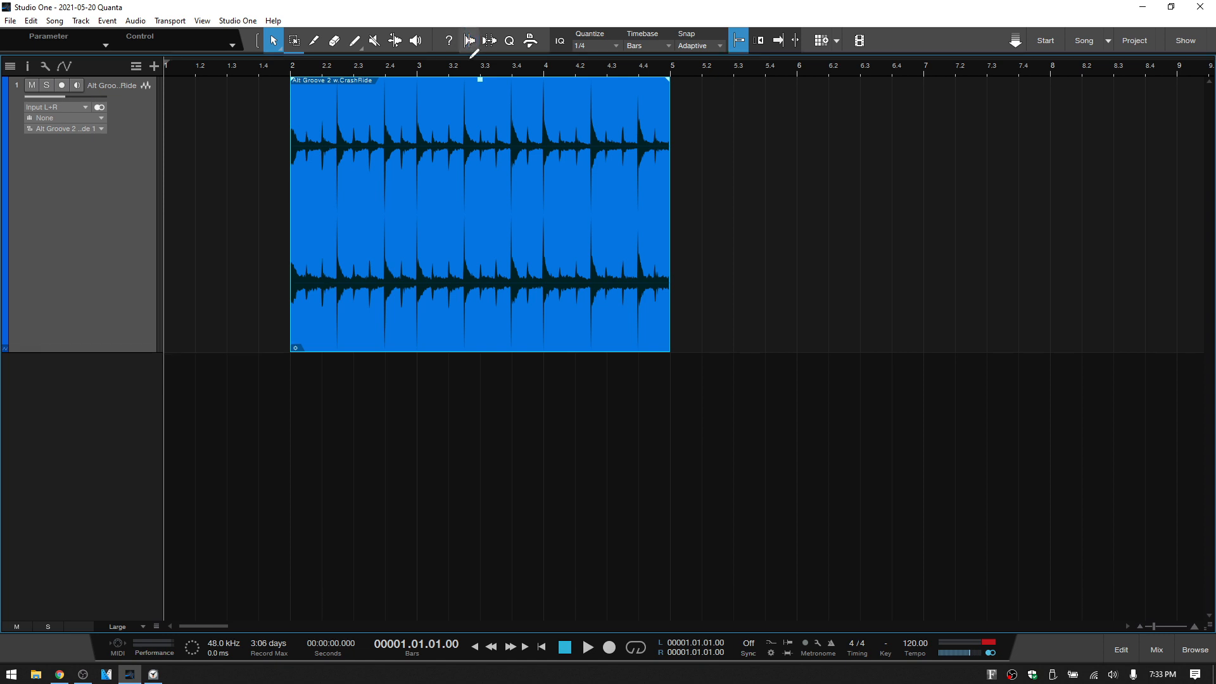
right_click(458, 243)
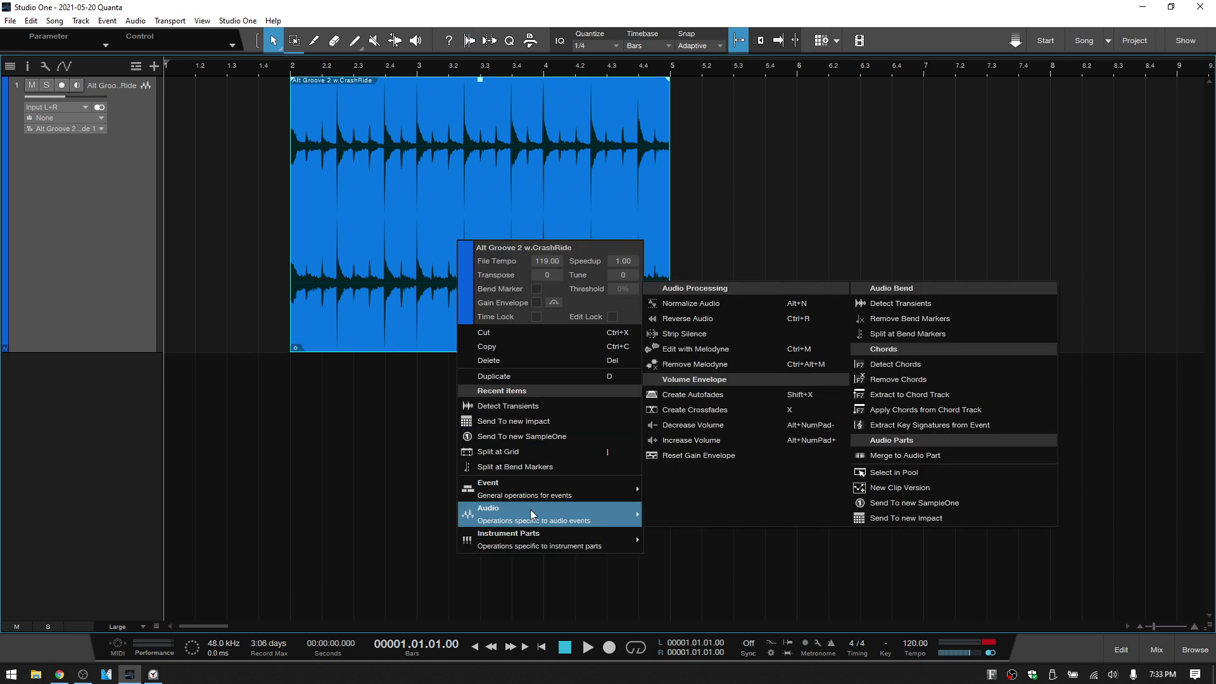
mouse_move(926, 303)
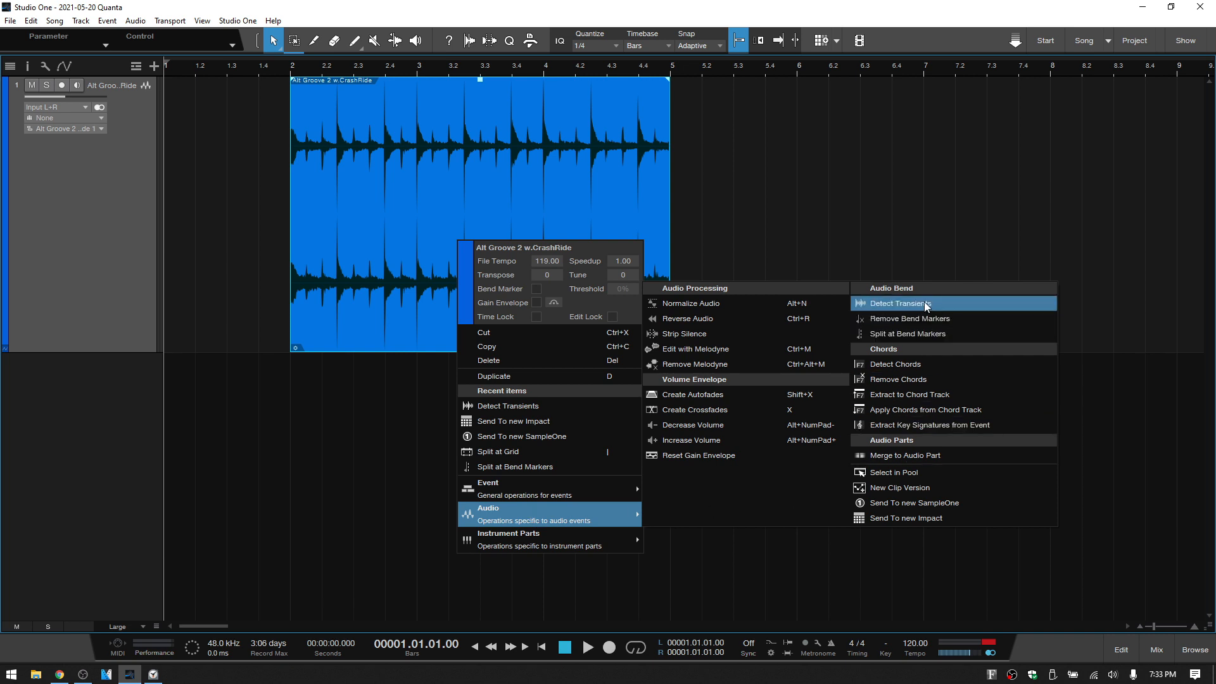
left_click(899, 303)
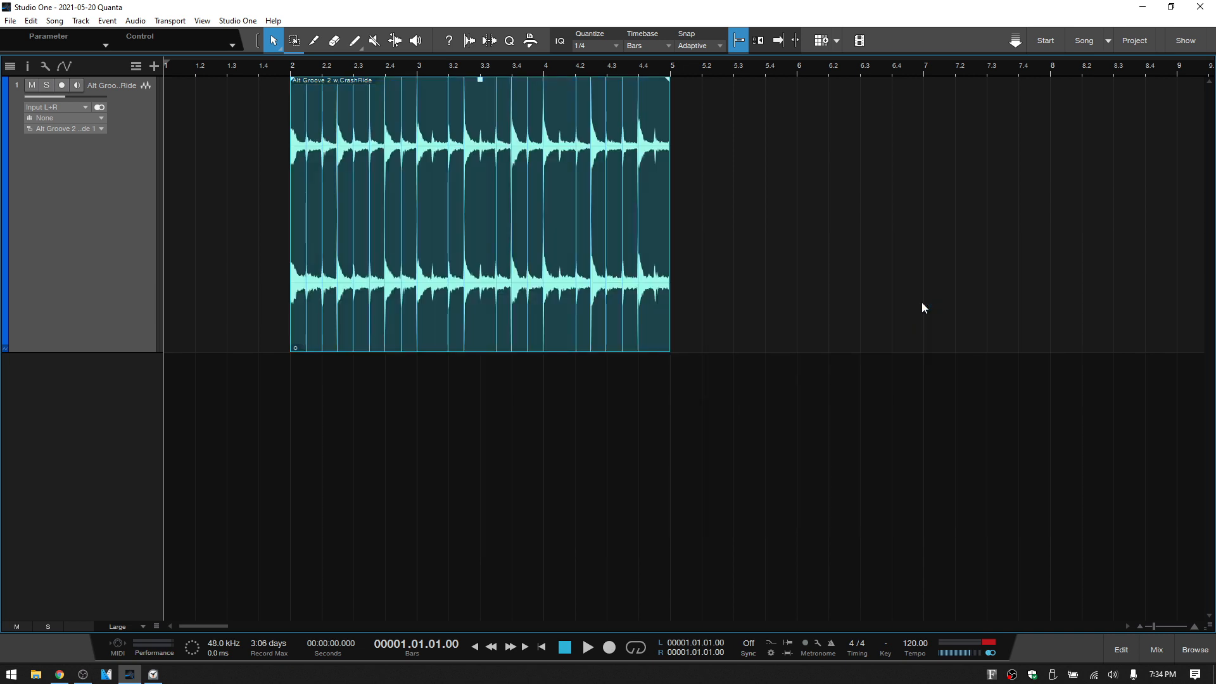
right_click(559, 270)
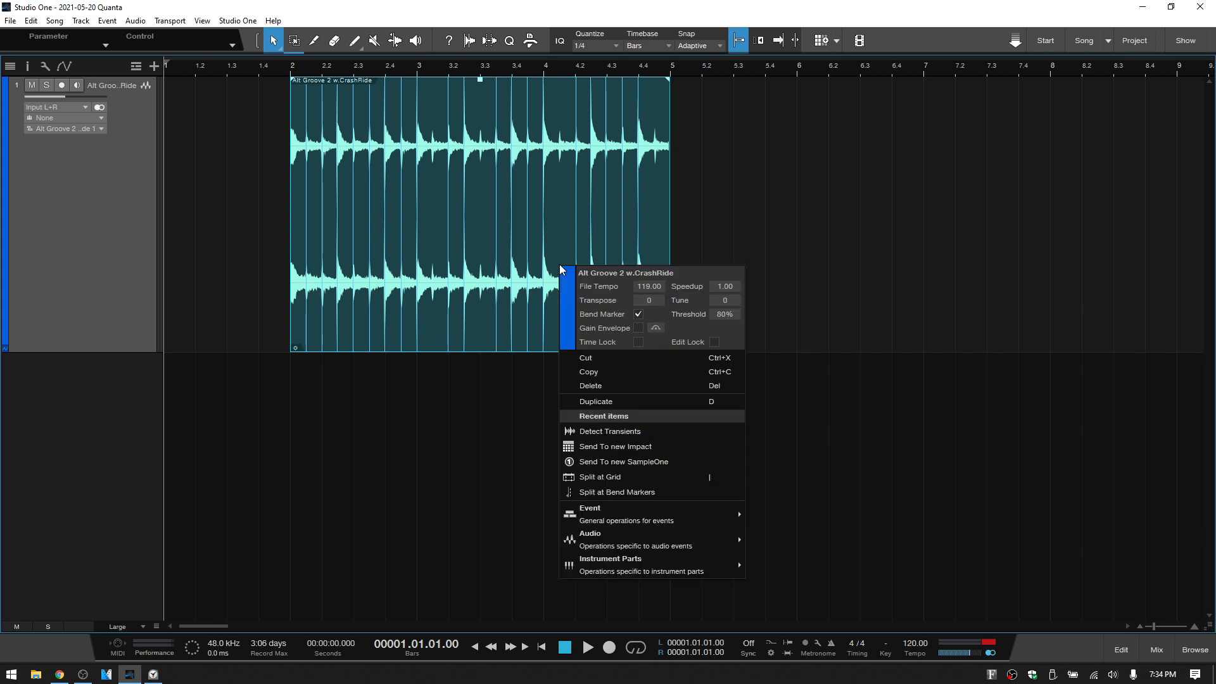
mouse_move(636, 539)
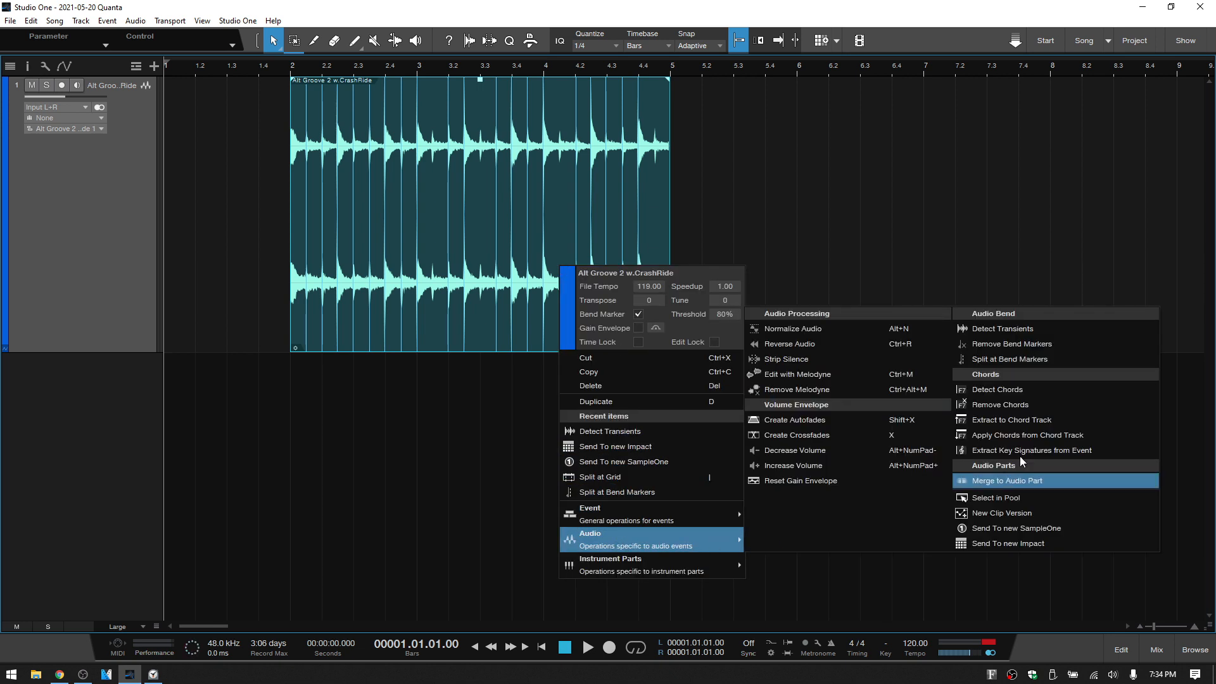
mouse_move(1008, 359)
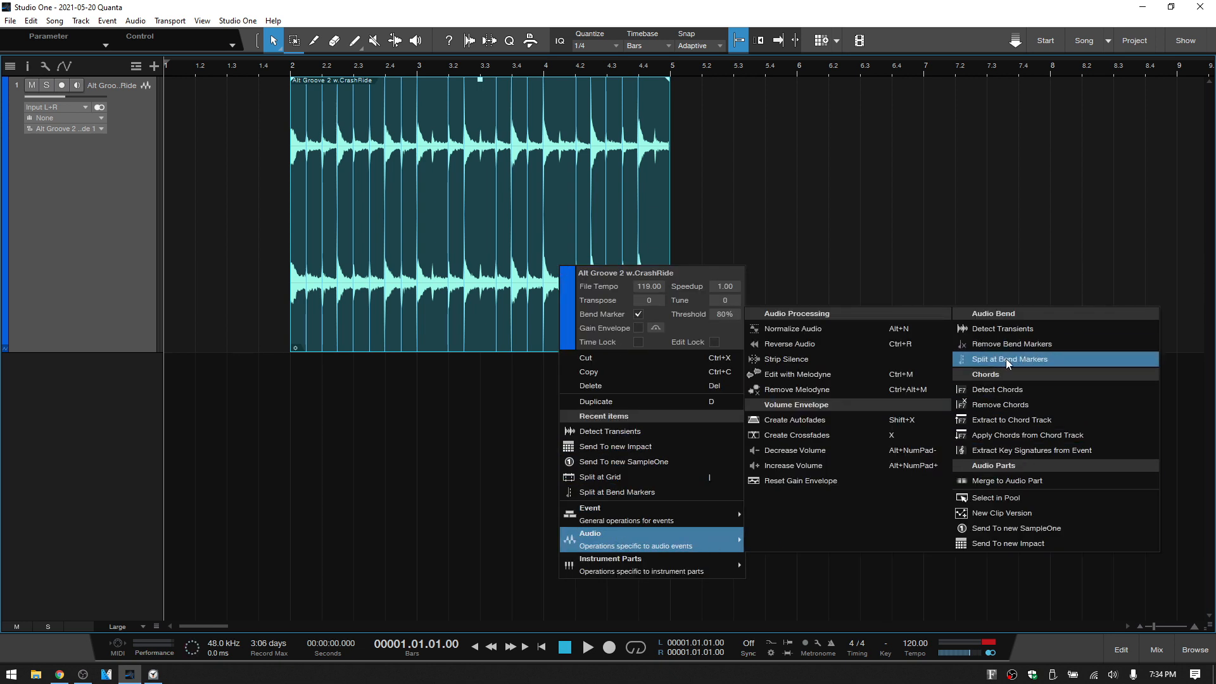
left_click(1009, 359)
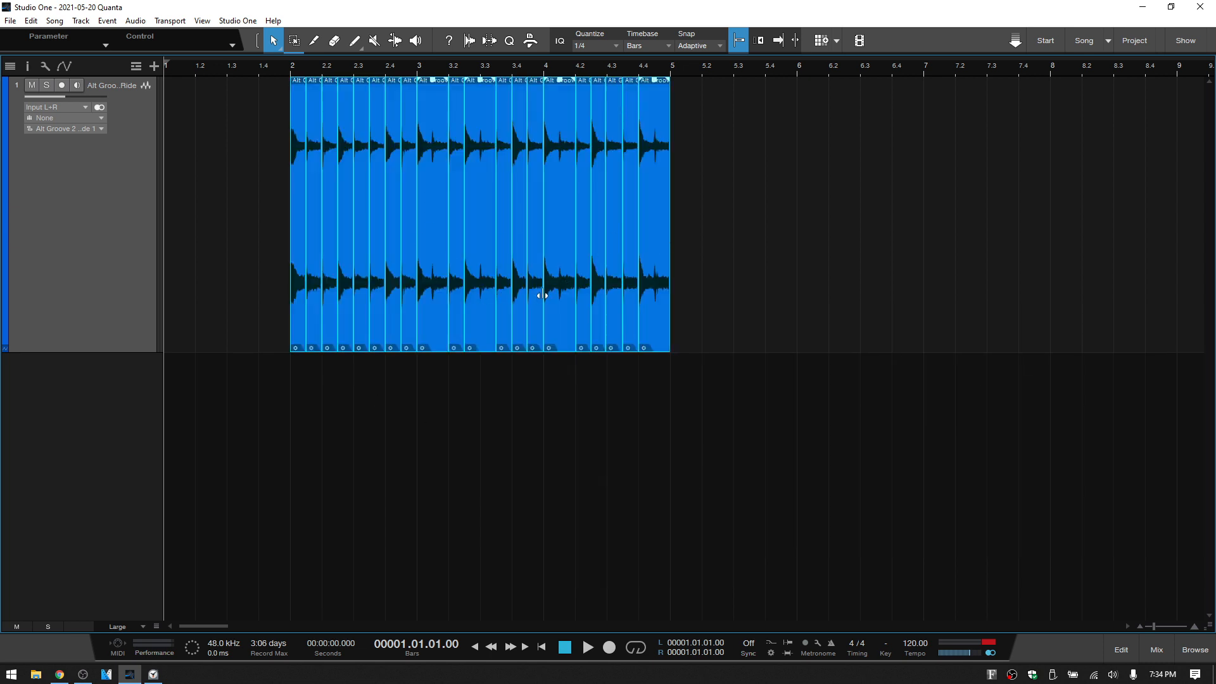
mouse_move(461, 292)
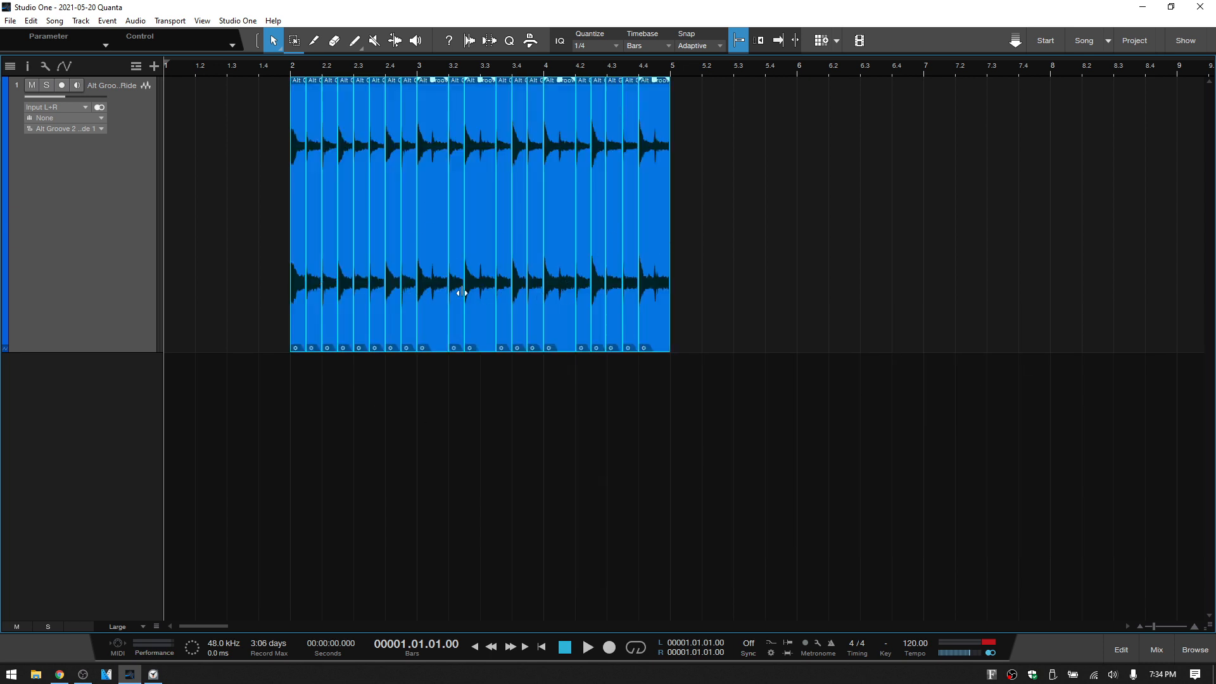
mouse_move(756, 283)
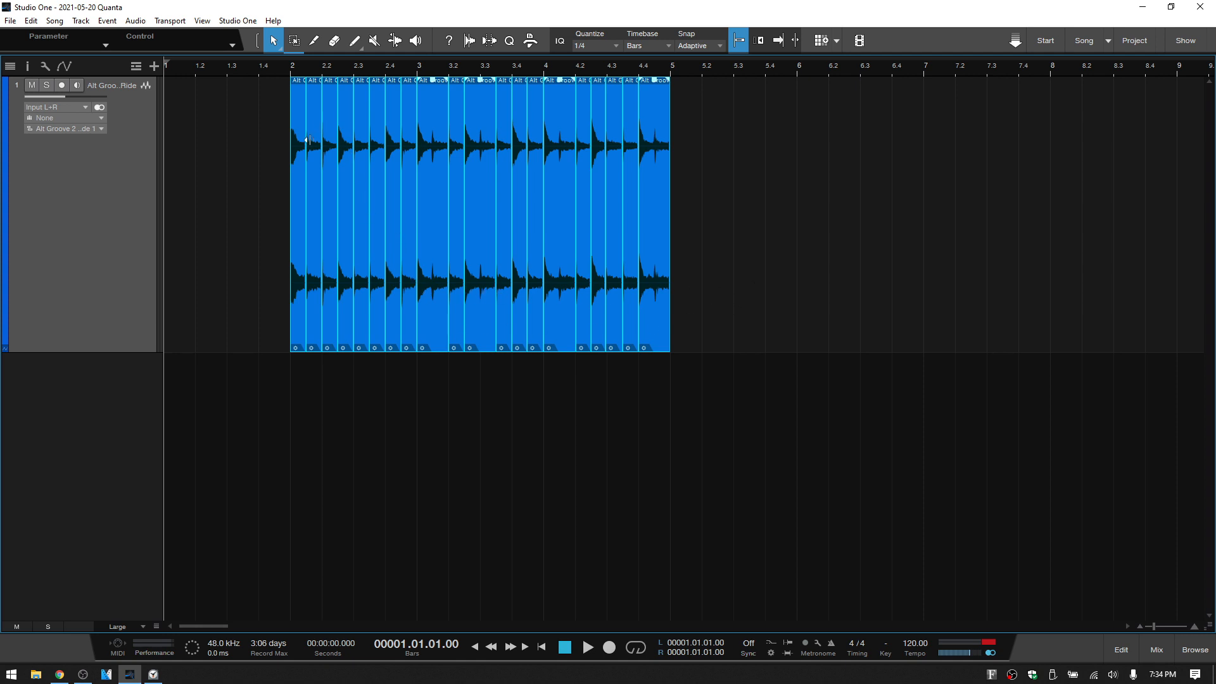
mouse_move(417, 157)
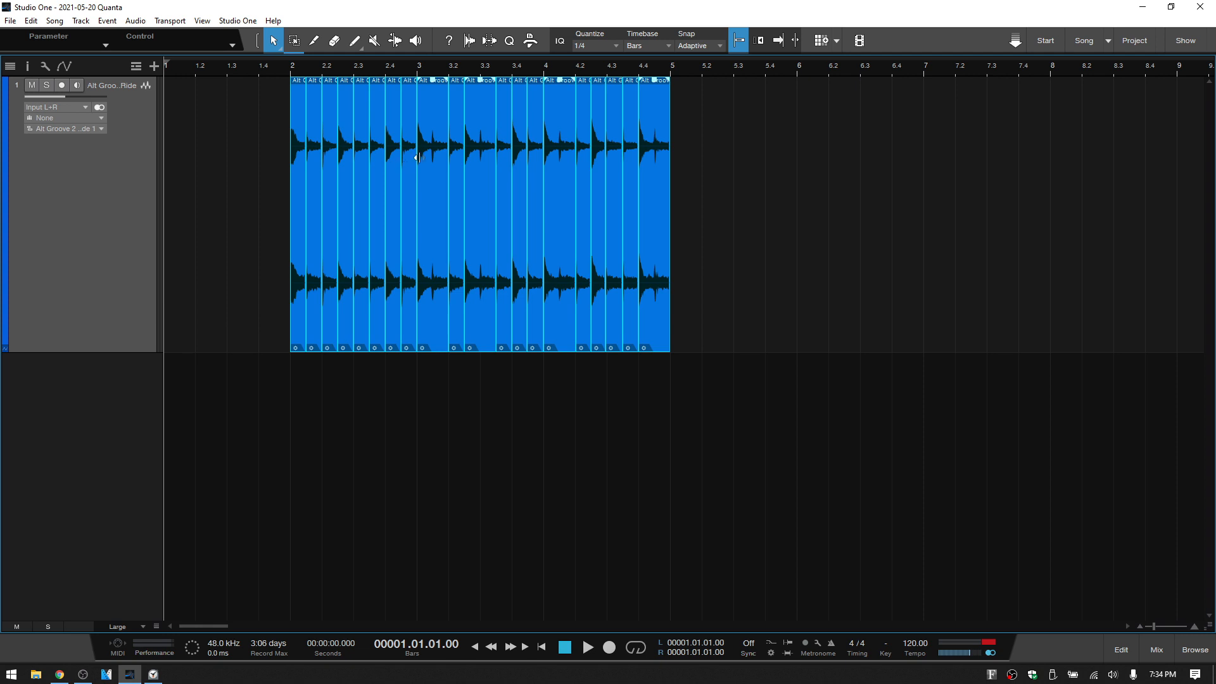
mouse_move(480, 156)
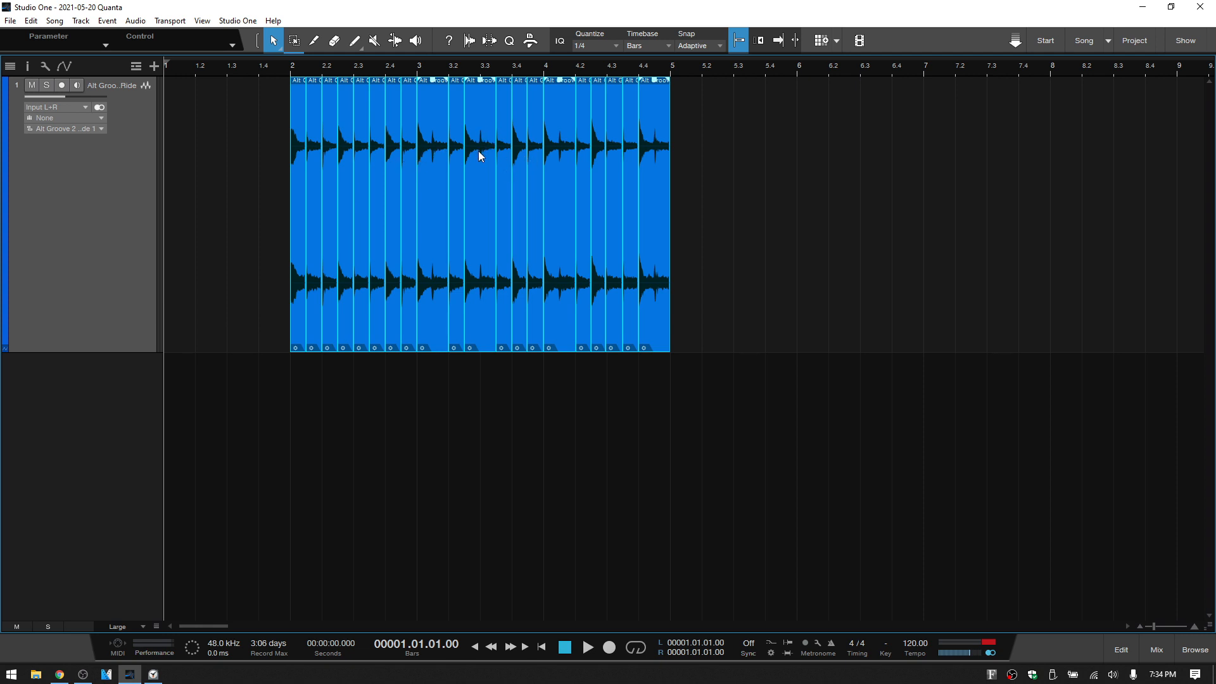
mouse_move(570, 139)
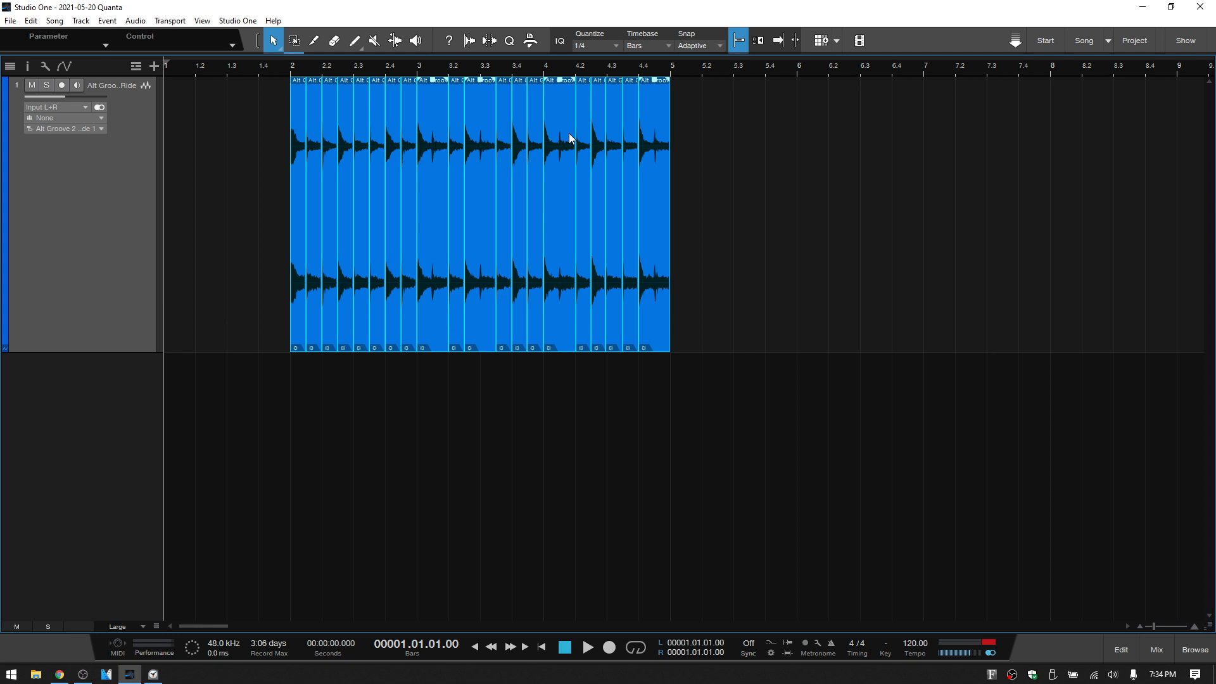
mouse_move(562, 148)
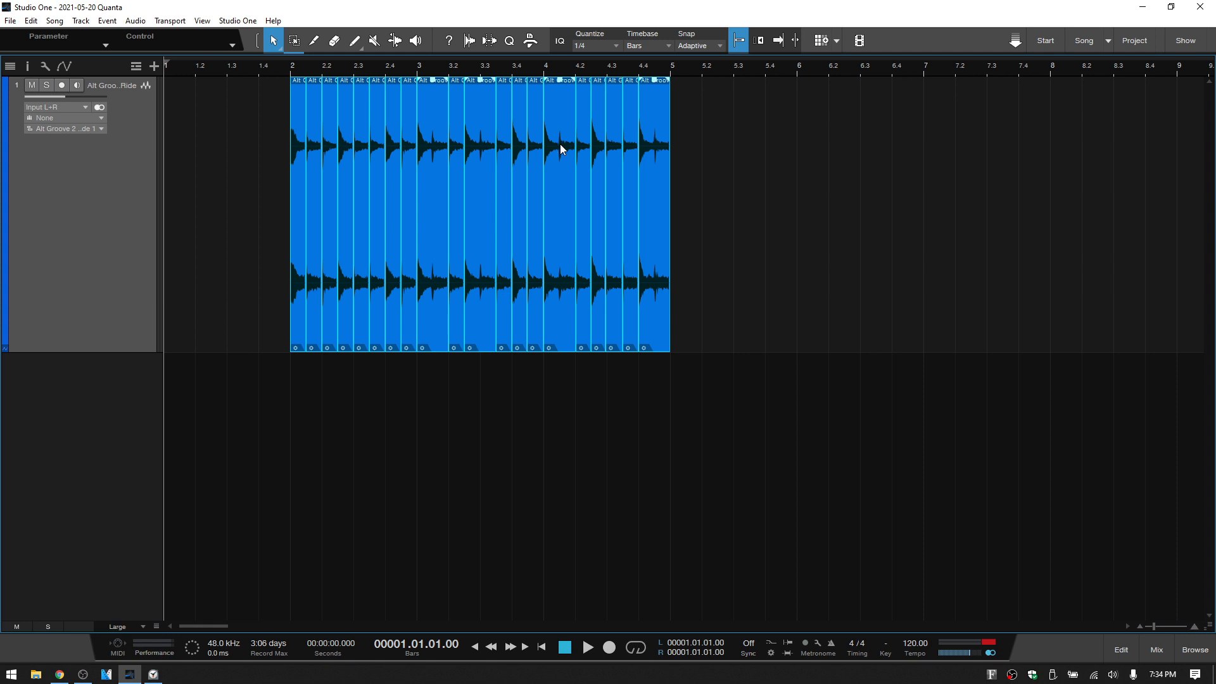
mouse_move(684, 121)
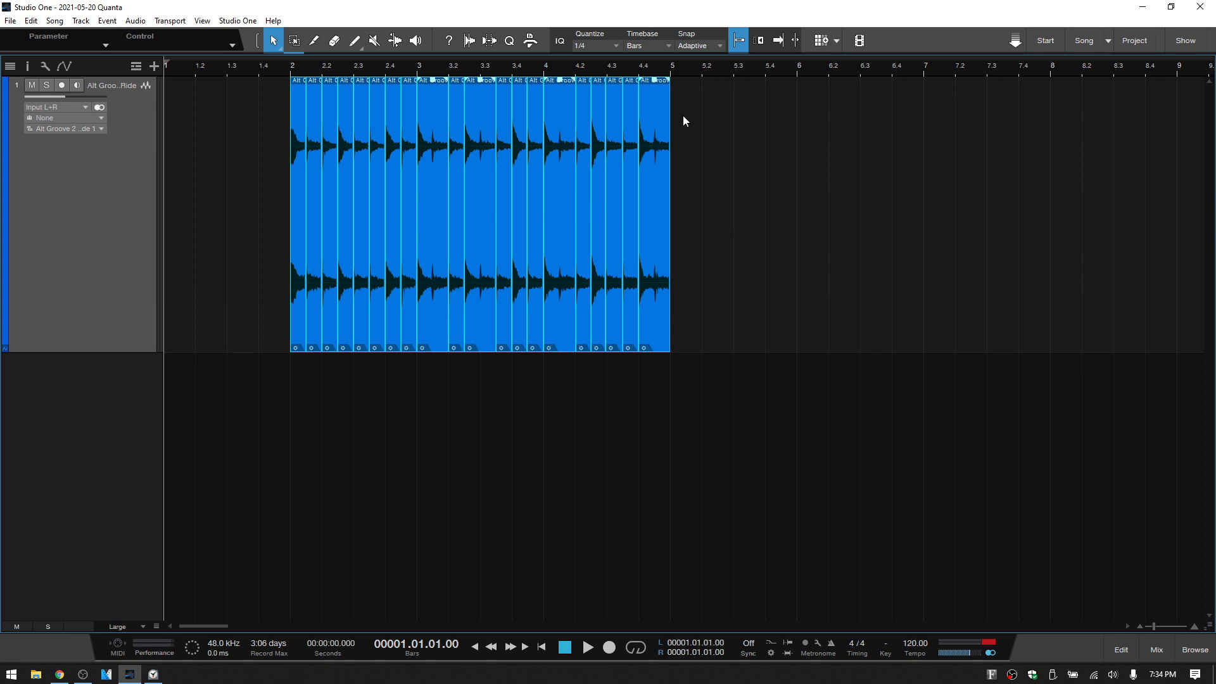
mouse_move(469, 40)
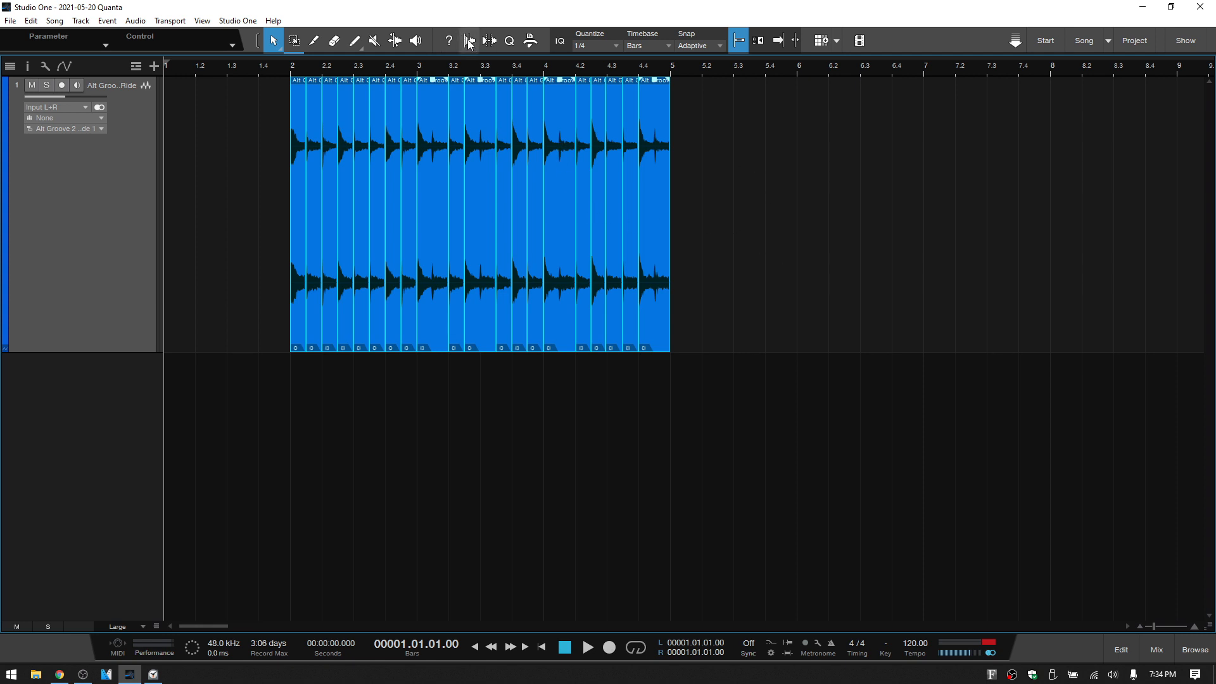
- Show the bend settings and run transient detection on the per-hit drum slices at 80% threshold
left_click(469, 40)
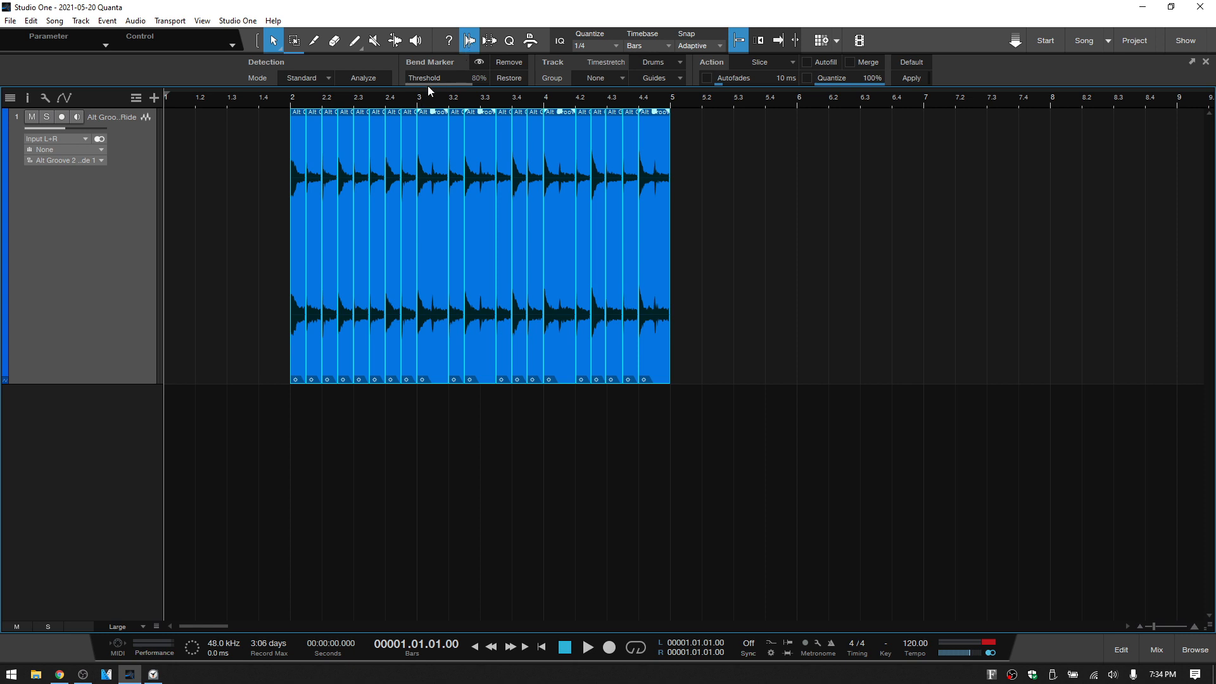
mouse_move(717, 247)
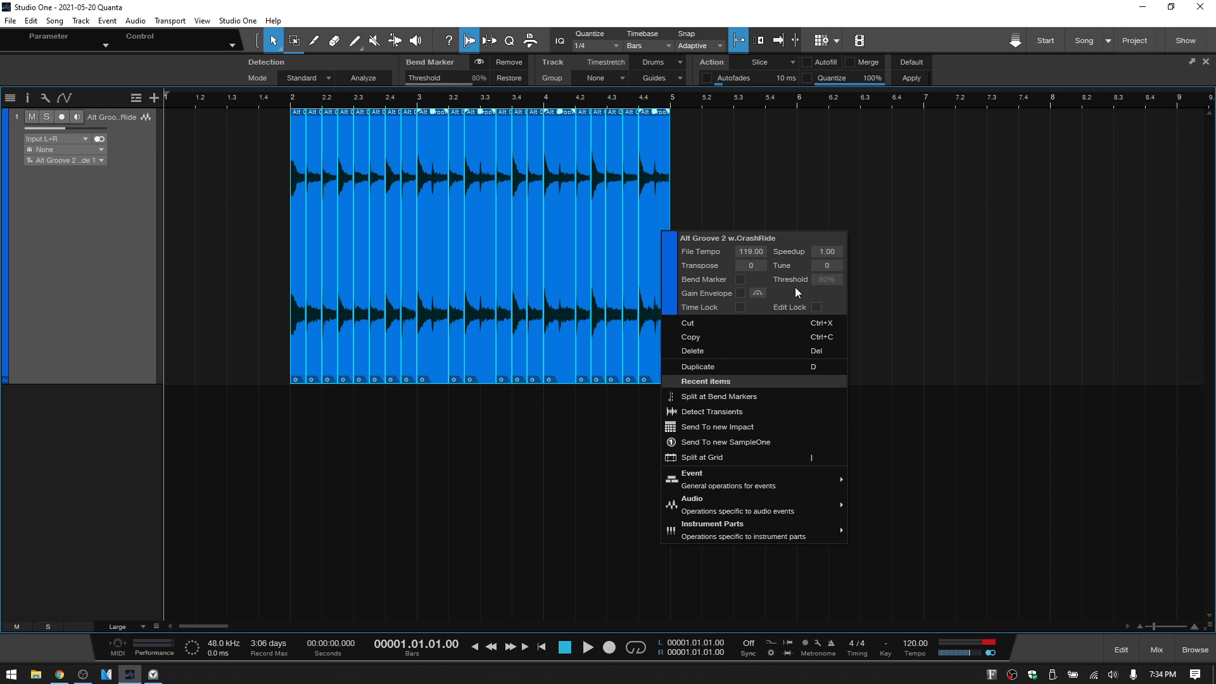
mouse_move(693, 499)
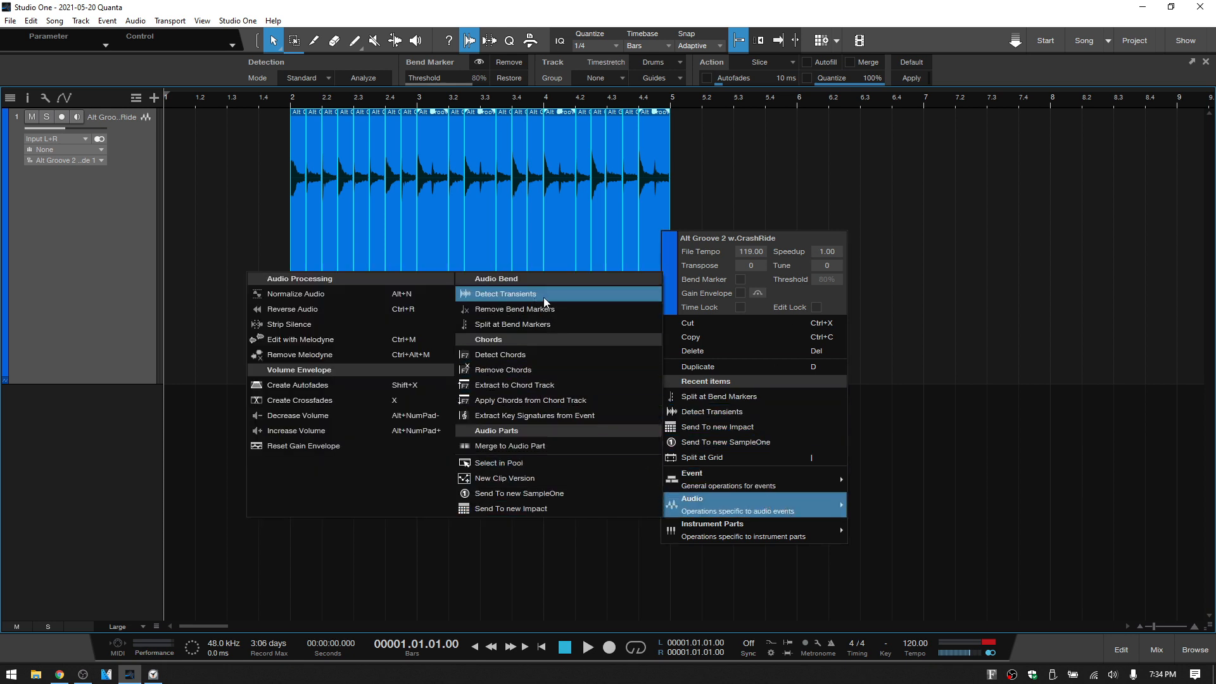
left_click(505, 293)
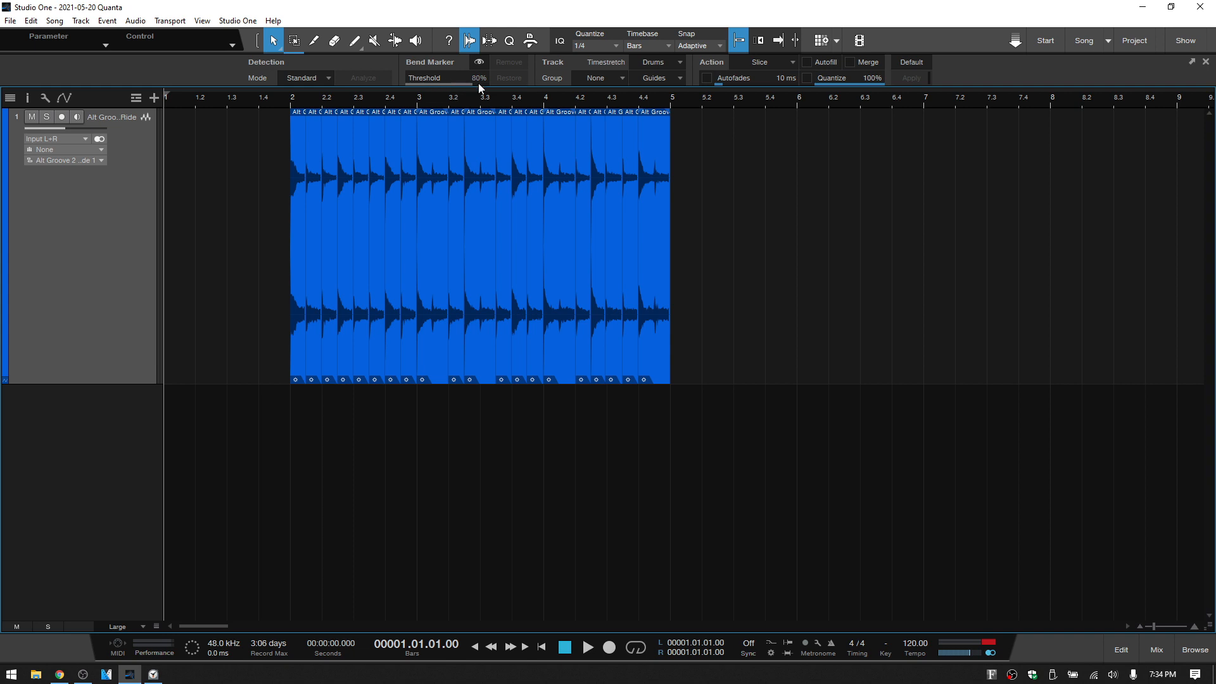
mouse_move(563, 182)
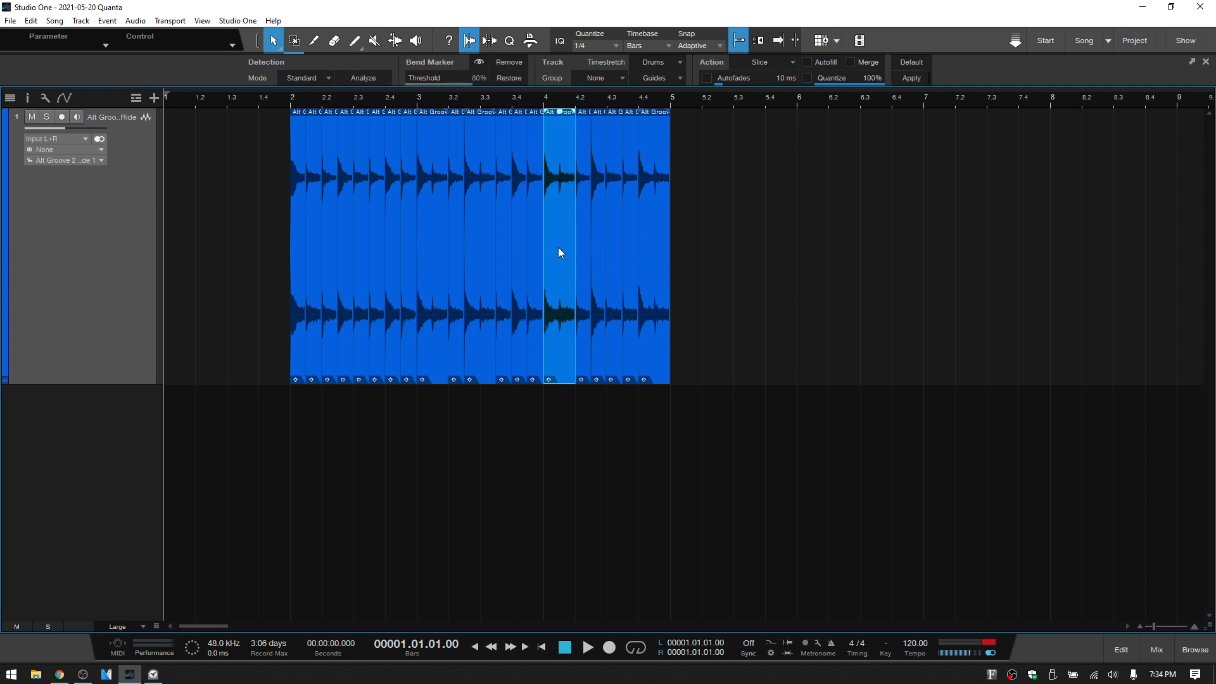
mouse_move(562, 188)
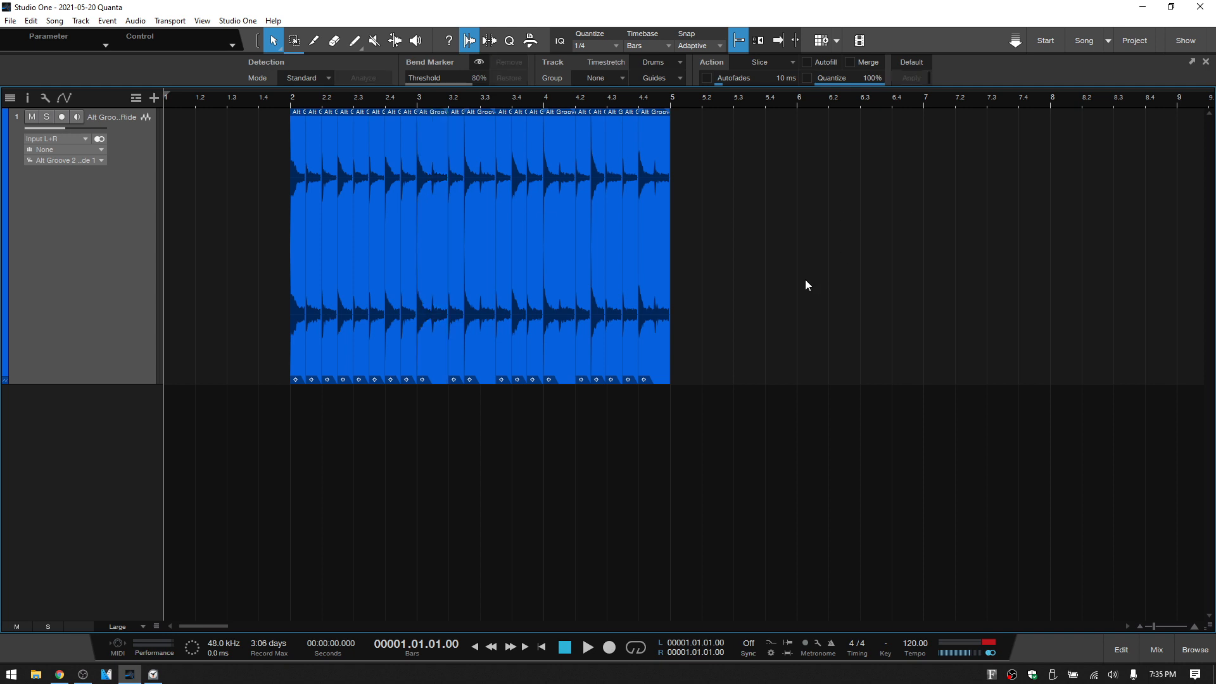
mouse_move(795, 272)
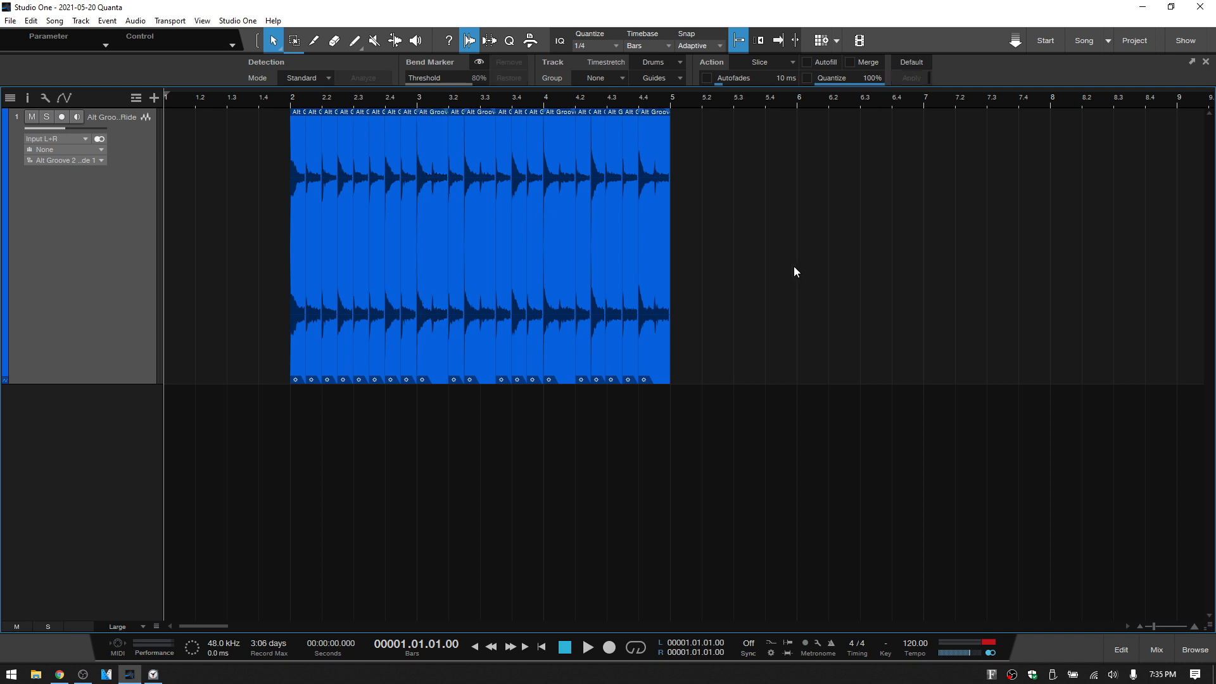
mouse_move(806, 281)
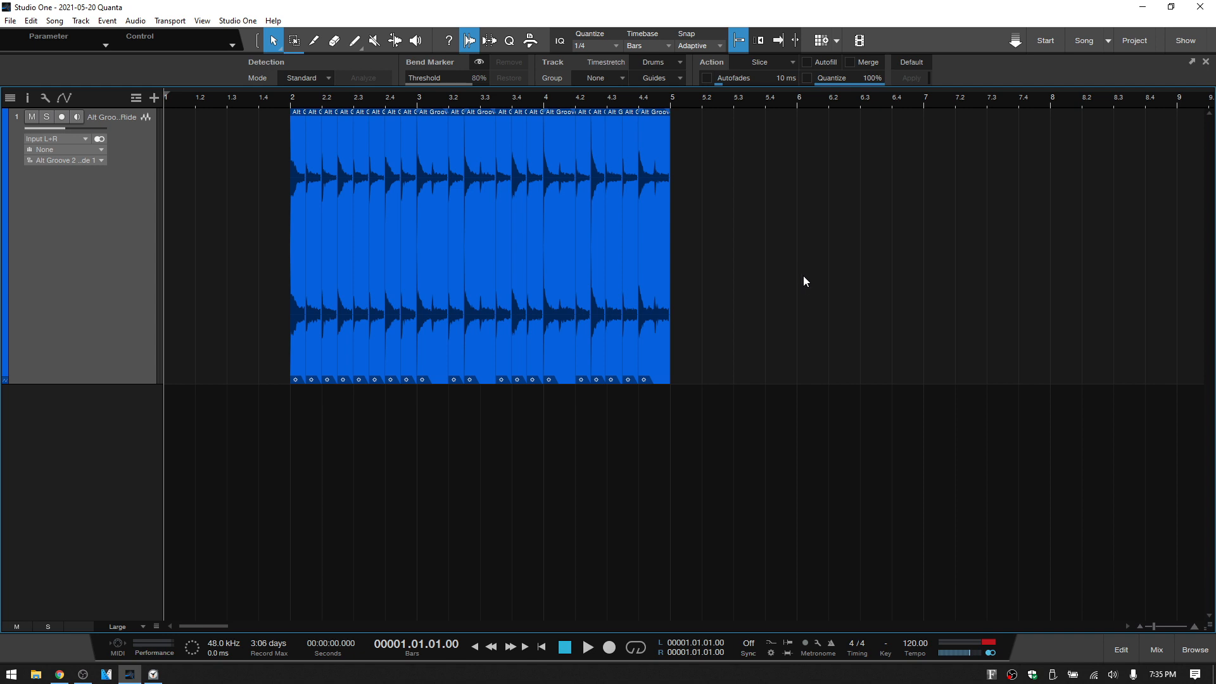